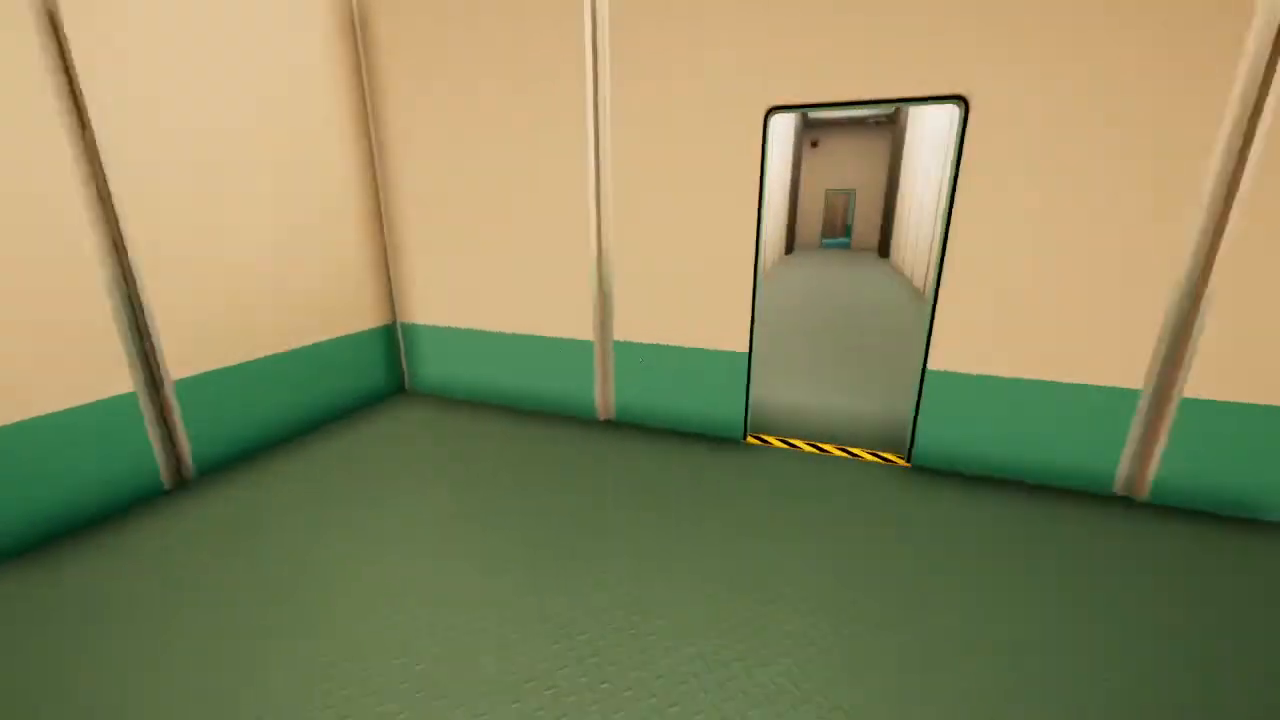
{"action": "mouse_move", "coordinate": [640, 360]}
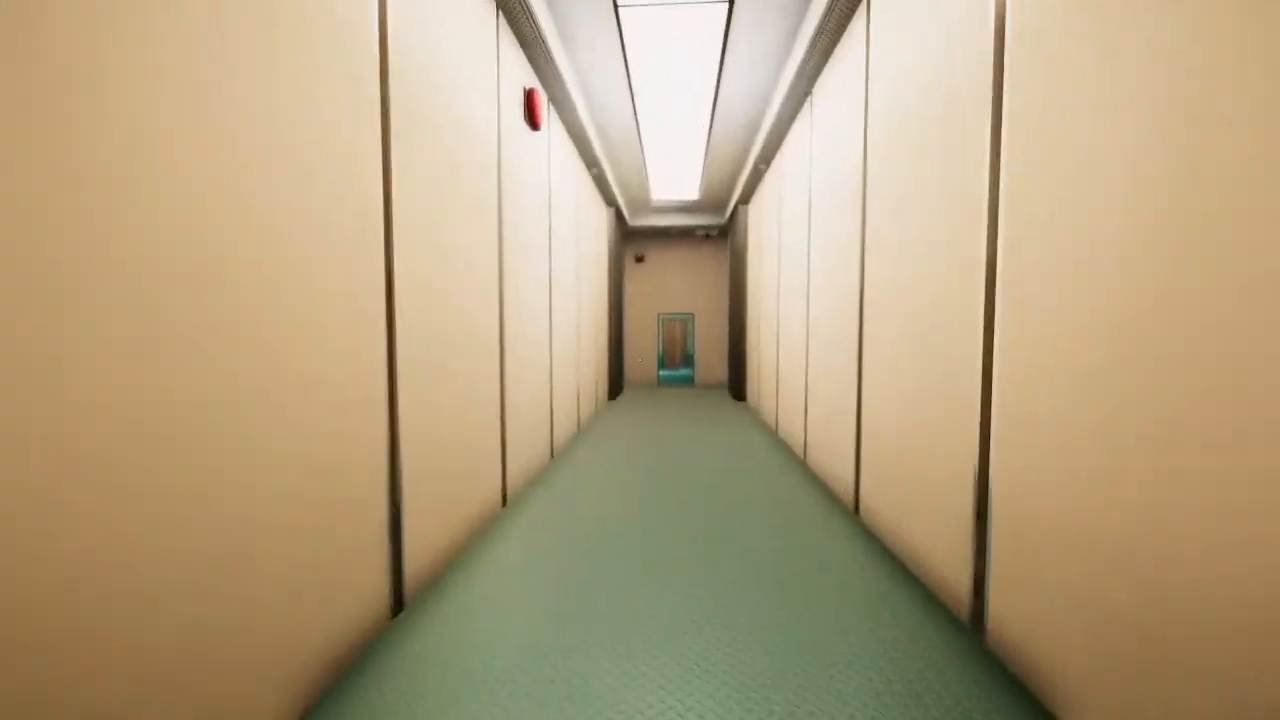
Walk forward through the doorway and down the long corridor into the dim teal room.
{"action": "key", "text": "w"}
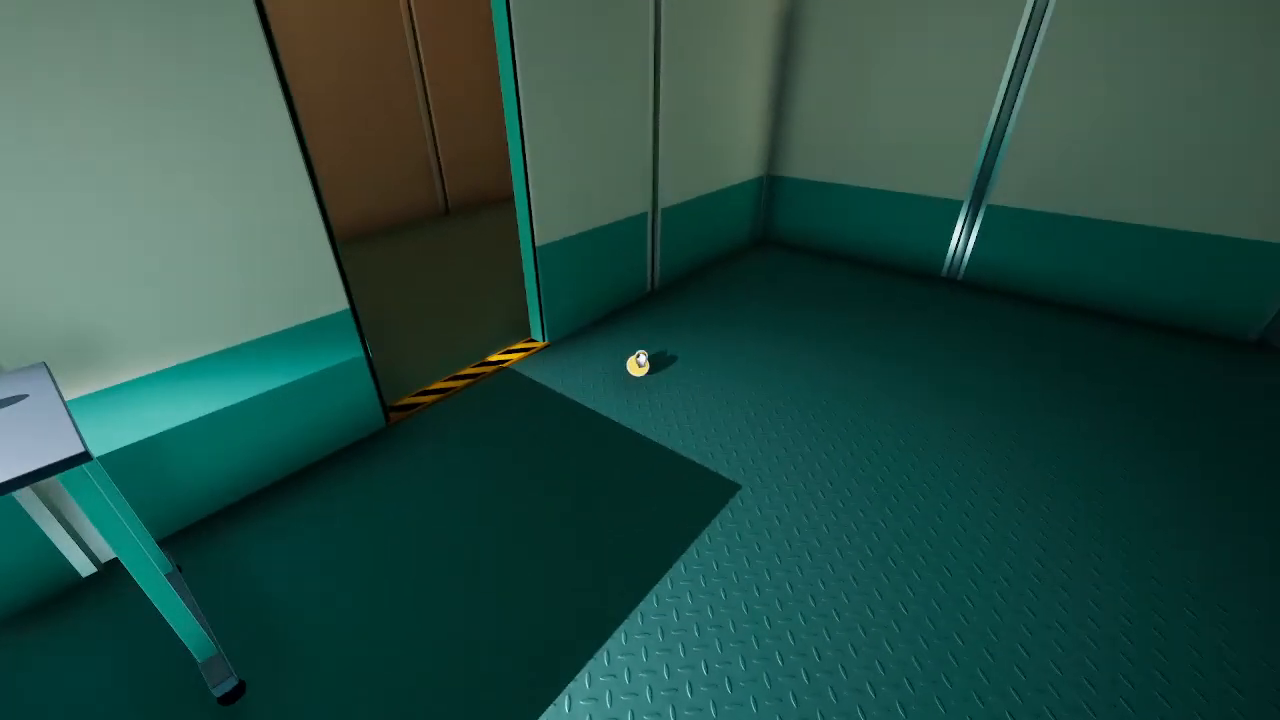
{"action": "mouse_move", "coordinate": [640, 360]}
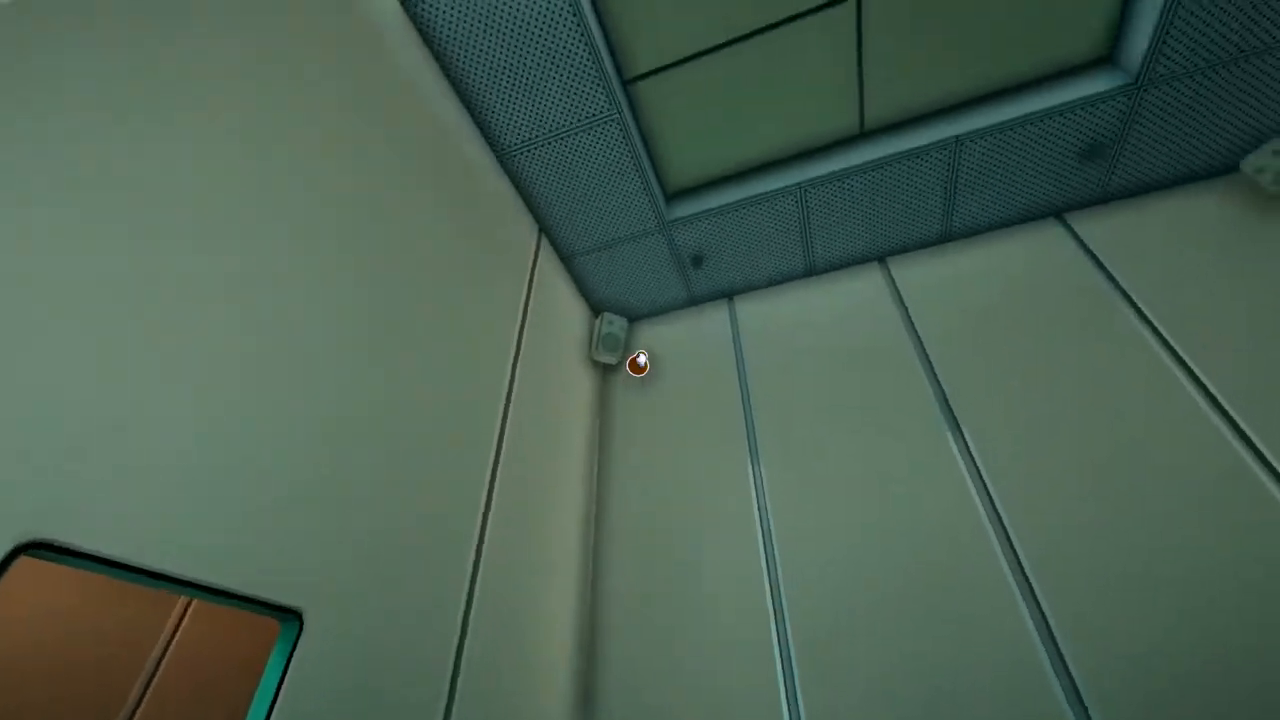
{"action": "mouse_move", "coordinate": [640, 360]}
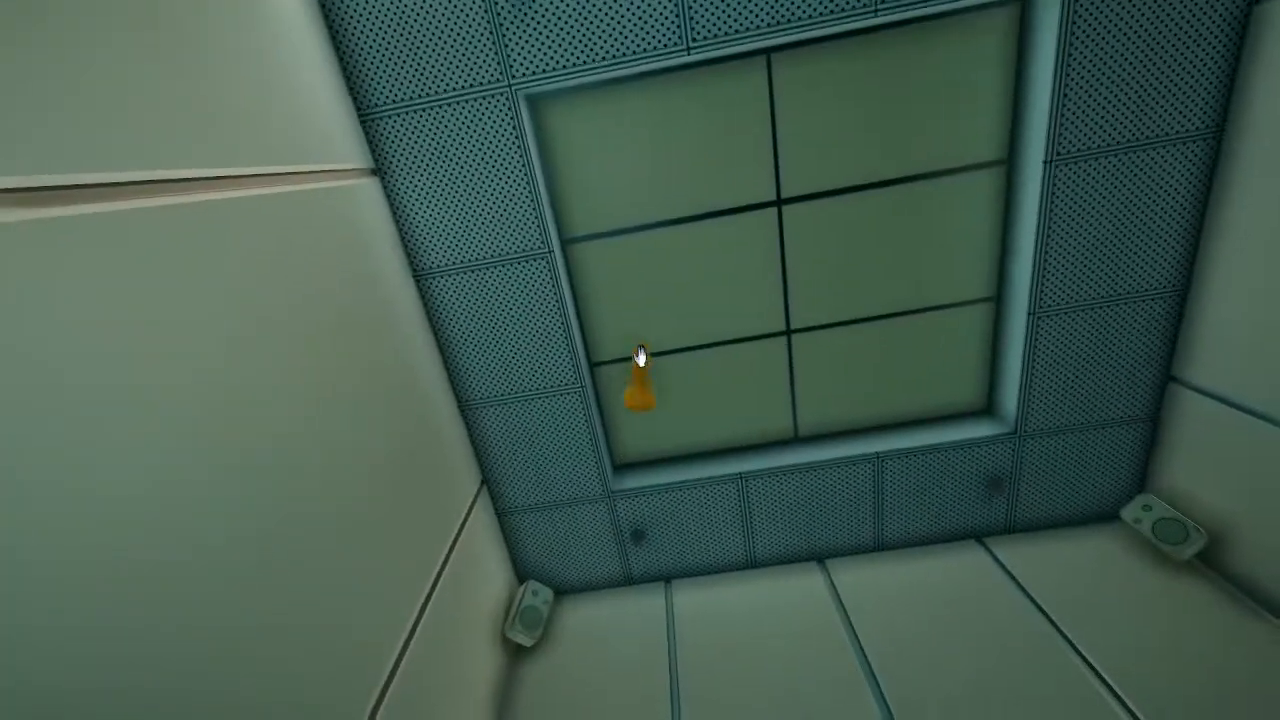
{"action": "mouse_move", "coordinate": [640, 360]}
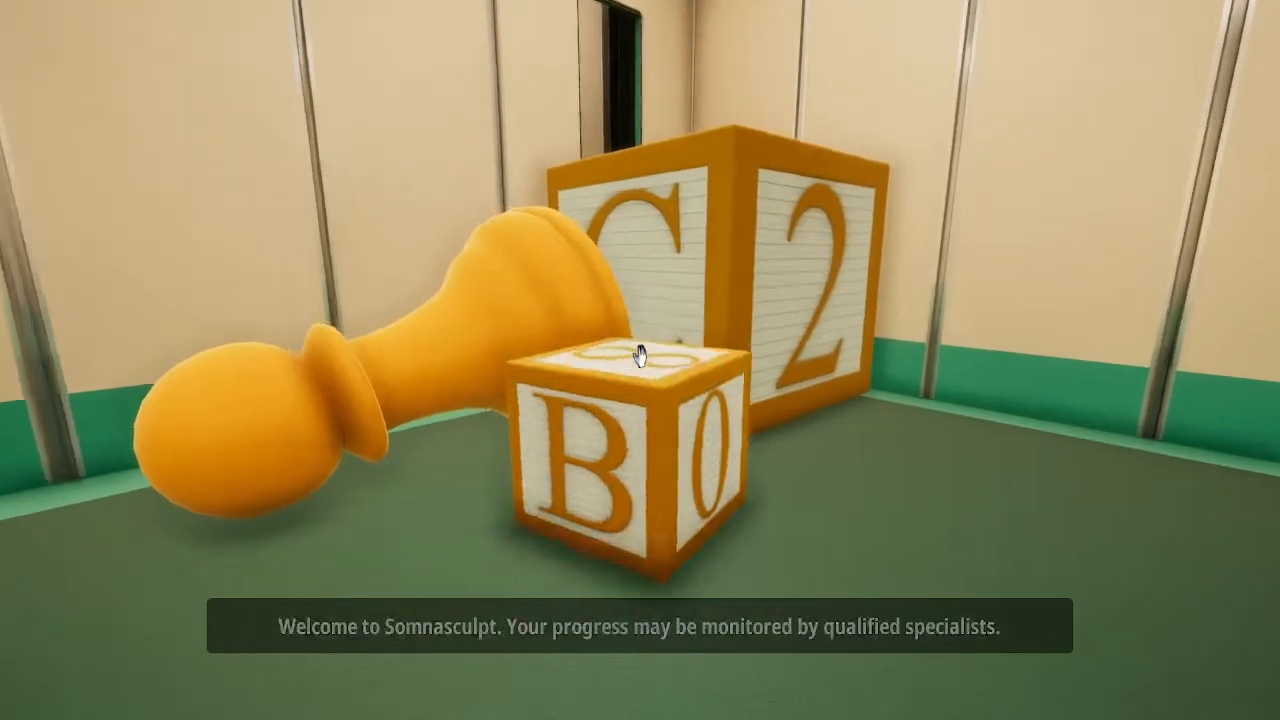
{"action": "mouse_move", "coordinate": [640, 360]}
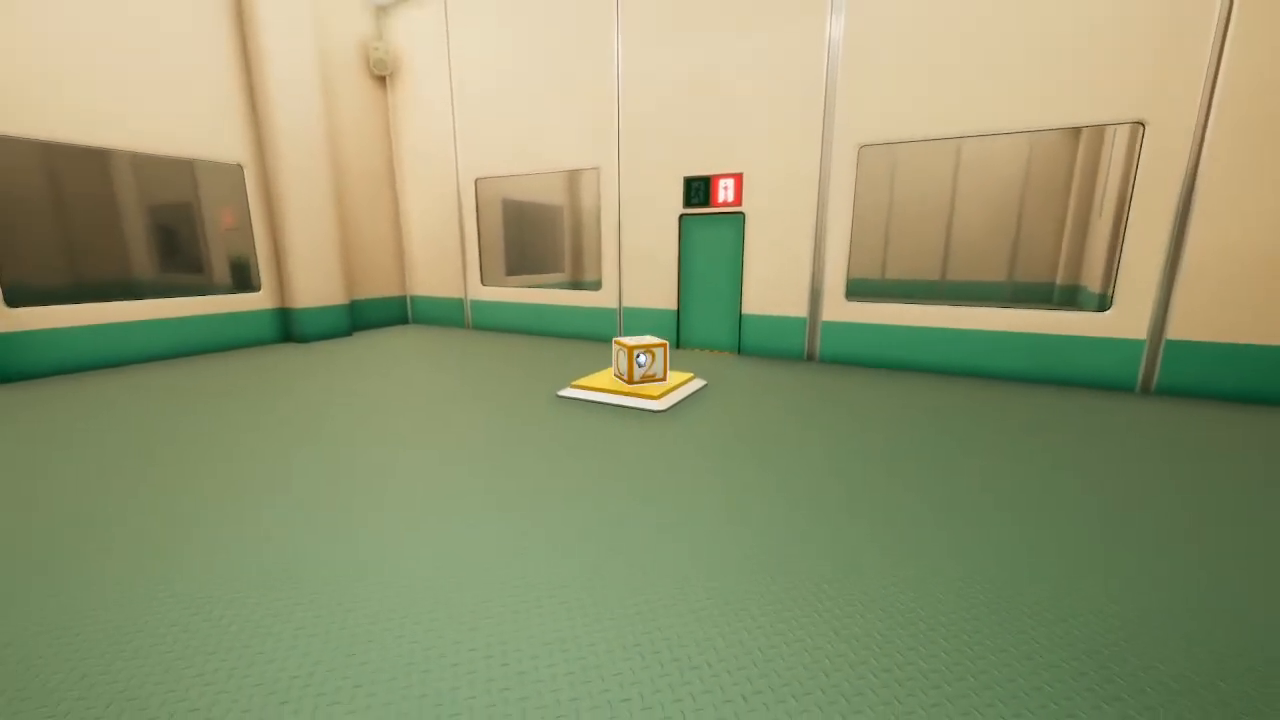
{"action": "mouse_move", "coordinate": [640, 360]}
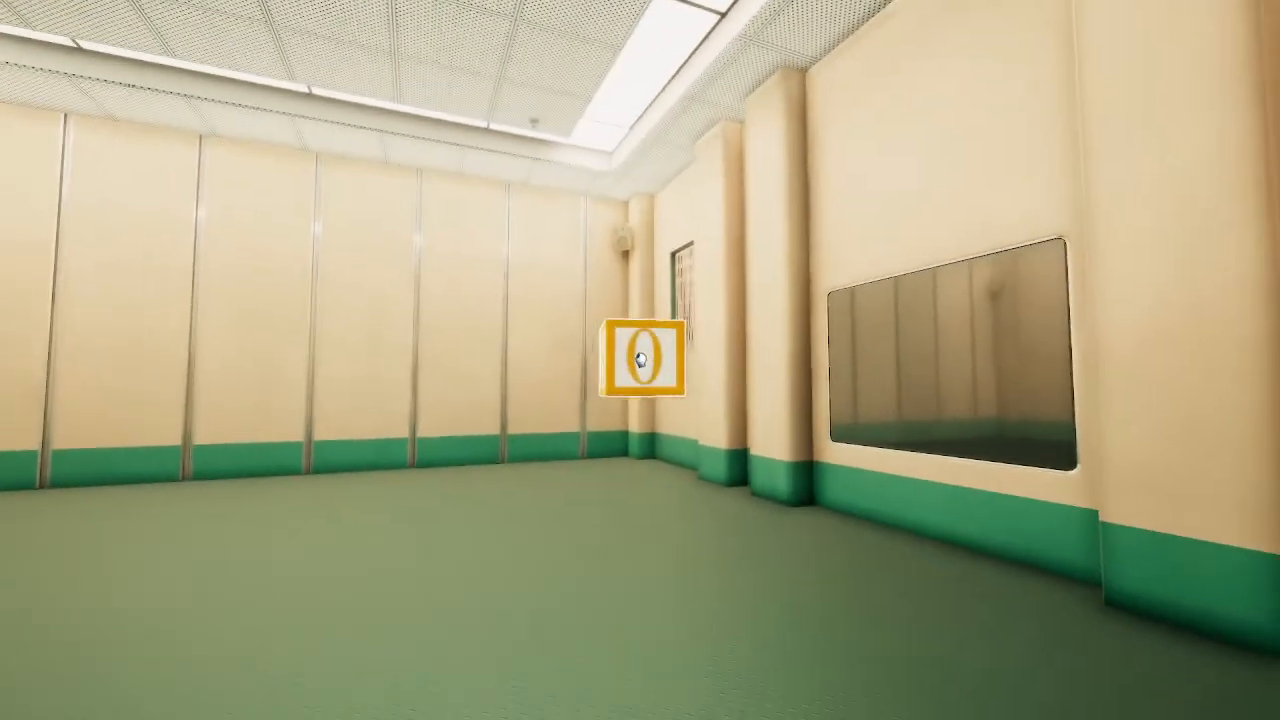
{"action": "mouse_move", "coordinate": [640, 360]}
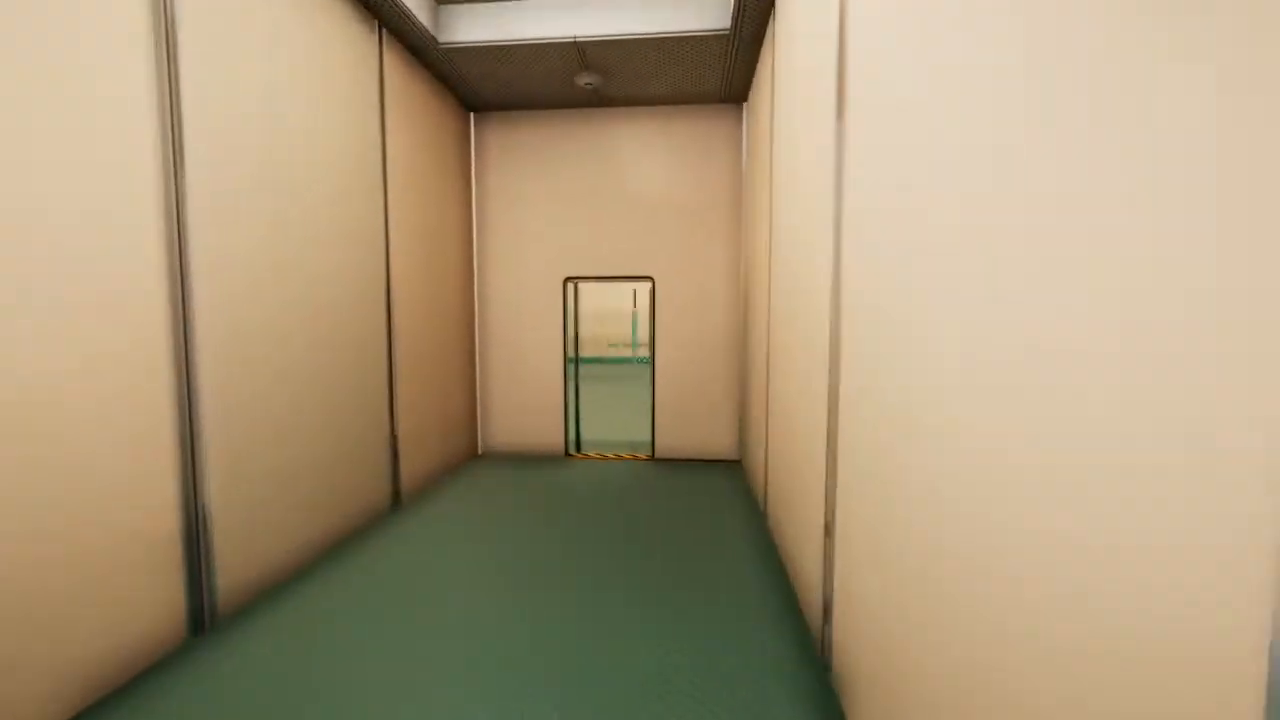
Walk forward into the tall narrow room toward the small yellow red-edged object.
{"action": "key", "text": "w"}
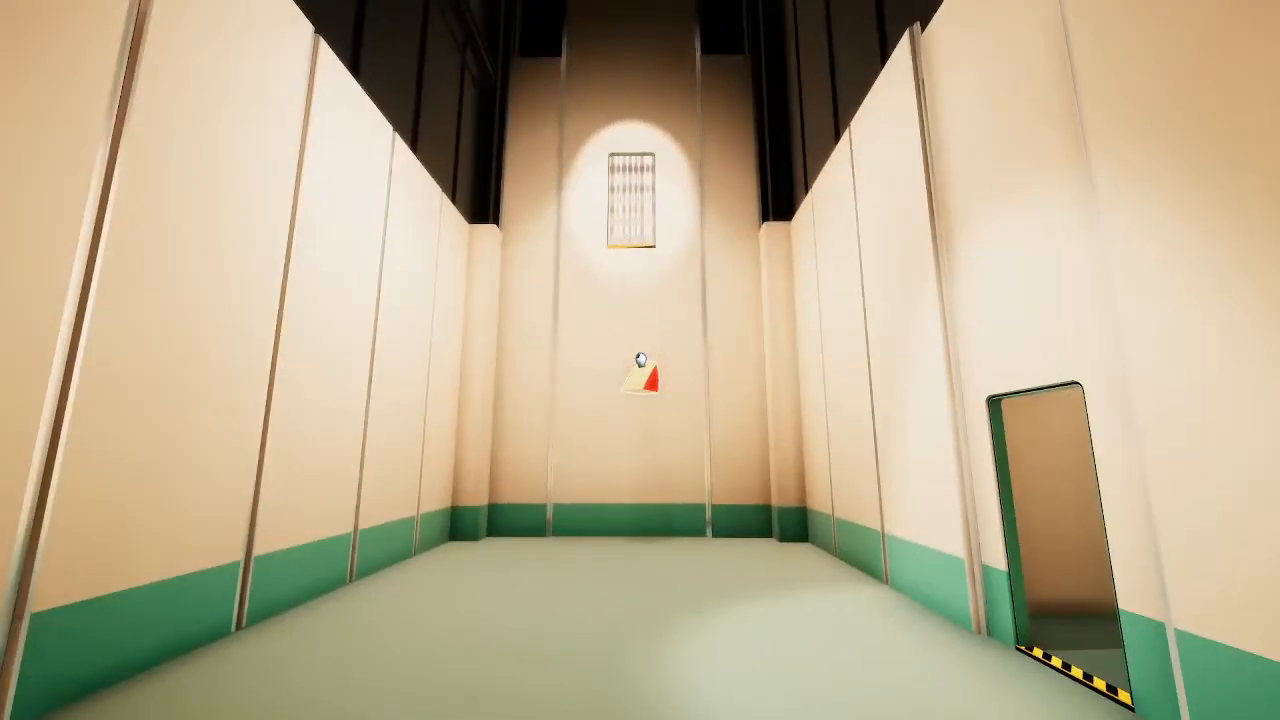
{"action": "mouse_move", "coordinate": [640, 360]}
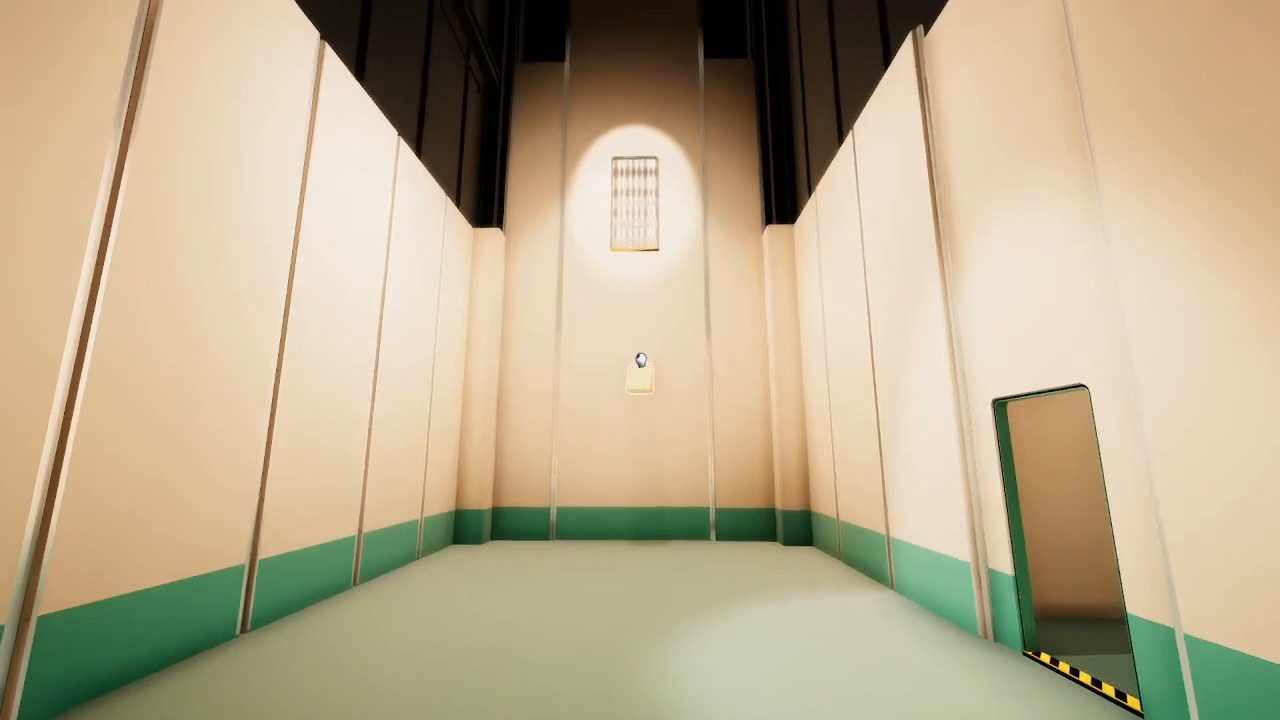
{"action": "mouse_move", "coordinate": [640, 300]}
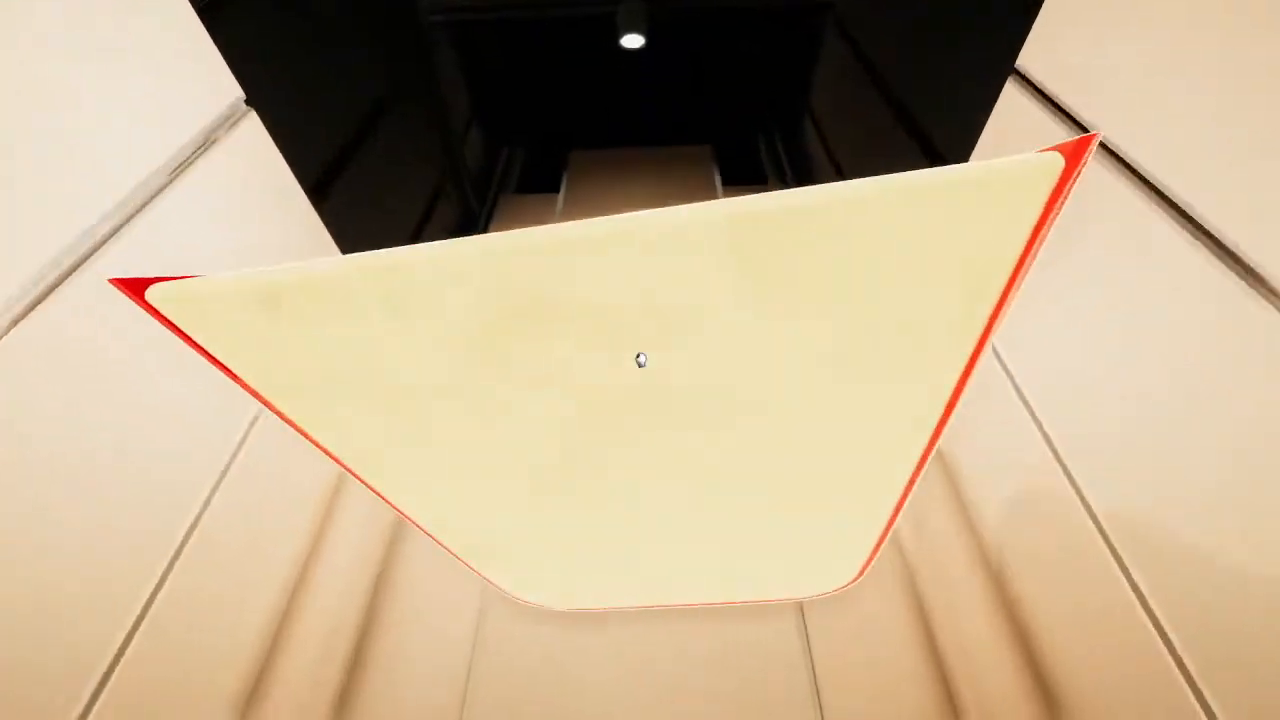
{"action": "mouse_move", "coordinate": [640, 360]}
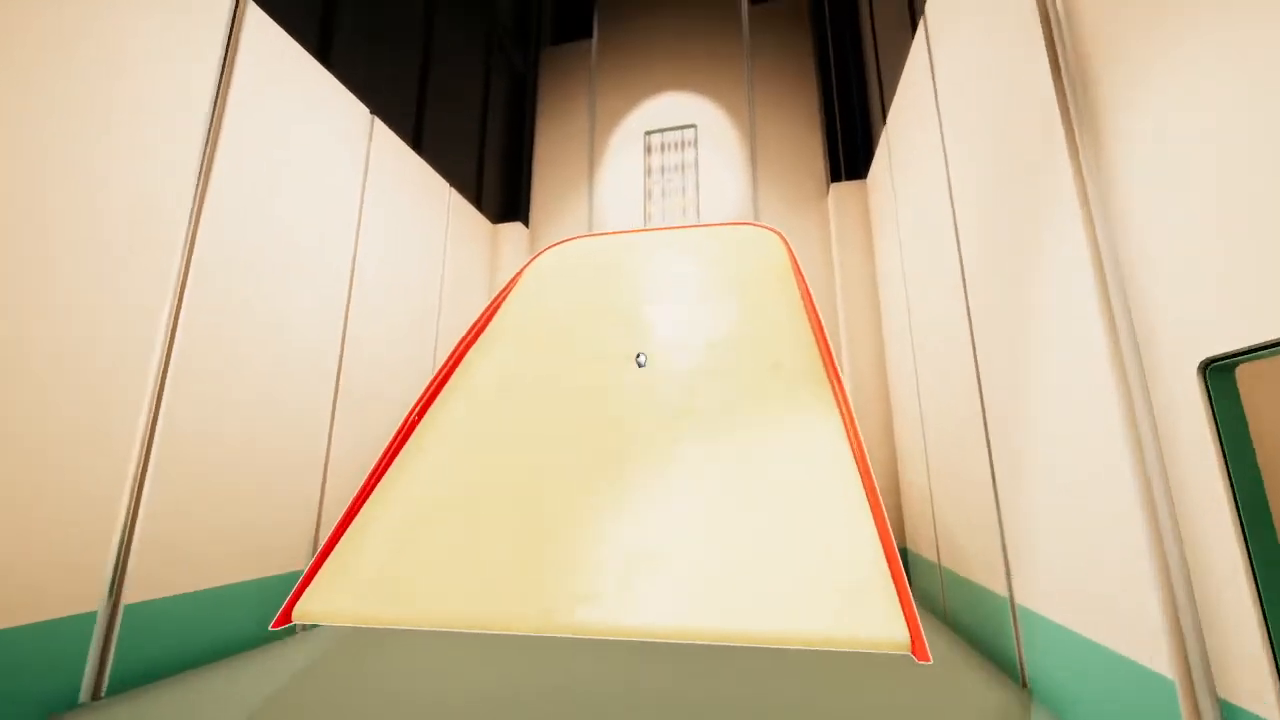
{"action": "key", "text": "w"}
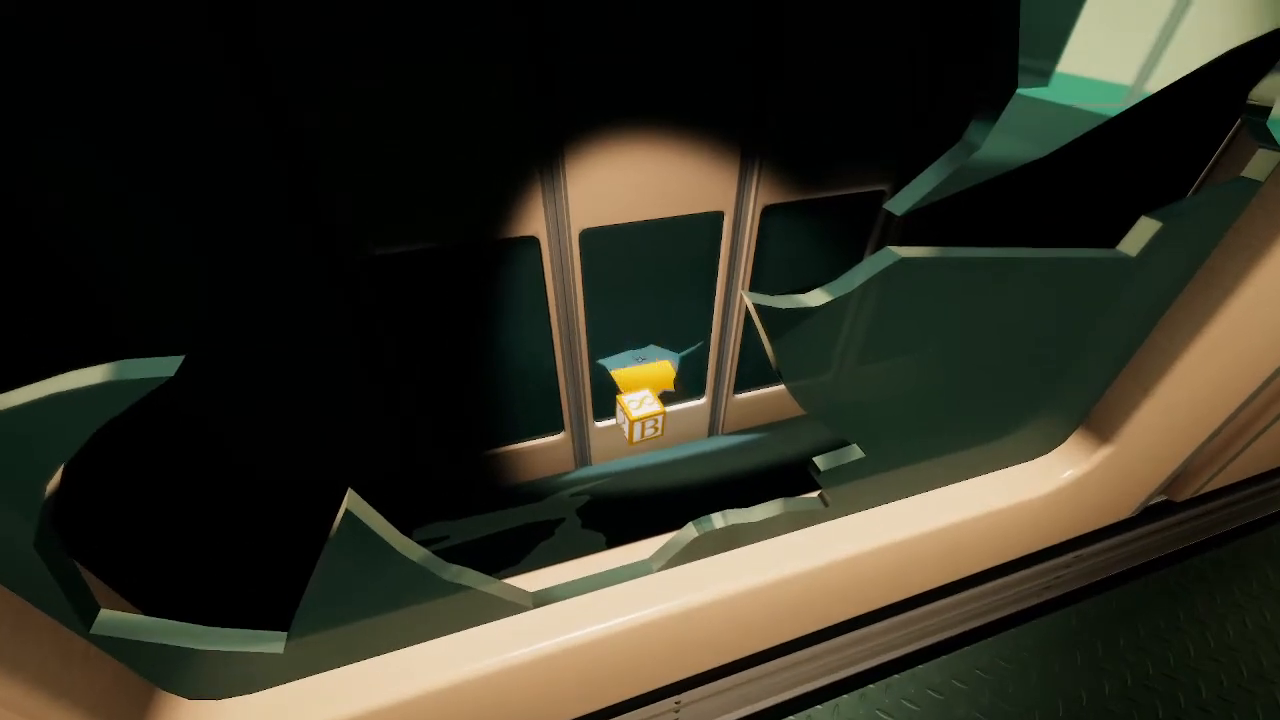
{"action": "mouse_move", "coordinate": [640, 360]}
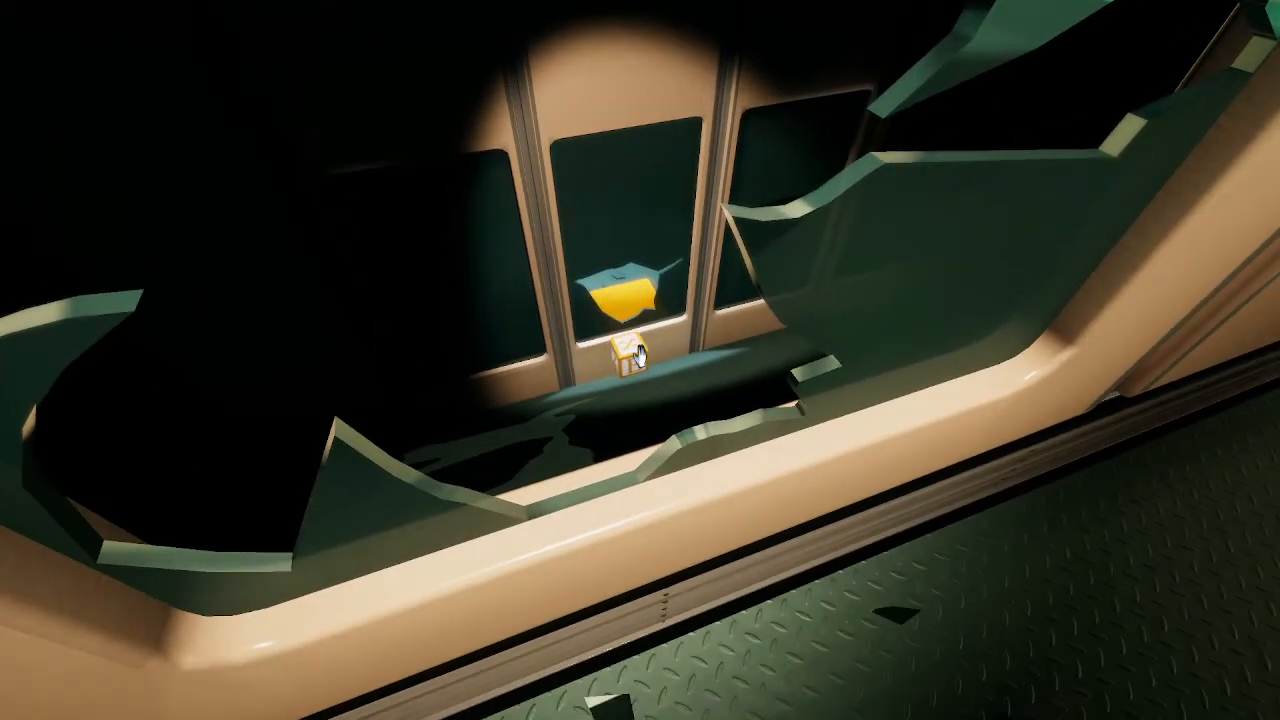
{"action": "mouse_move", "coordinate": [630, 350]}
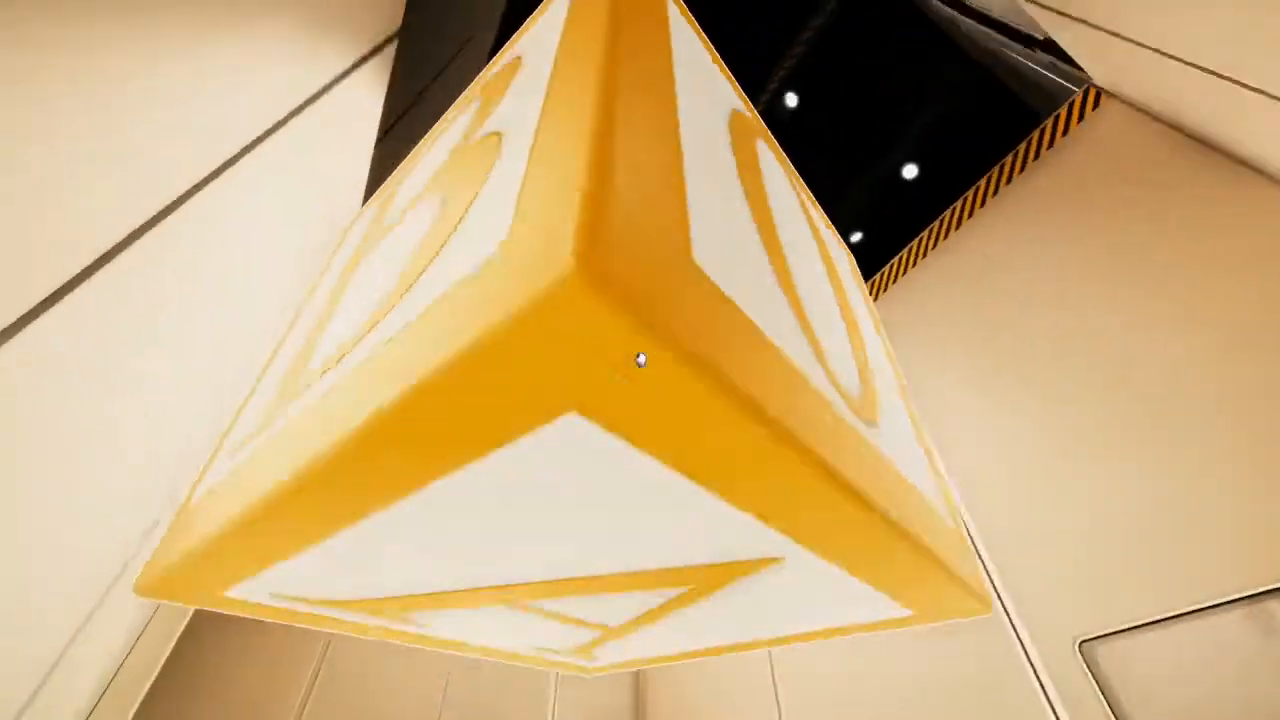
{"action": "mouse_move", "coordinate": [640, 360]}
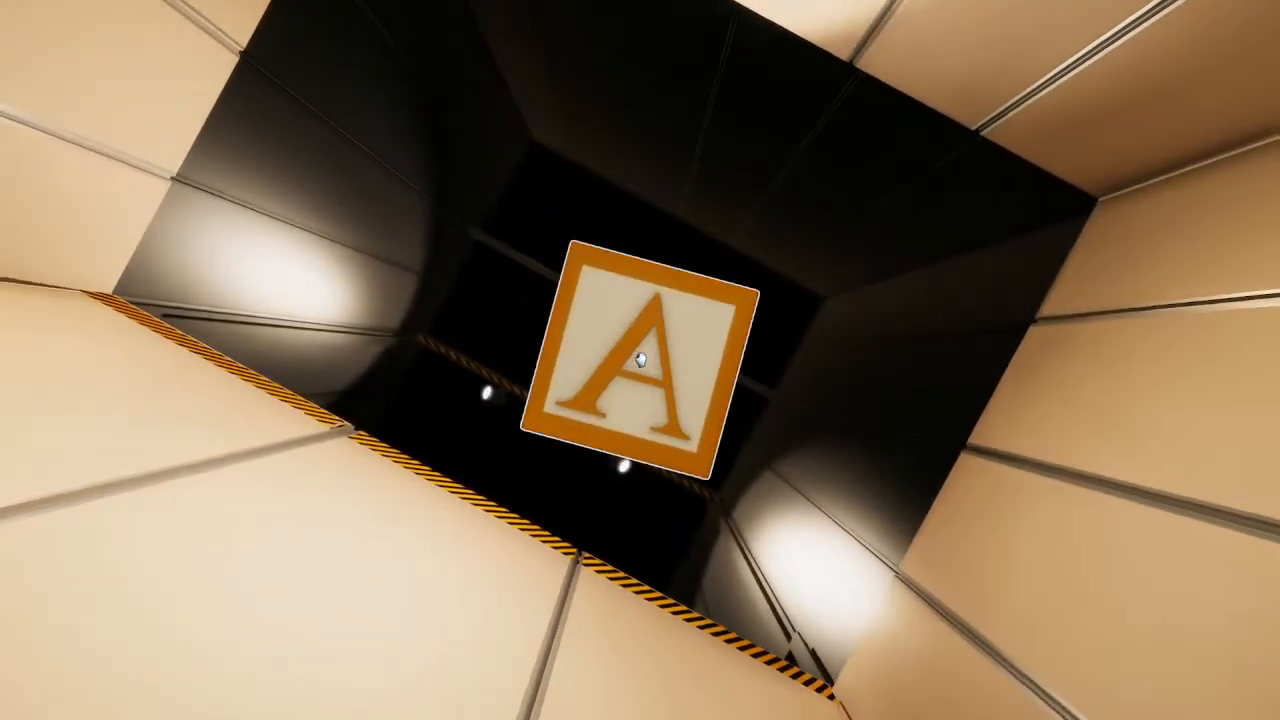
{"action": "mouse_move", "coordinate": [640, 360]}
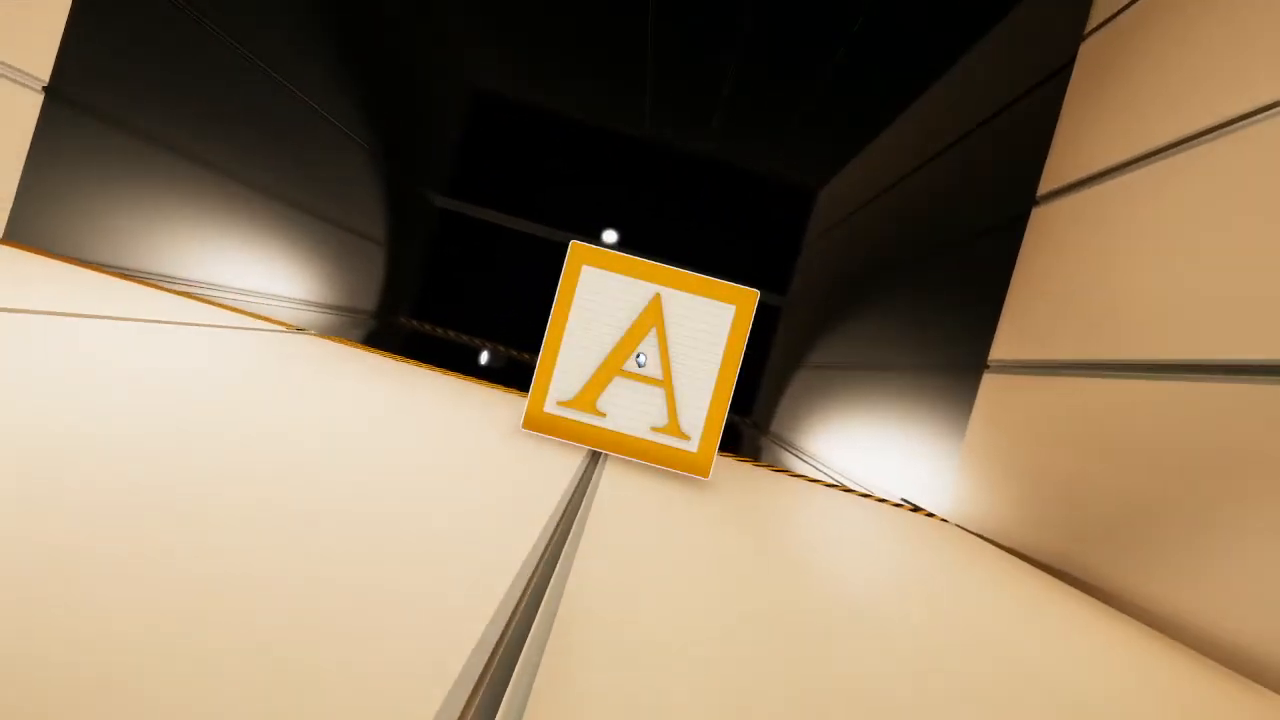
{"action": "mouse_move", "coordinate": [640, 360]}
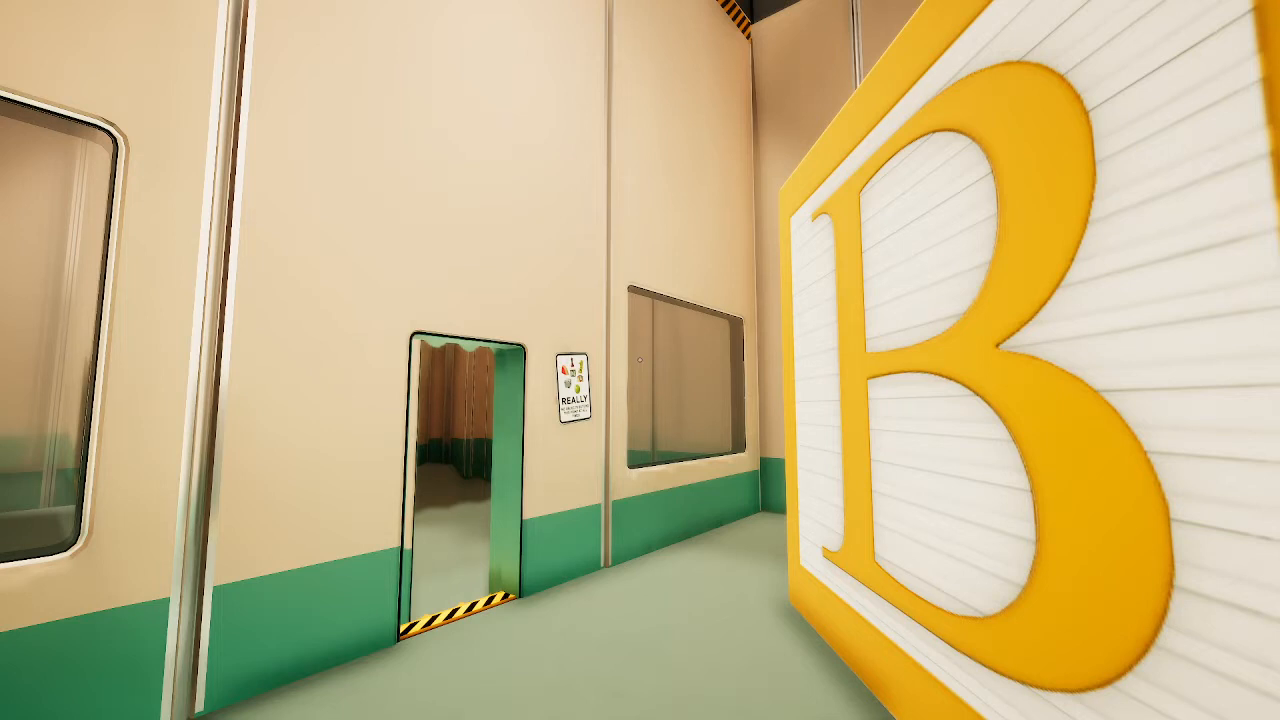
{"action": "mouse_move", "coordinate": [640, 360]}
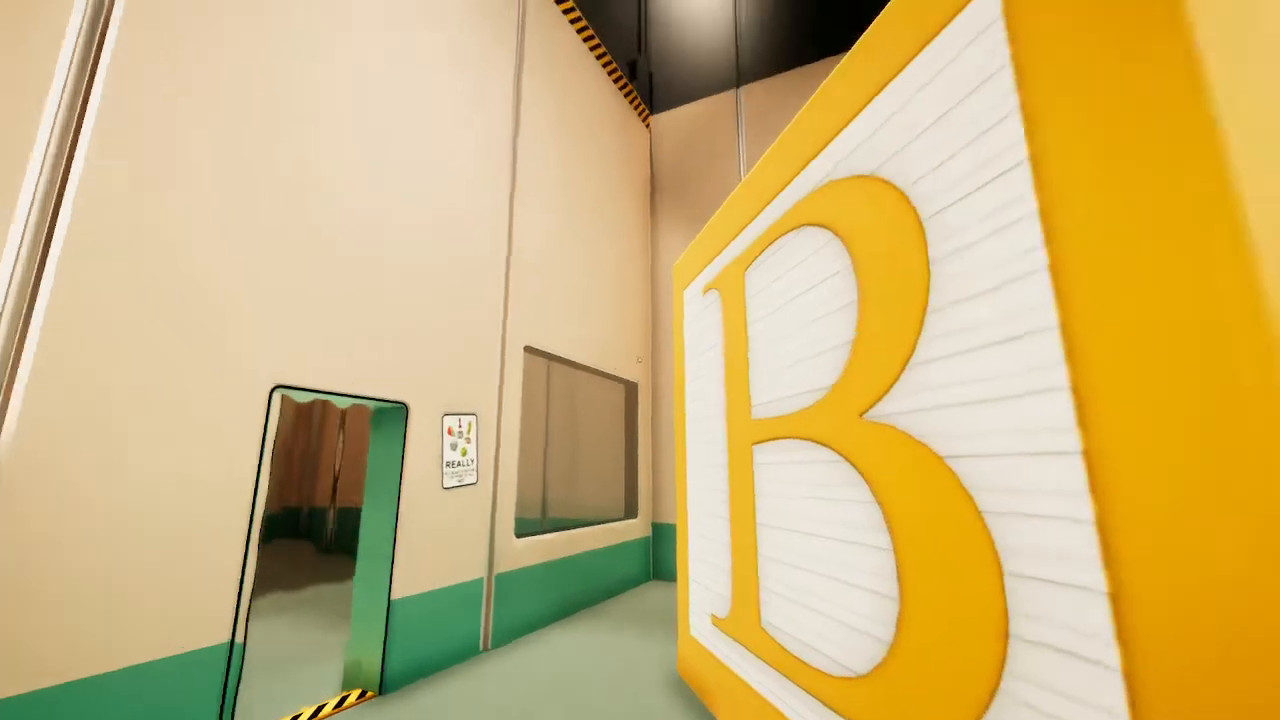
{"action": "mouse_move", "coordinate": [640, 360]}
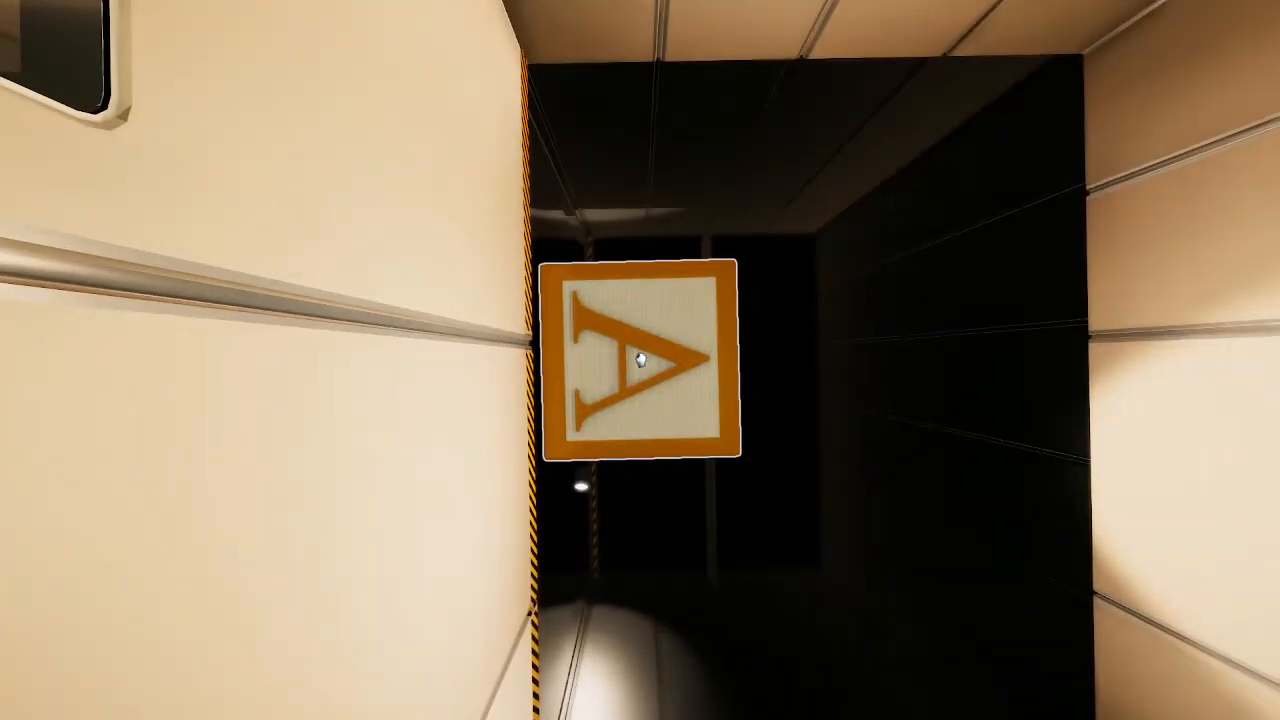
{"action": "mouse_move", "coordinate": [640, 360]}
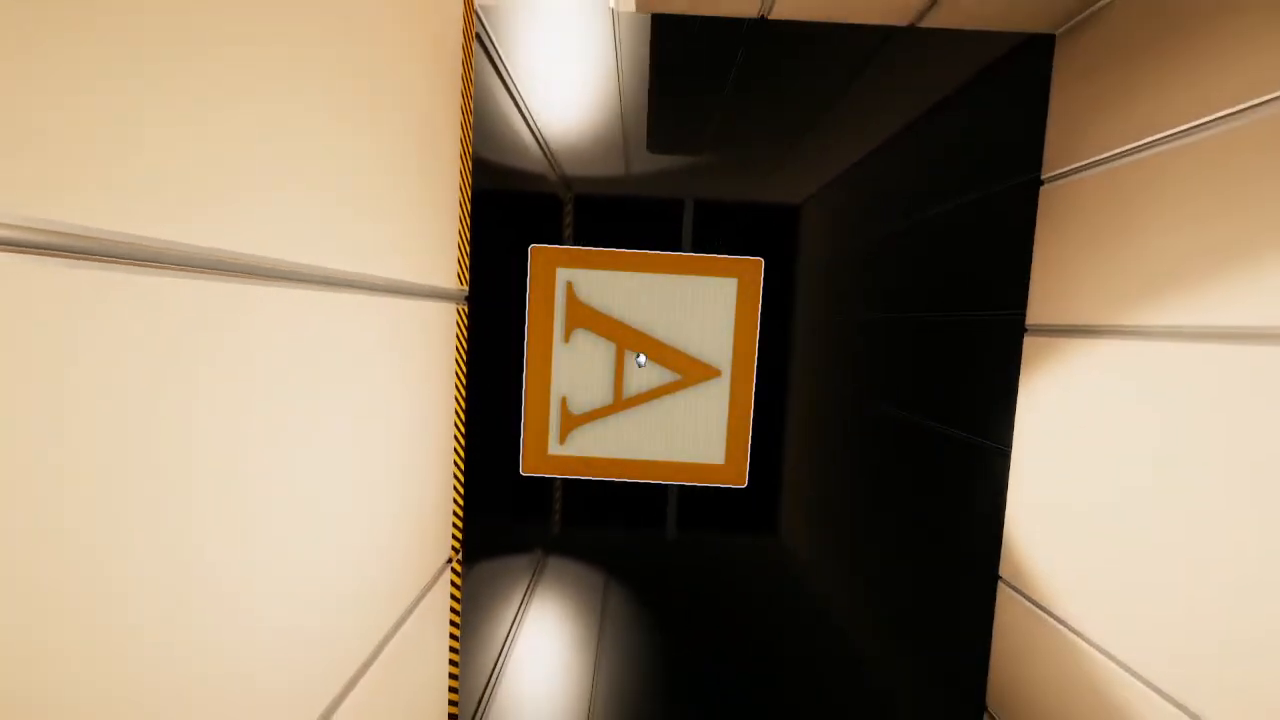
{"action": "mouse_move", "coordinate": [640, 360]}
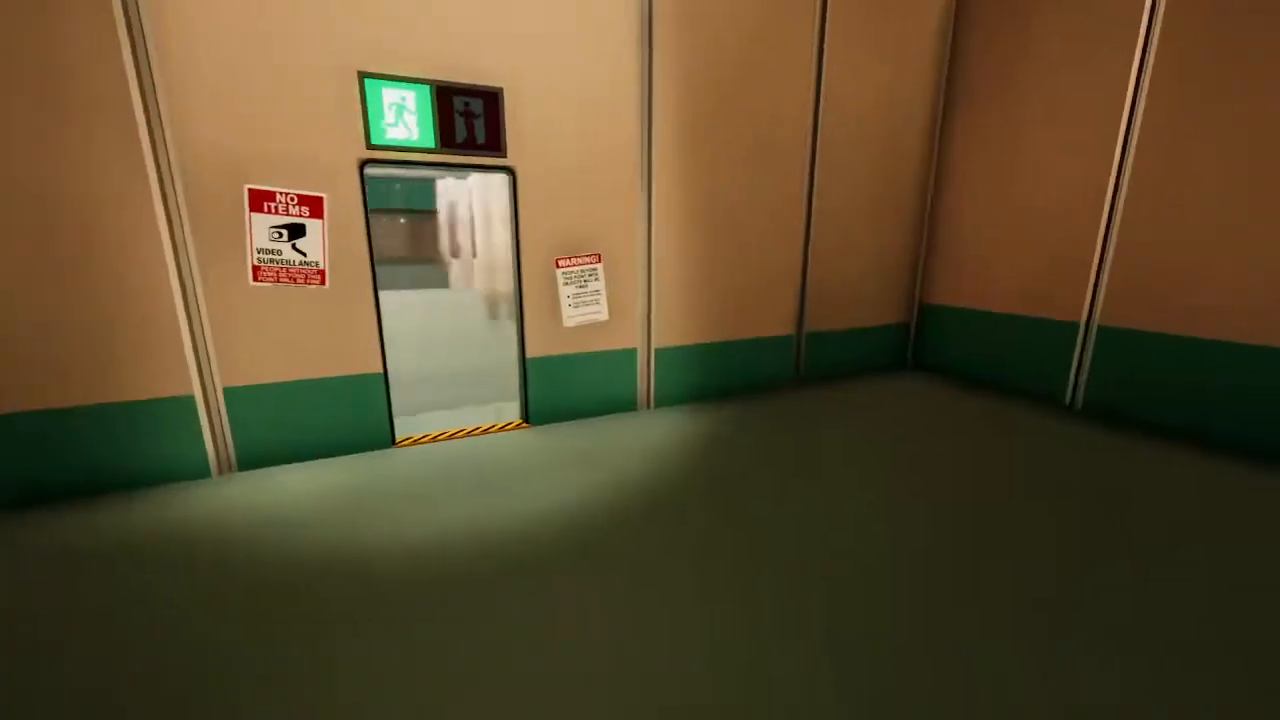
Walk into the dim room and face the exit doorway under the No Items sign.
{"action": "key", "text": "w"}
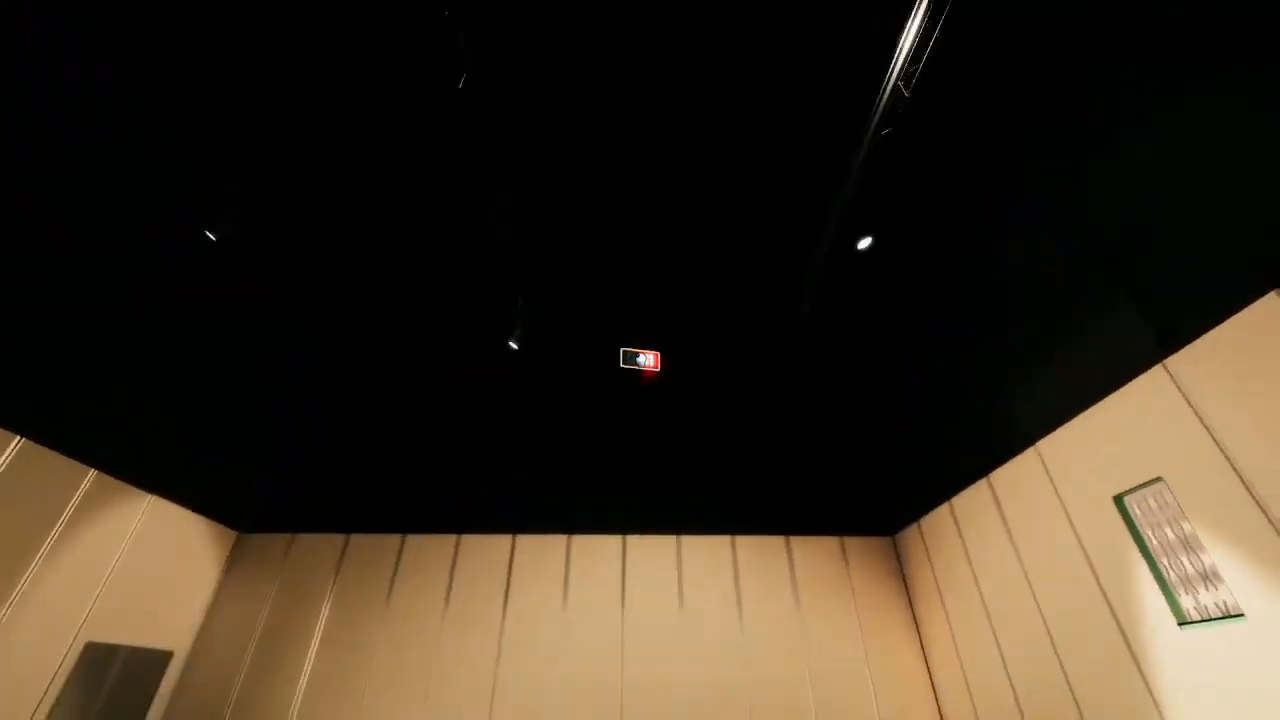
{"action": "mouse_move", "coordinate": [640, 360]}
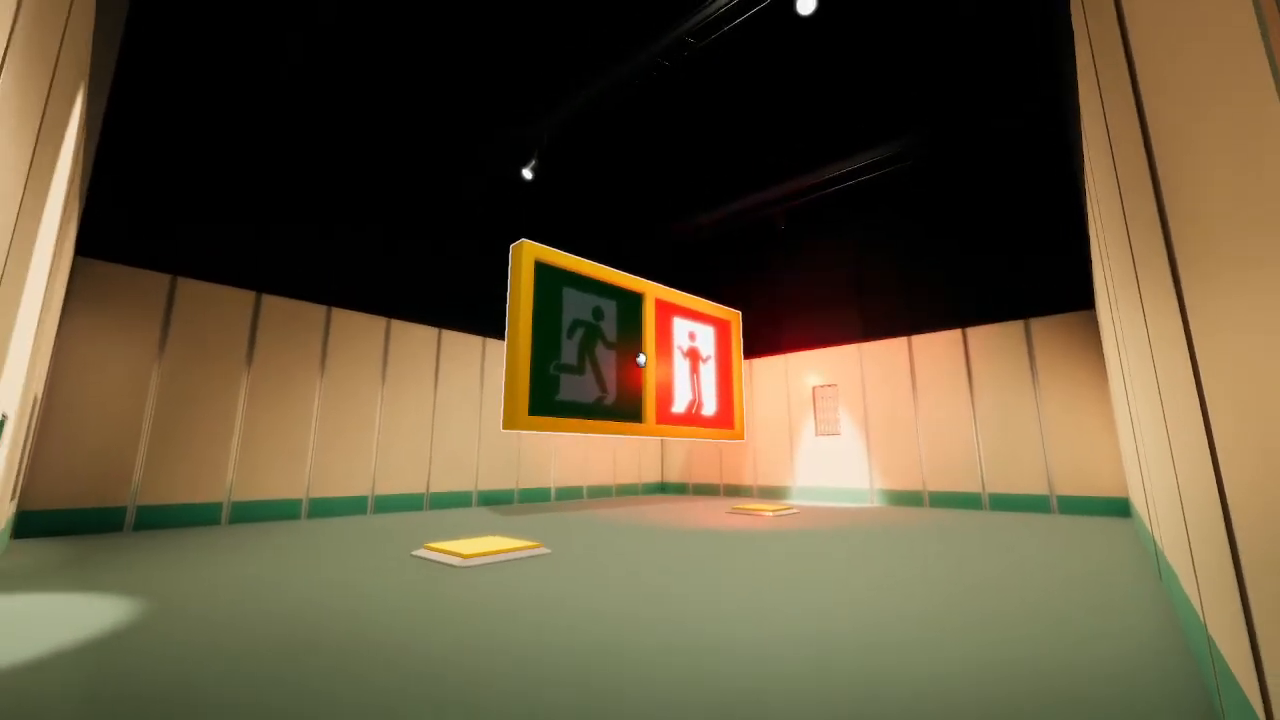
{"action": "mouse_move", "coordinate": [640, 360]}
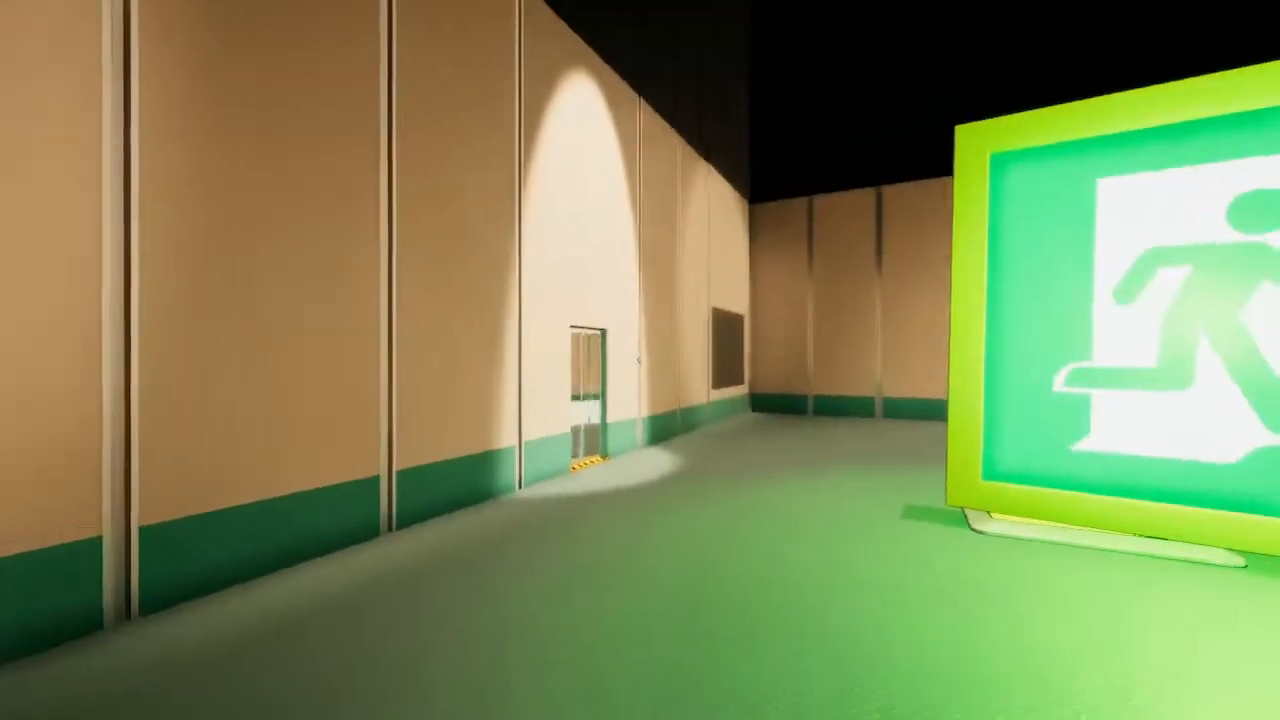
{"action": "mouse_move", "coordinate": [640, 360]}
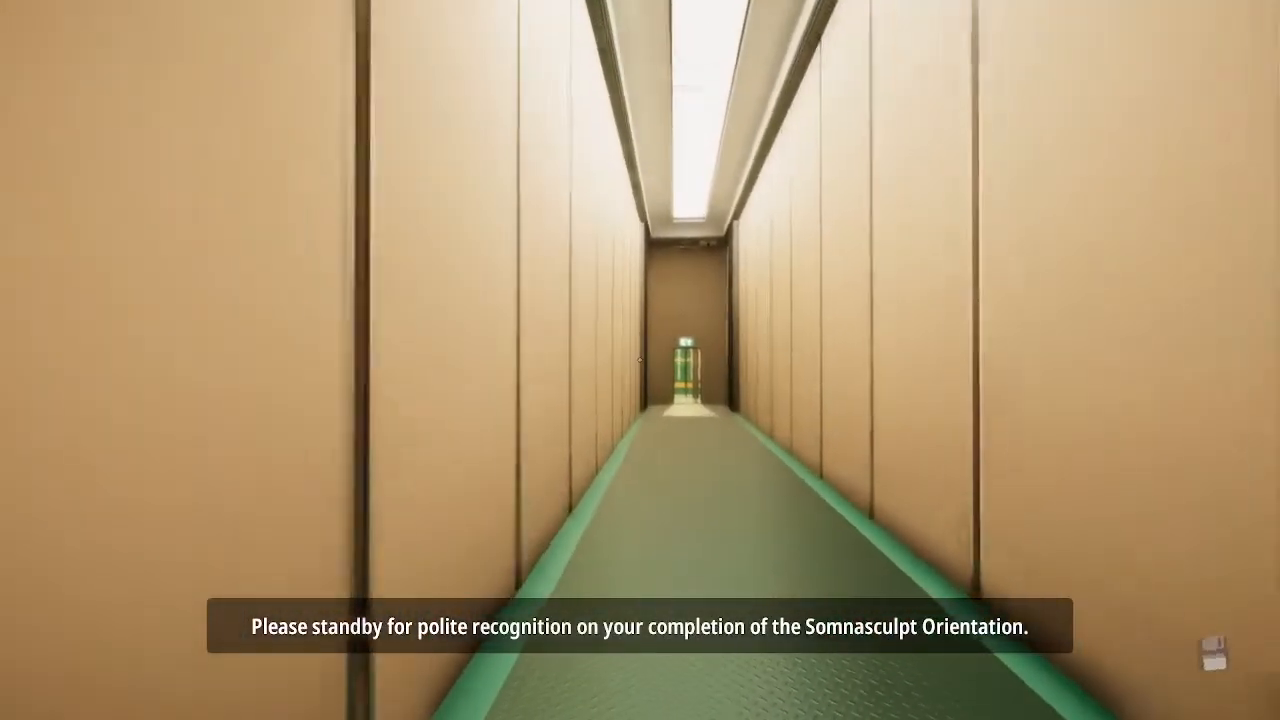
Walk down the corridor, across the room and through the final exit door into the dark back area.
{"action": "key", "text": "w"}
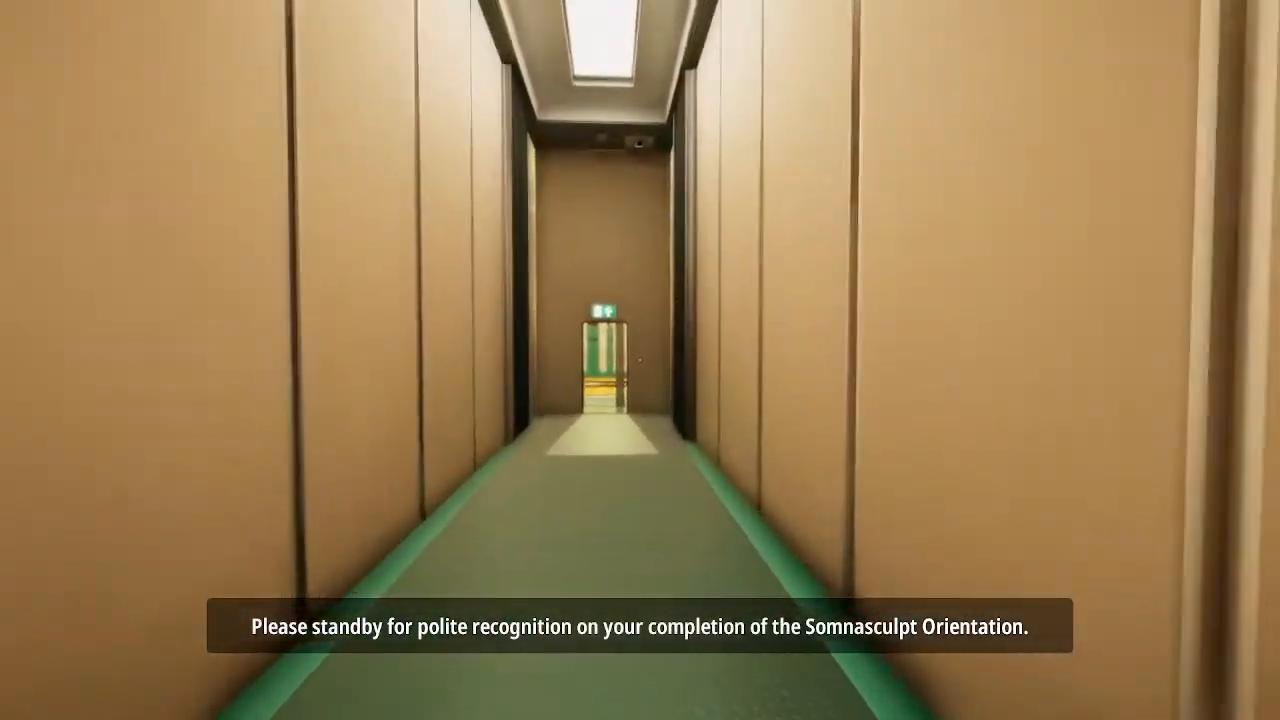
{"action": "key", "text": "w"}
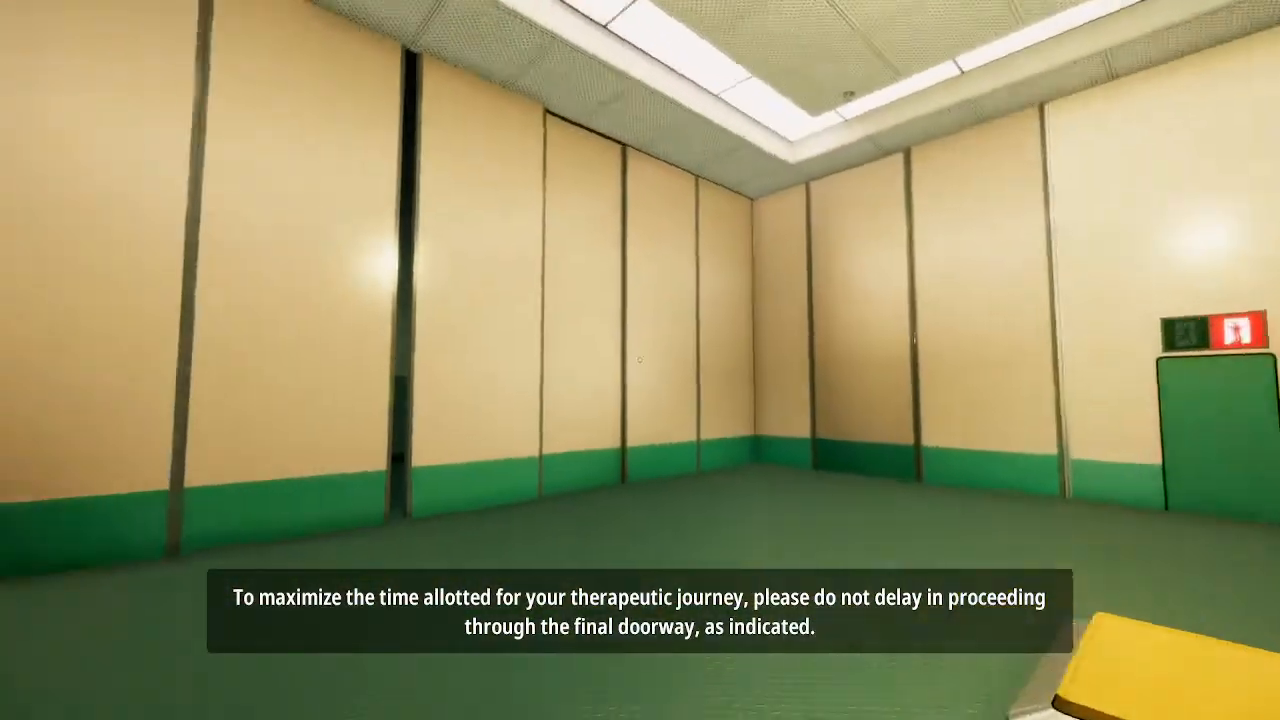
{"action": "mouse_move", "coordinate": [640, 360]}
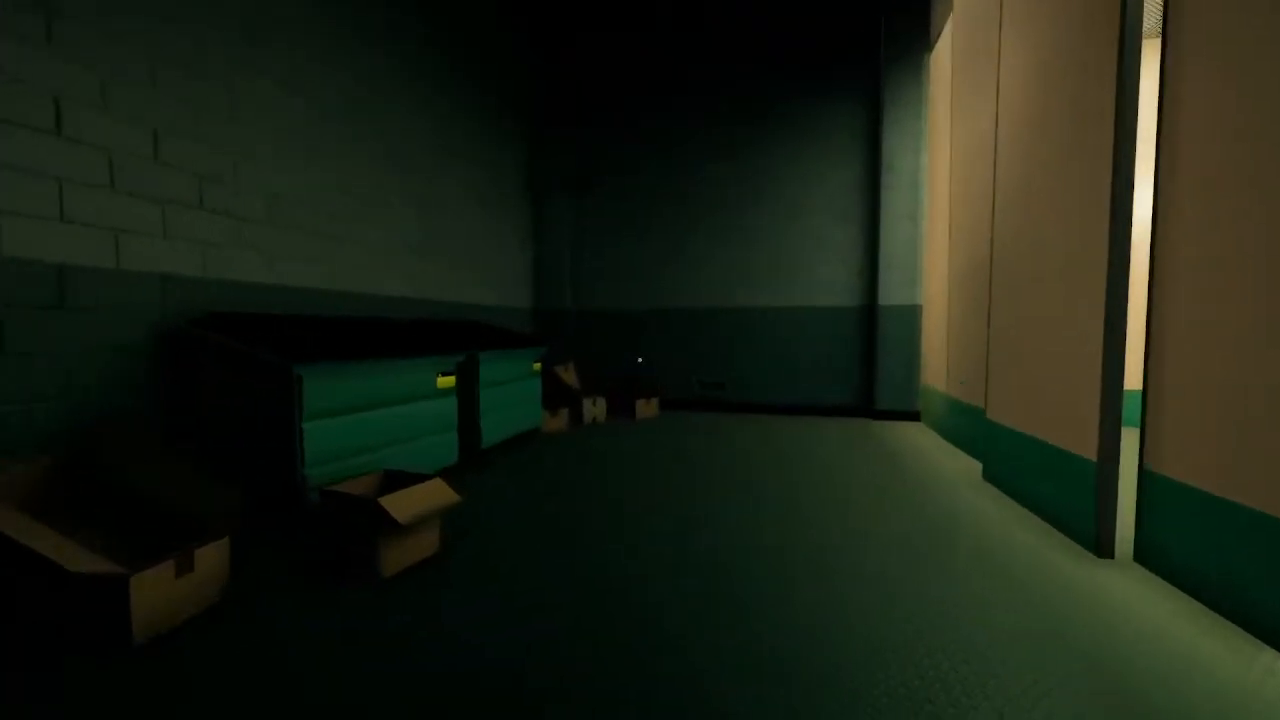
{"action": "mouse_move", "coordinate": [640, 360]}
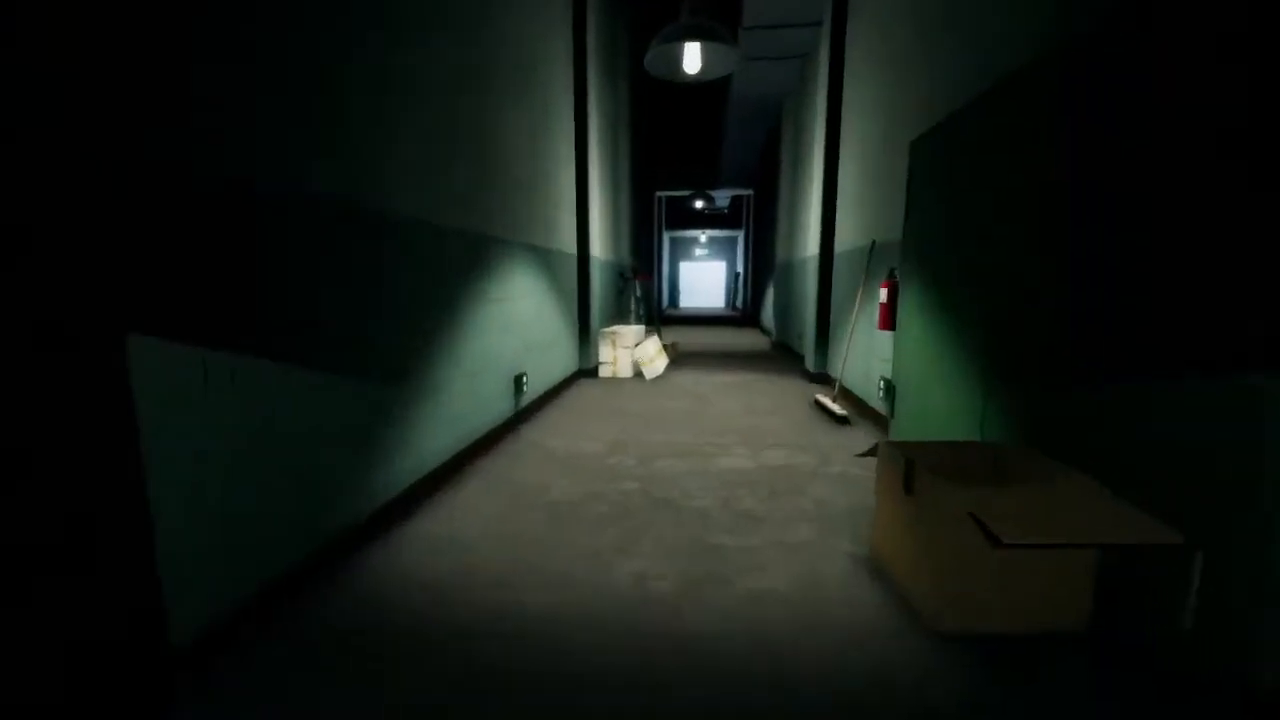
{"action": "mouse_move", "coordinate": [640, 360]}
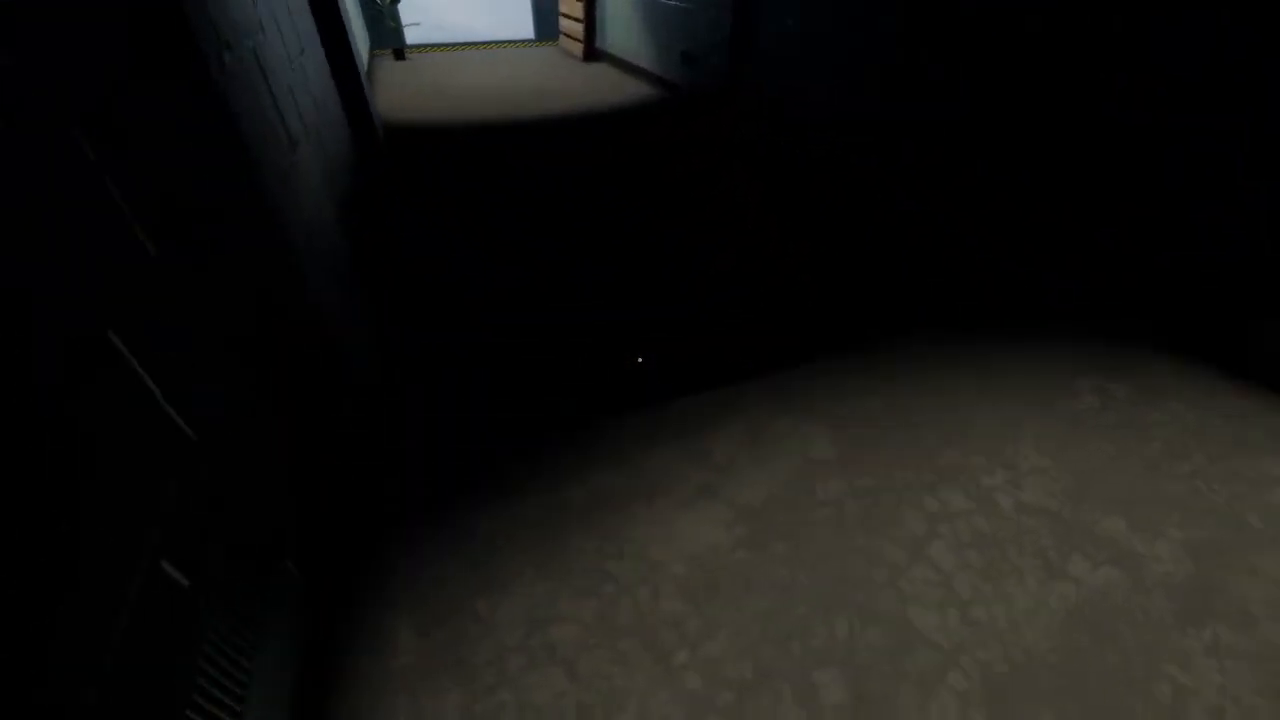
{"action": "mouse_move", "coordinate": [640, 360]}
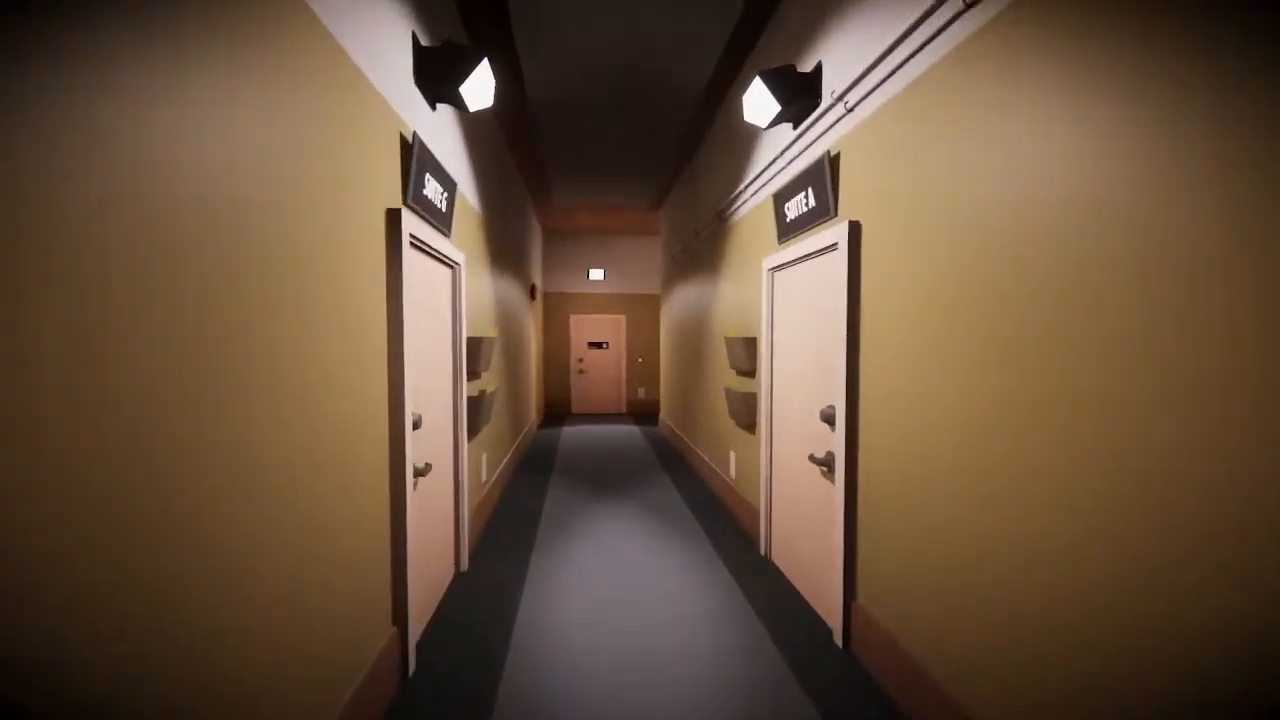
Walk through the dark office and soda-machine waiting room to doorway 311.
{"action": "key", "text": "w"}
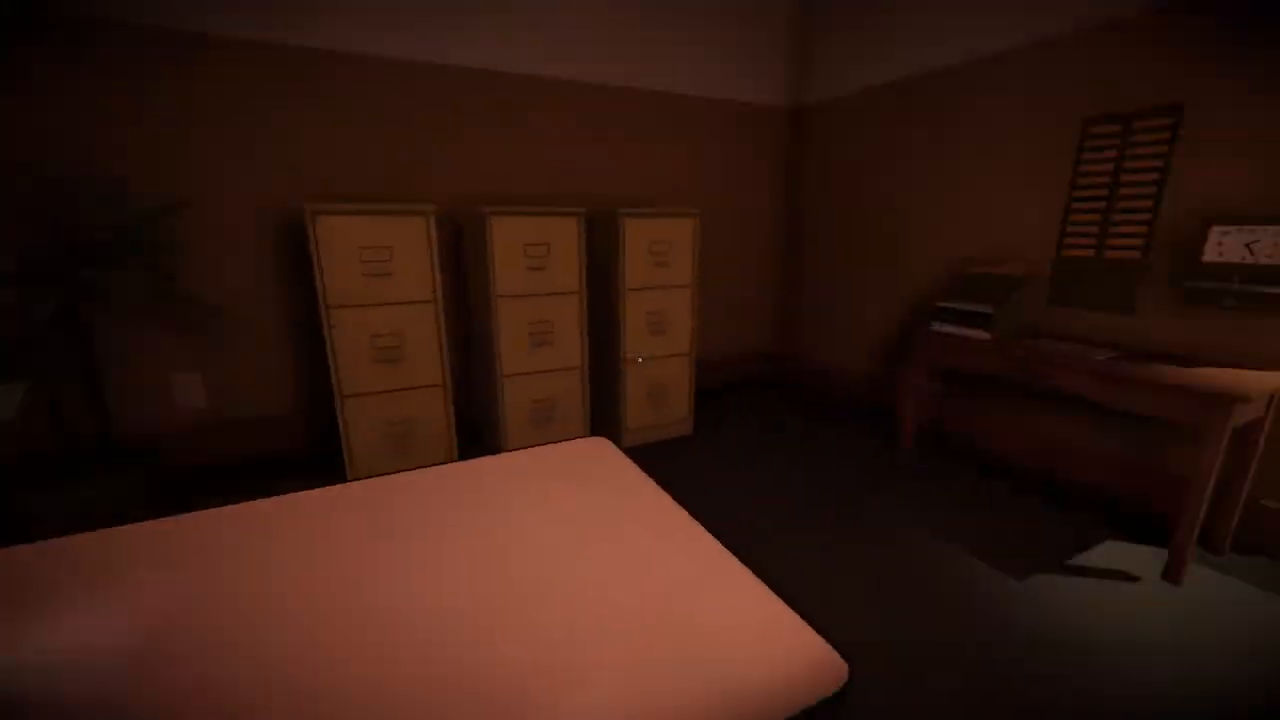
{"action": "mouse_move", "coordinate": [640, 360]}
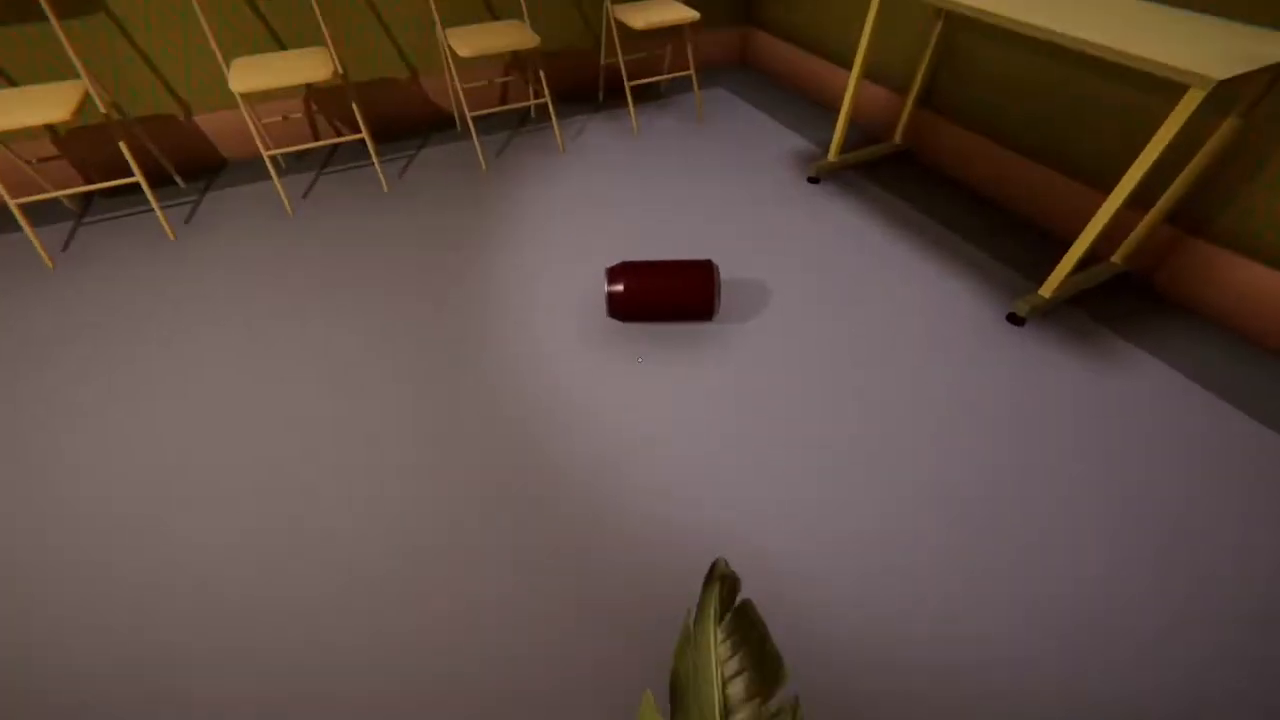
{"action": "mouse_move", "coordinate": [640, 360]}
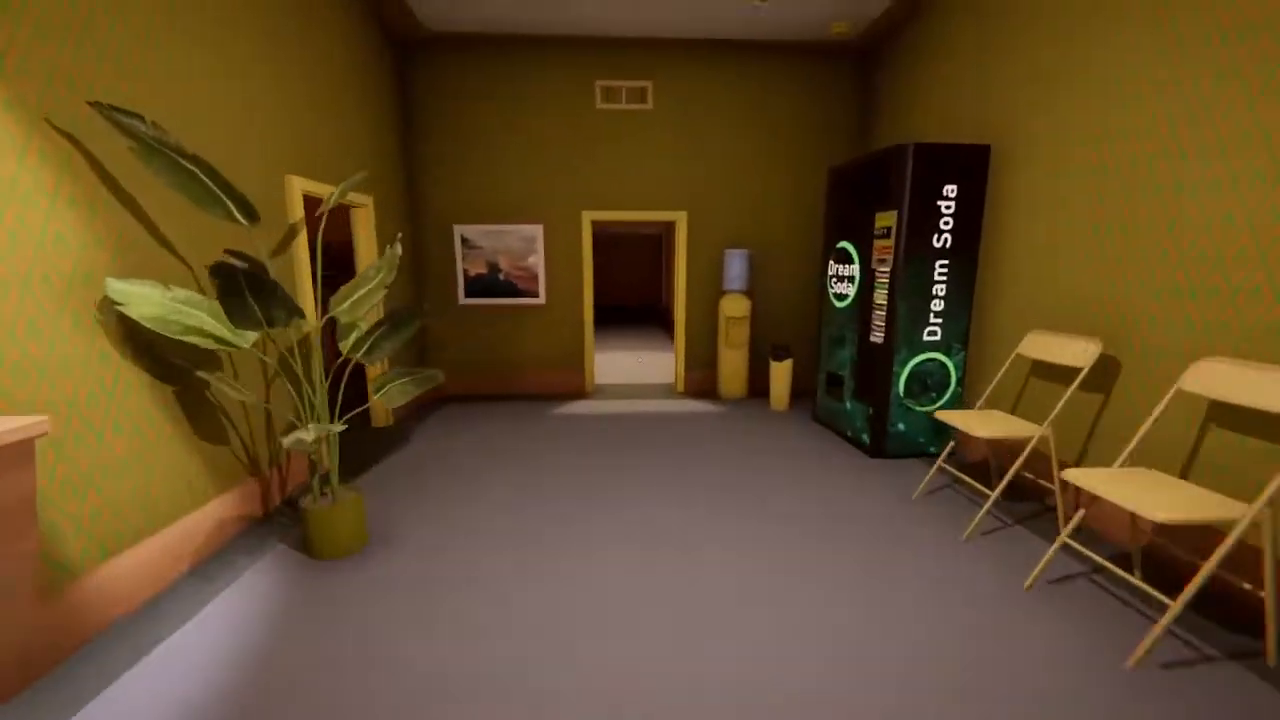
{"action": "key", "text": "w"}
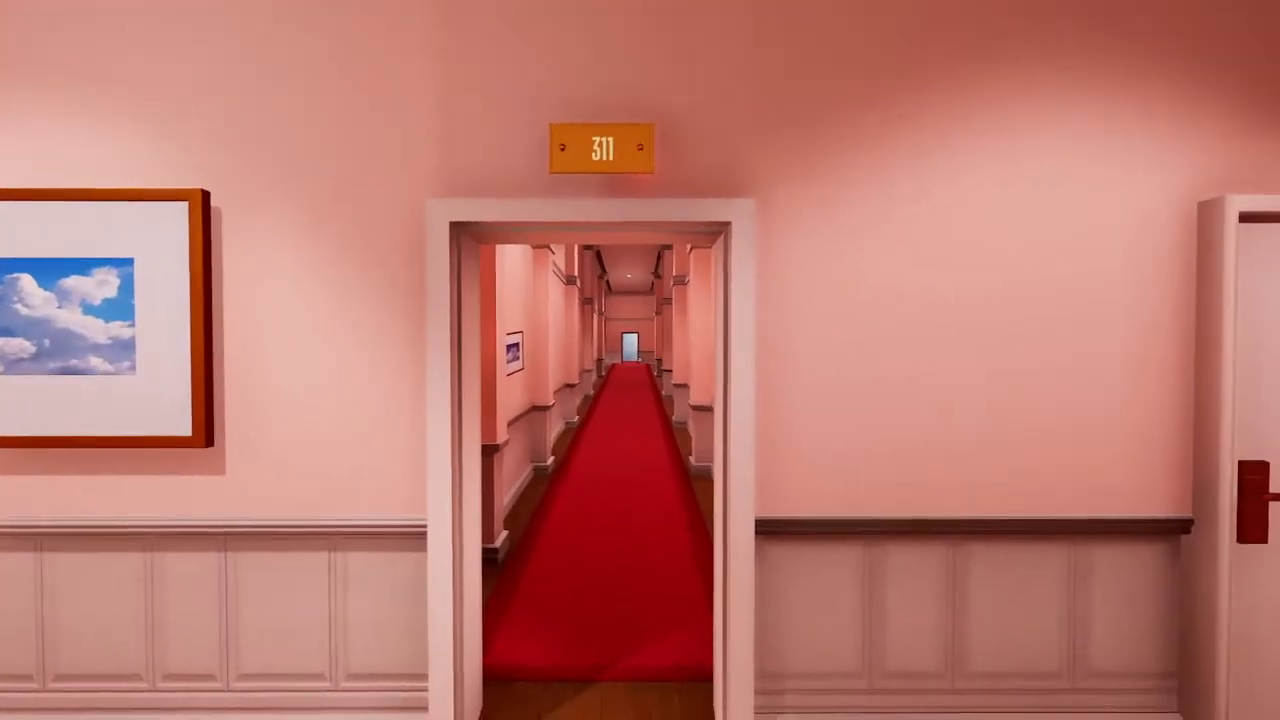
Walk the red-carpeted corridor and pink rooms into the open hall with the dark warehouse ceiling.
{"action": "key", "text": "w"}
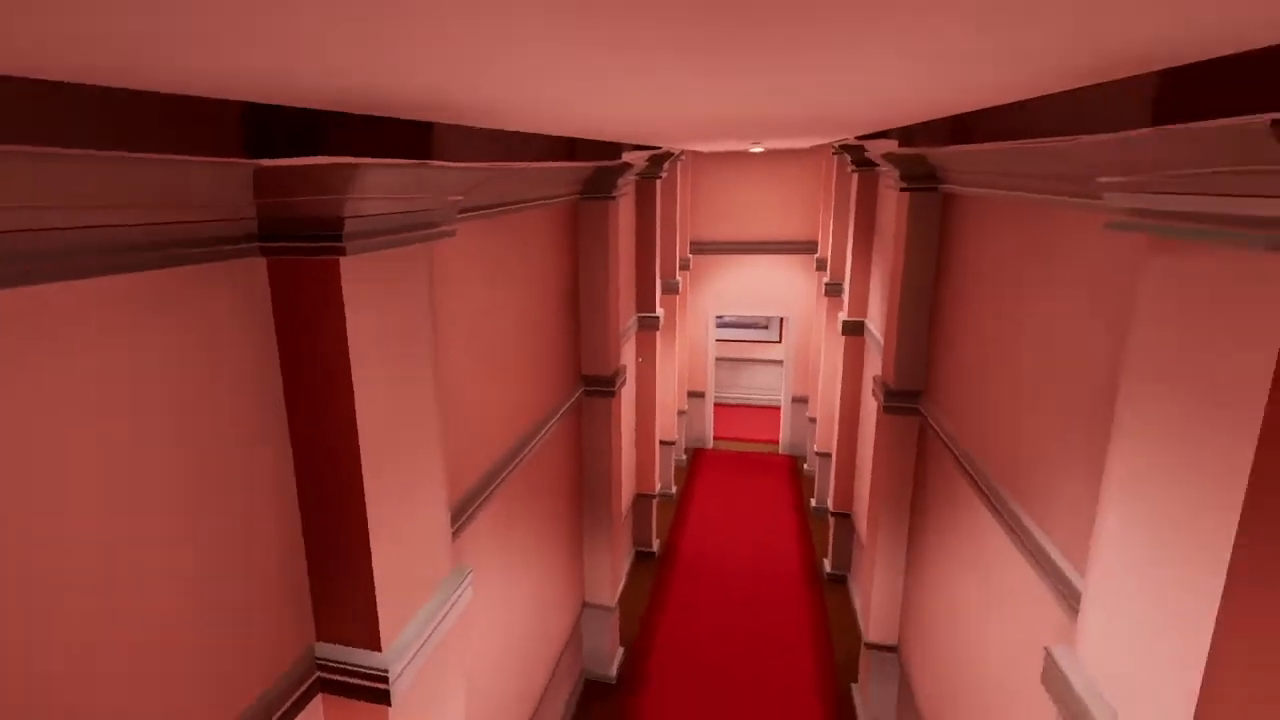
{"action": "key", "text": "W"}
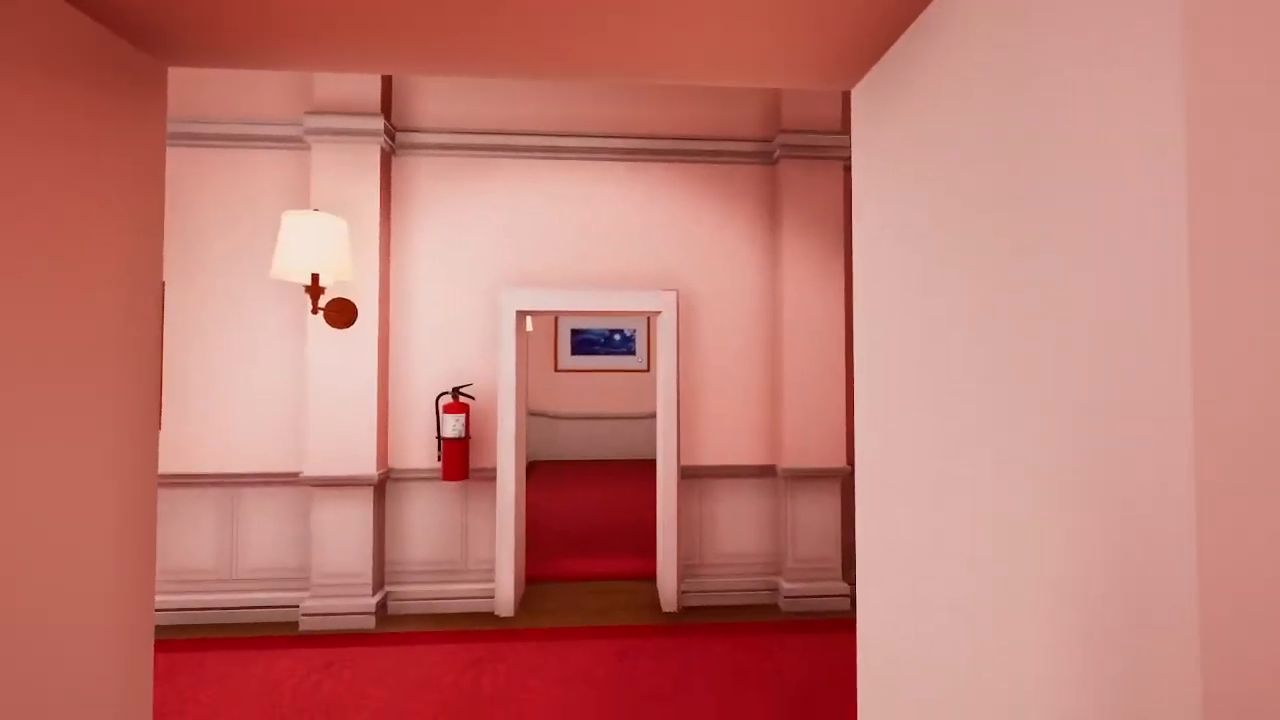
{"action": "key", "text": "W"}
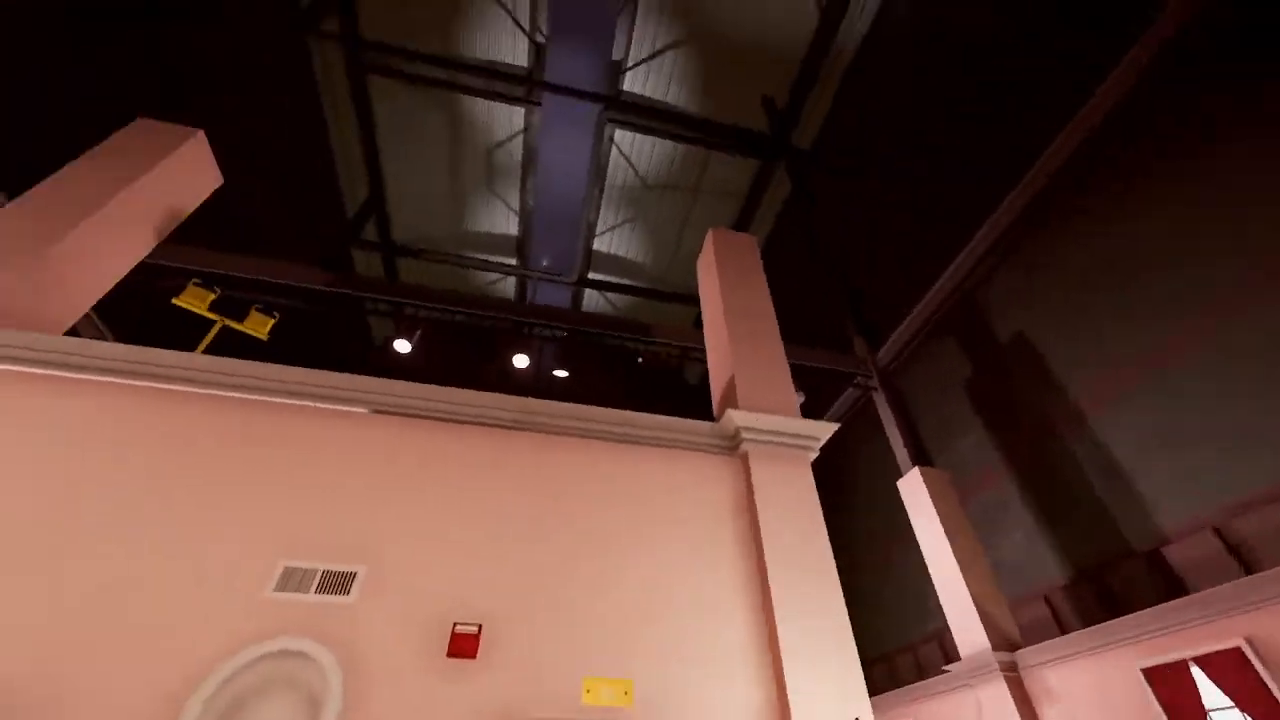
{"action": "mouse_move", "coordinate": [640, 360]}
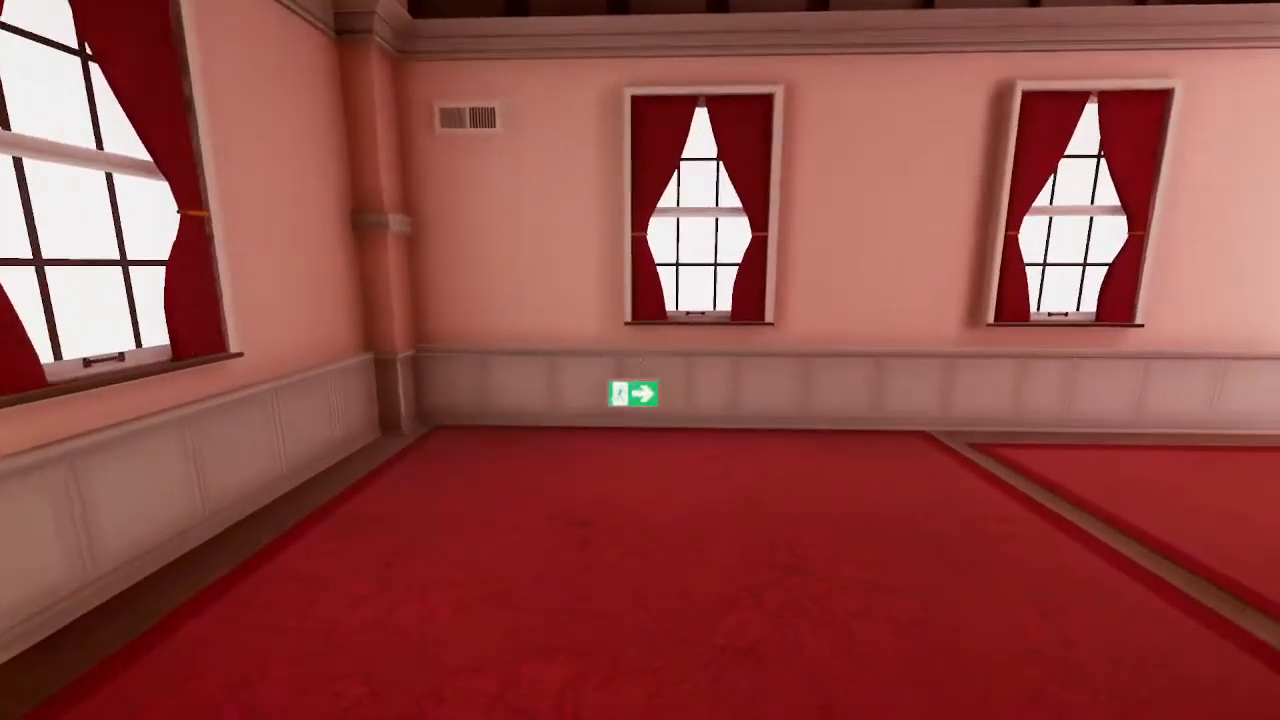
{"action": "mouse_move", "coordinate": [640, 360]}
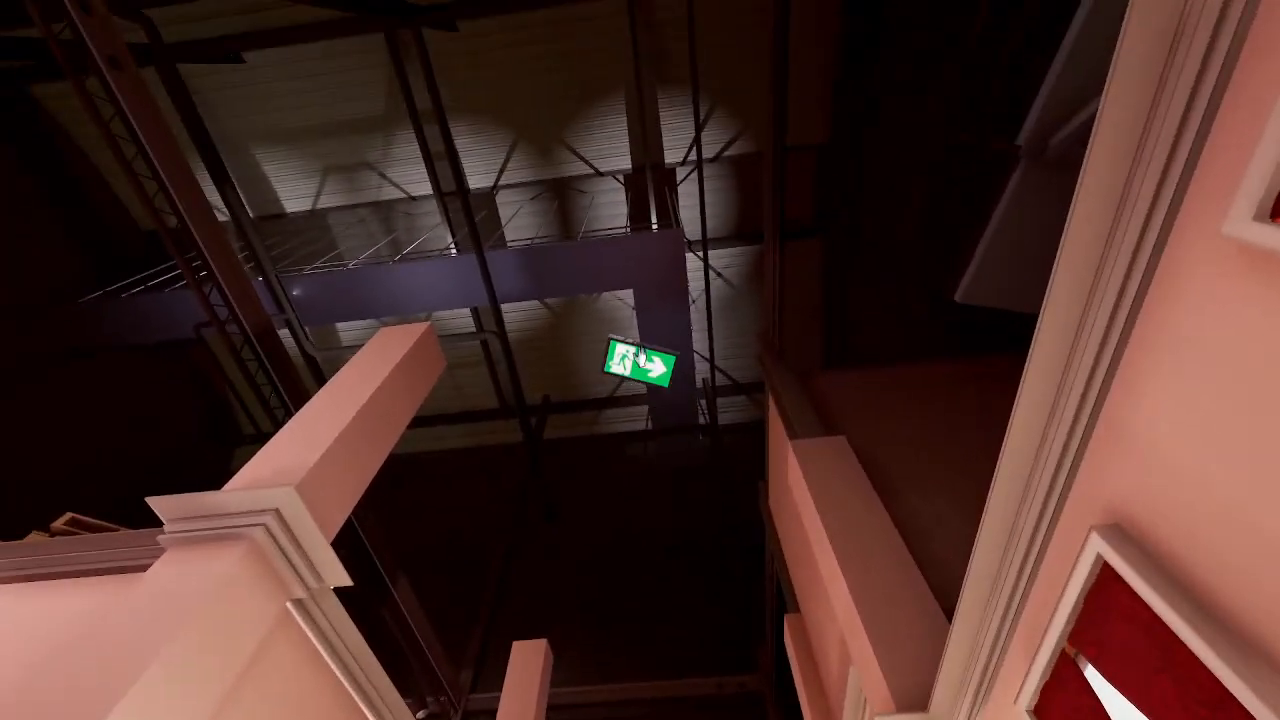
{"action": "mouse_move", "coordinate": [640, 360]}
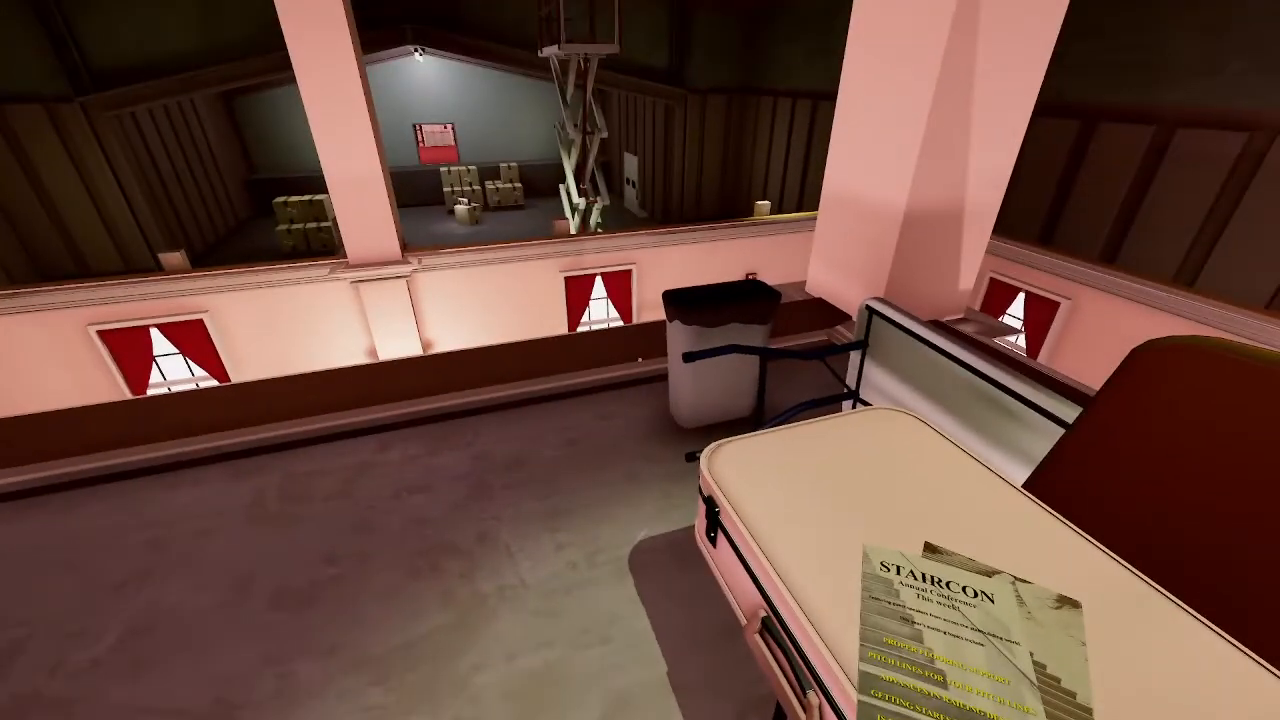
{"action": "mouse_move", "coordinate": [640, 360]}
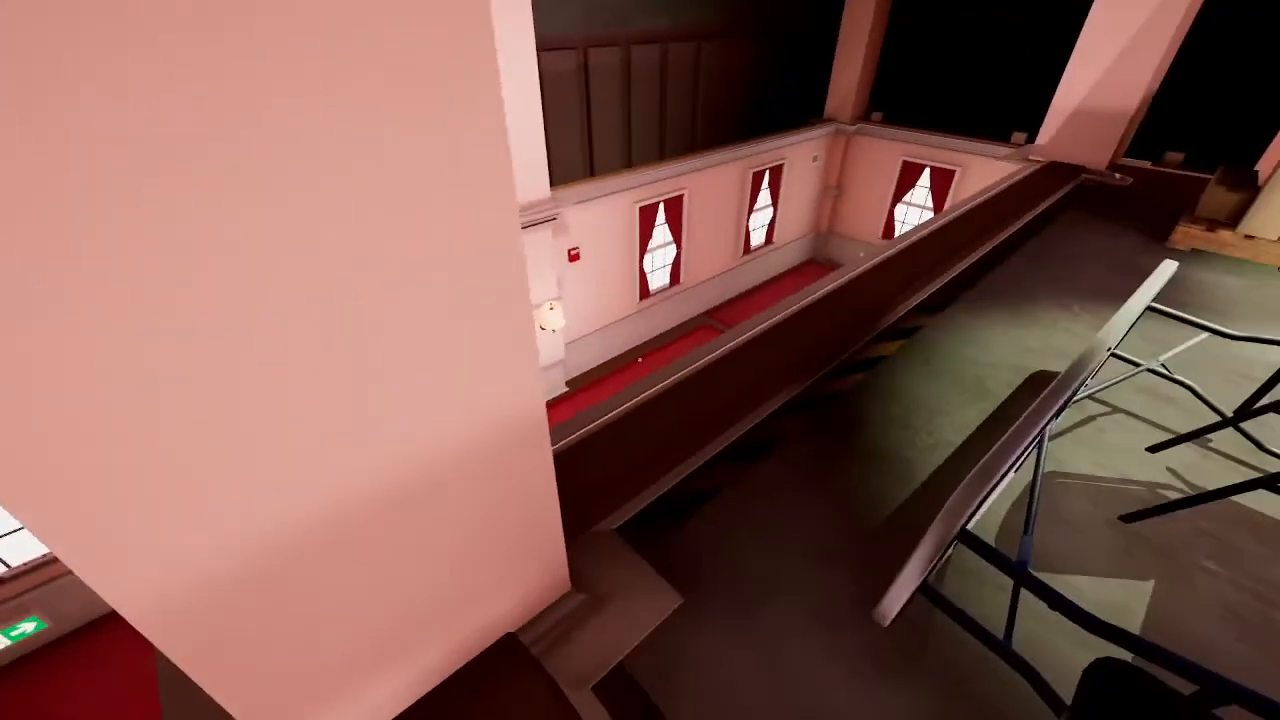
{"action": "mouse_move", "coordinate": [640, 360]}
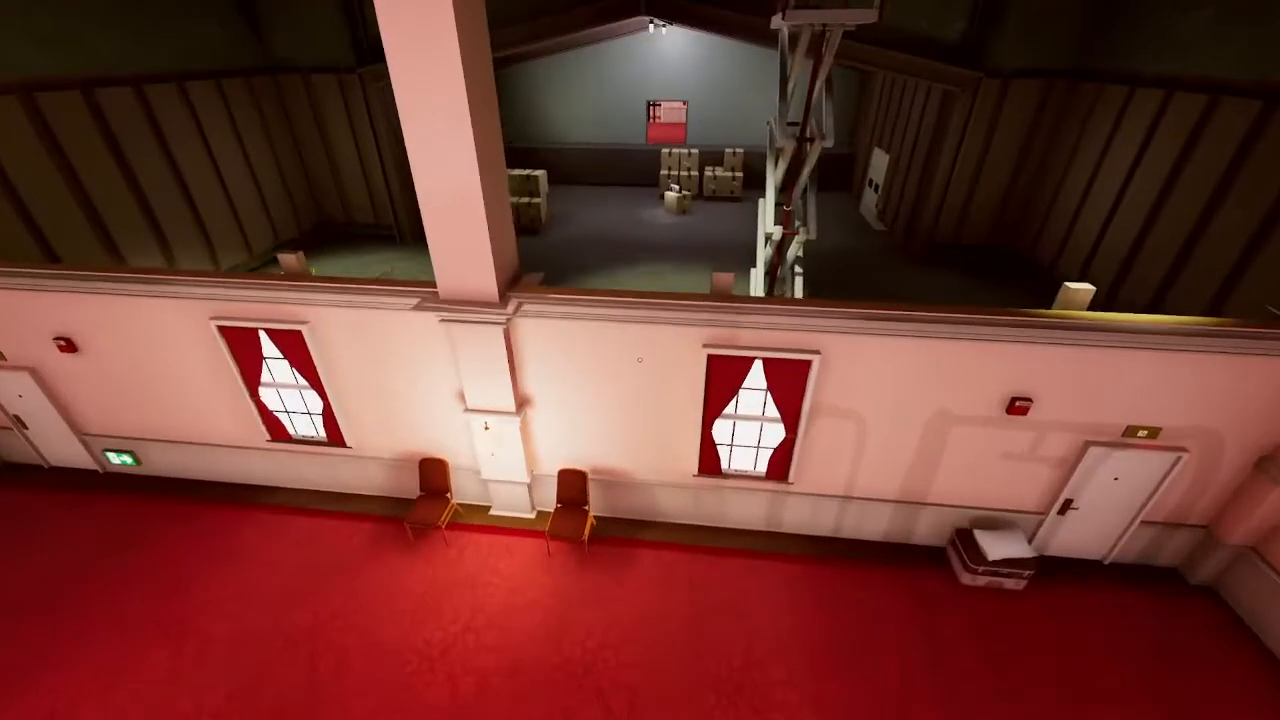
{"action": "mouse_move", "coordinate": [640, 360]}
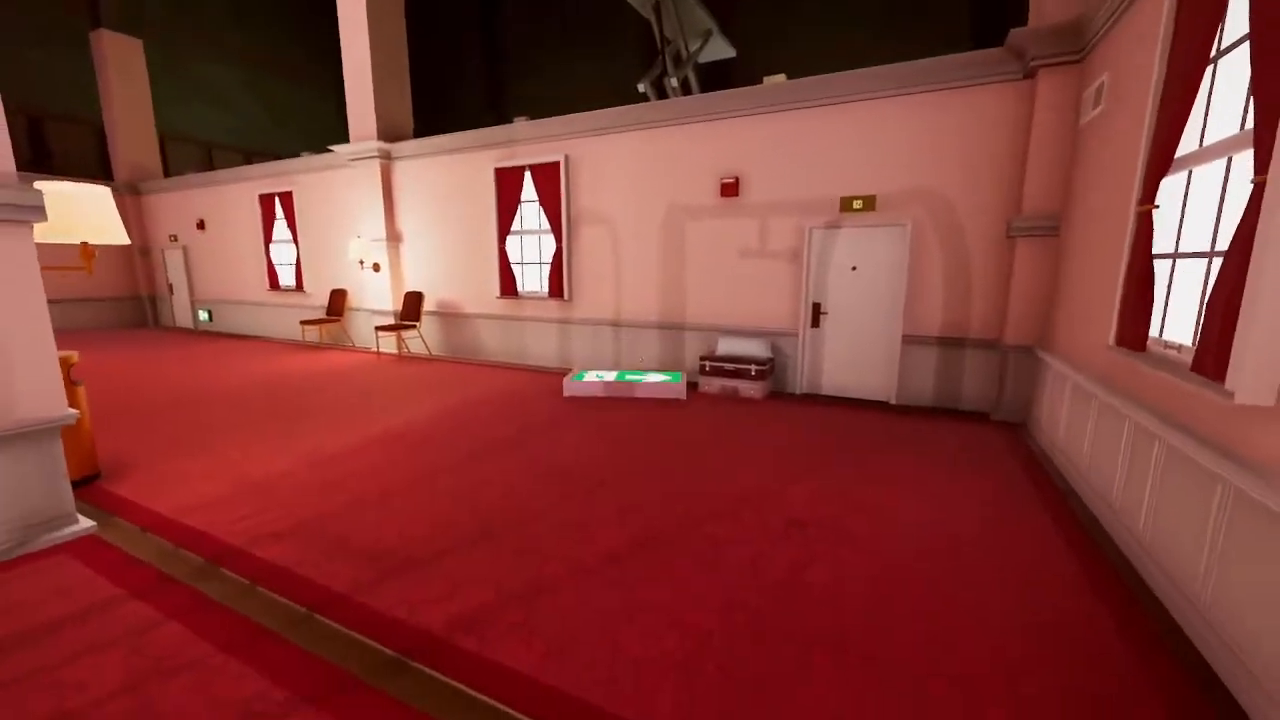
{"action": "mouse_move", "coordinate": [640, 360]}
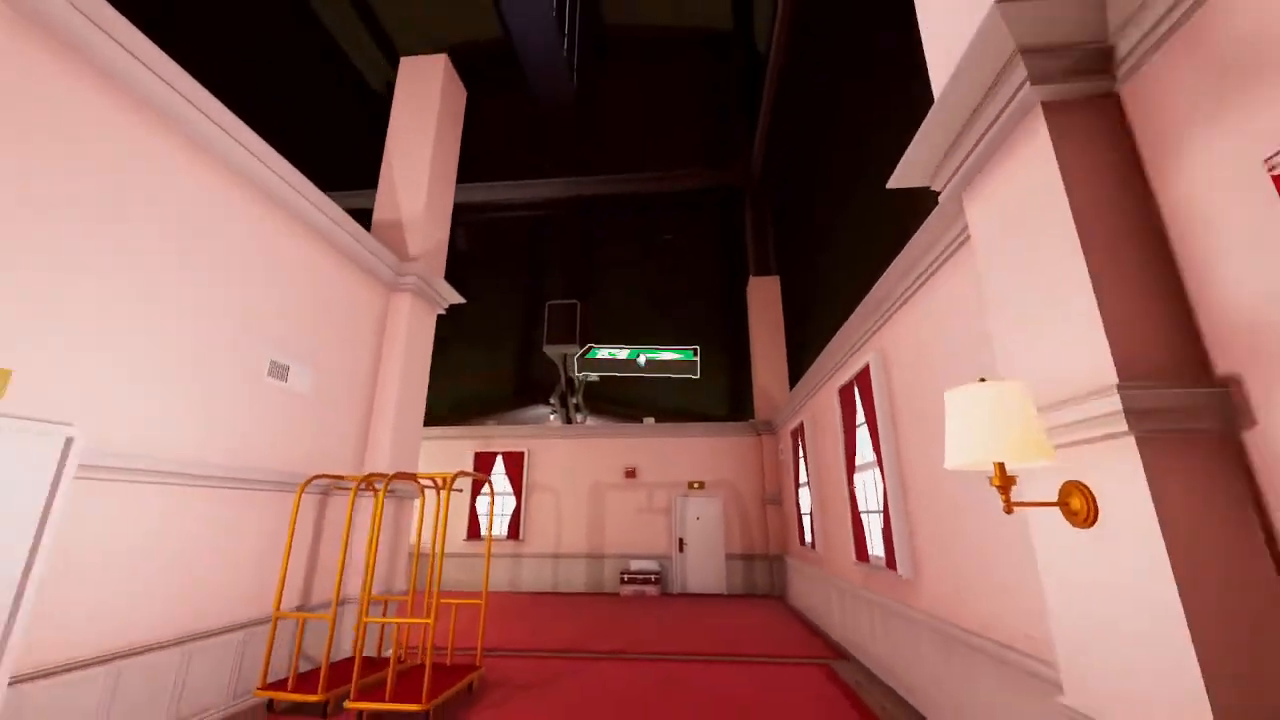
{"action": "mouse_move", "coordinate": [640, 360]}
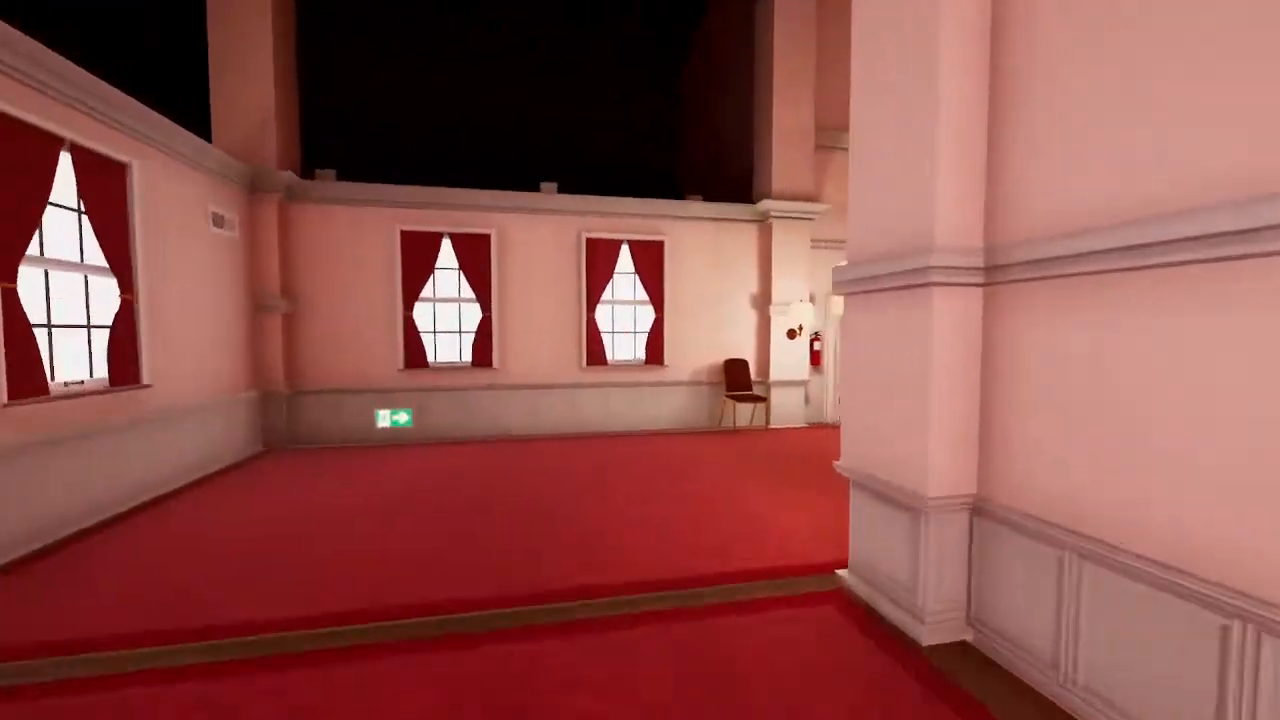
{"action": "mouse_move", "coordinate": [640, 360]}
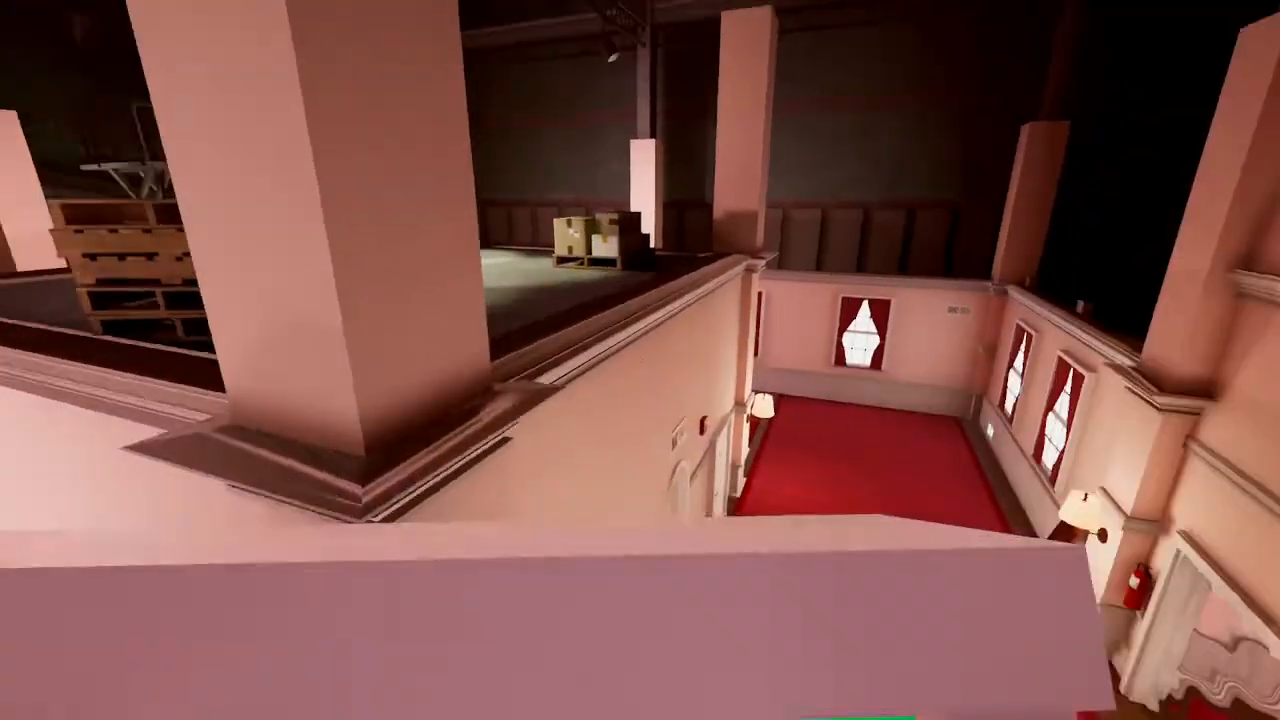
{"action": "mouse_move", "coordinate": [640, 360]}
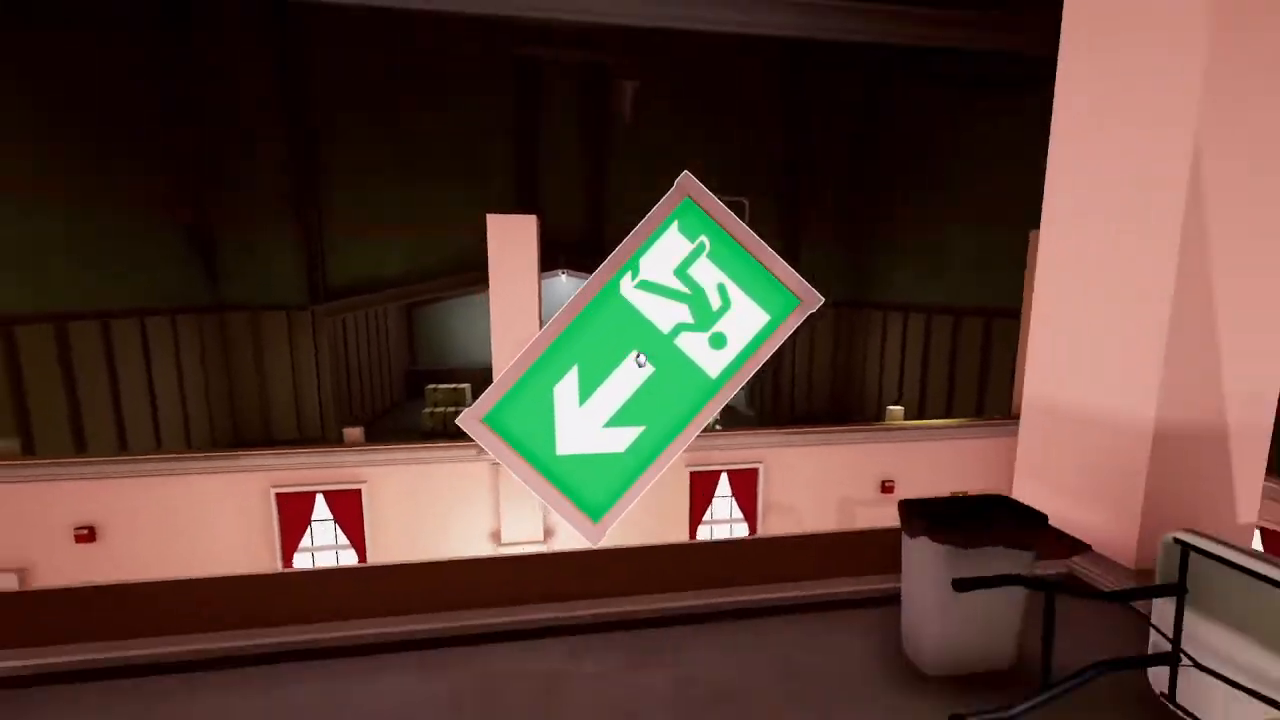
{"action": "mouse_move", "coordinate": [640, 360]}
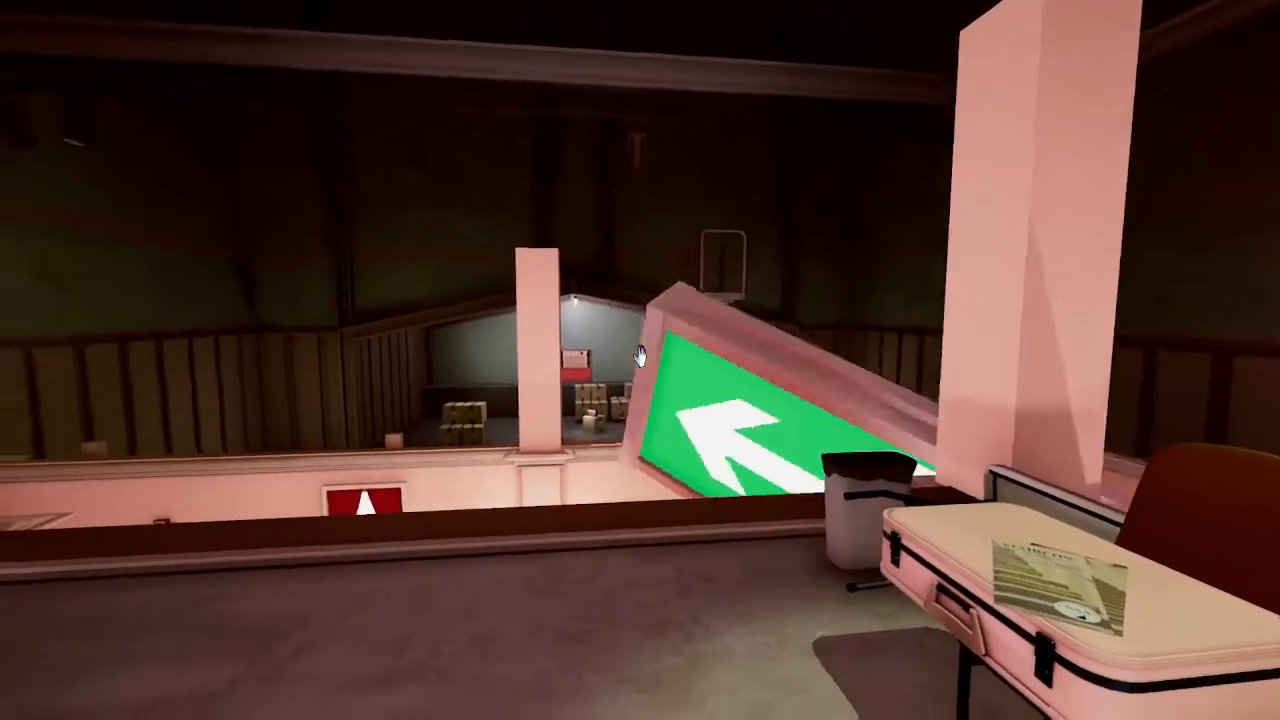
{"action": "mouse_move", "coordinate": [640, 360]}
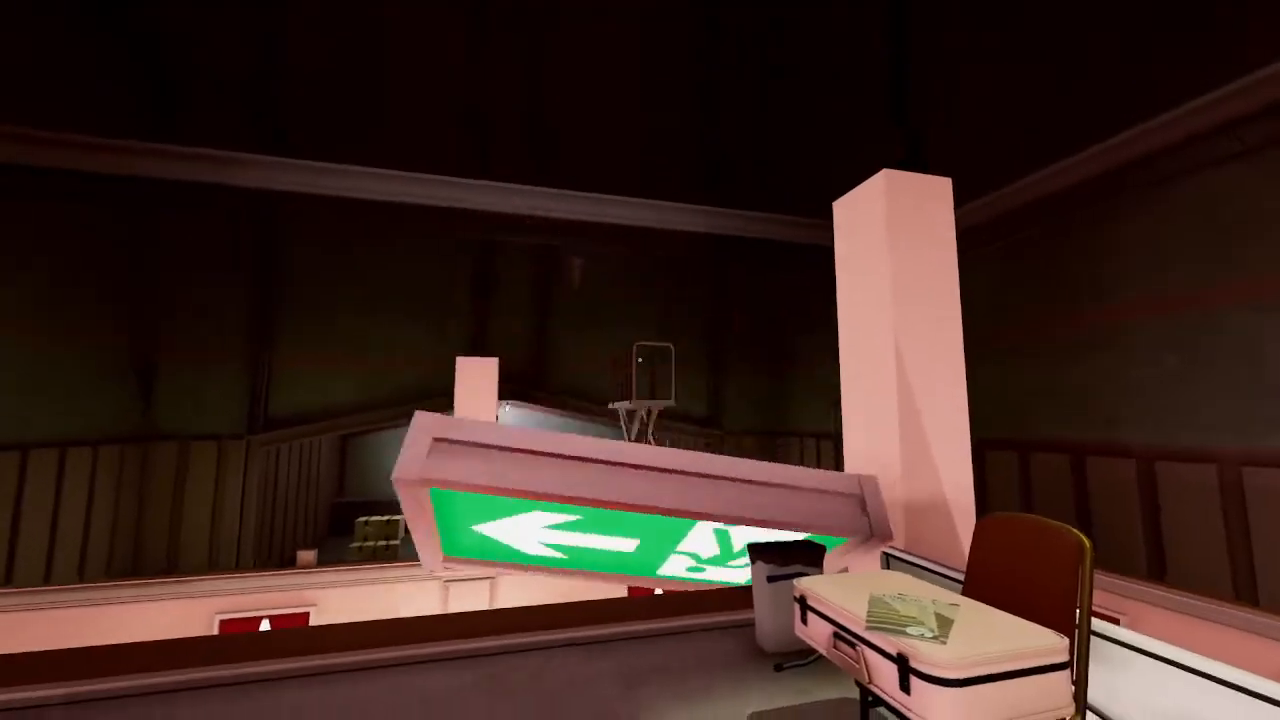
{"action": "mouse_move", "coordinate": [640, 360]}
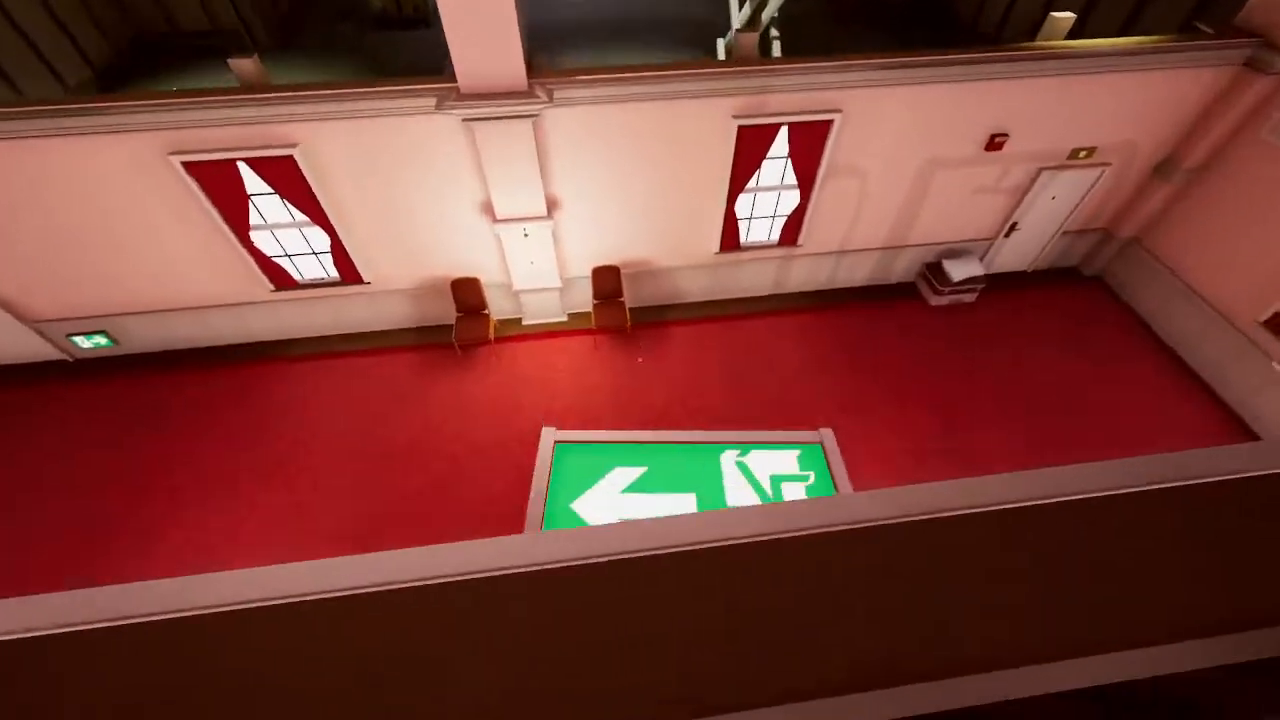
{"action": "mouse_move", "coordinate": [640, 360]}
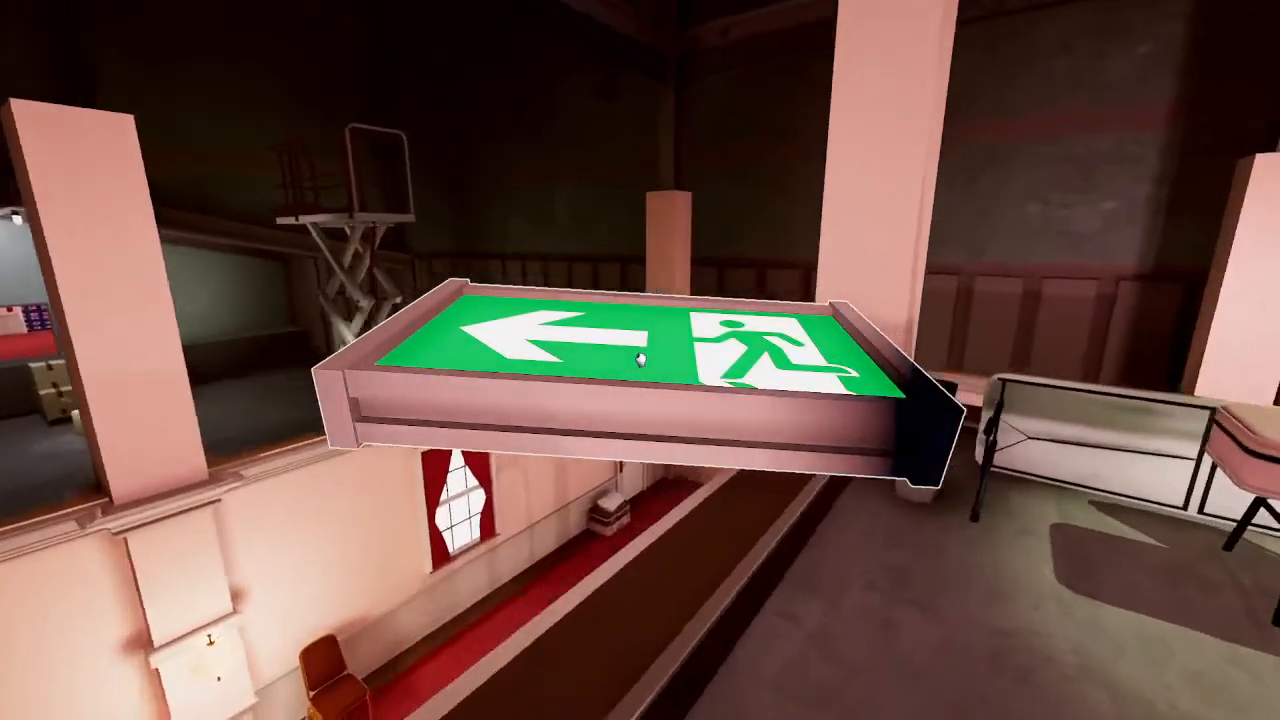
{"action": "mouse_move", "coordinate": [640, 360]}
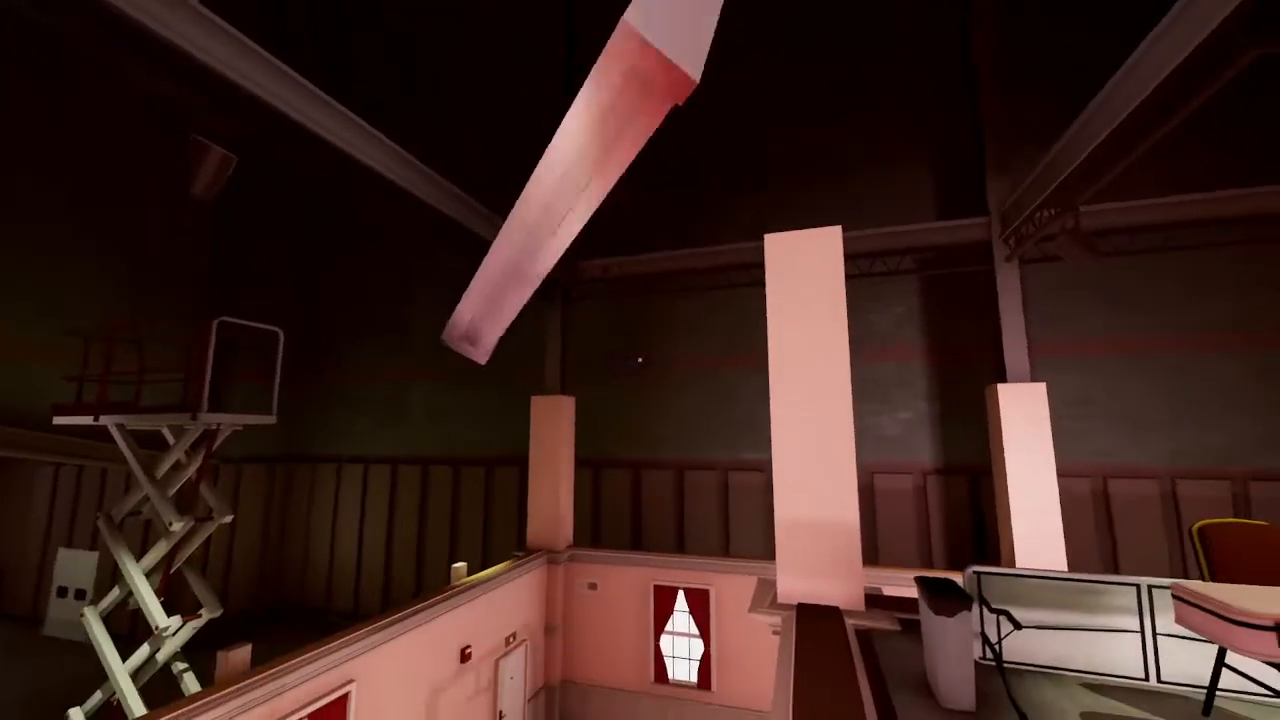
{"action": "mouse_move", "coordinate": [640, 360]}
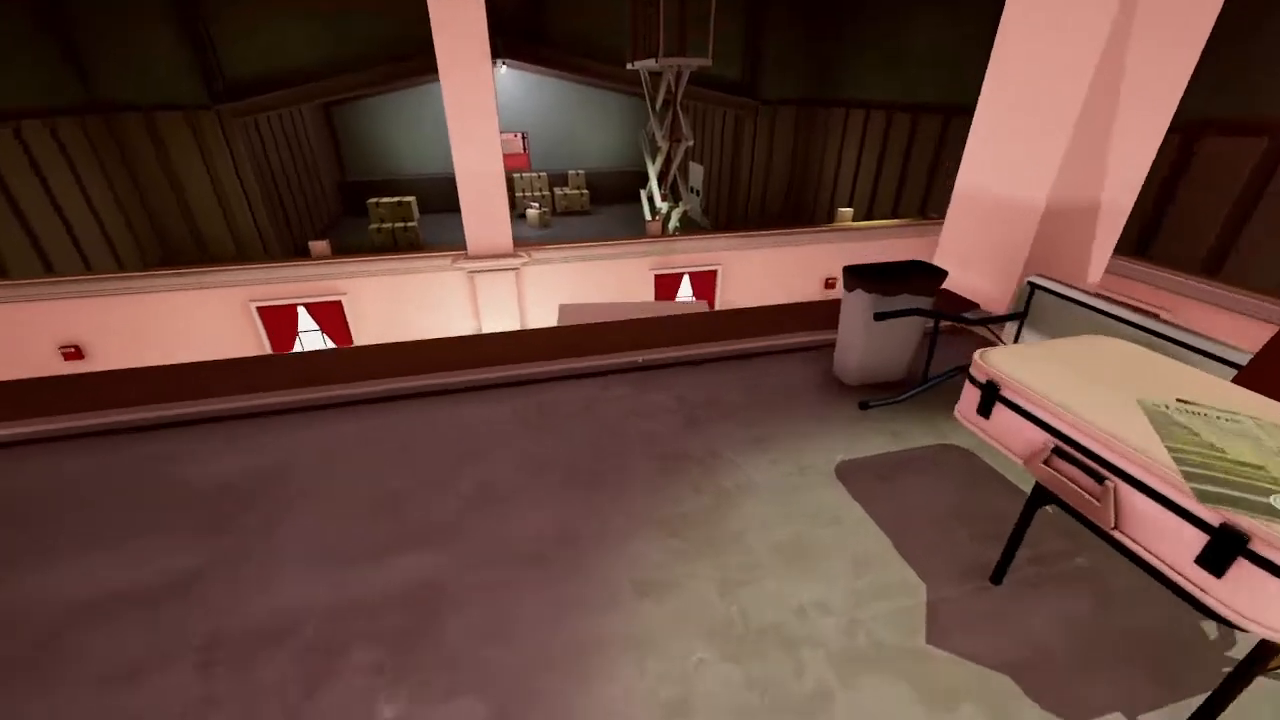
{"action": "mouse_move", "coordinate": [640, 360]}
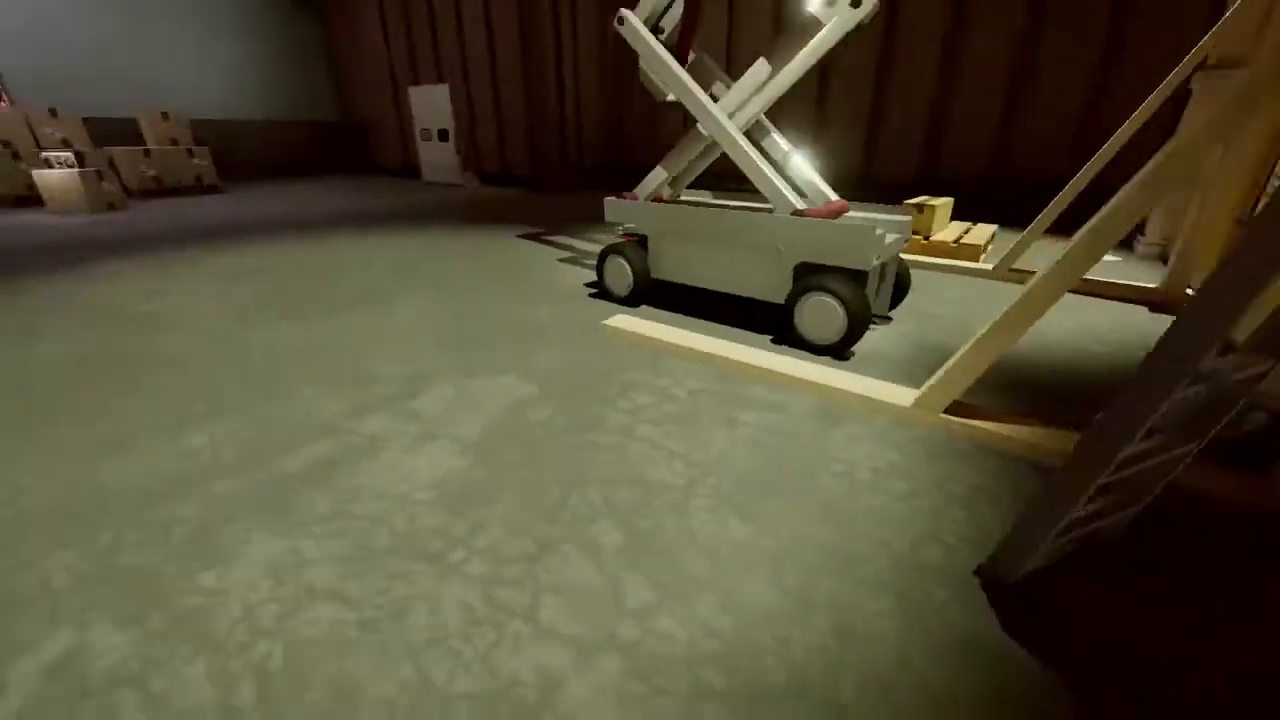
{"action": "mouse_move", "coordinate": [640, 360]}
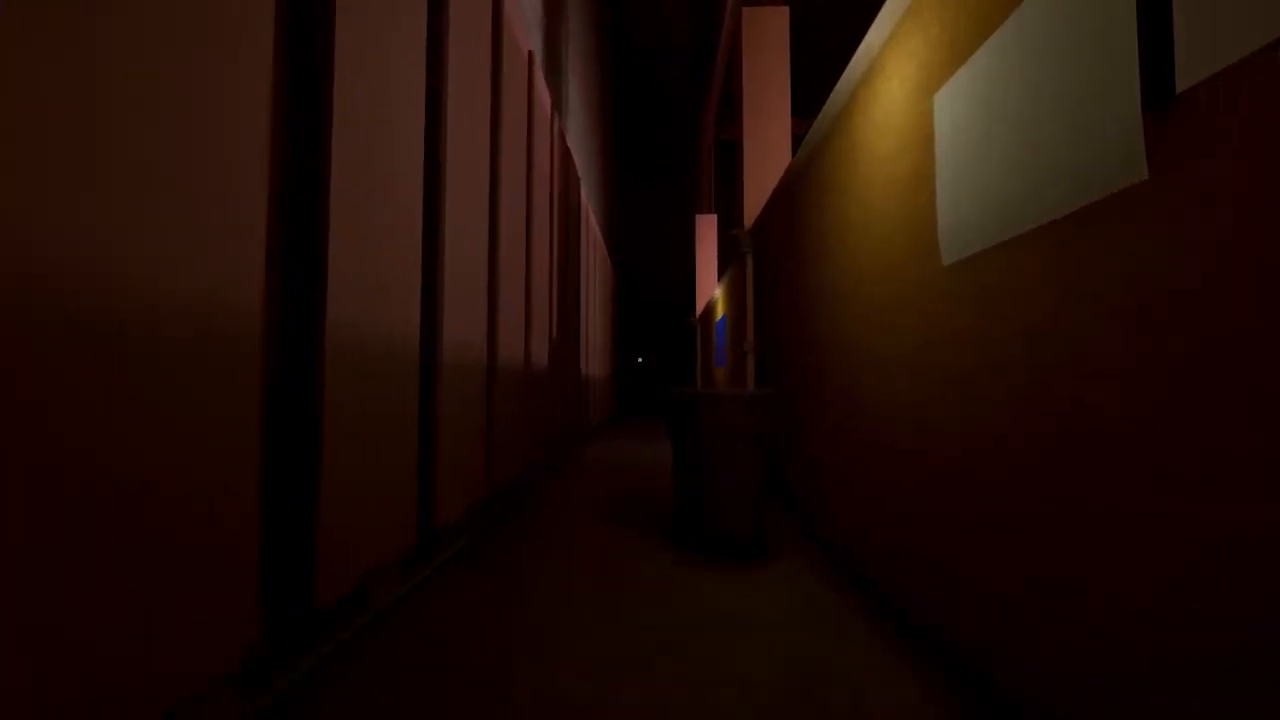
{"action": "mouse_move", "coordinate": [640, 360]}
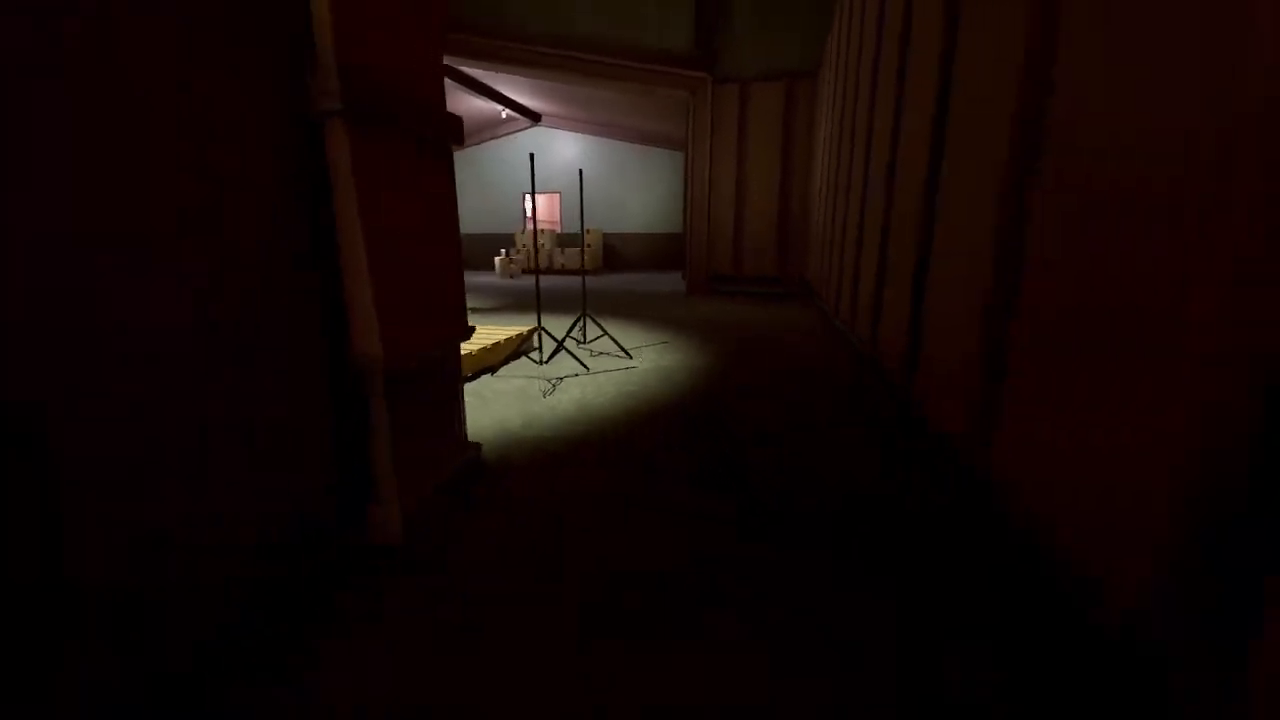
{"action": "mouse_move", "coordinate": [640, 360]}
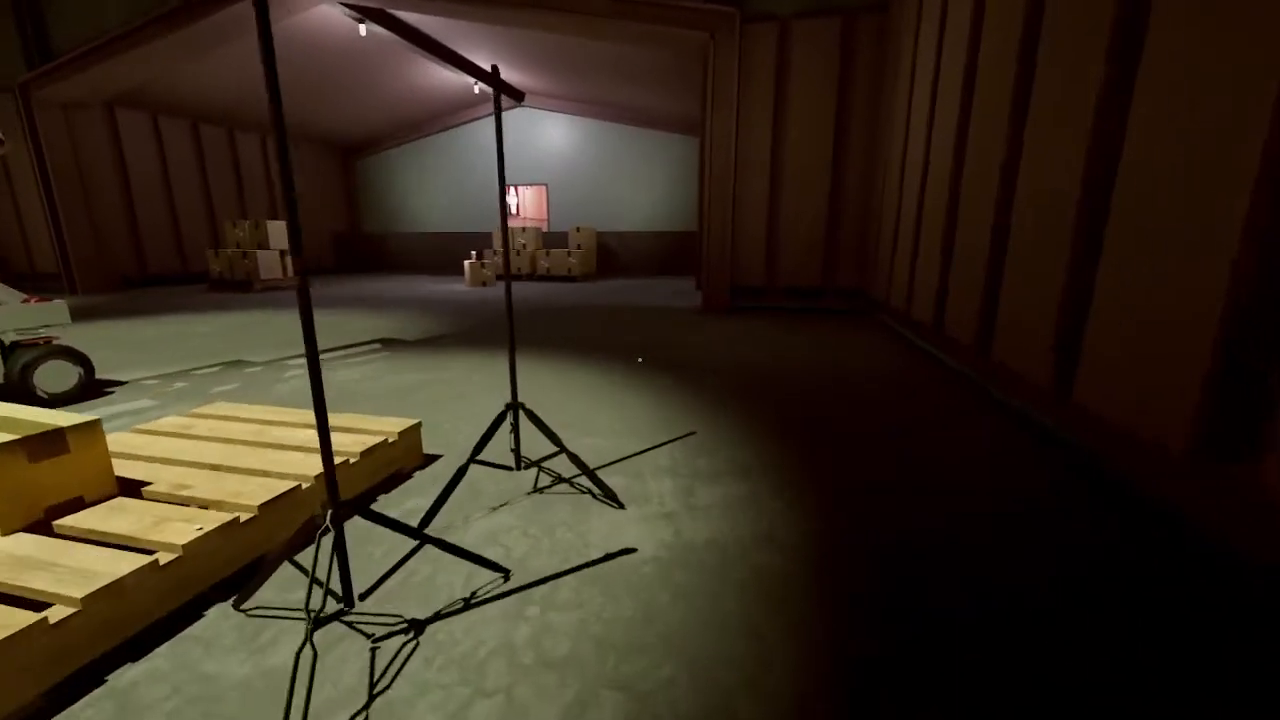
{"action": "mouse_move", "coordinate": [640, 360]}
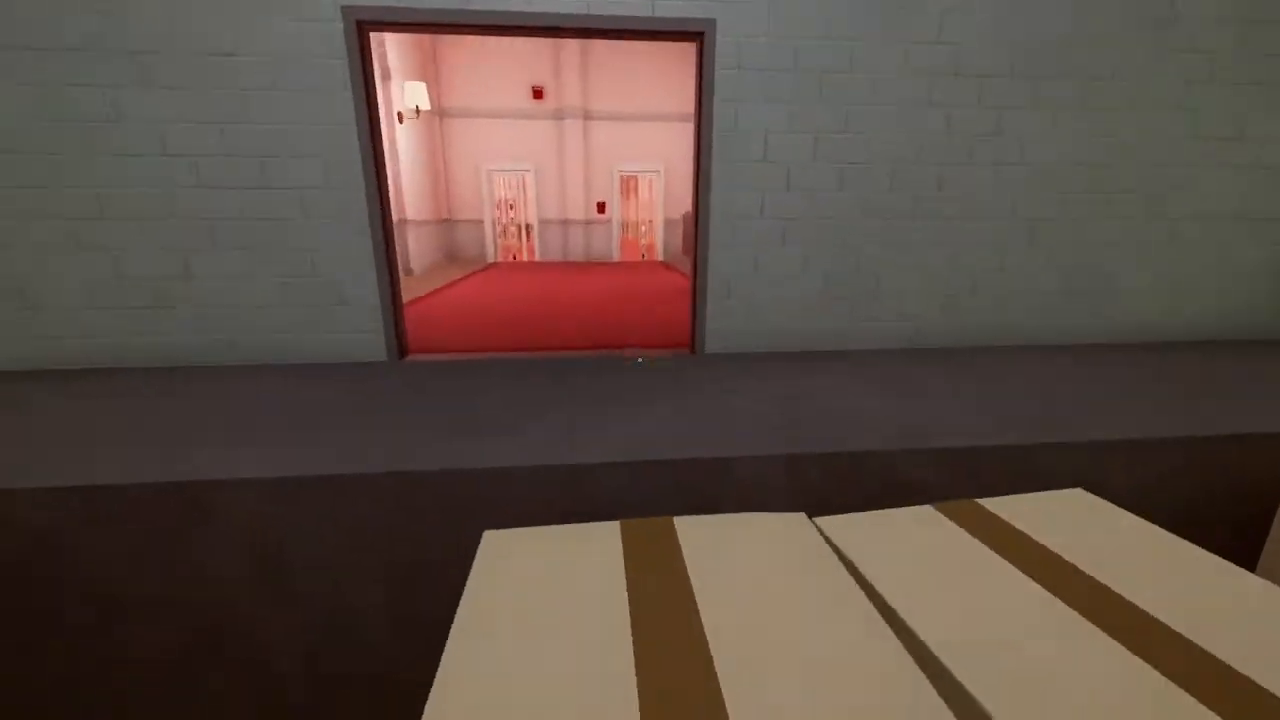
Cross the pink banquet hall past the checkered cube to the tall shaft with the checkered block.
{"action": "key", "text": "w"}
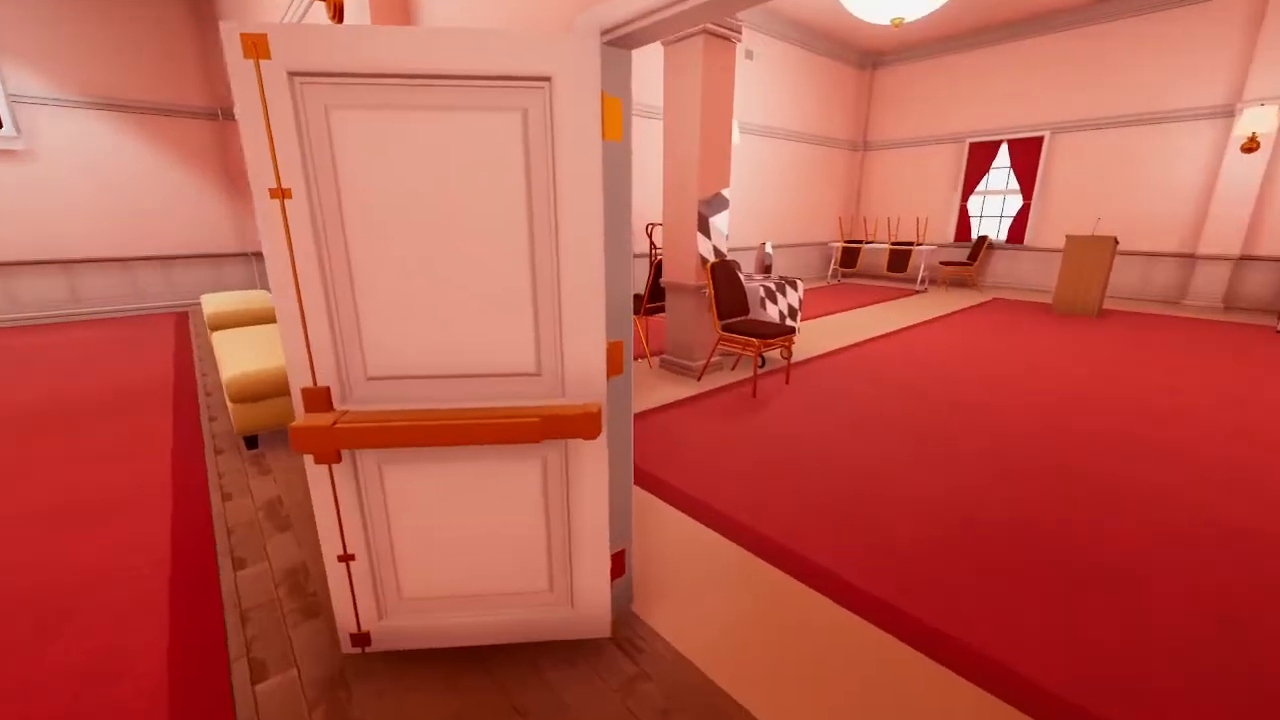
{"action": "mouse_move", "coordinate": [640, 360]}
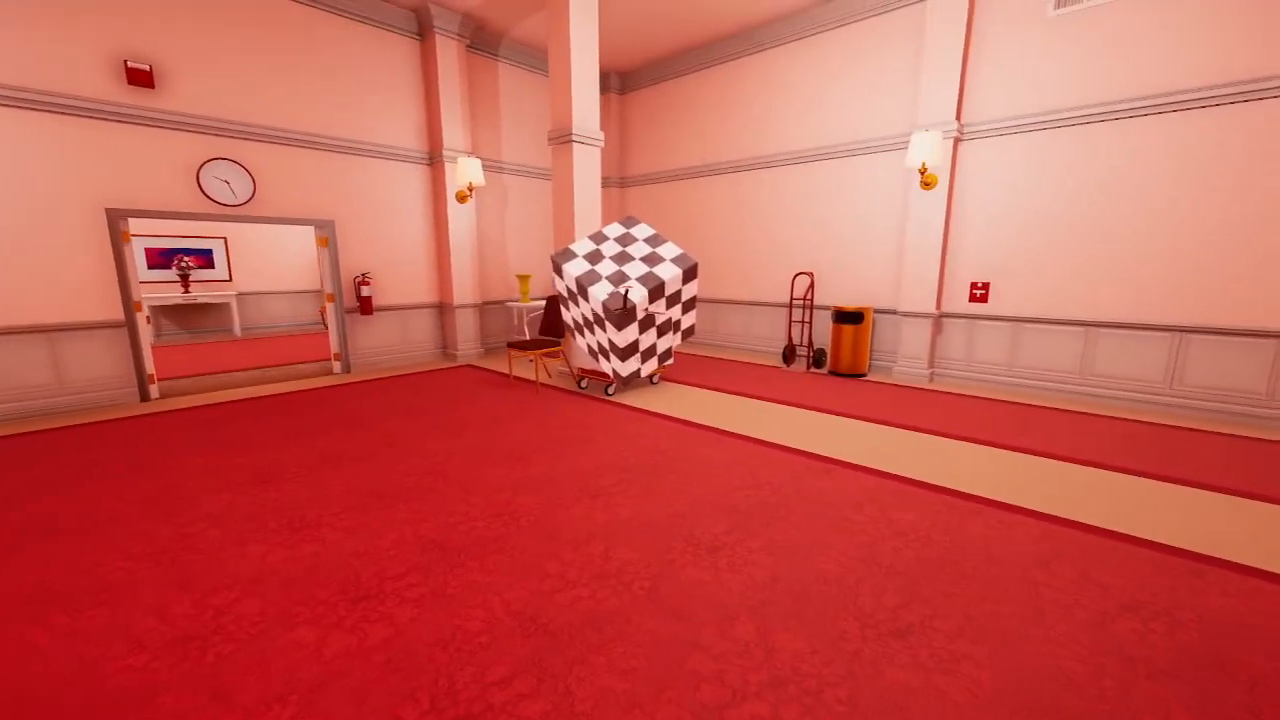
{"action": "mouse_move", "coordinate": [640, 360]}
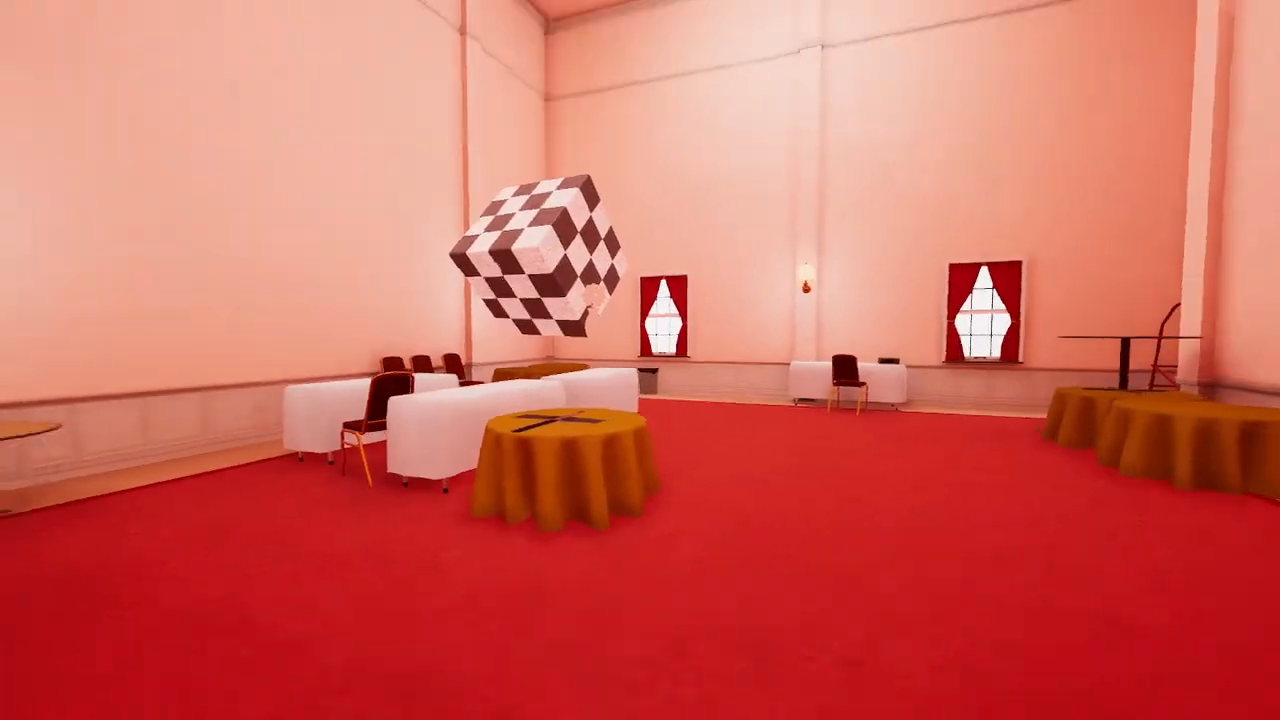
{"action": "mouse_move", "coordinate": [640, 360]}
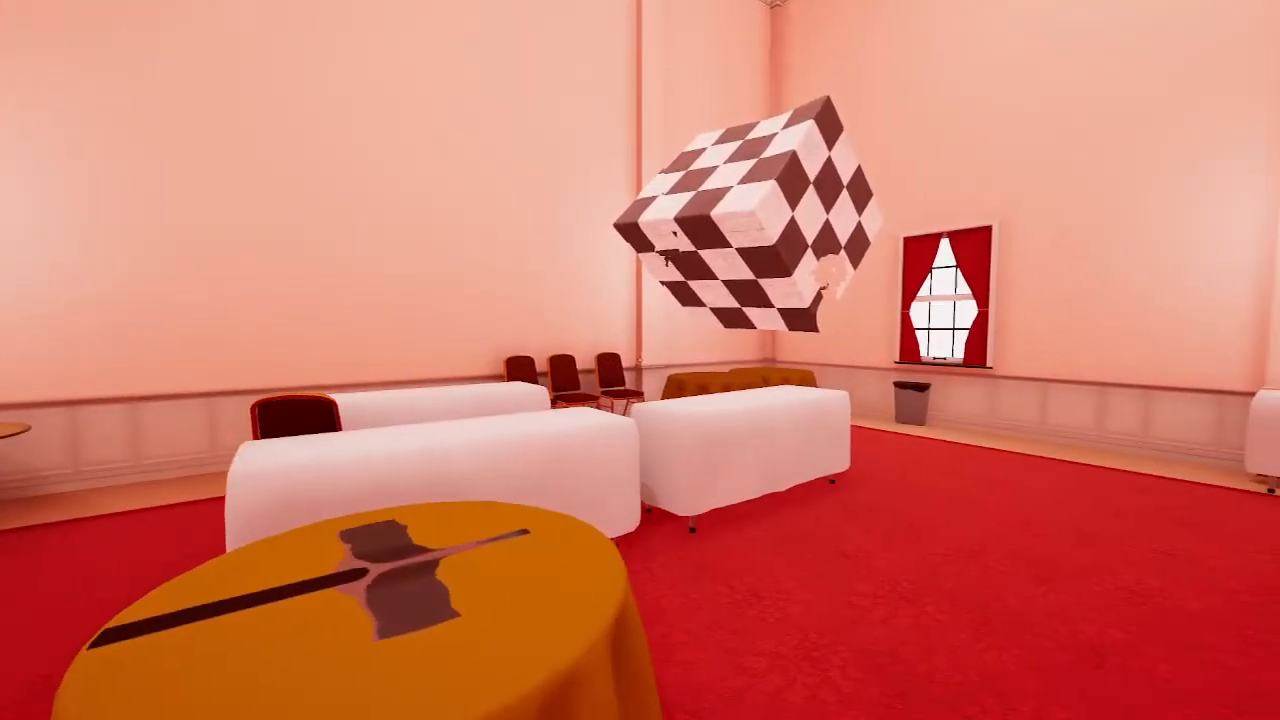
{"action": "mouse_move", "coordinate": [640, 360]}
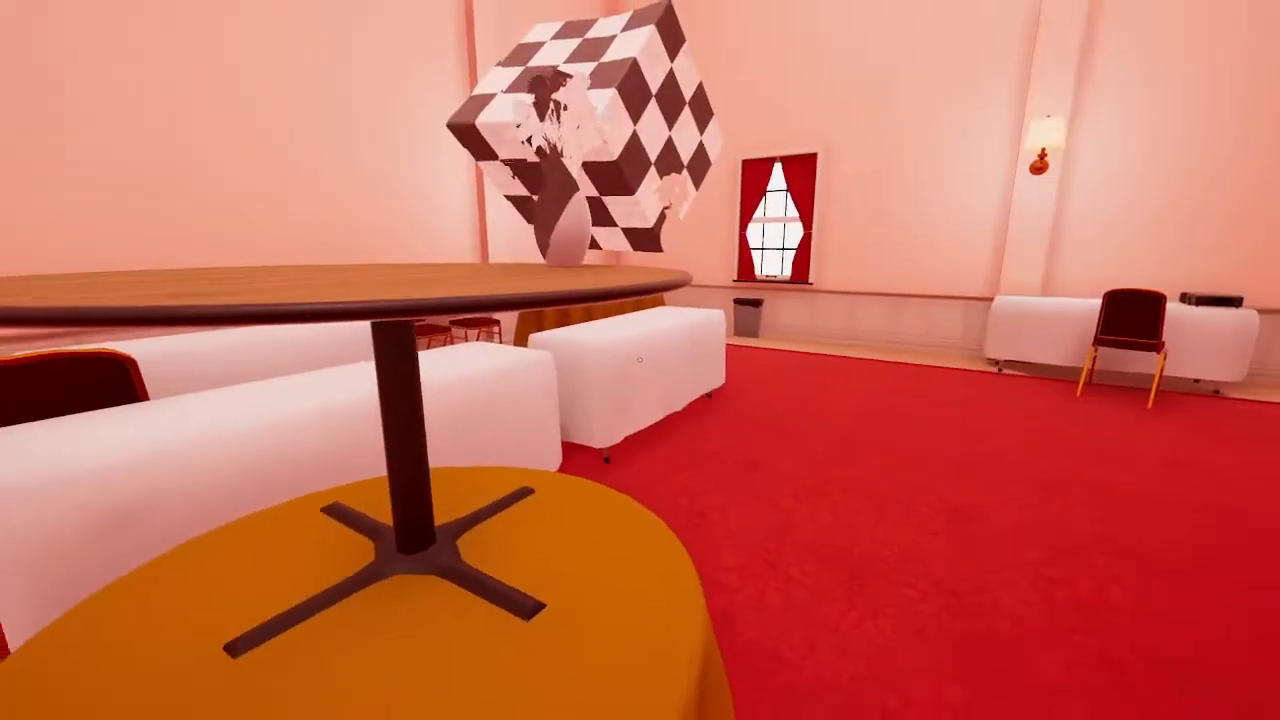
{"action": "scroll", "scroll_direction": "down", "scroll_amount": 3}
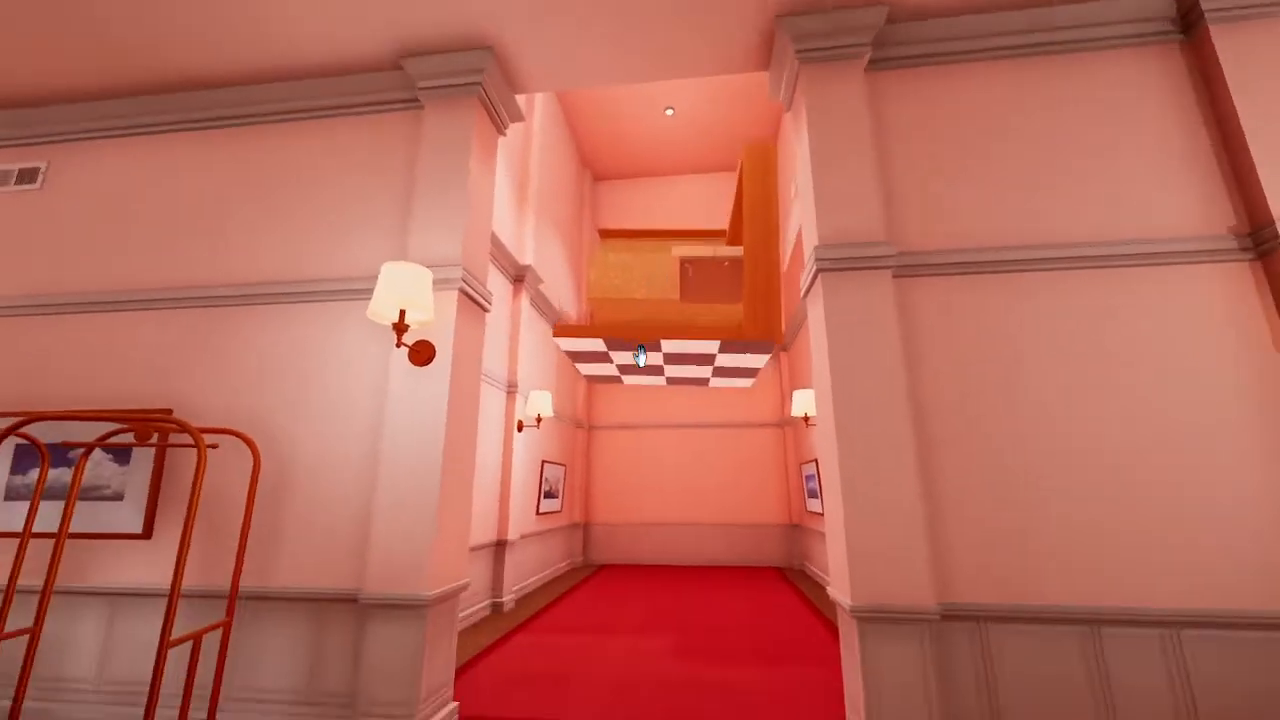
{"action": "mouse_move", "coordinate": [640, 356]}
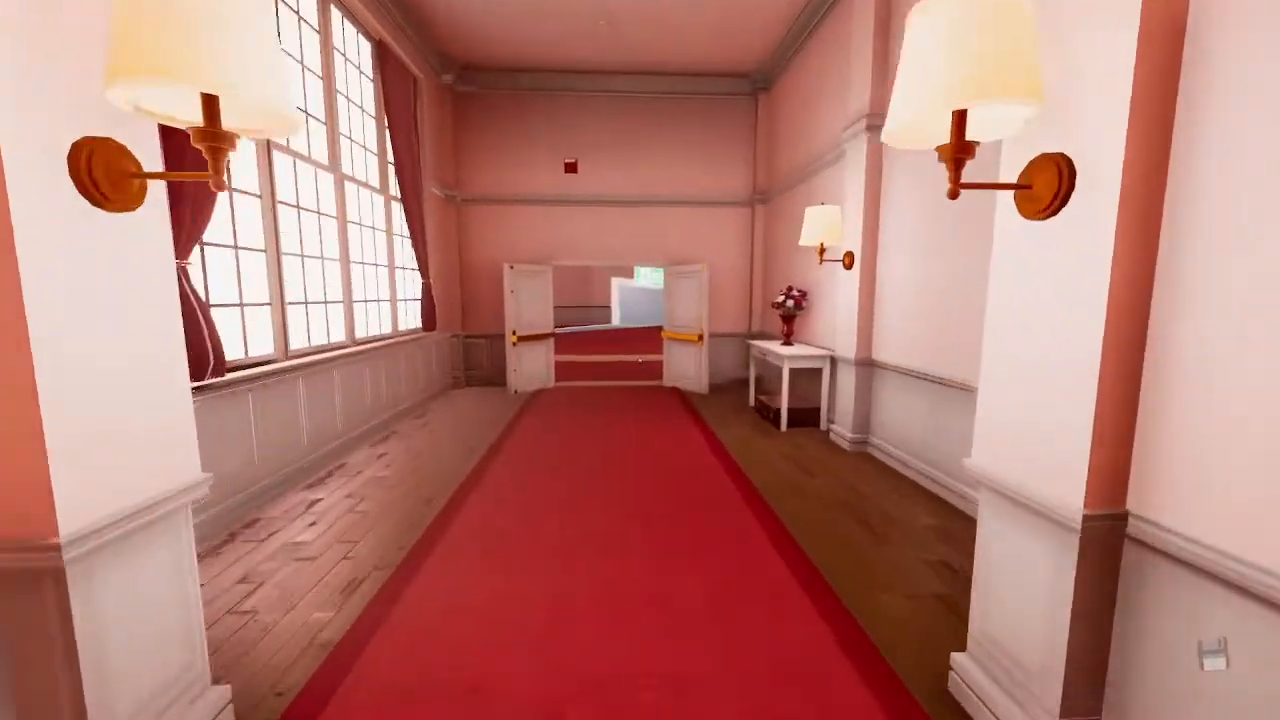
{"action": "mouse_move", "coordinate": [640, 360]}
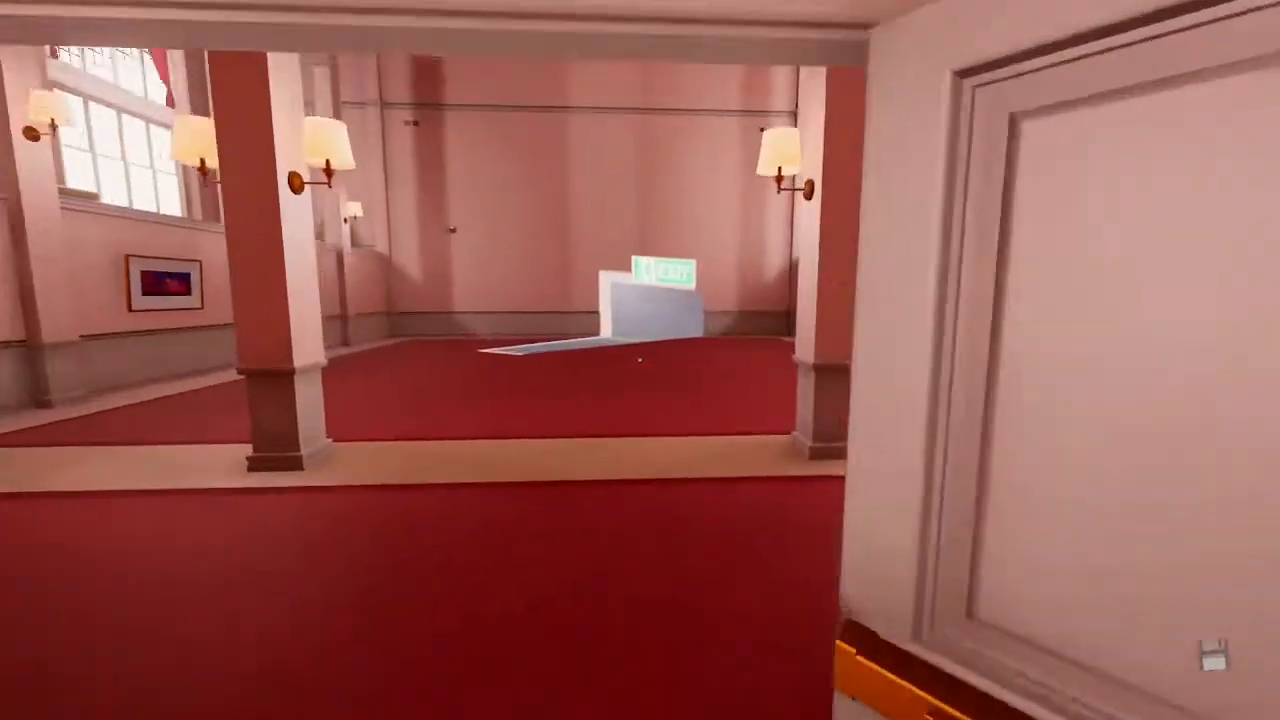
{"action": "mouse_move", "coordinate": [640, 360]}
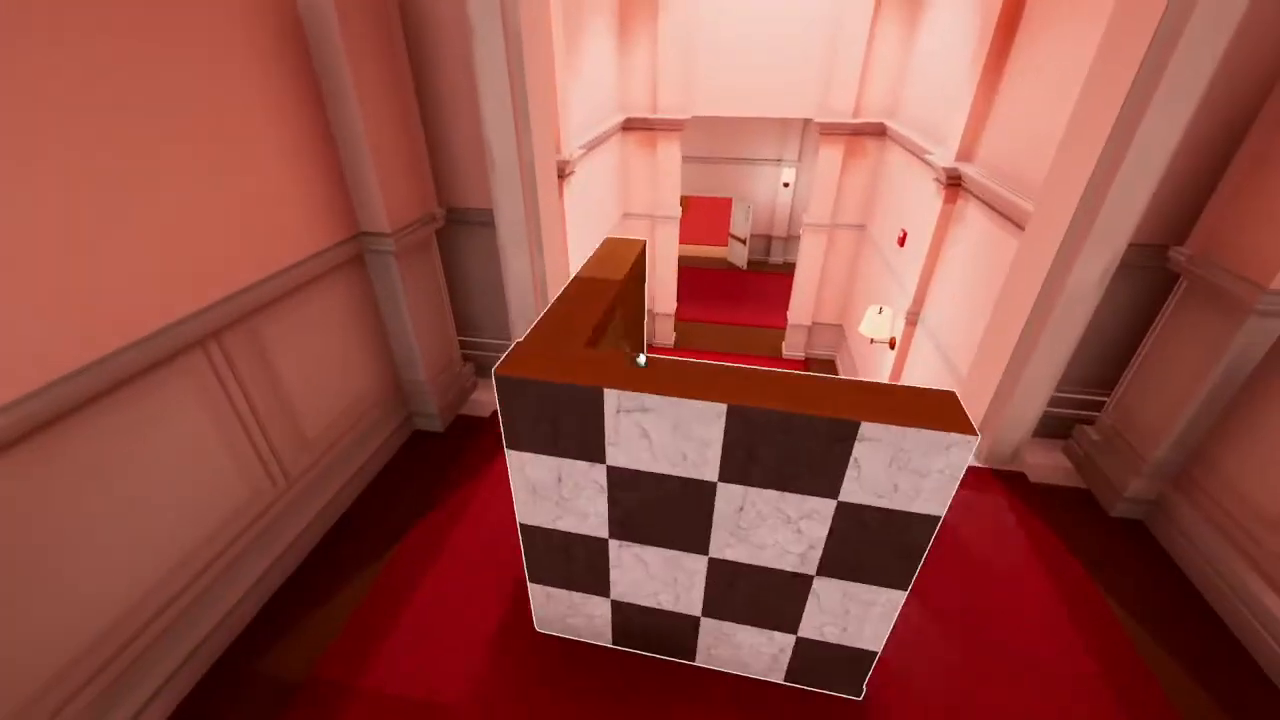
{"action": "mouse_move", "coordinate": [640, 360]}
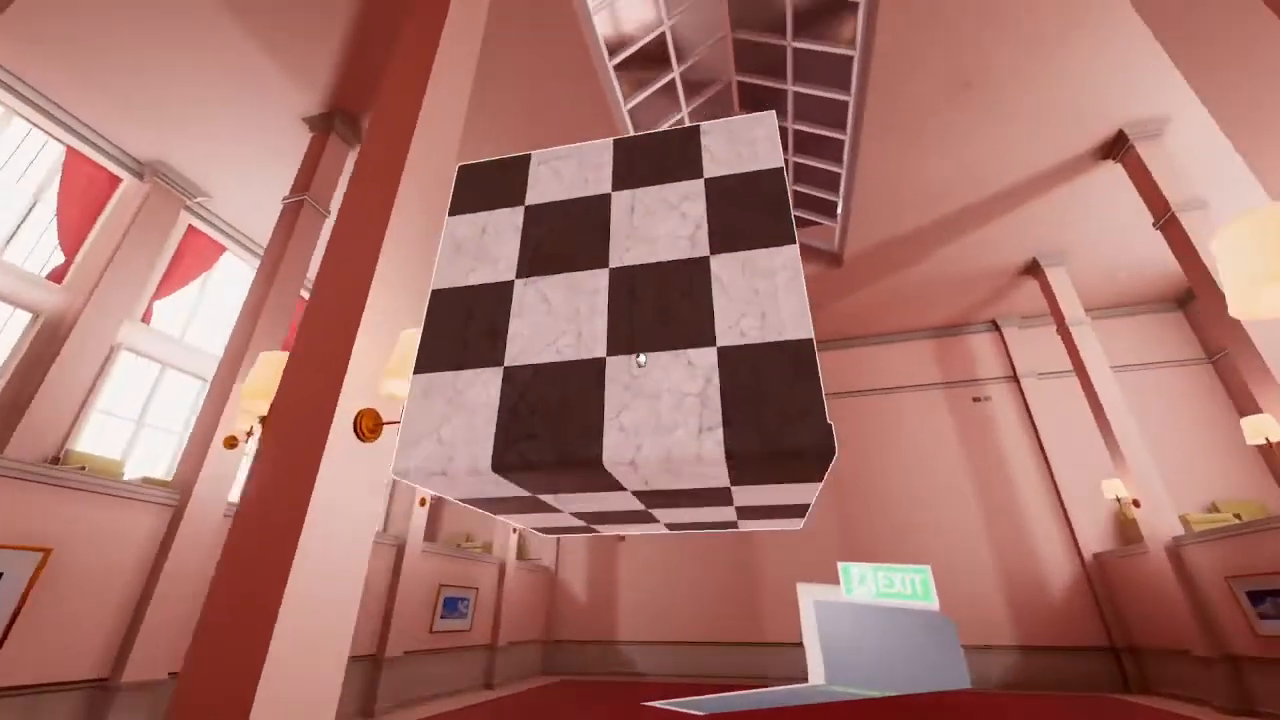
{"action": "mouse_move", "coordinate": [640, 360]}
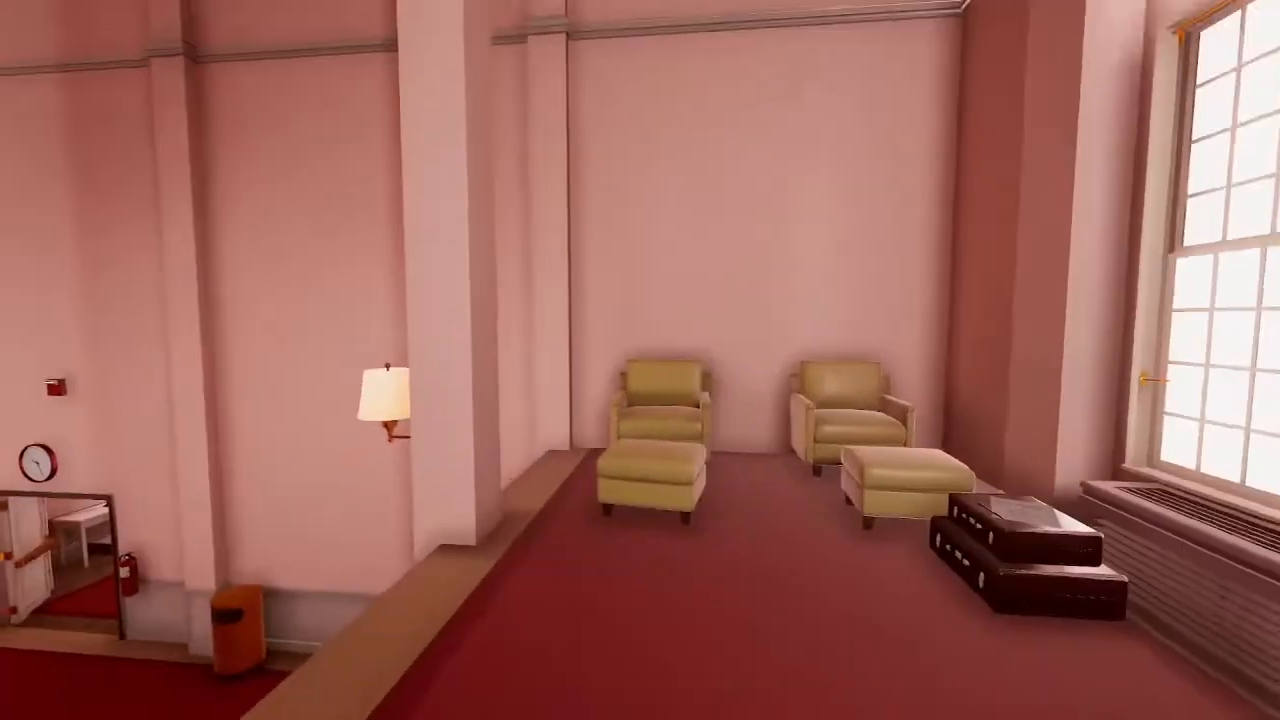
{"action": "mouse_move", "coordinate": [640, 360]}
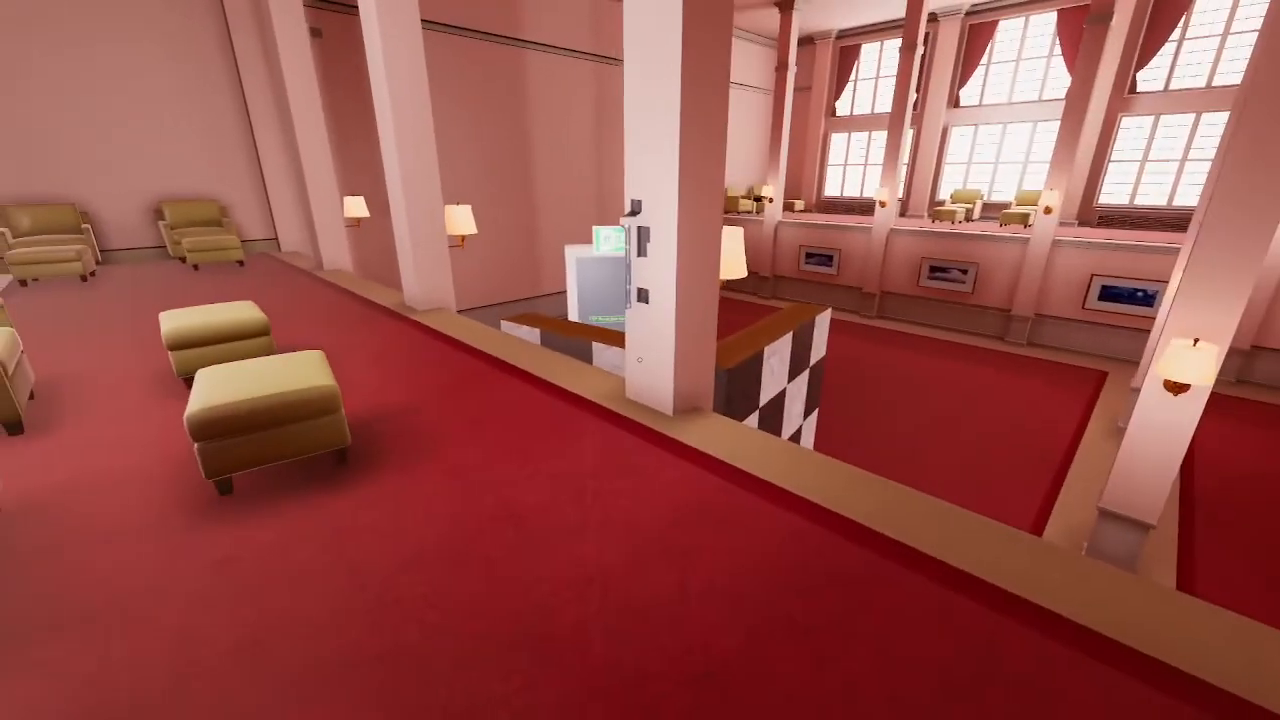
{"action": "mouse_move", "coordinate": [640, 360]}
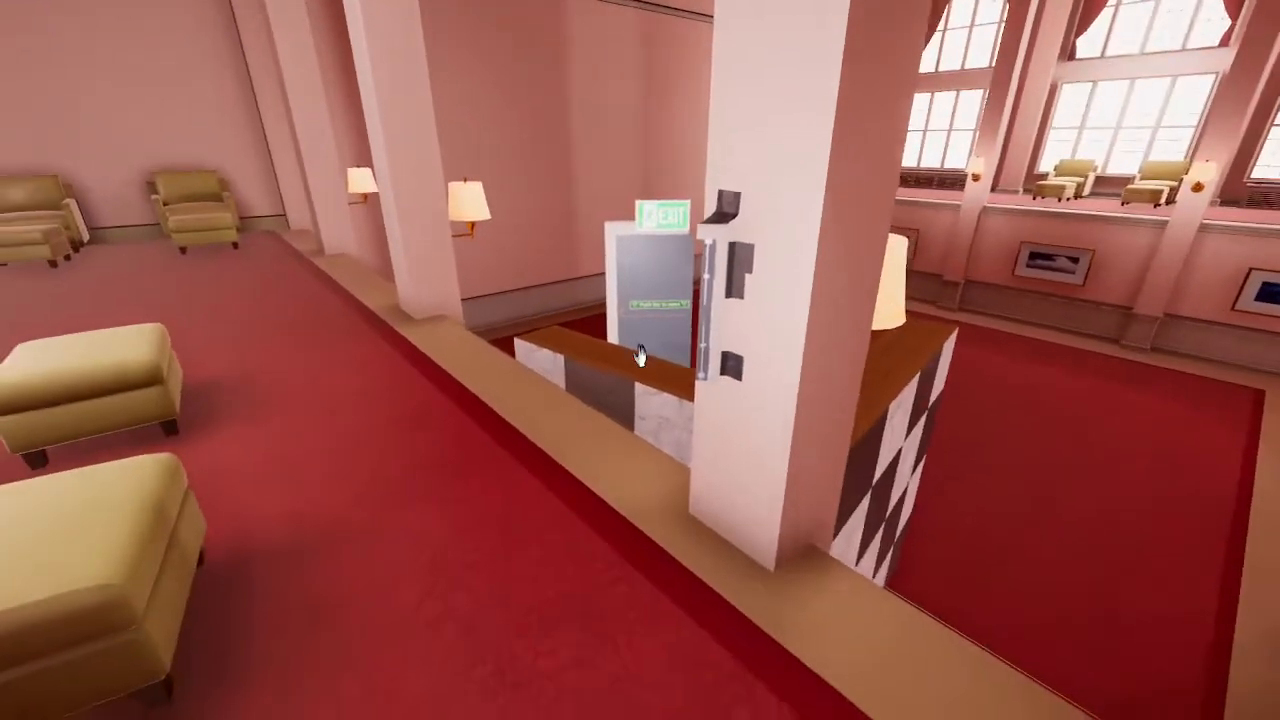
{"action": "mouse_move", "coordinate": [640, 360]}
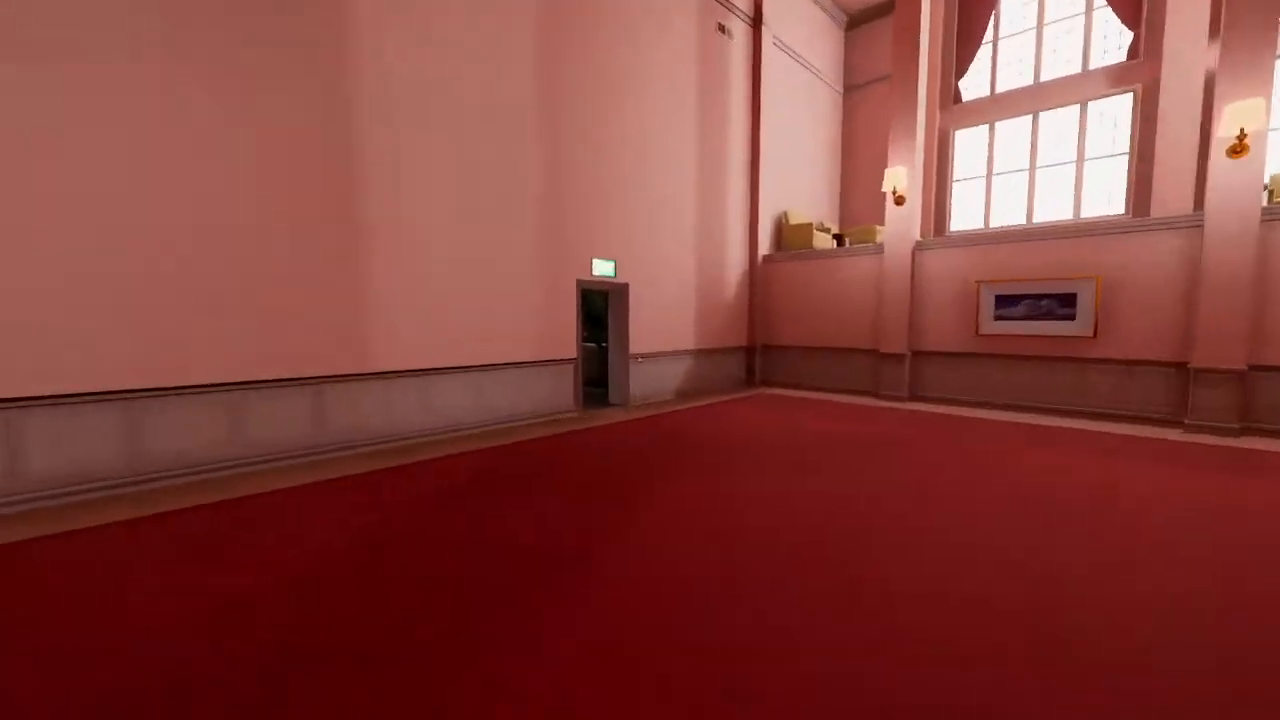
{"action": "mouse_move", "coordinate": [640, 360]}
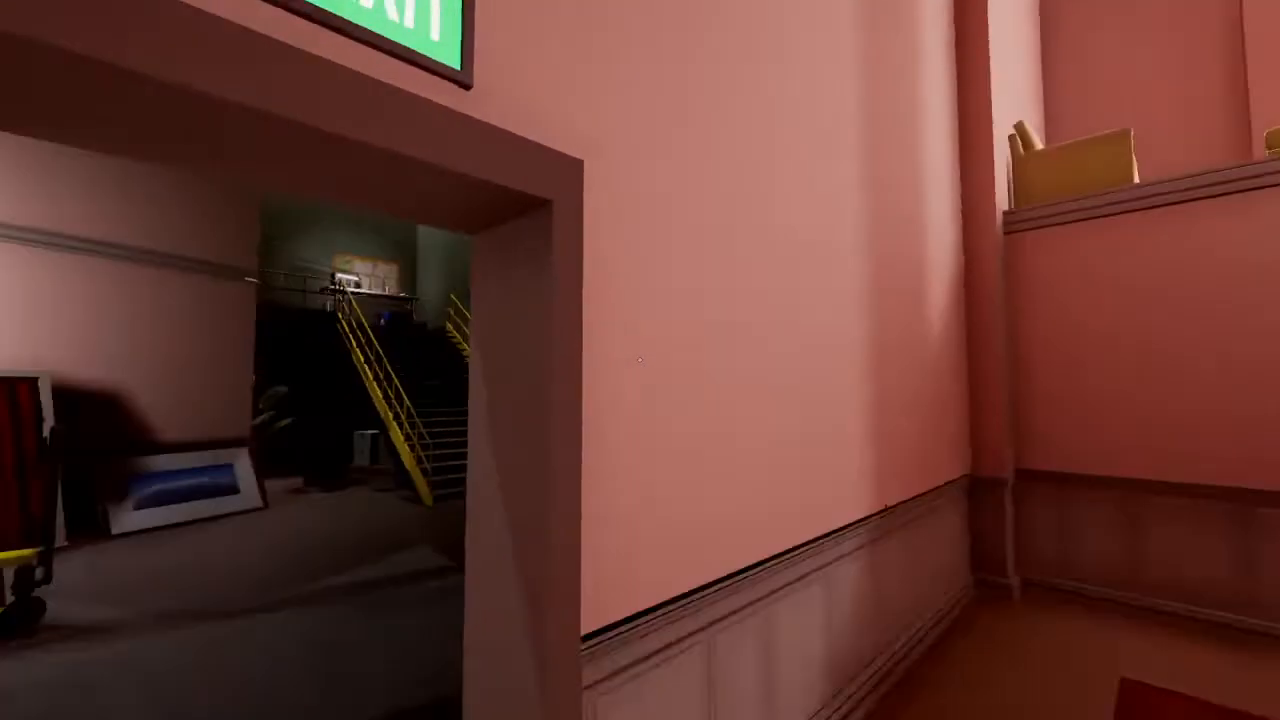
Go through the doorway and down the dark stairwell to the boombox and corkboard.
{"action": "key", "text": "W"}
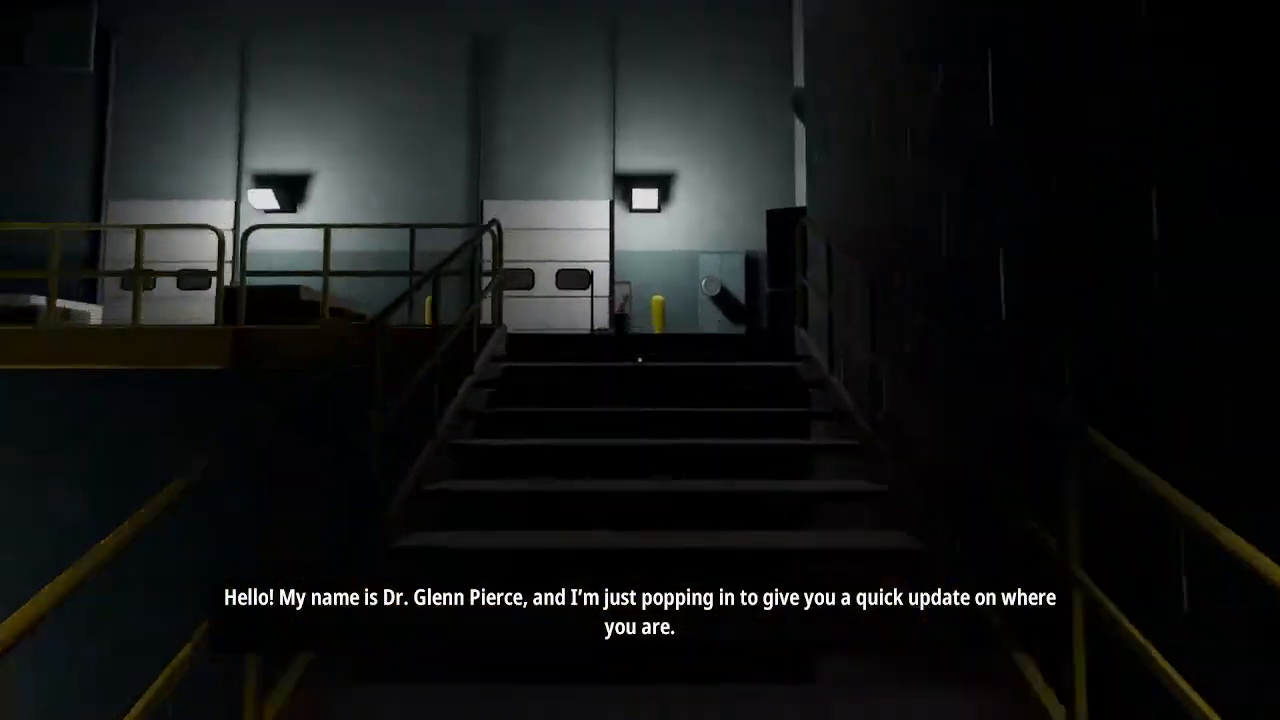
{"action": "mouse_move", "coordinate": [640, 360]}
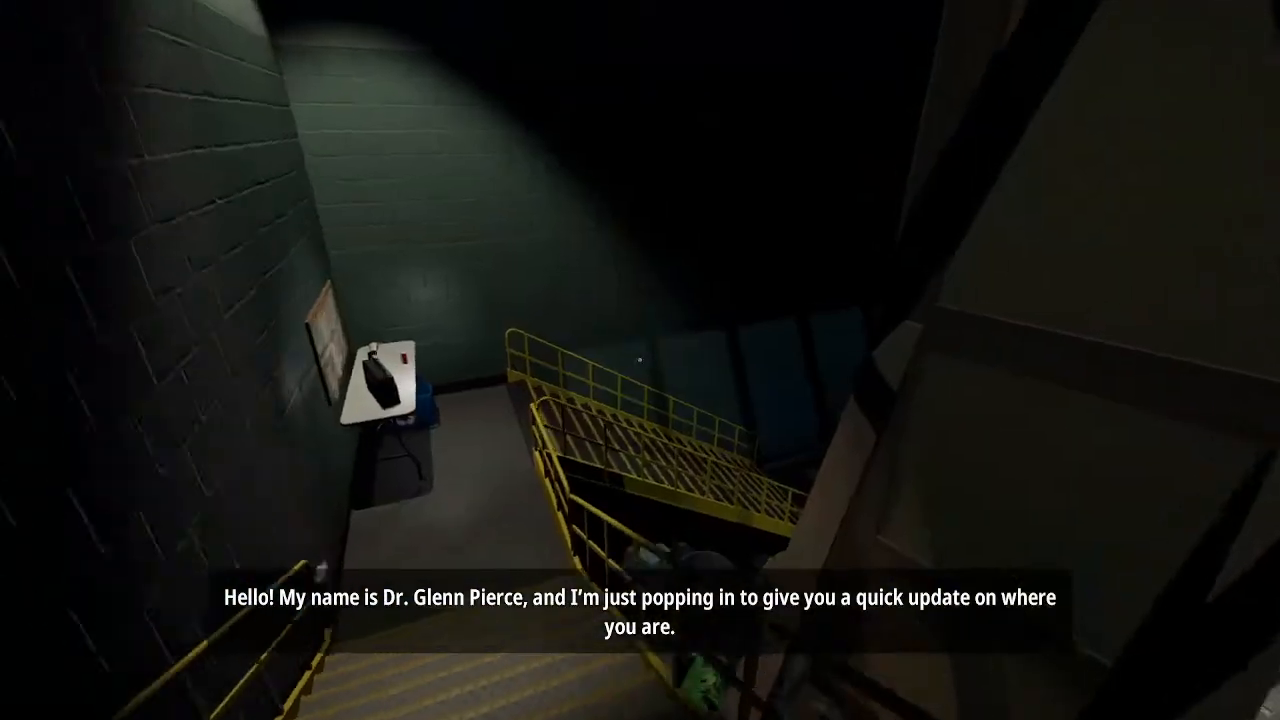
{"action": "mouse_move", "coordinate": [640, 360]}
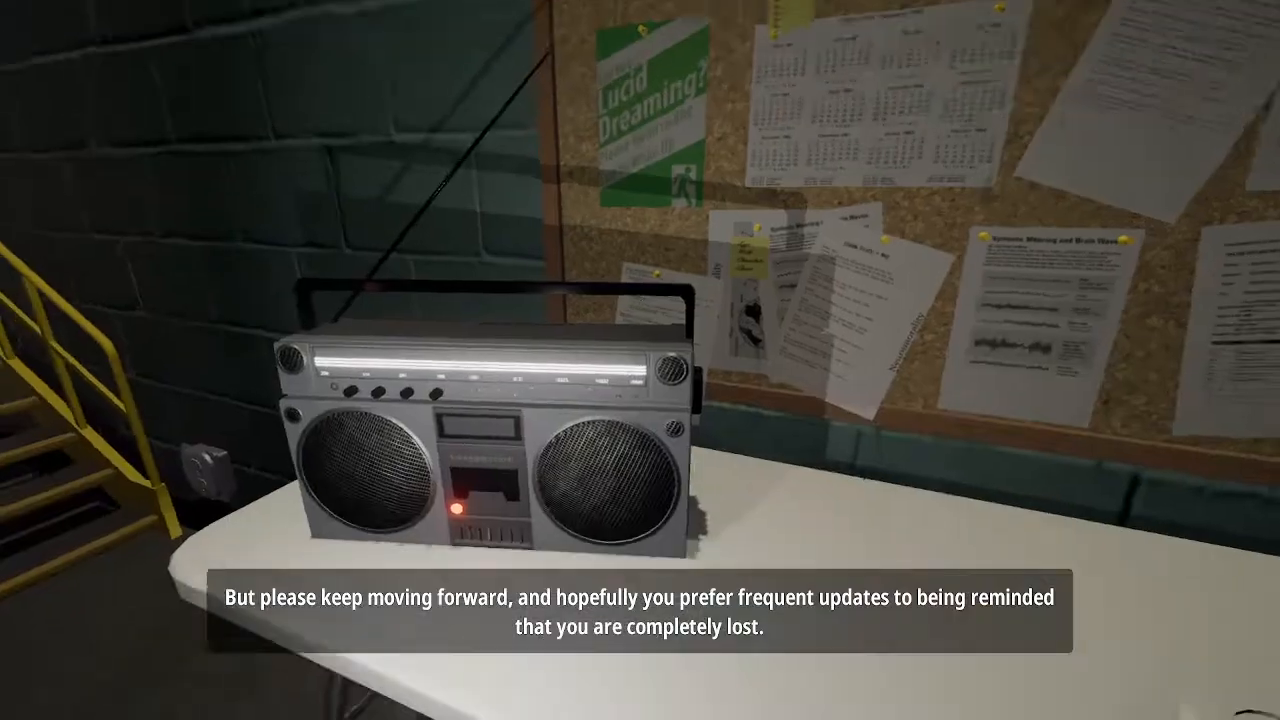
{"action": "mouse_move", "coordinate": [640, 360]}
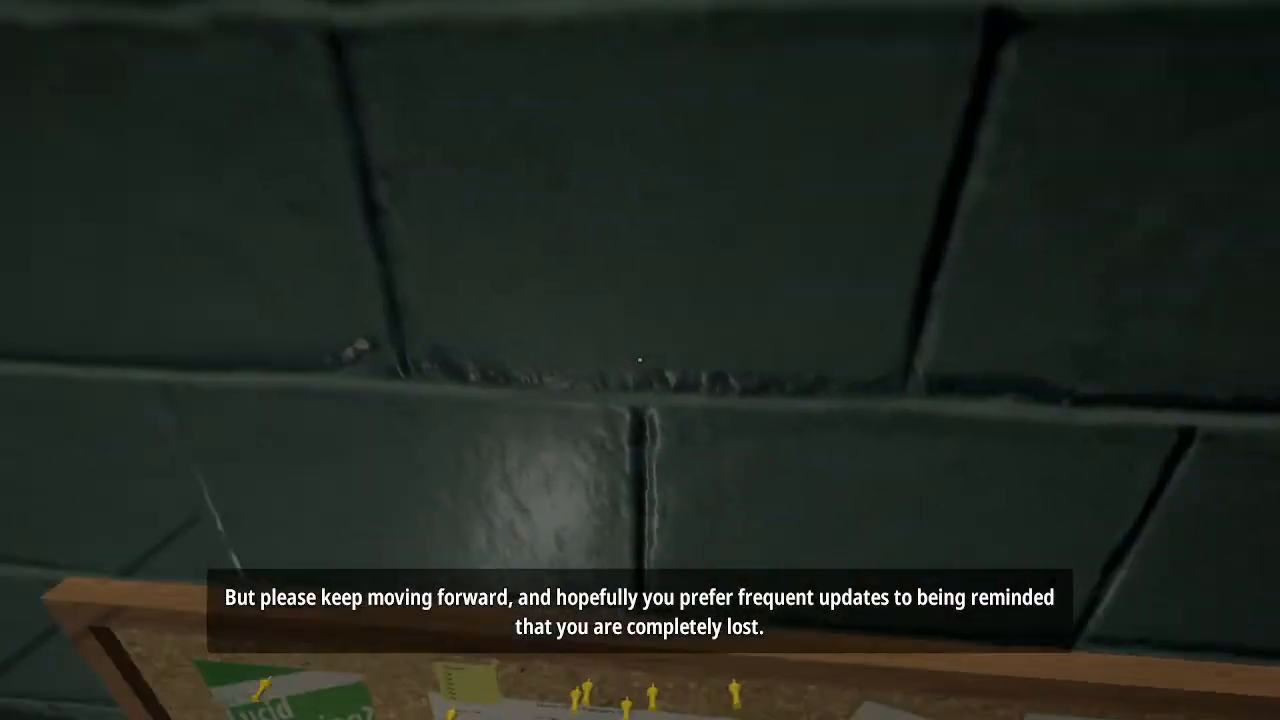
{"action": "mouse_move", "coordinate": [640, 360]}
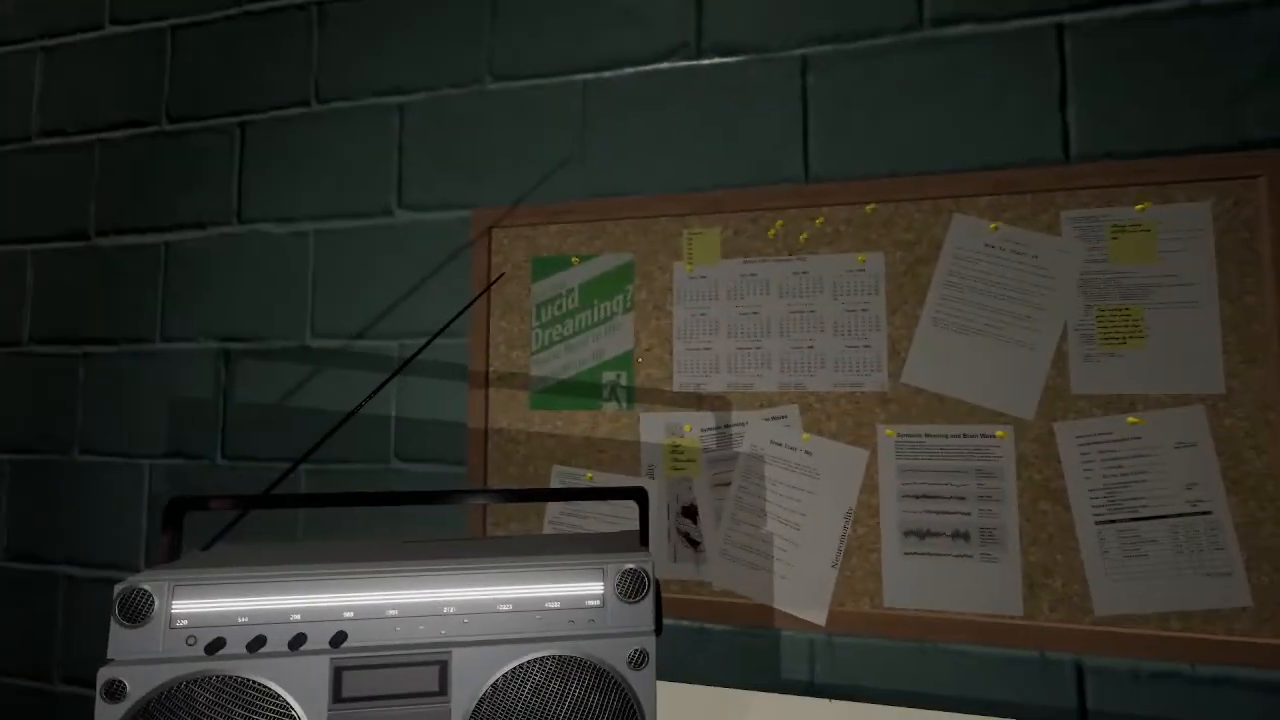
{"action": "mouse_move", "coordinate": [640, 360]}
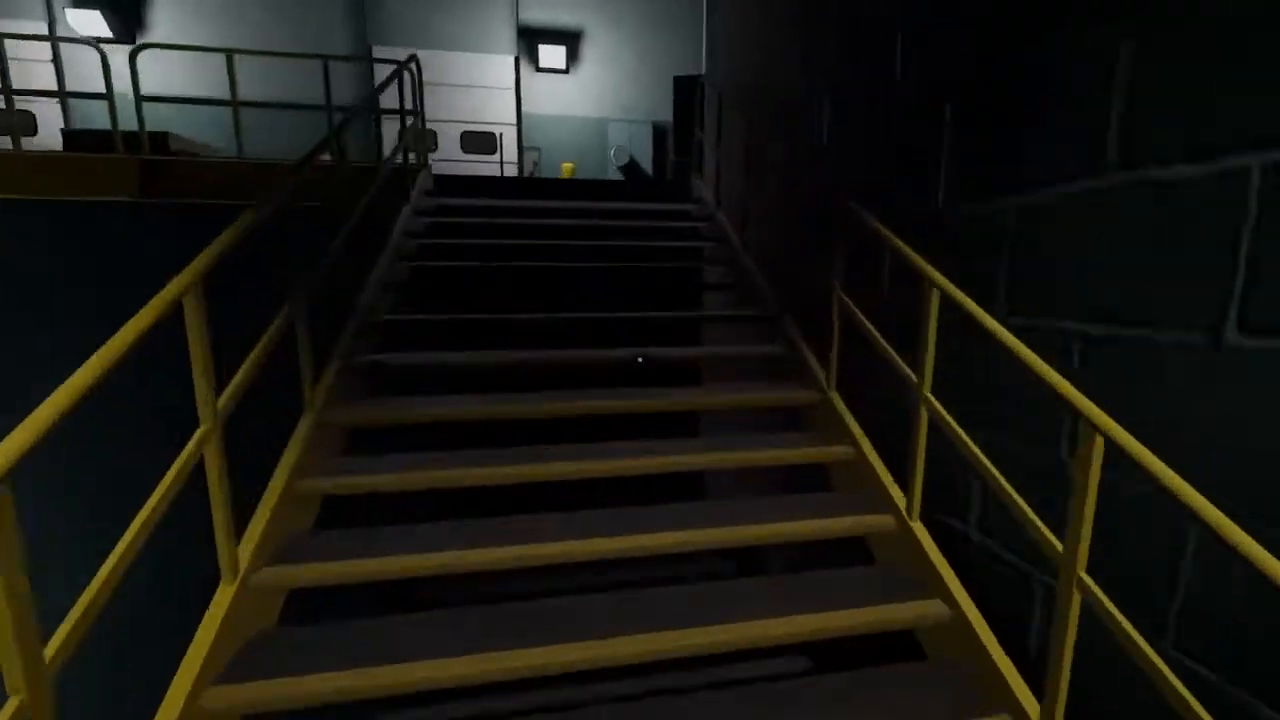
Climb back up the stairs into the hall of green pipes and walk its corridor.
{"action": "key", "text": "W"}
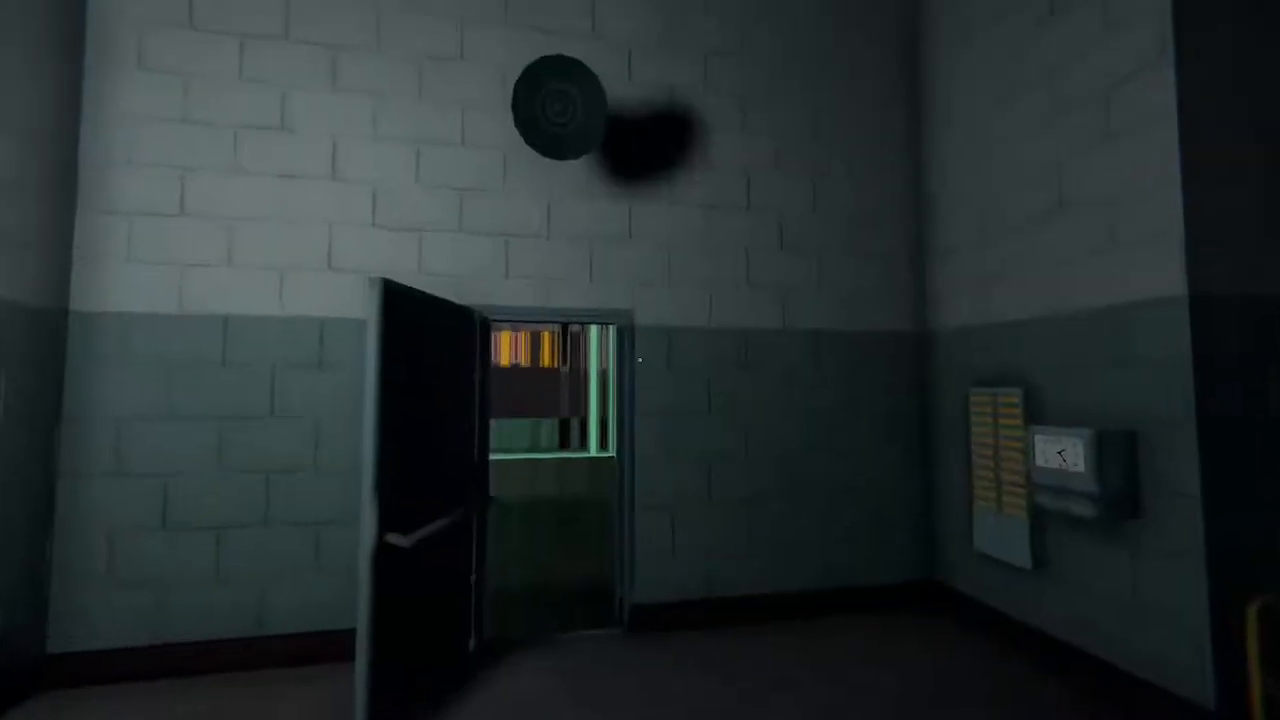
{"action": "mouse_move", "coordinate": [640, 360]}
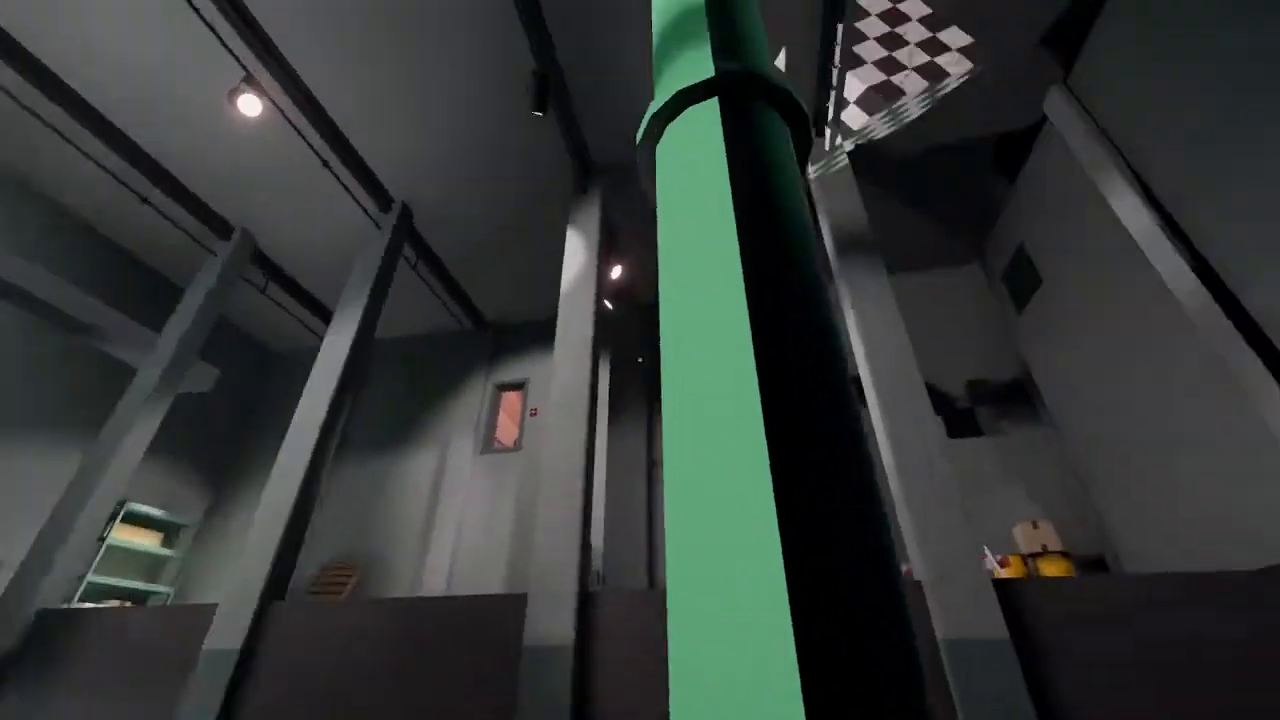
{"action": "mouse_move", "coordinate": [640, 360]}
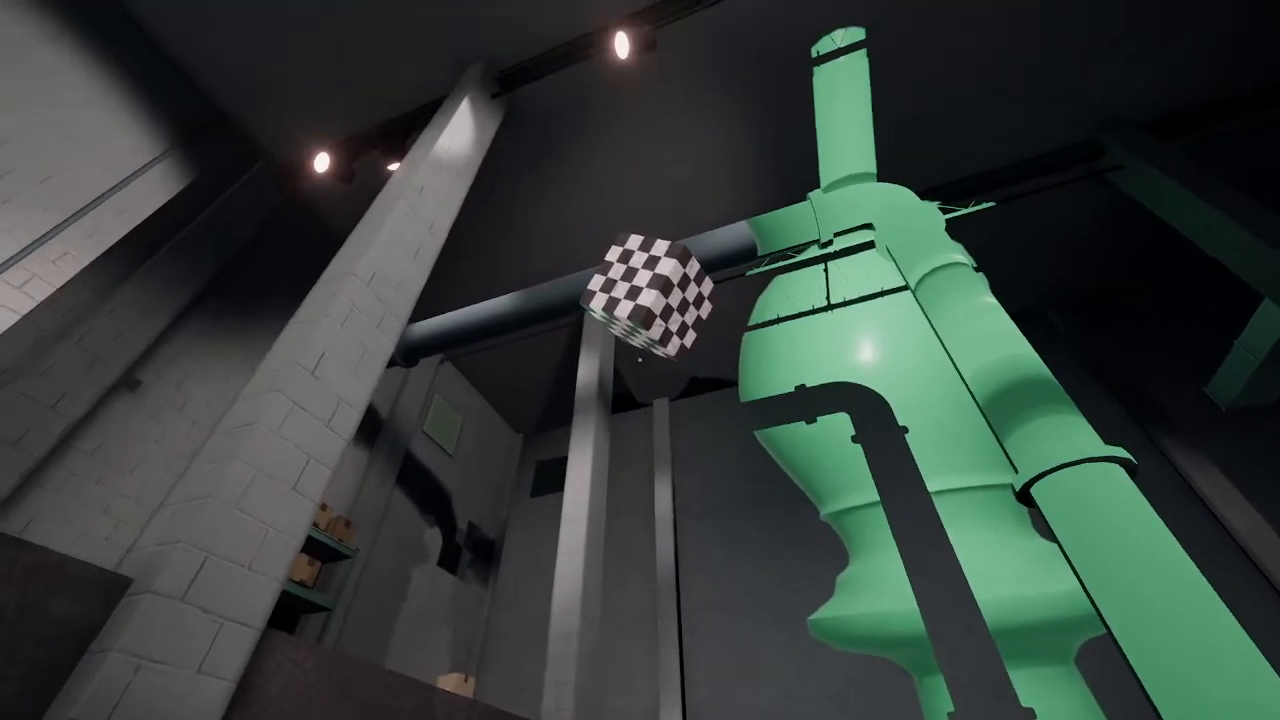
{"action": "mouse_move", "coordinate": [640, 360]}
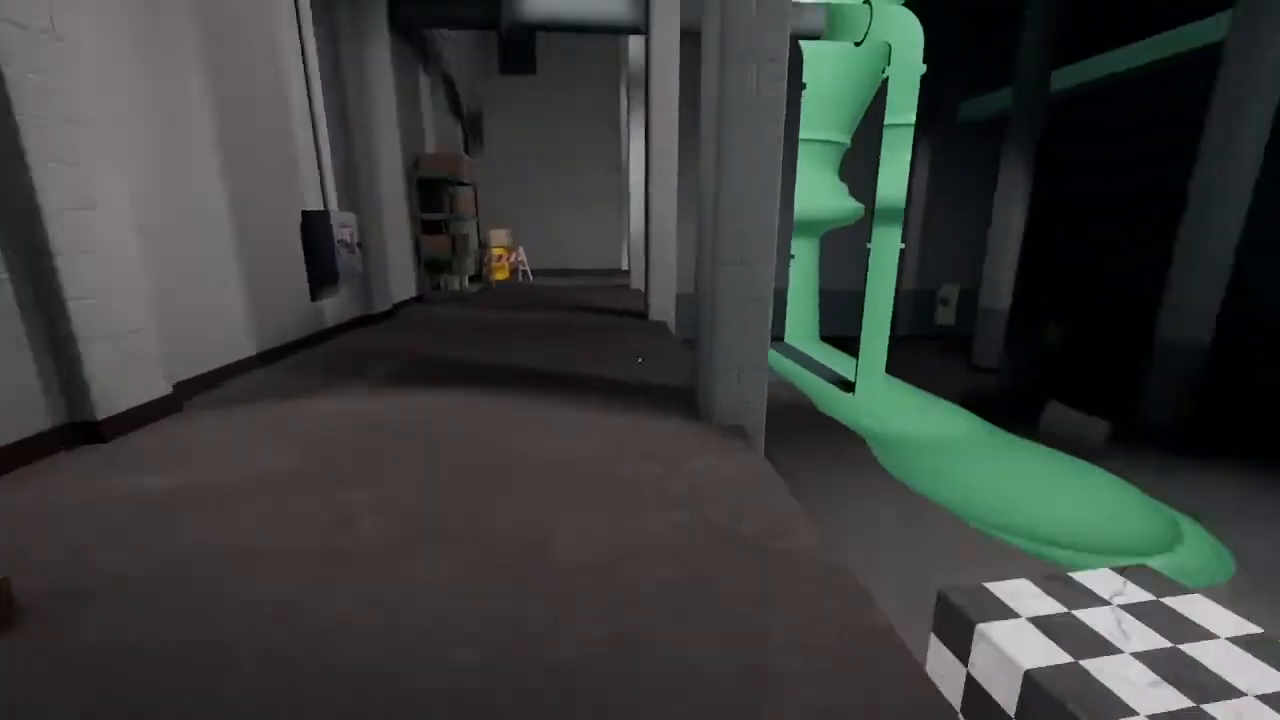
{"action": "mouse_move", "coordinate": [640, 360]}
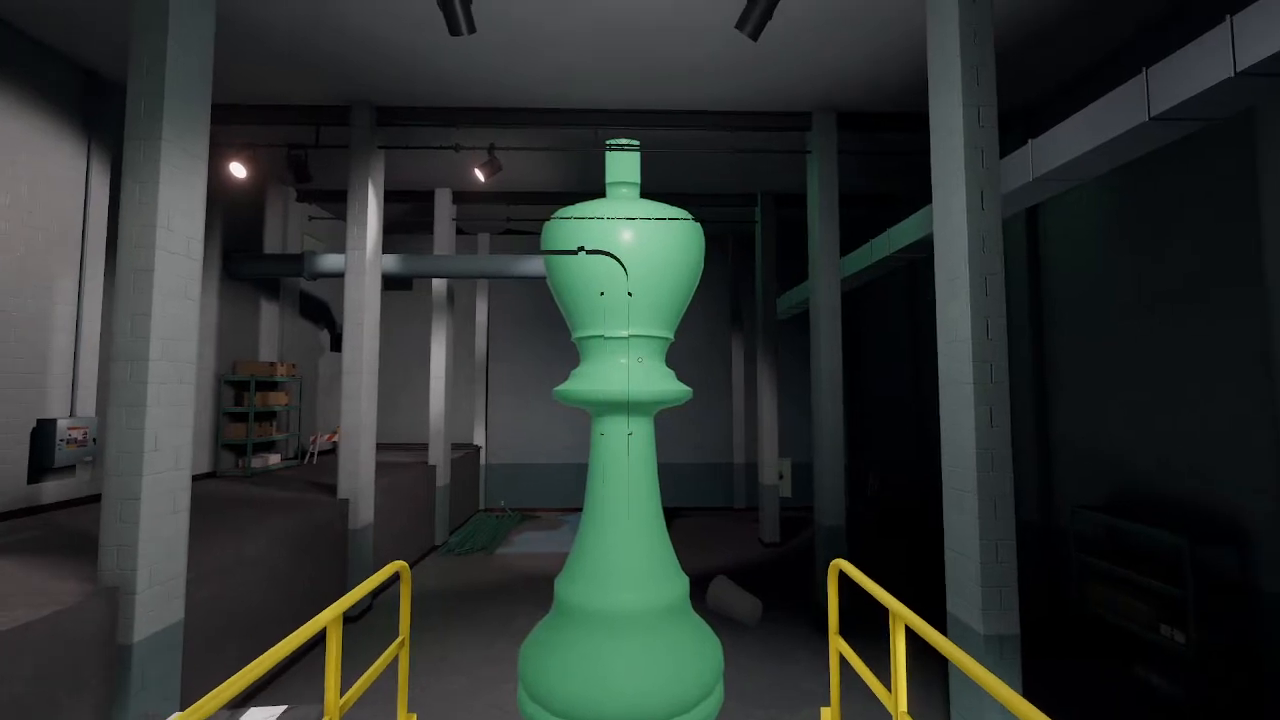
{"action": "mouse_move", "coordinate": [640, 360]}
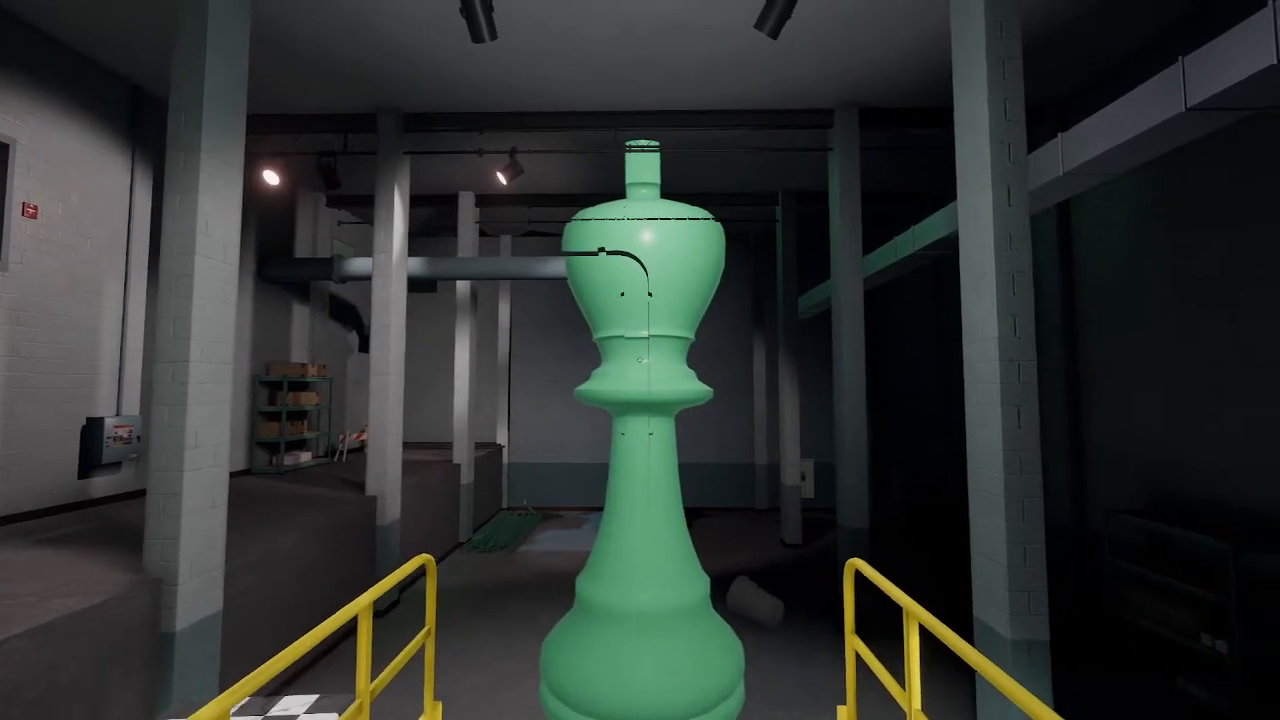
{"action": "mouse_move", "coordinate": [640, 360]}
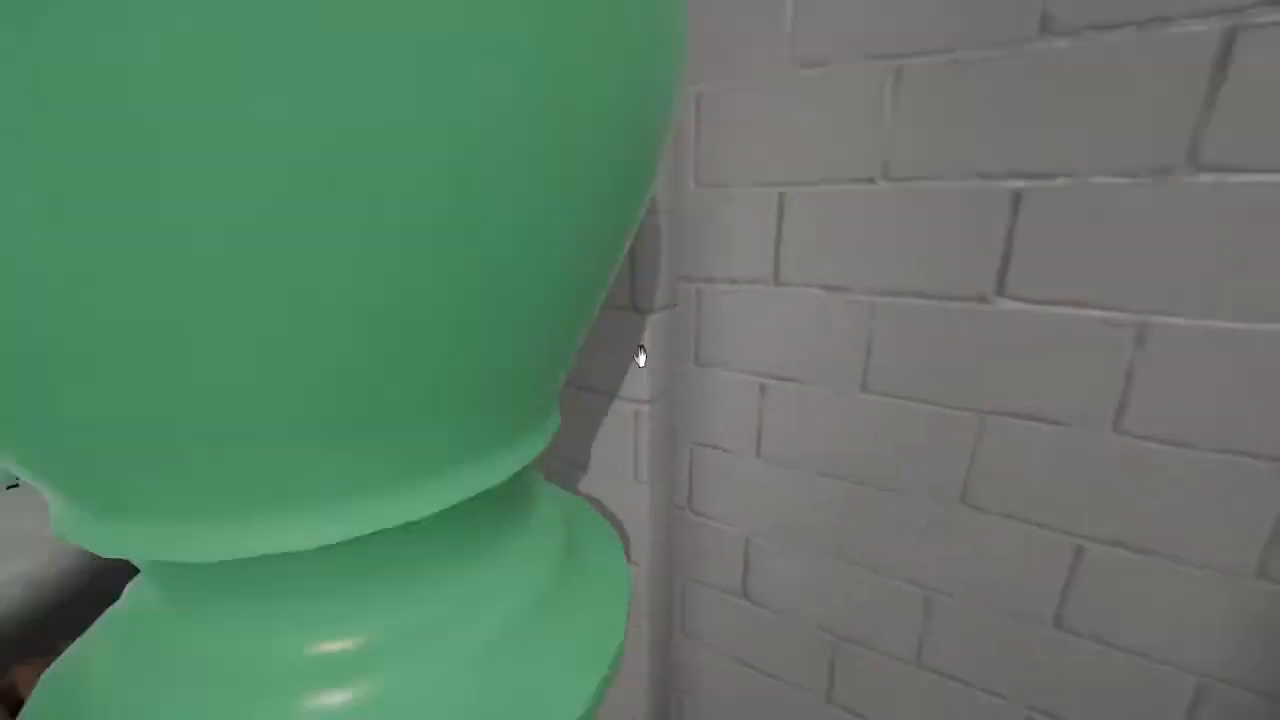
{"action": "mouse_move", "coordinate": [640, 360]}
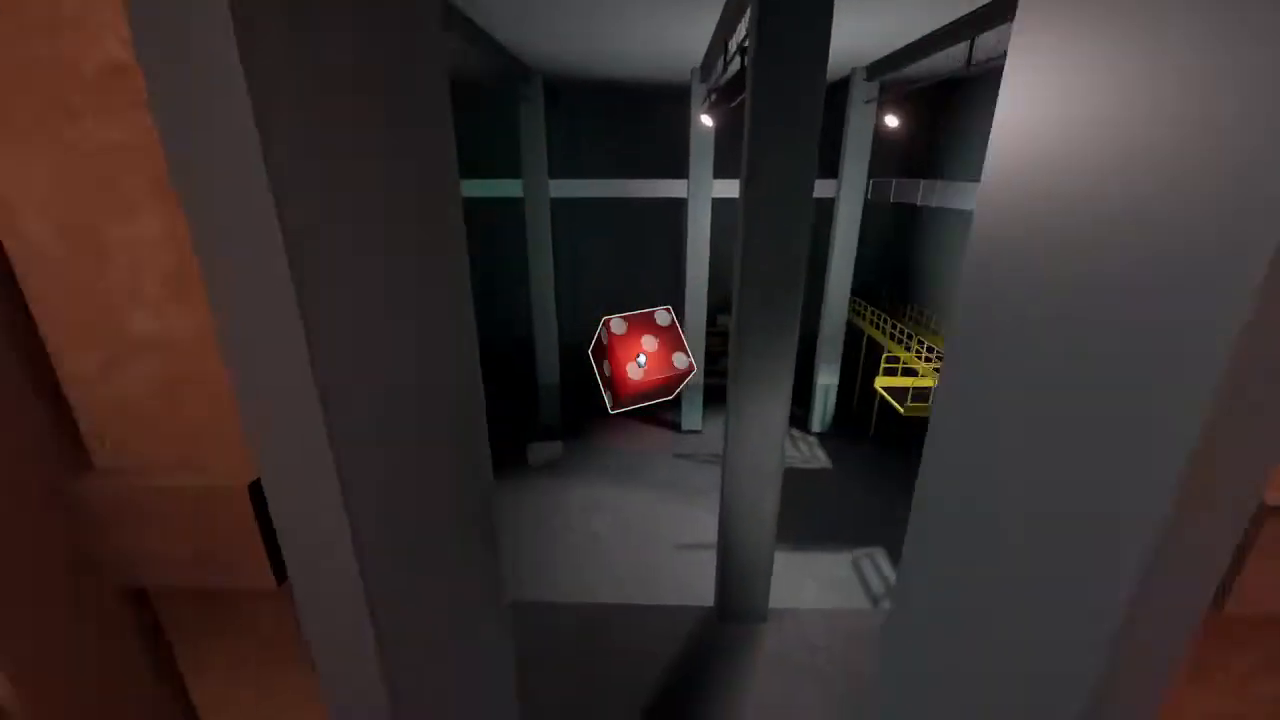
{"action": "mouse_move", "coordinate": [640, 360]}
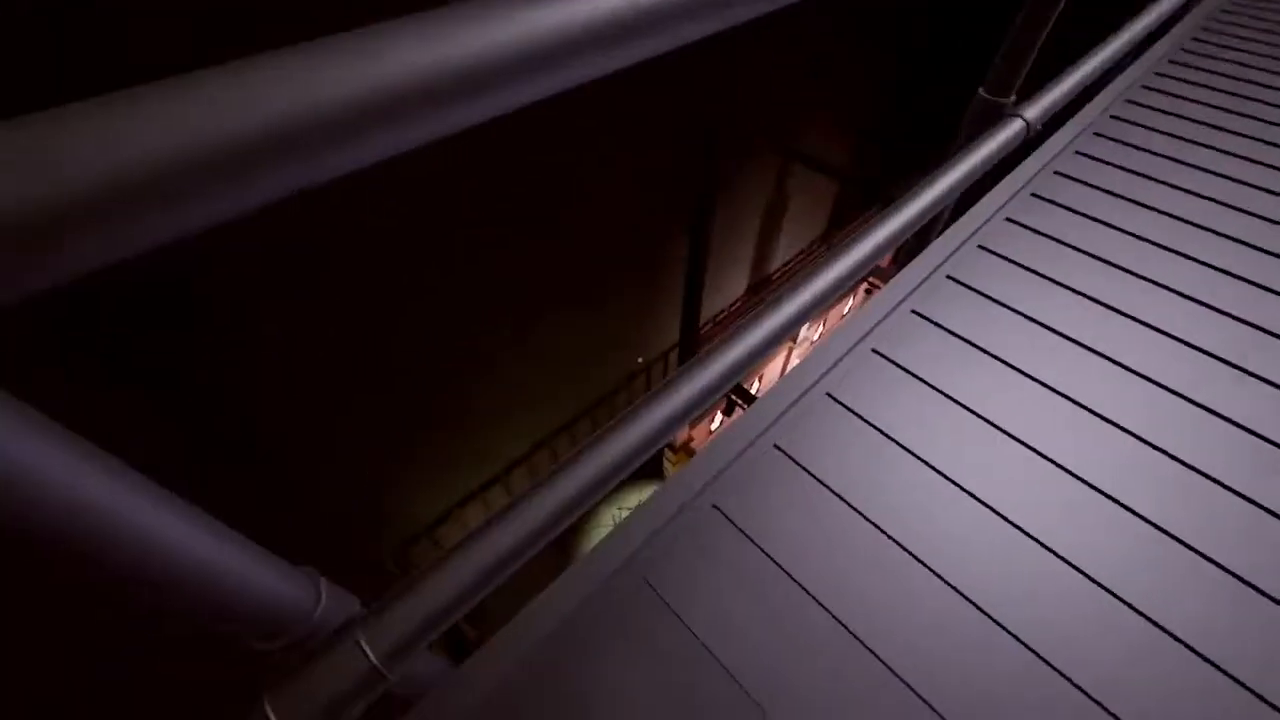
{"action": "mouse_move", "coordinate": [640, 360]}
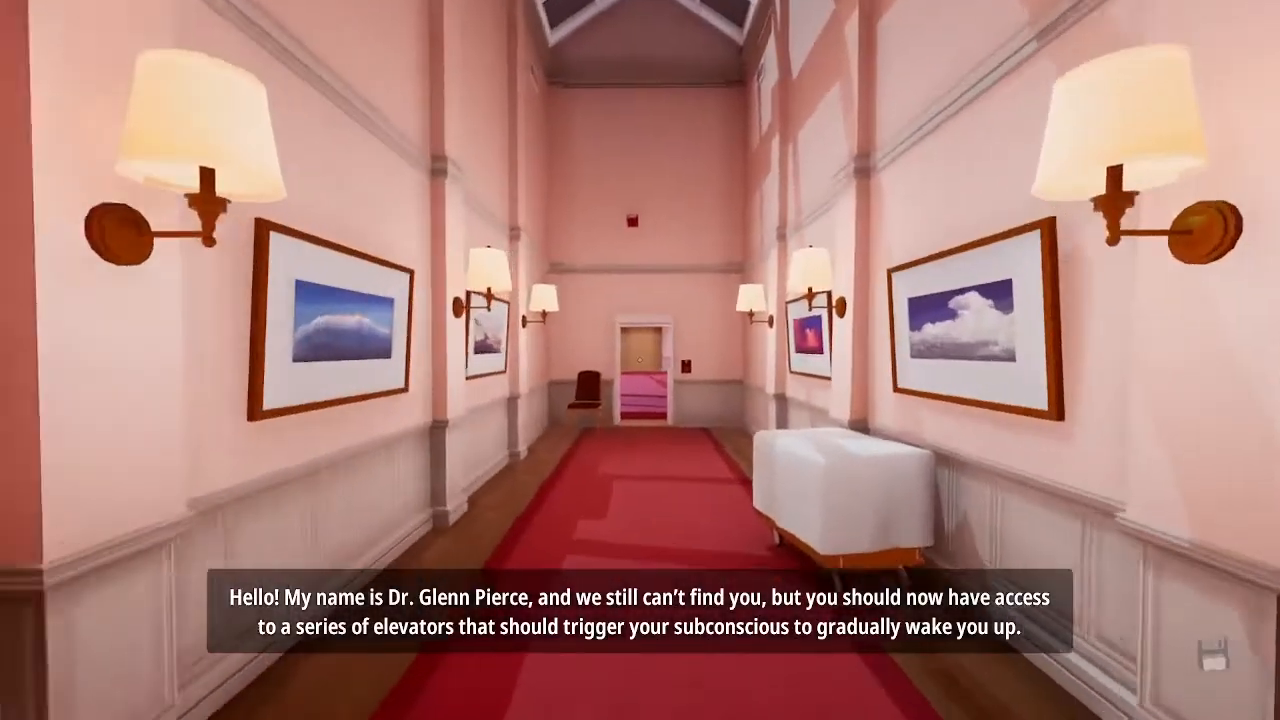
Walk into the pink glass-roofed atrium past the closed elevator toward the armchair lounge.
{"action": "key", "text": "w"}
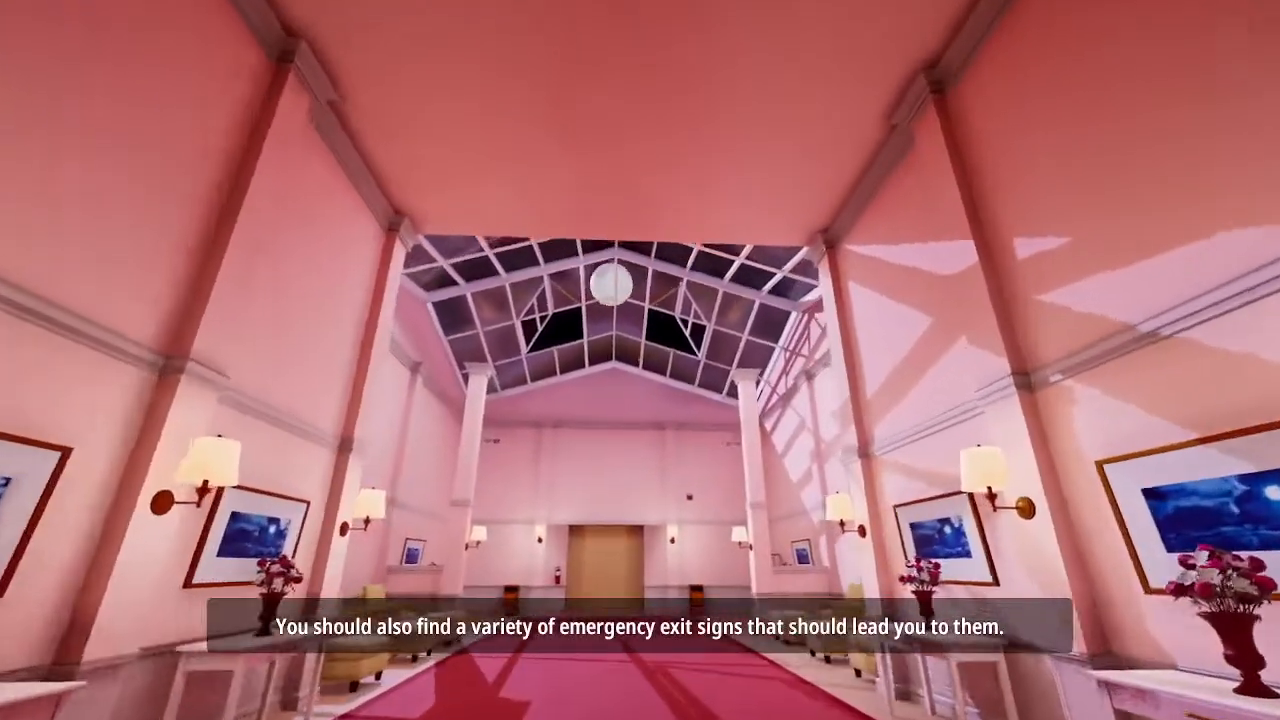
{"action": "mouse_move", "coordinate": [640, 360]}
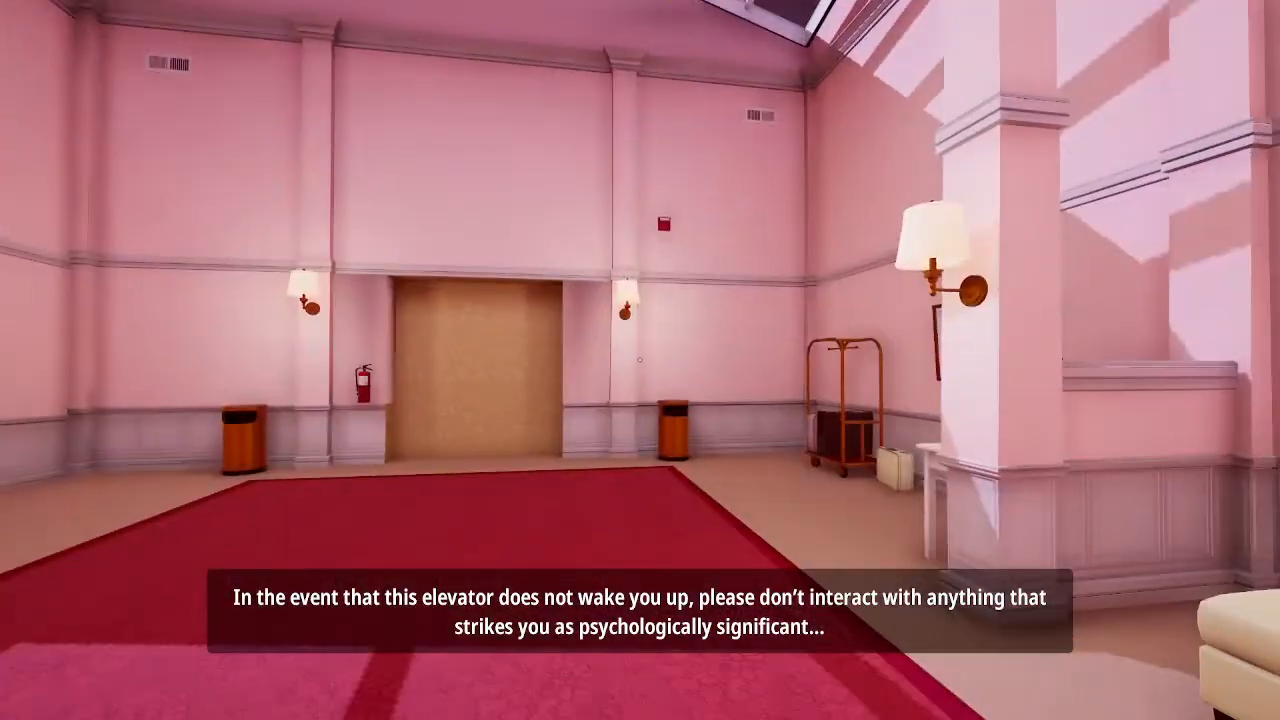
{"action": "mouse_move", "coordinate": [640, 360]}
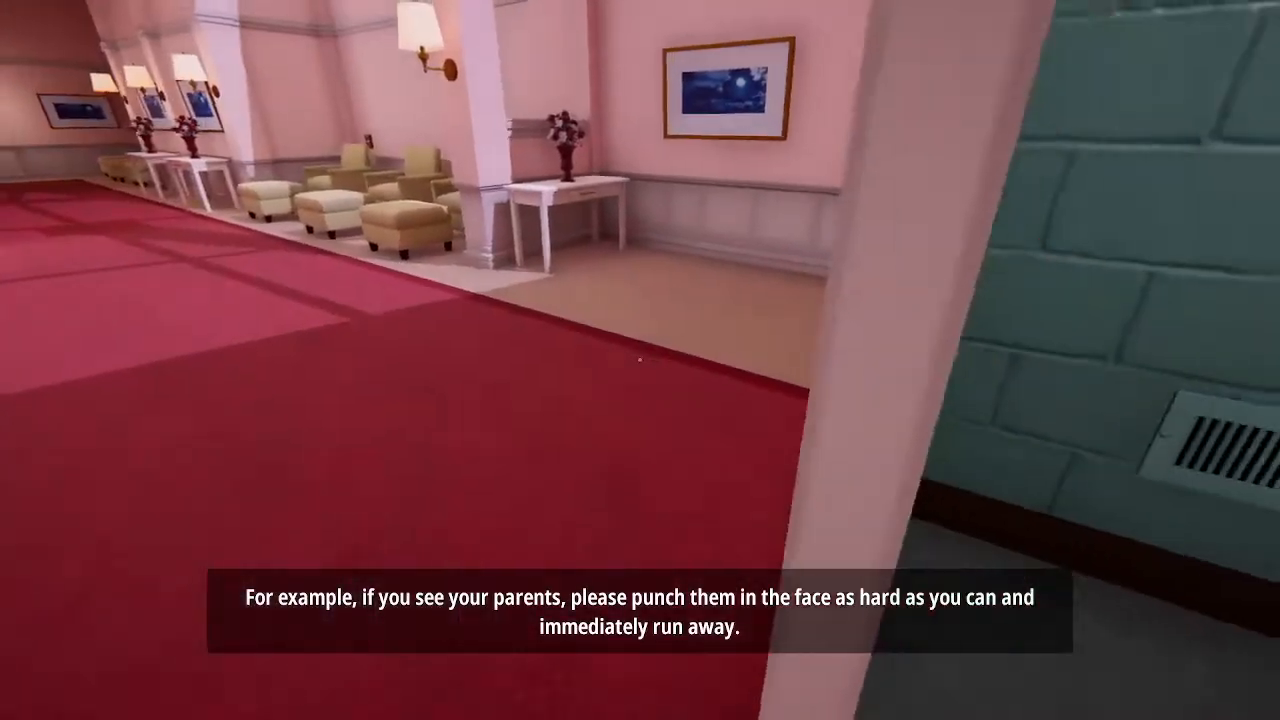
{"action": "mouse_move", "coordinate": [640, 360]}
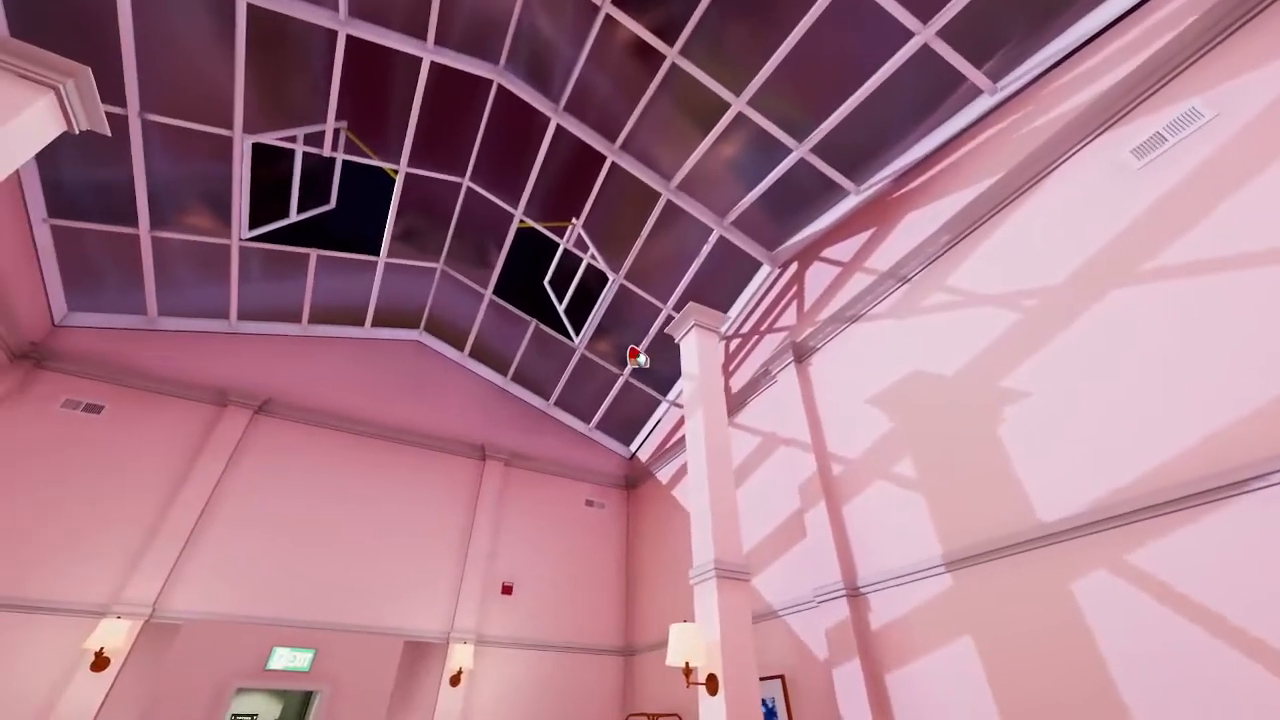
{"action": "mouse_move", "coordinate": [640, 360]}
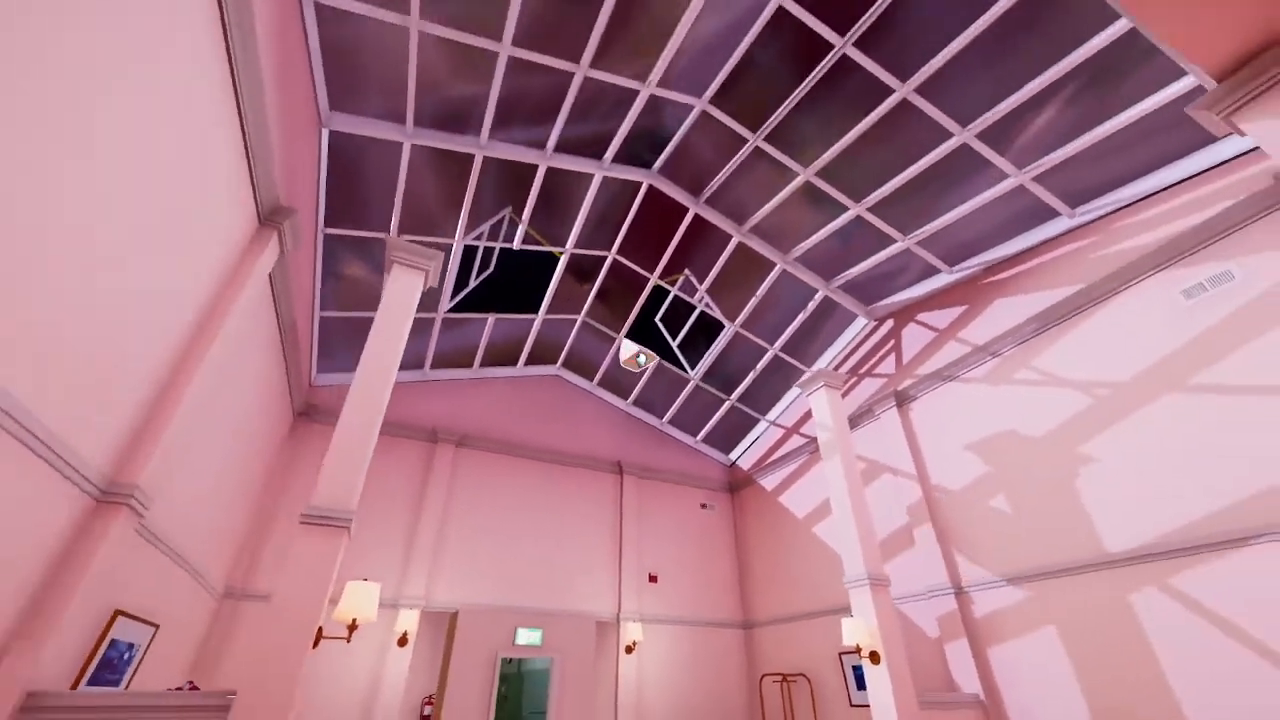
{"action": "mouse_move", "coordinate": [640, 360]}
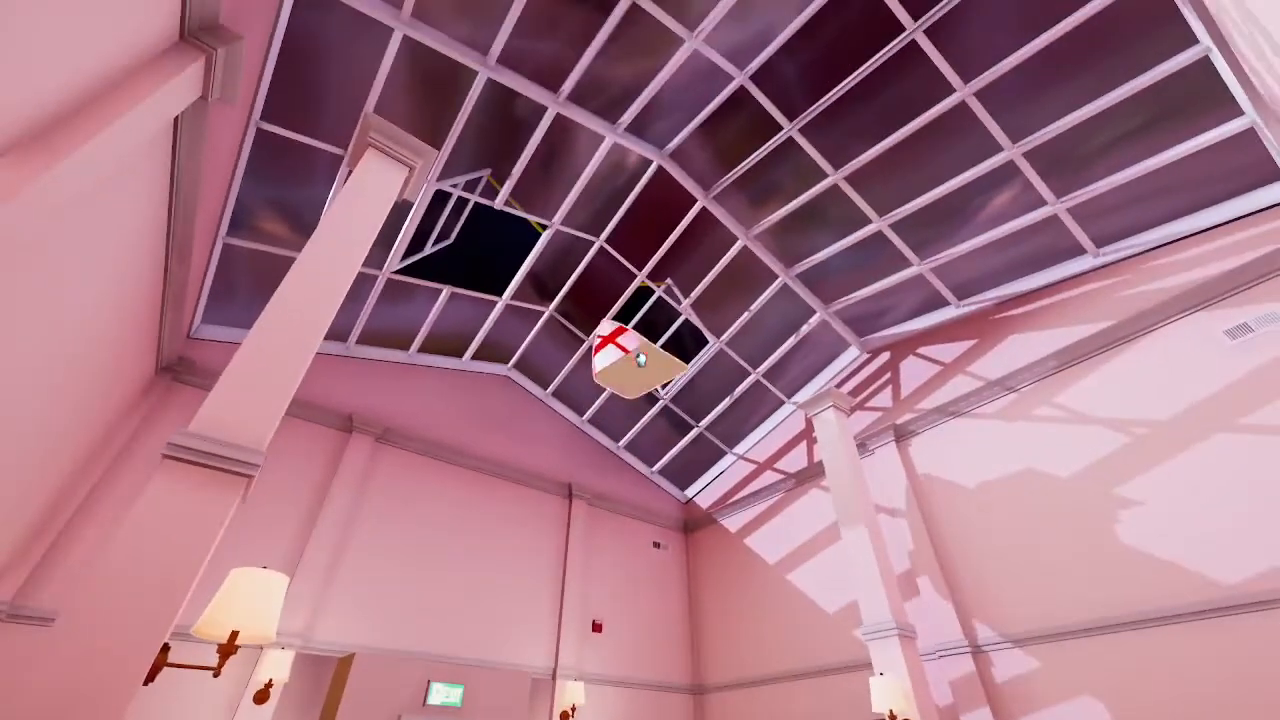
{"action": "mouse_move", "coordinate": [640, 360]}
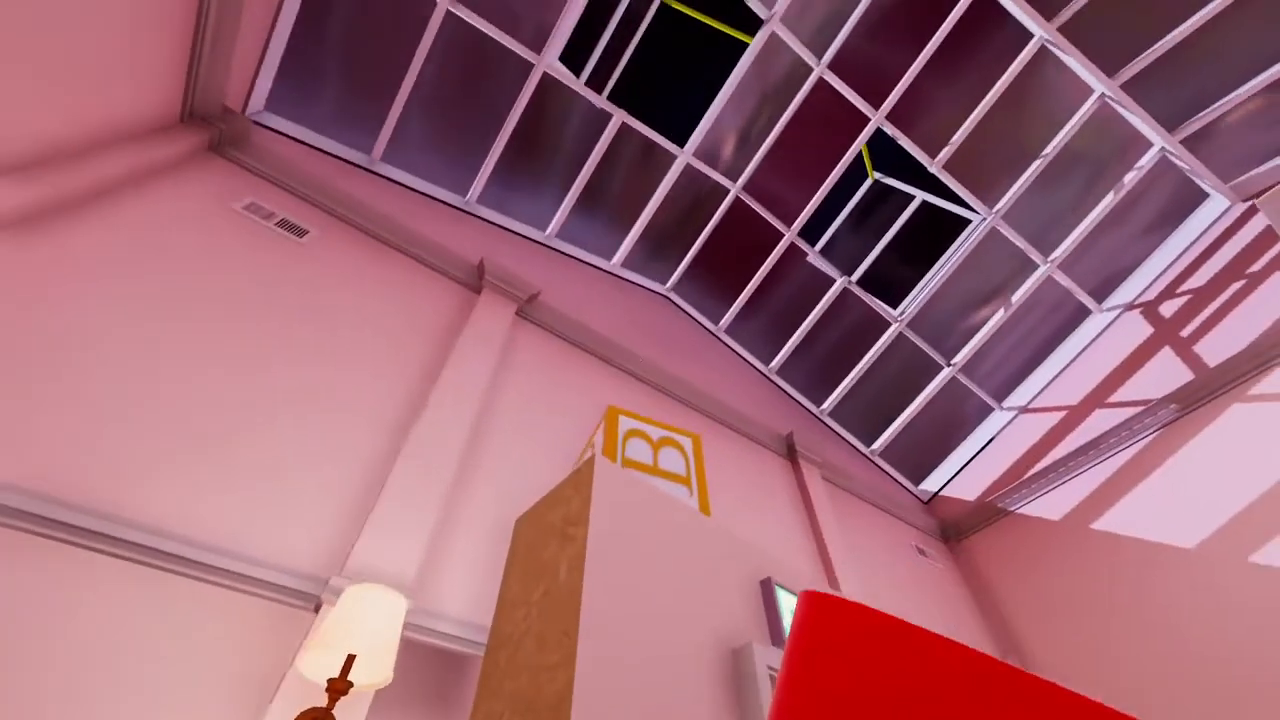
{"action": "mouse_move", "coordinate": [640, 360]}
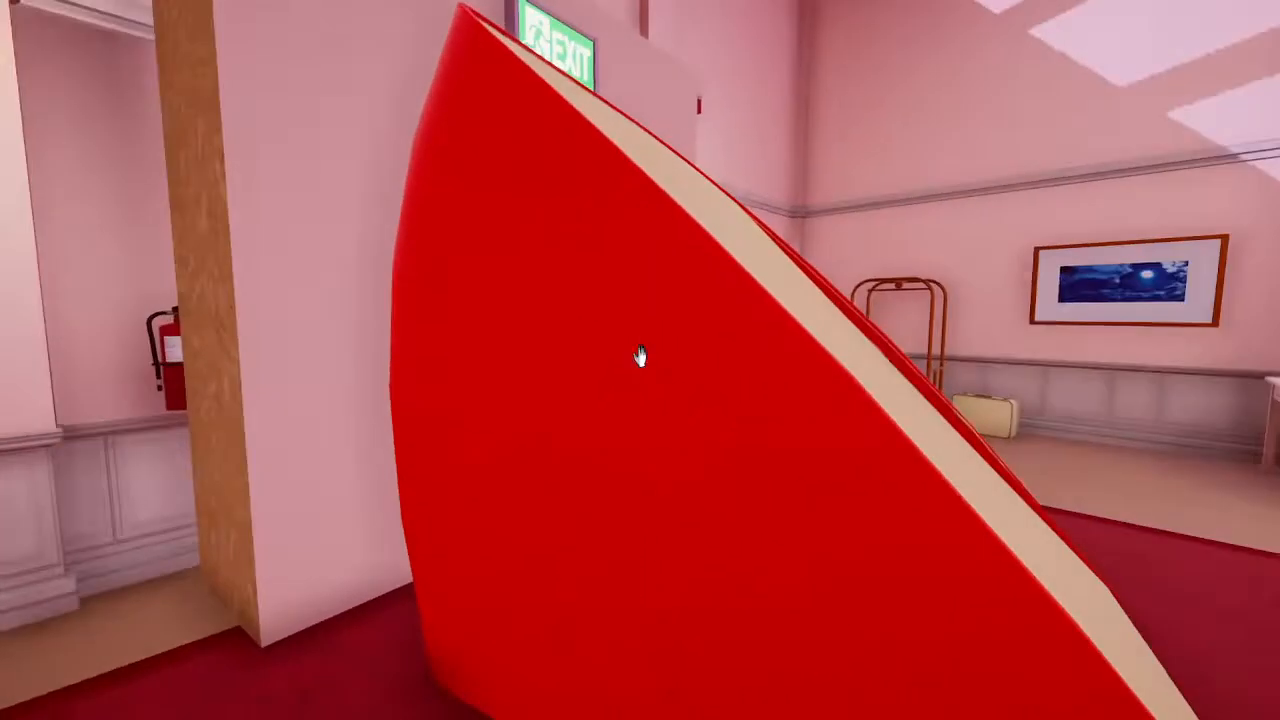
{"action": "mouse_move", "coordinate": [640, 360]}
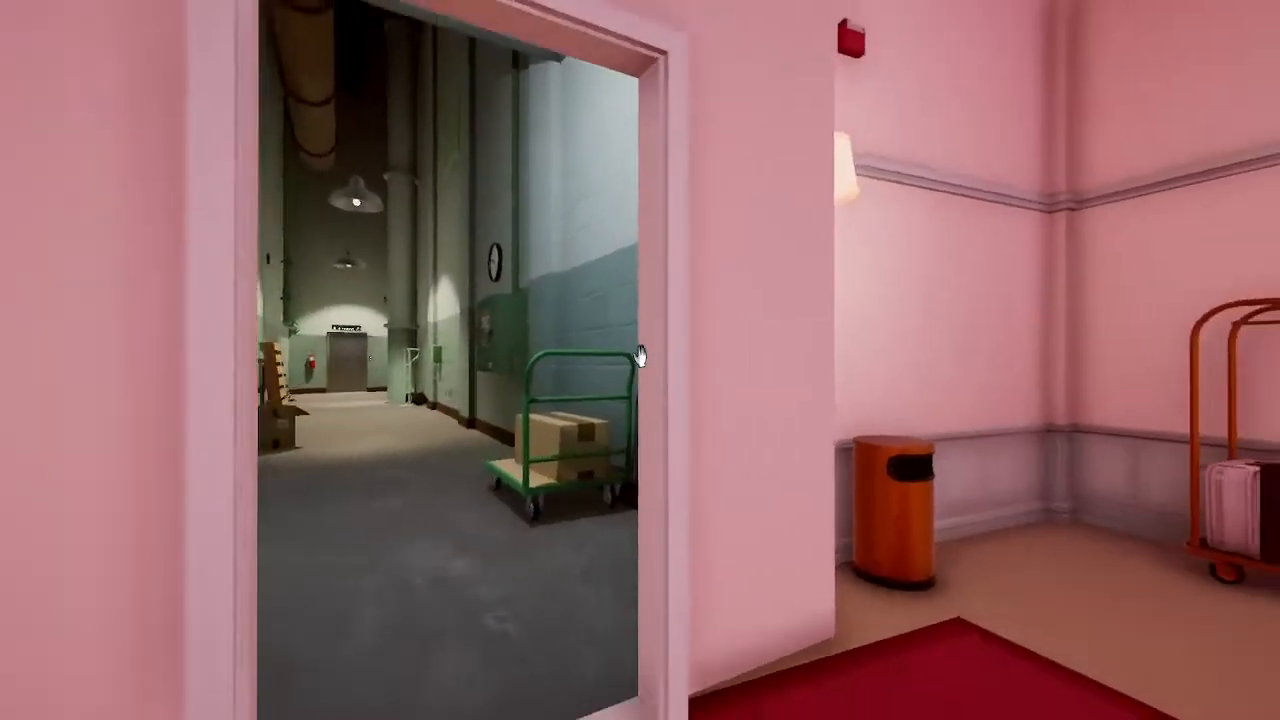
{"action": "mouse_move", "coordinate": [640, 360]}
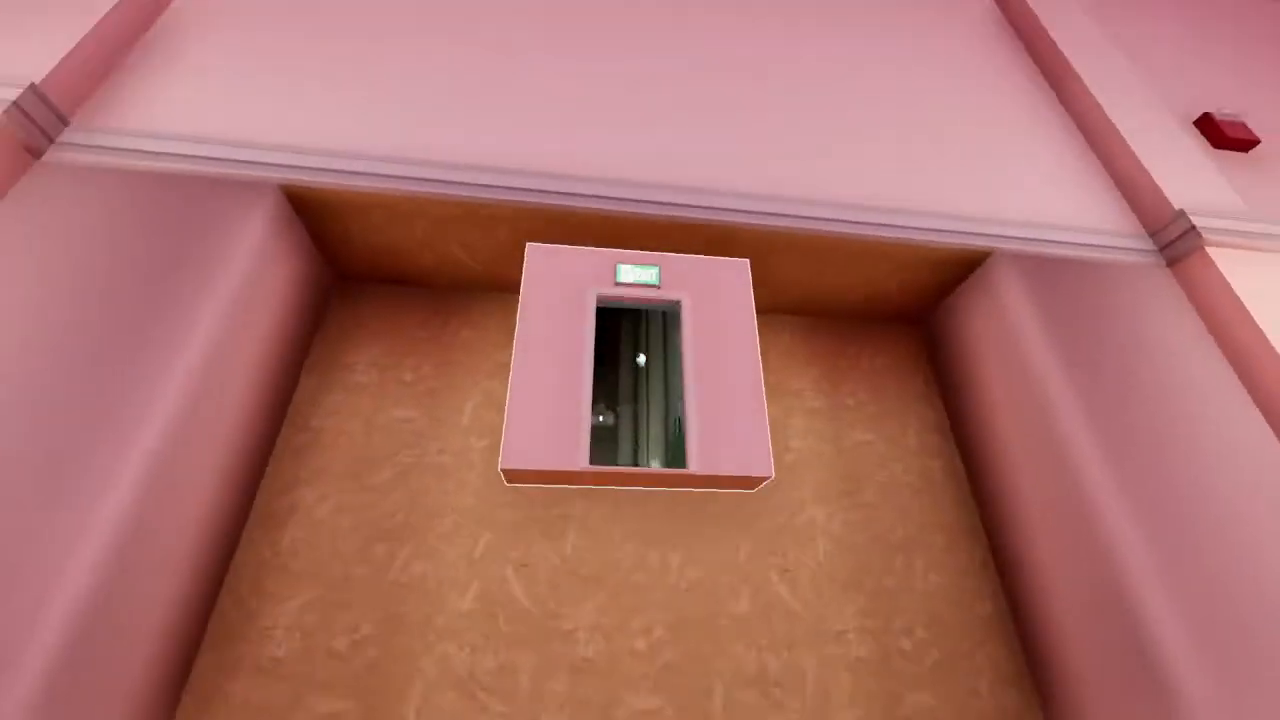
{"action": "mouse_move", "coordinate": [640, 360]}
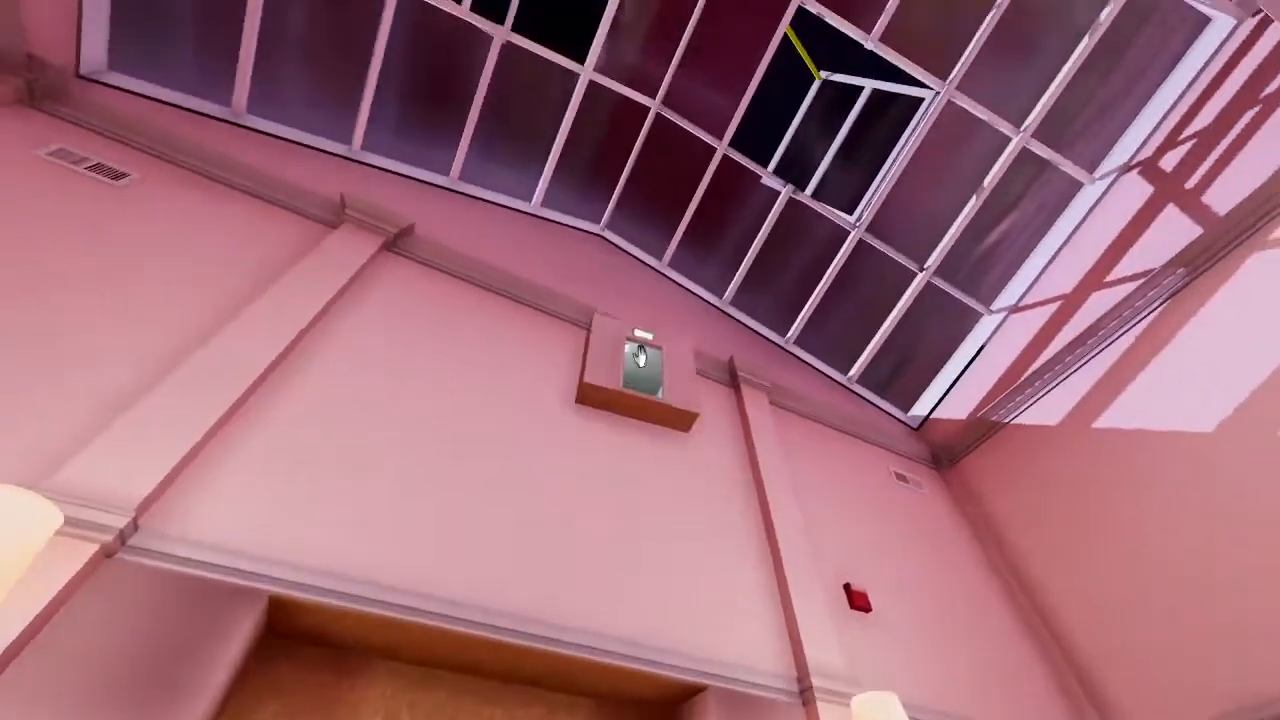
{"action": "mouse_move", "coordinate": [640, 360]}
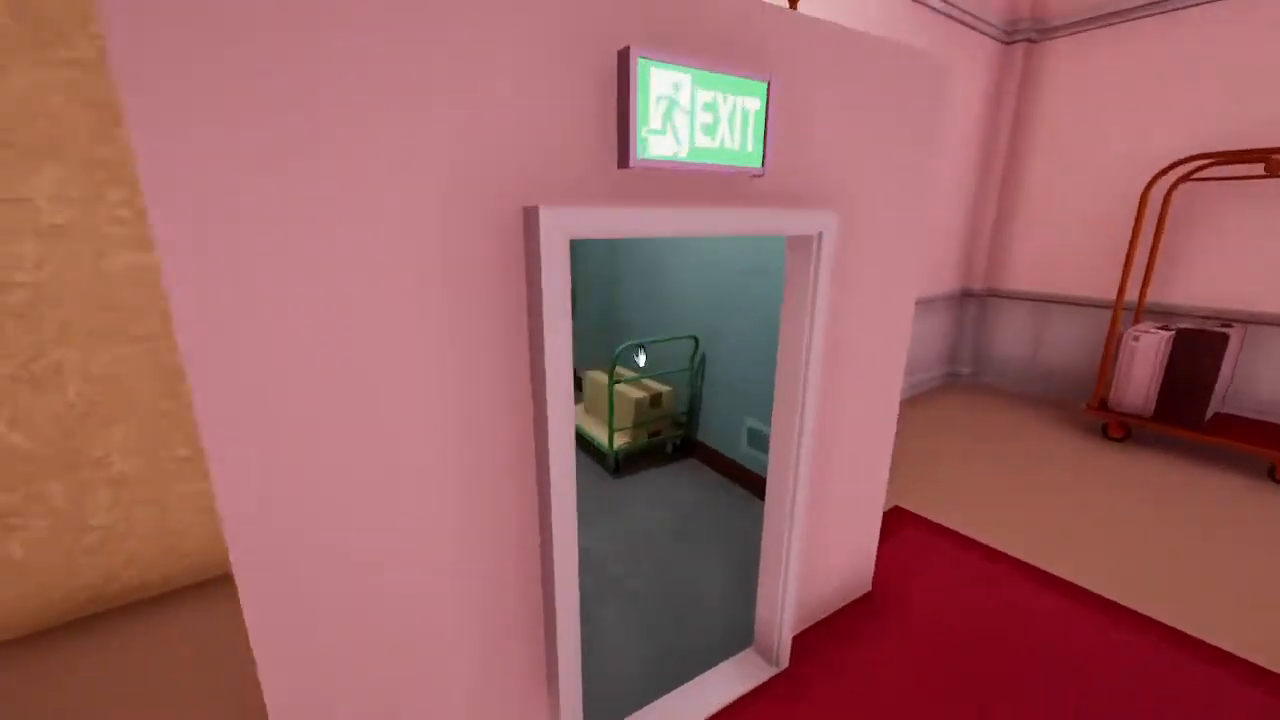
Walk forward through the enlarged exit door into the storage room with the cart.
{"action": "key", "text": "w"}
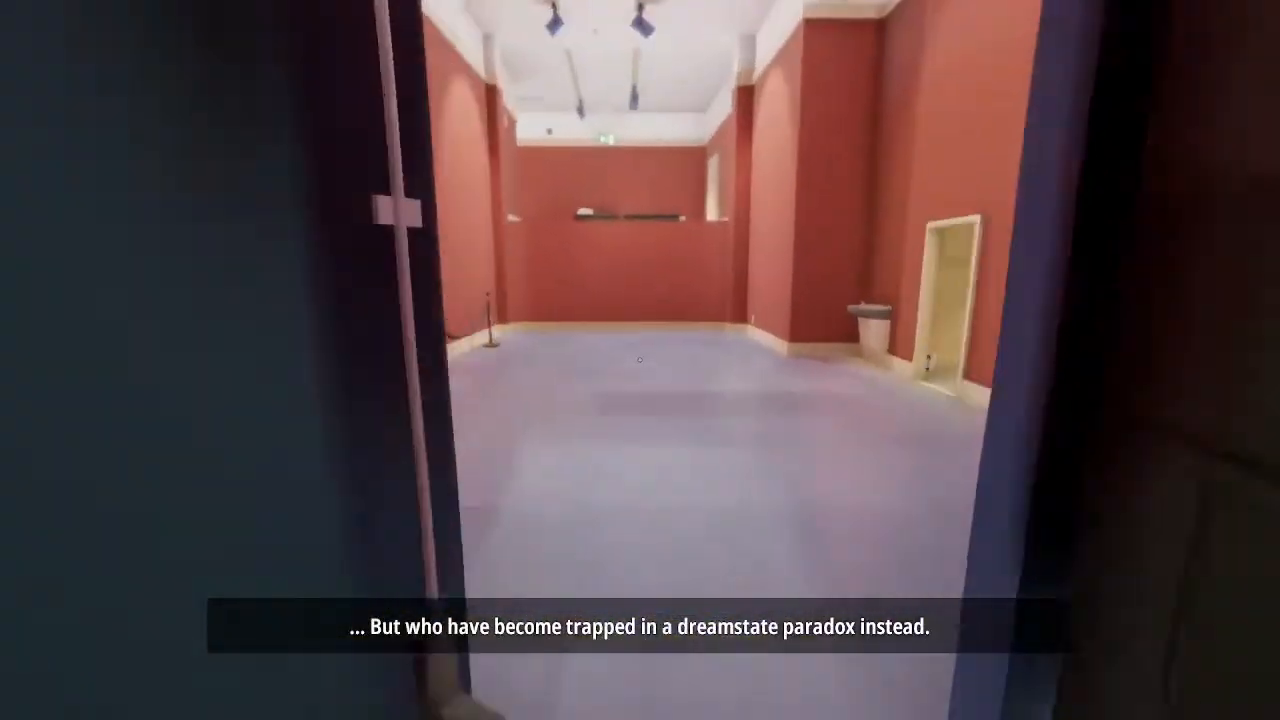
{"action": "mouse_move", "coordinate": [640, 360]}
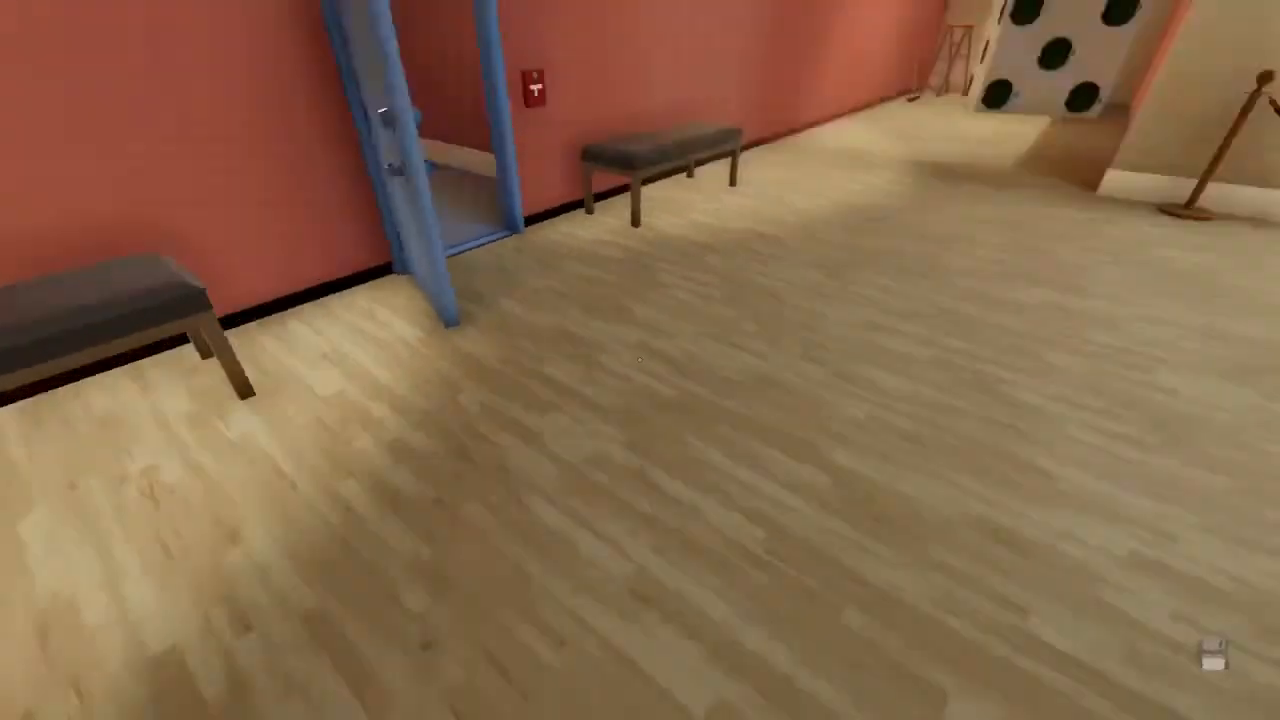
{"action": "mouse_move", "coordinate": [640, 360]}
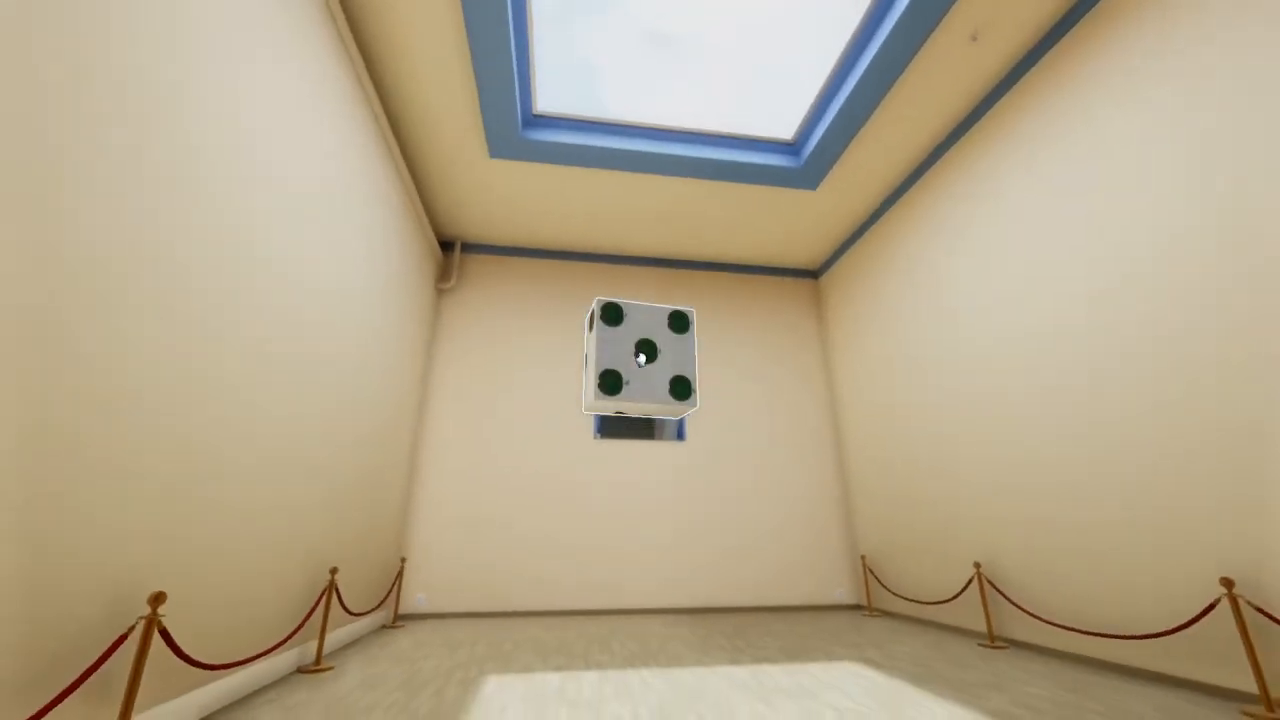
{"action": "mouse_move", "coordinate": [640, 360]}
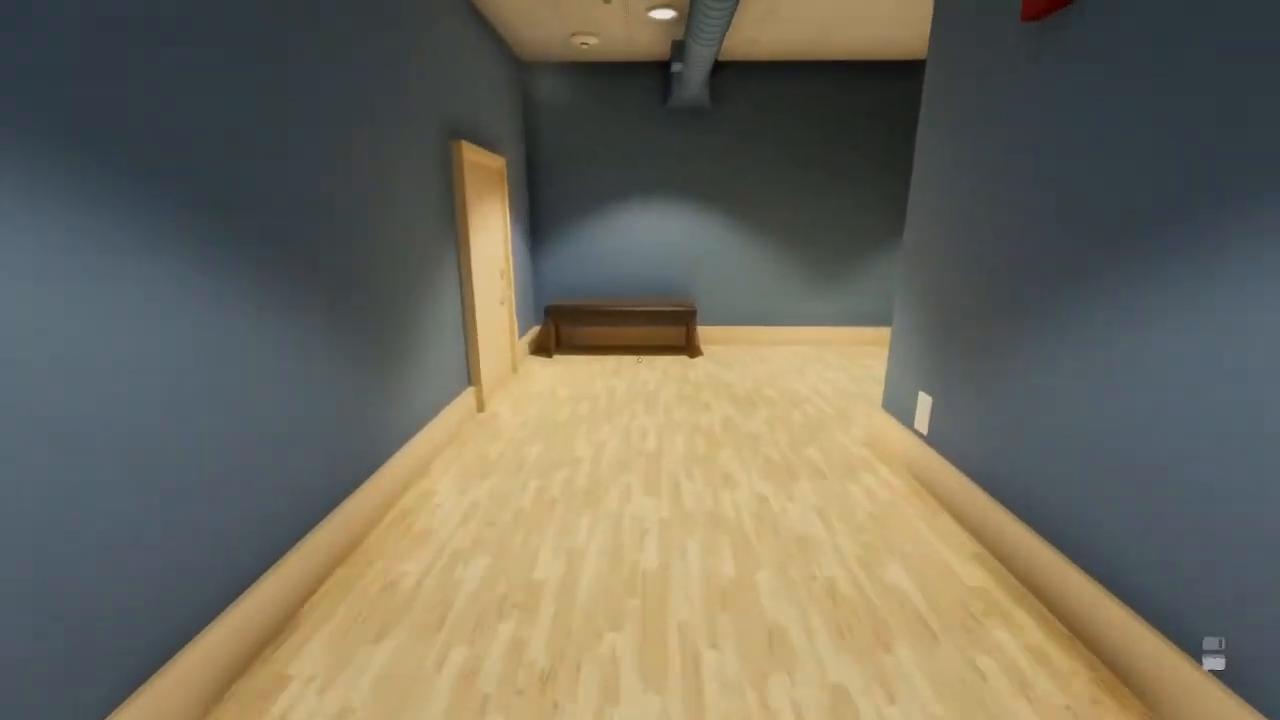
{"action": "mouse_move", "coordinate": [640, 360]}
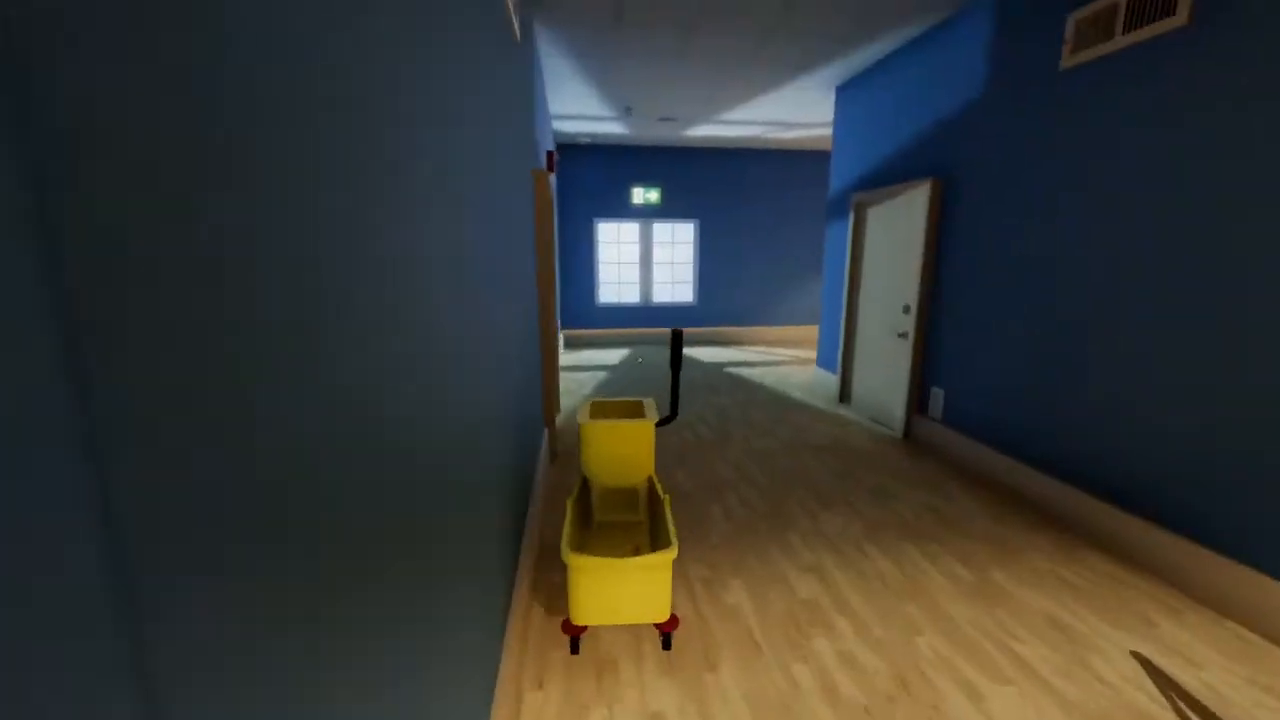
{"action": "mouse_move", "coordinate": [640, 360]}
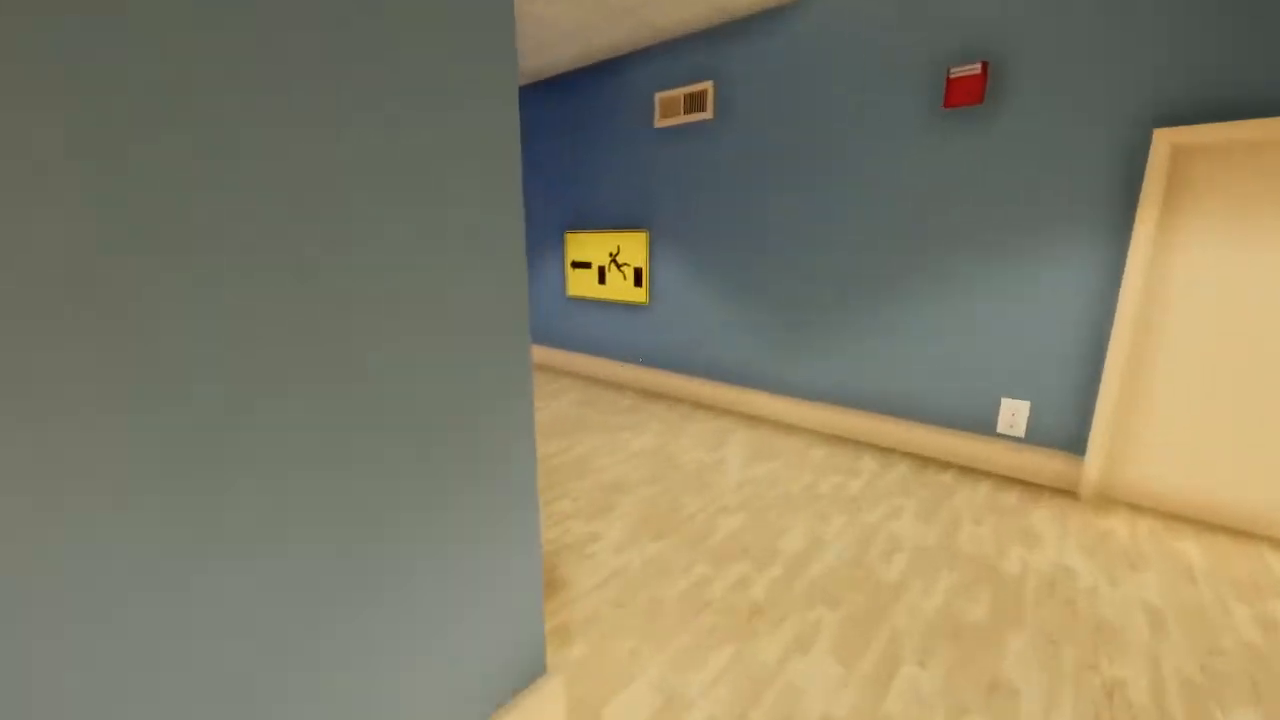
{"action": "mouse_move", "coordinate": [640, 360]}
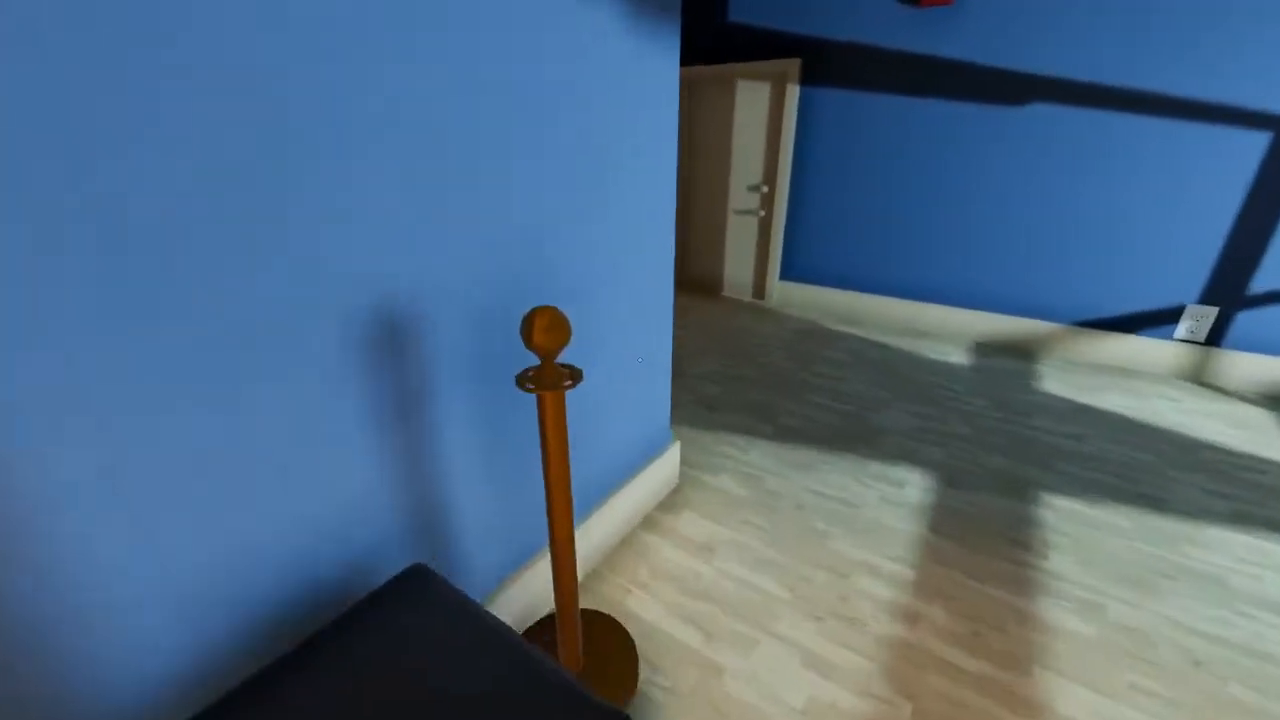
{"action": "mouse_move", "coordinate": [640, 360]}
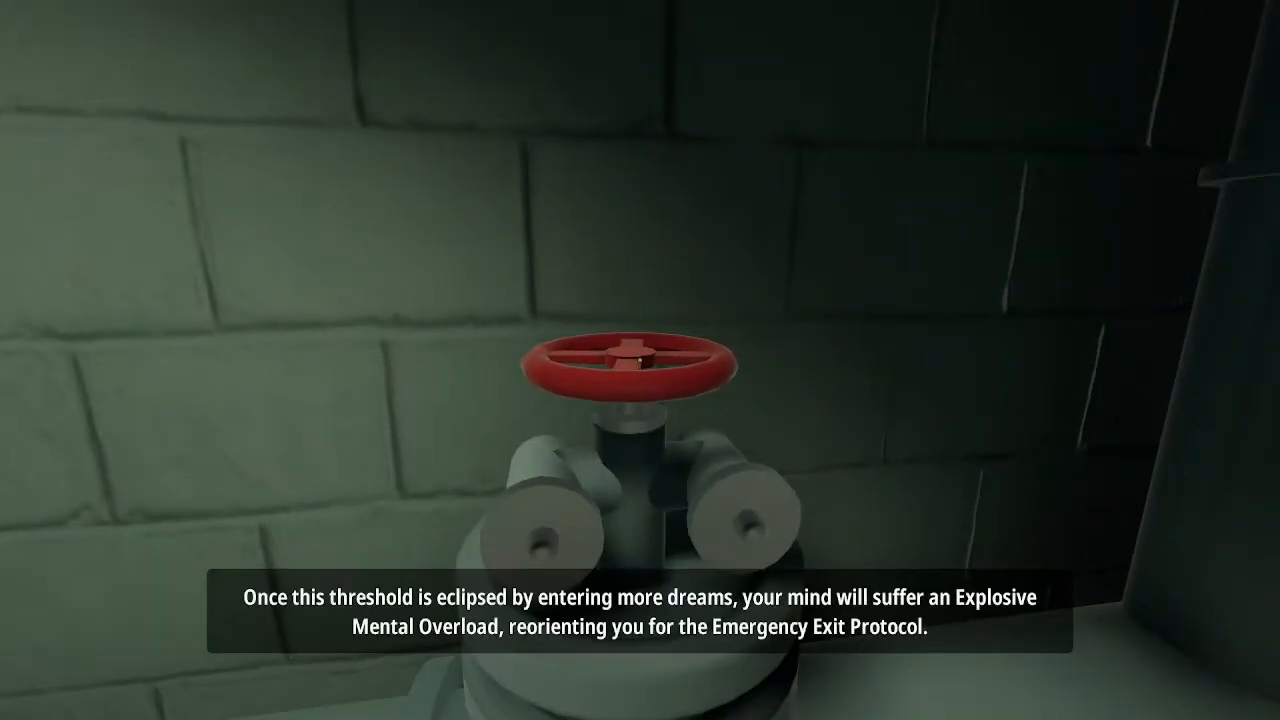
{"action": "mouse_move", "coordinate": [640, 360]}
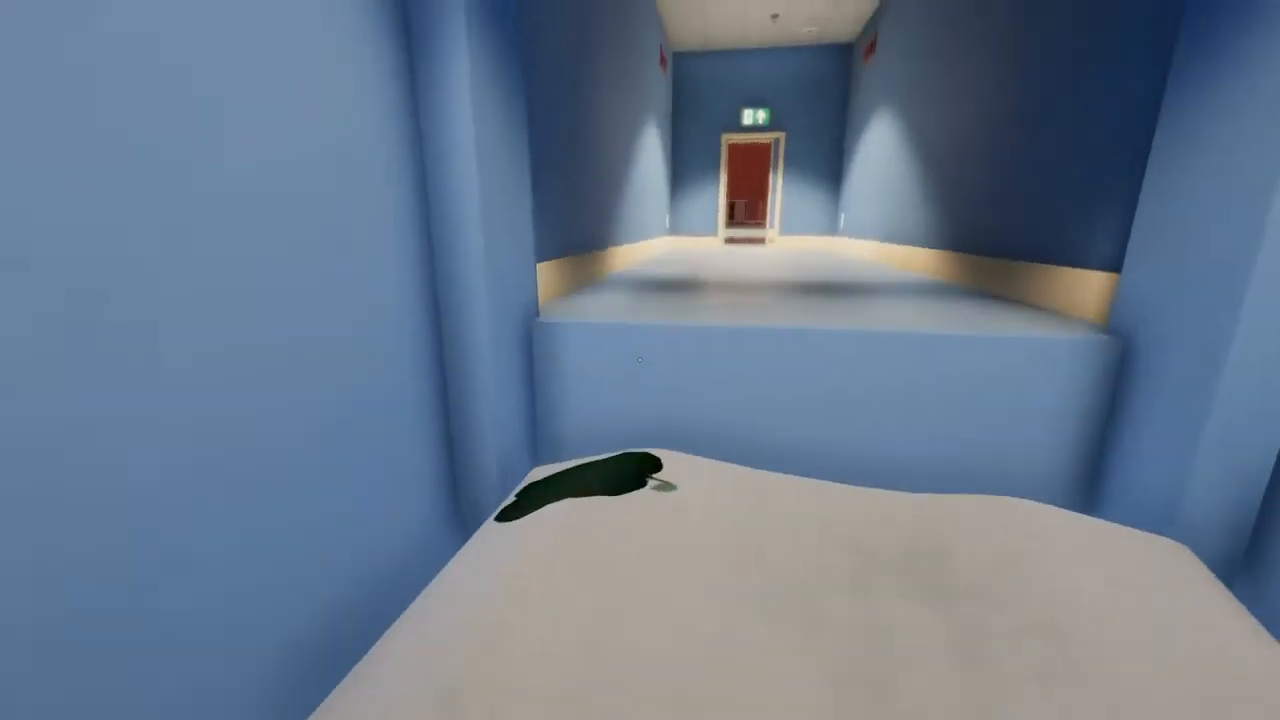
Walk through the blue door, across the skylit room and into the dark warehouse with pallets.
{"action": "key", "text": "w"}
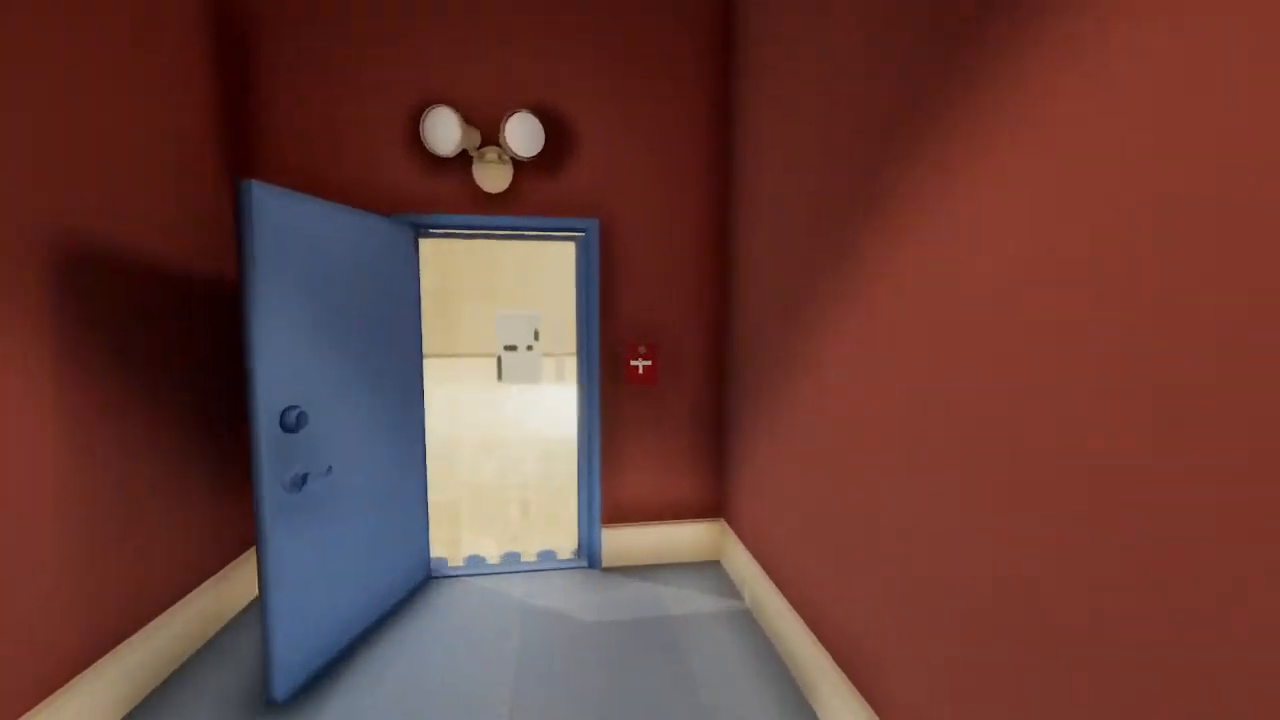
{"action": "mouse_move", "coordinate": [640, 360]}
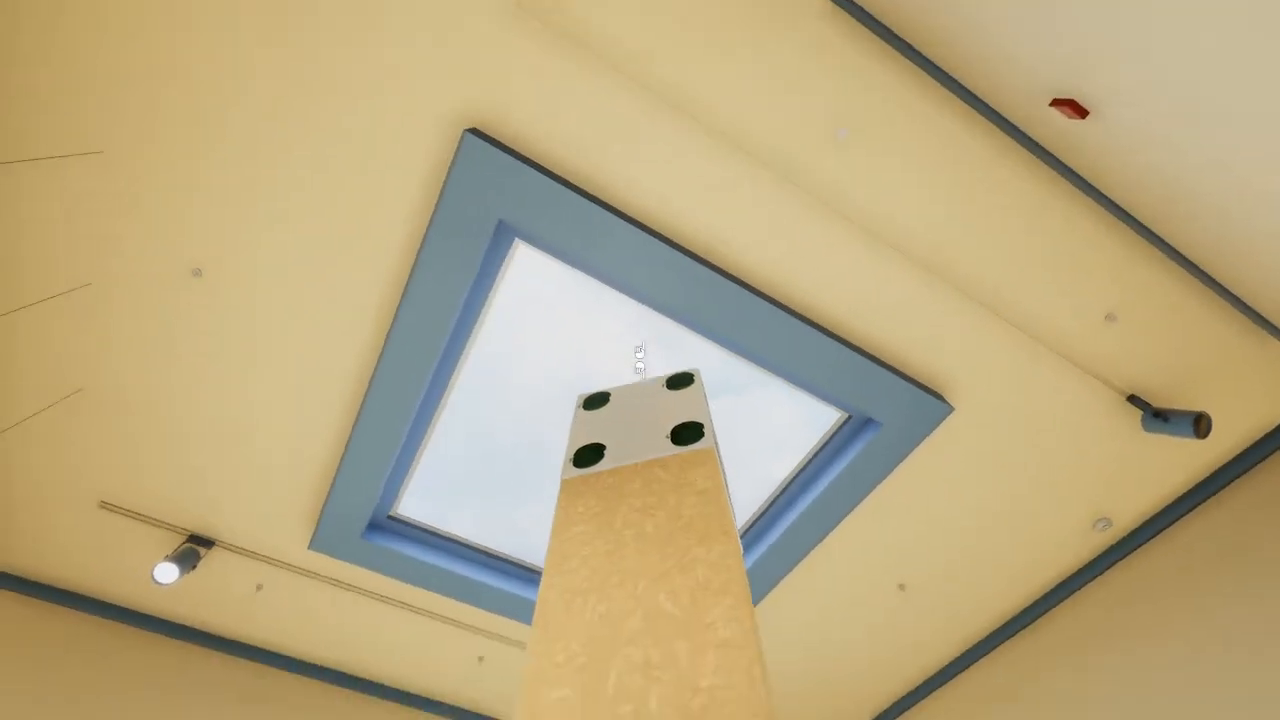
{"action": "mouse_move", "coordinate": [640, 360]}
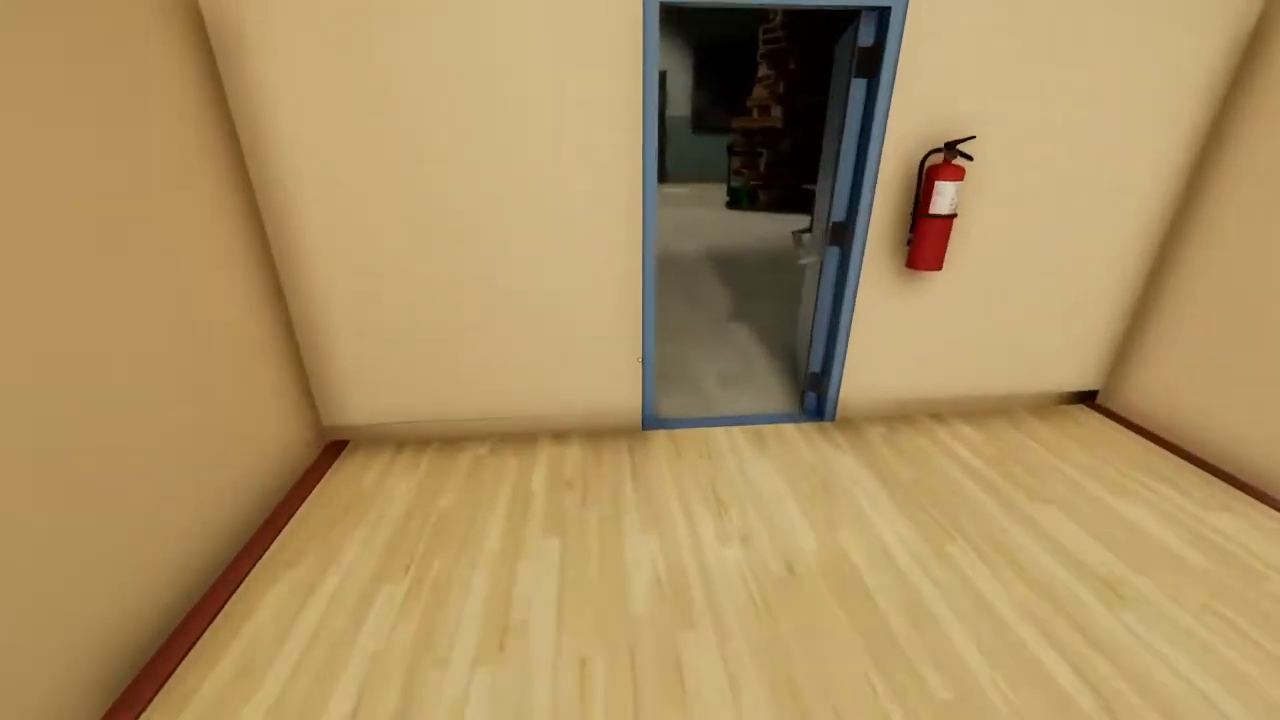
{"action": "key", "text": "w"}
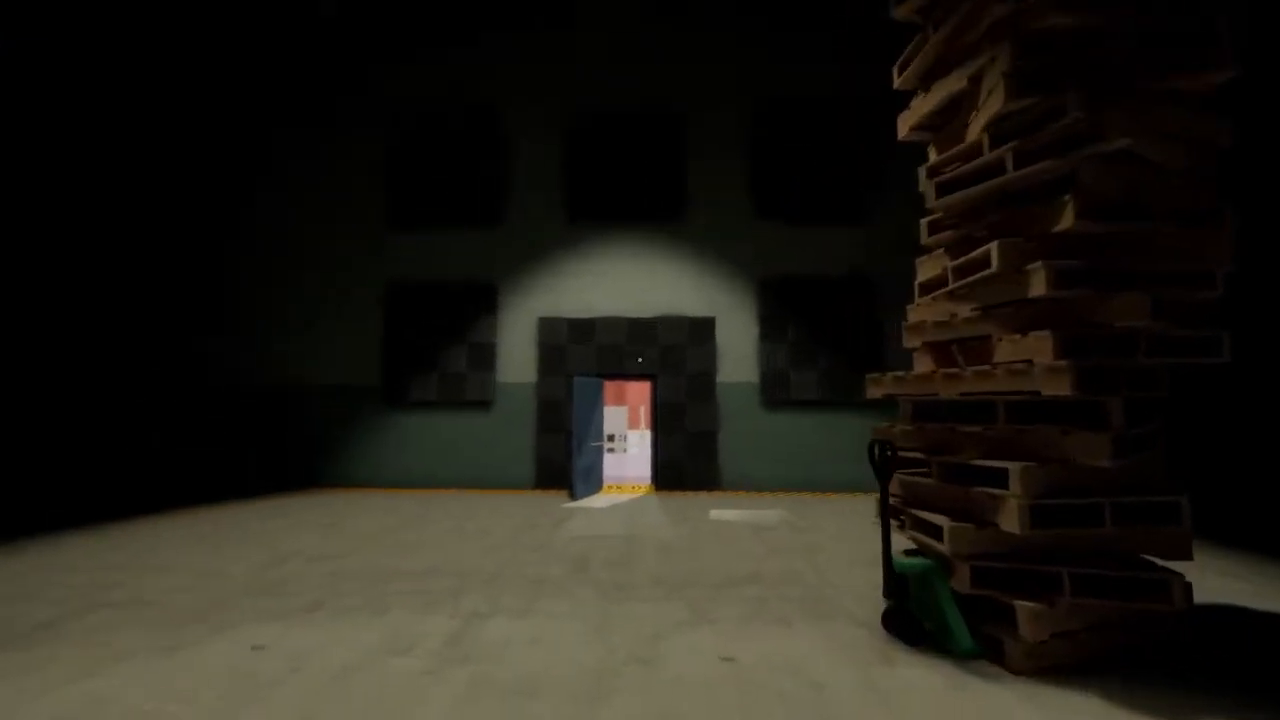
Walk across the warehouse and up into the pipe-lined shaft toward the red gallery.
{"action": "key", "text": "w"}
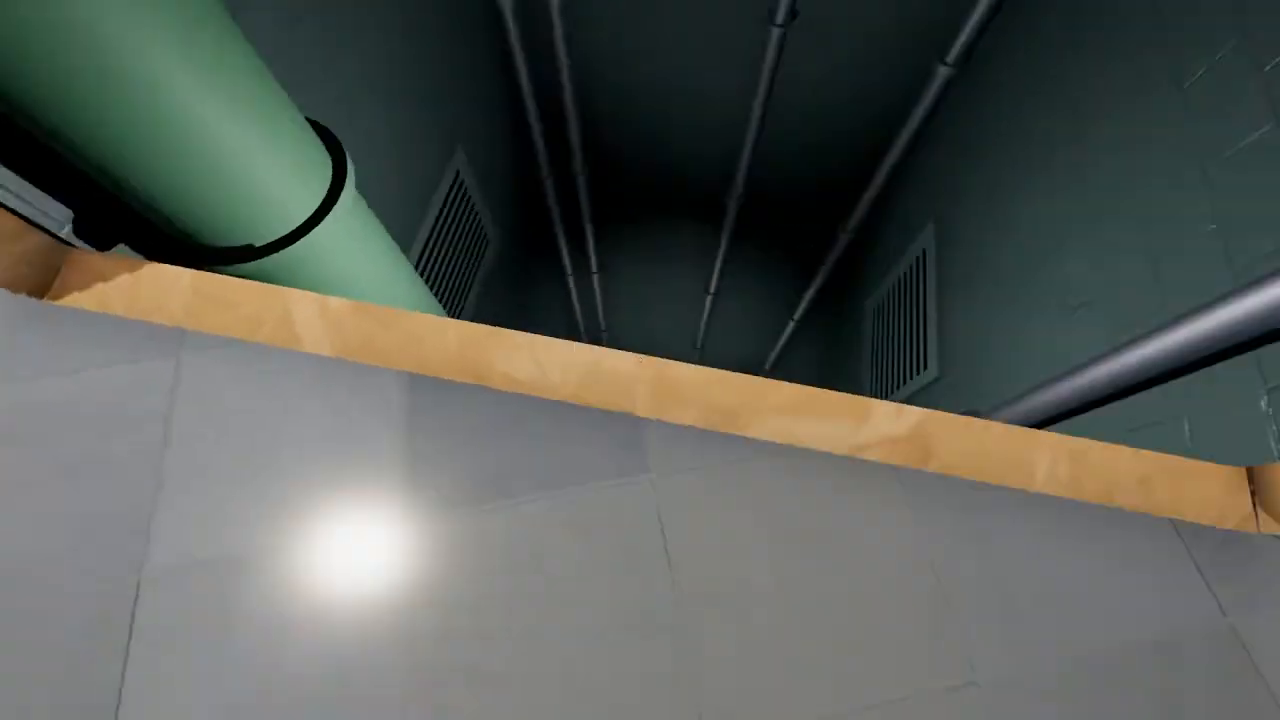
{"action": "mouse_move", "coordinate": [640, 360]}
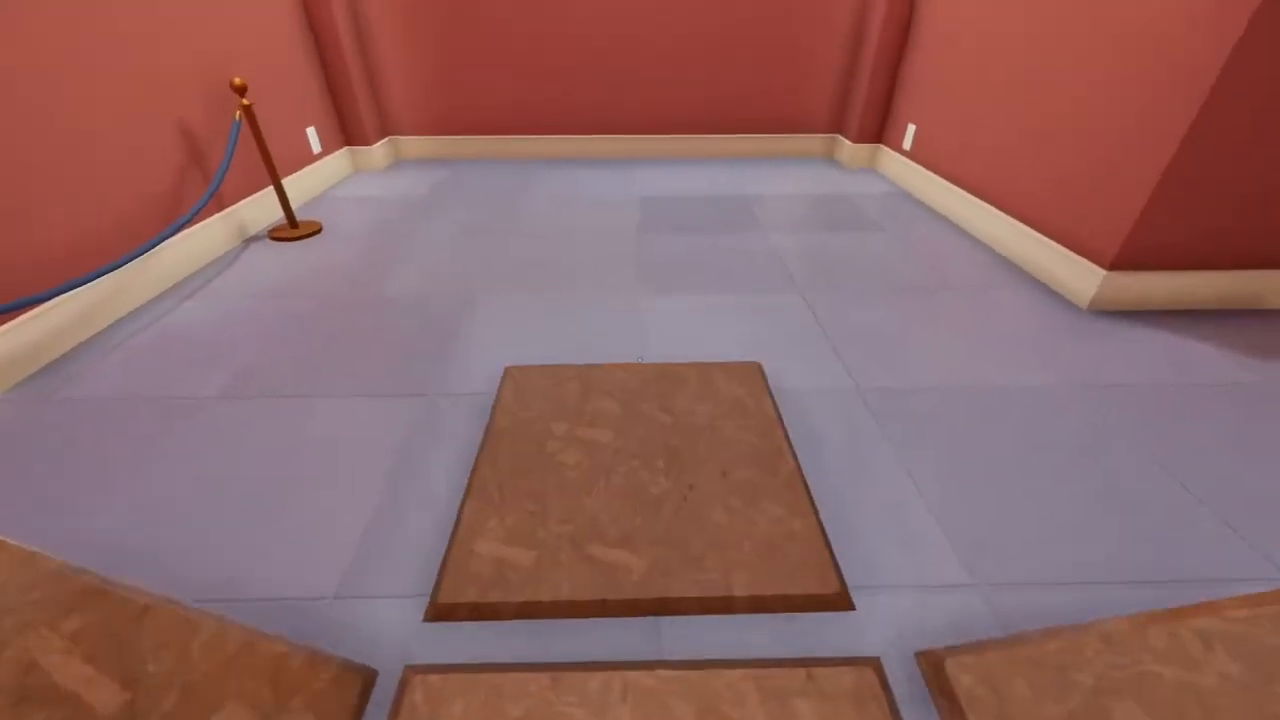
{"action": "mouse_move", "coordinate": [640, 360]}
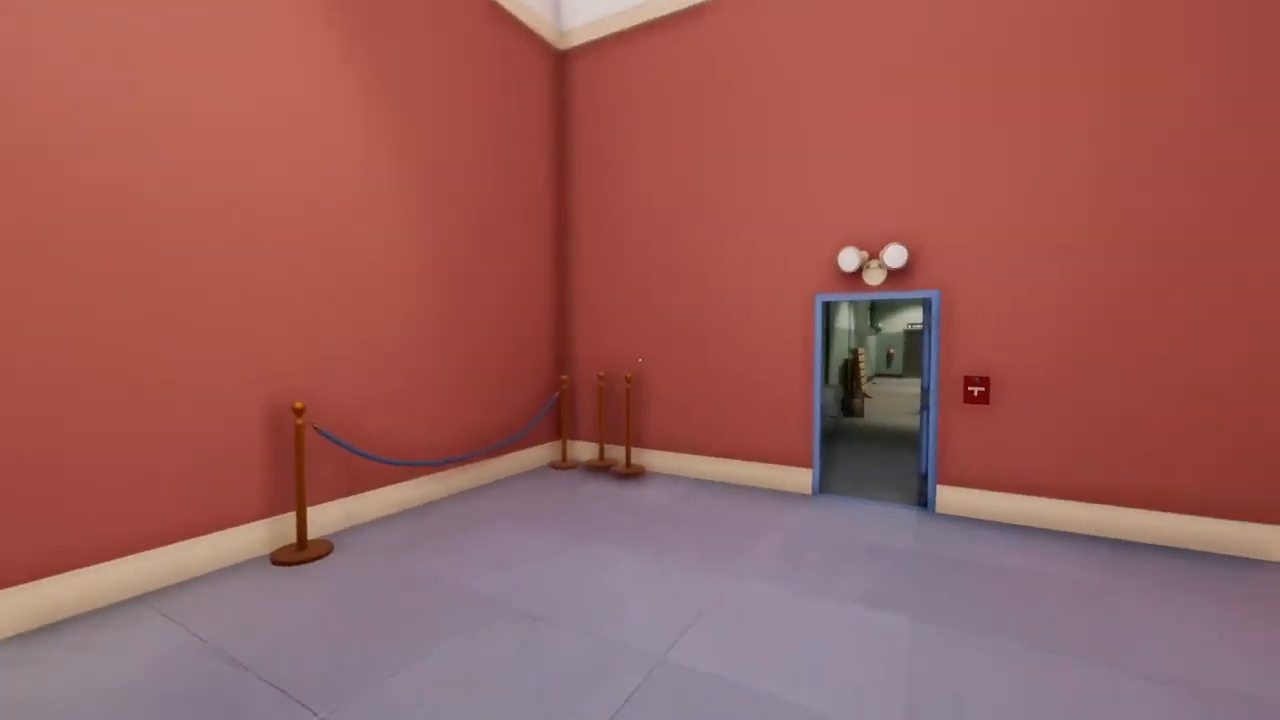
{"action": "mouse_move", "coordinate": [640, 360]}
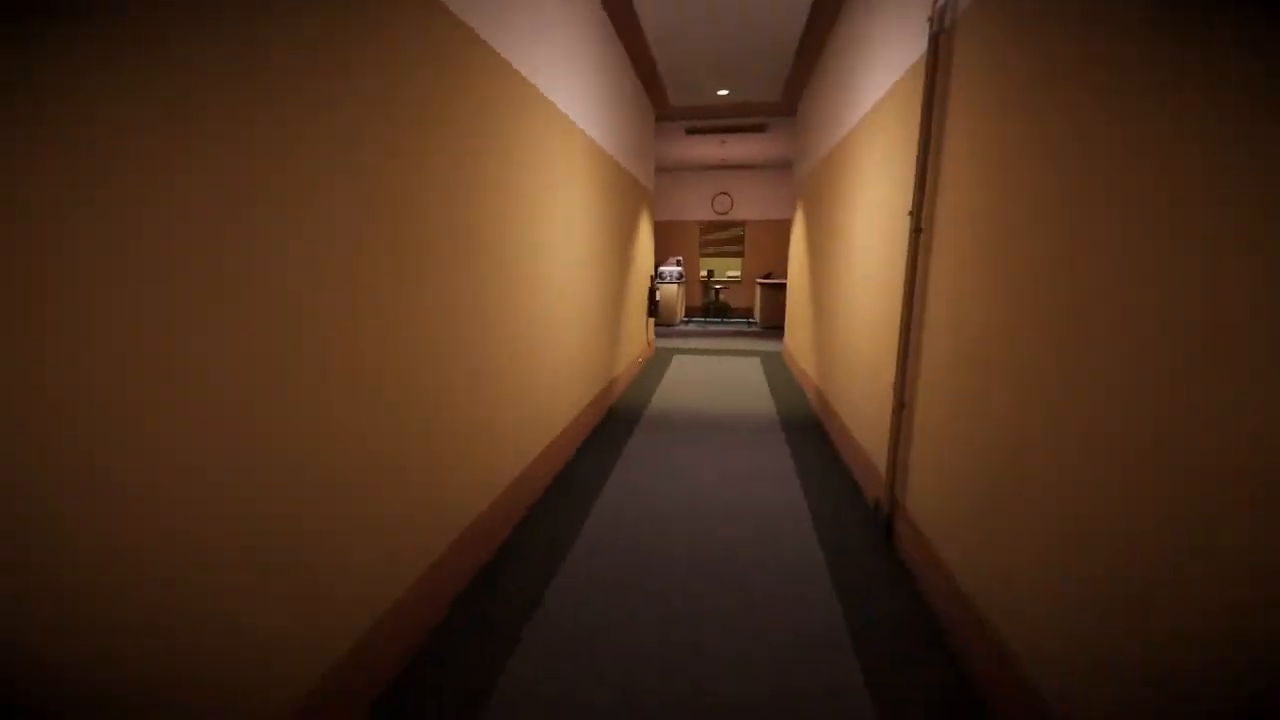
Walk down the dark corridor past reception into the storage room with shelves of boxes.
{"action": "key", "text": "w"}
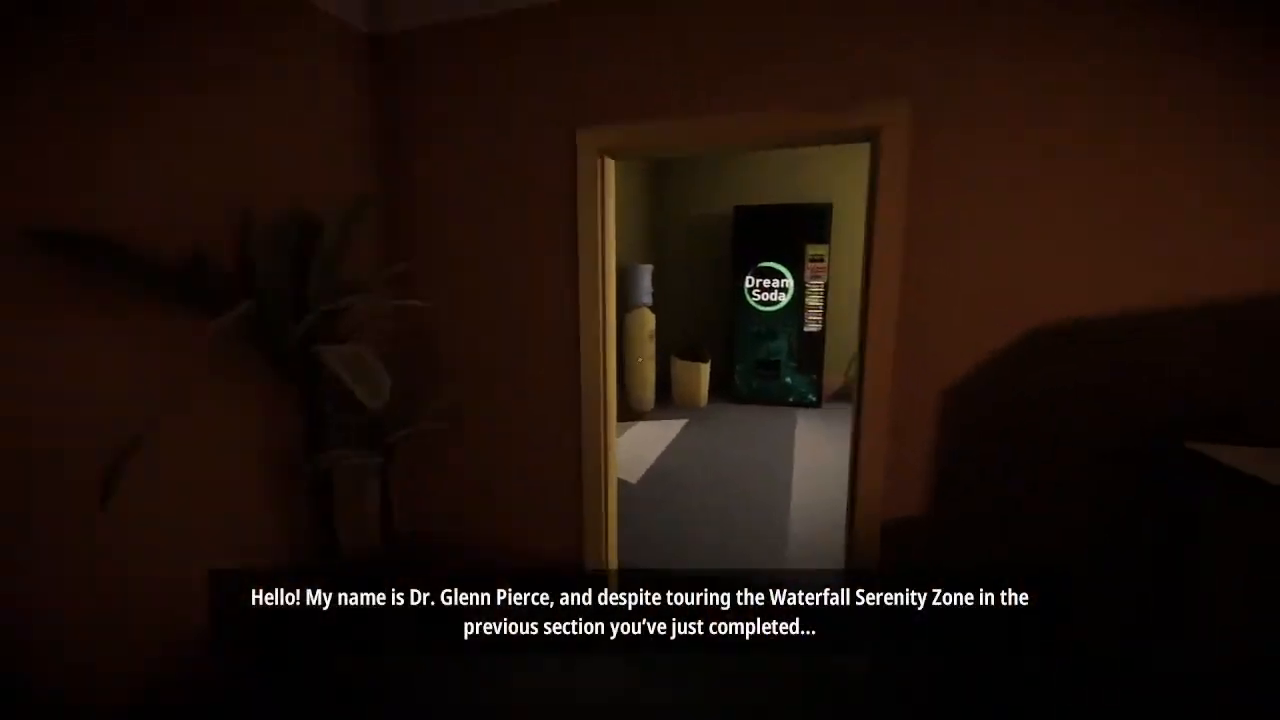
{"action": "mouse_move", "coordinate": [640, 360]}
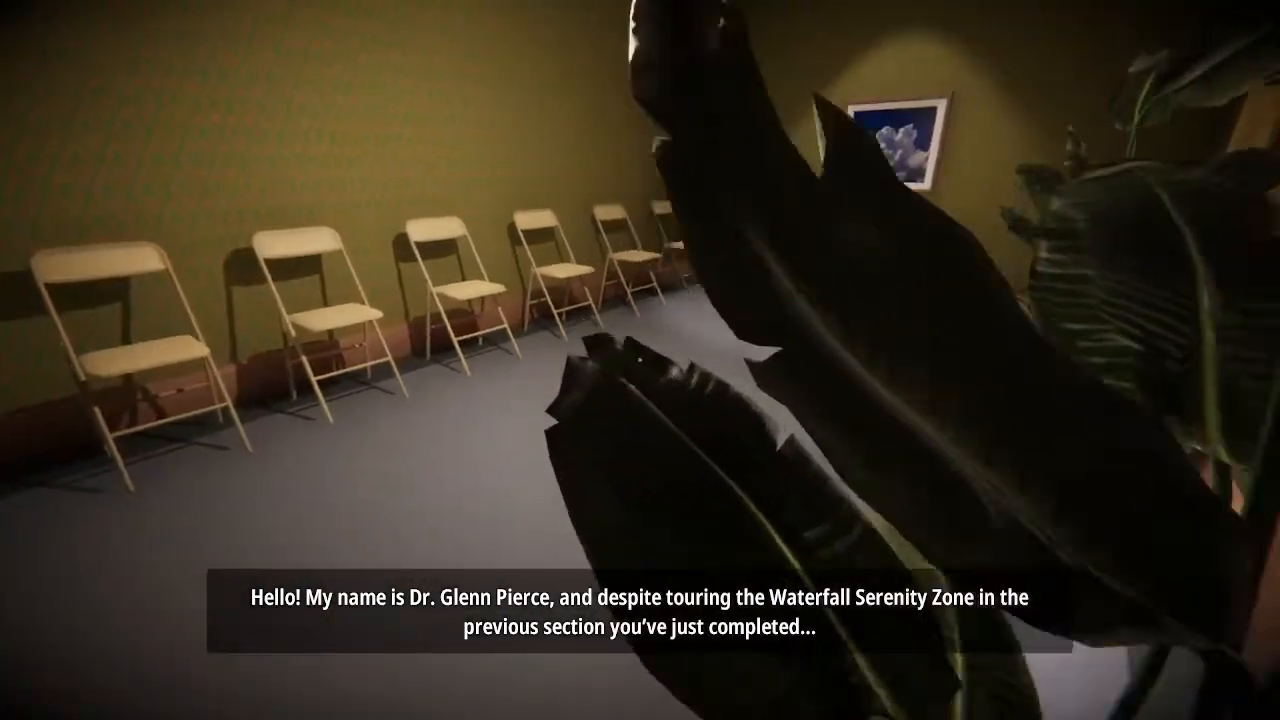
{"action": "mouse_move", "coordinate": [640, 360]}
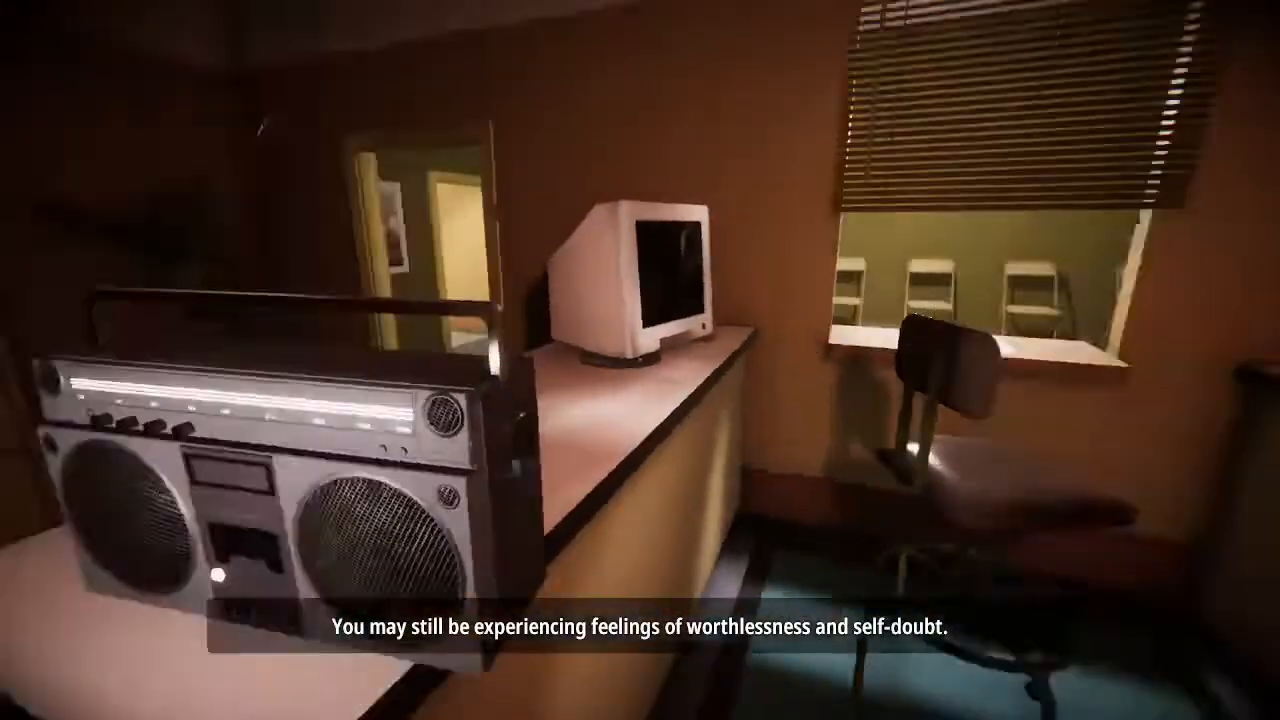
{"action": "mouse_move", "coordinate": [640, 360]}
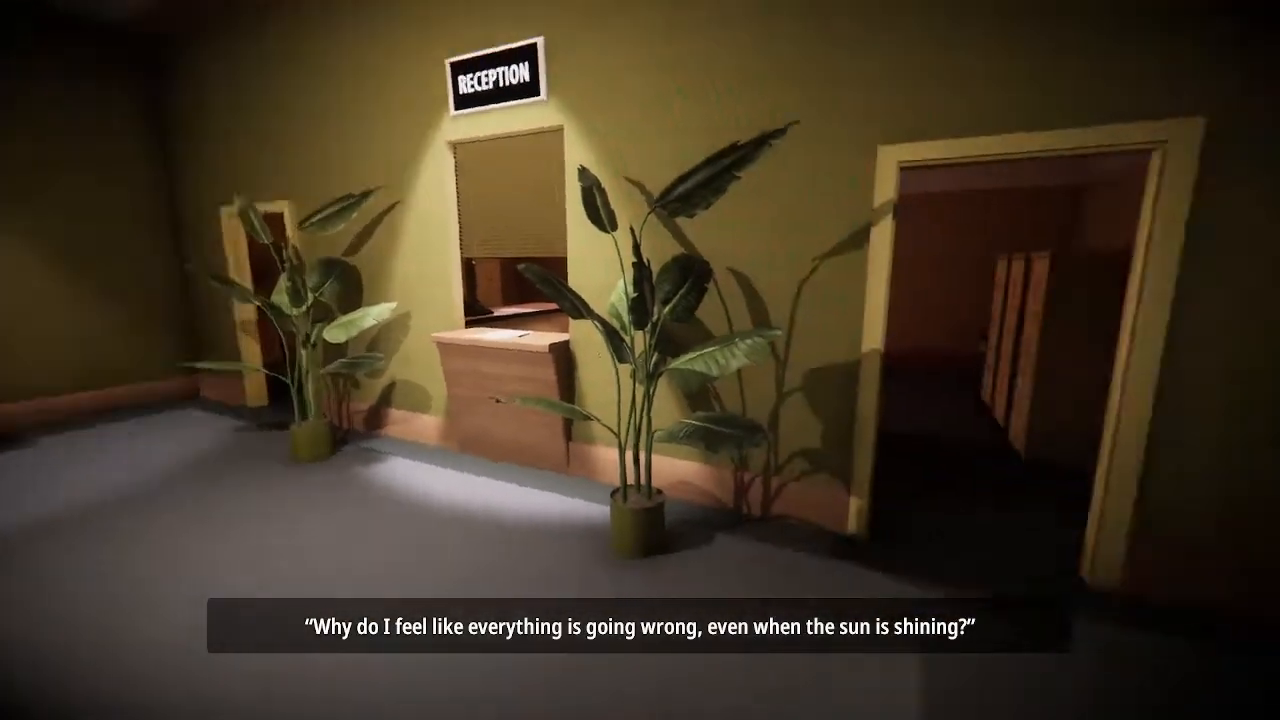
{"action": "mouse_move", "coordinate": [640, 360]}
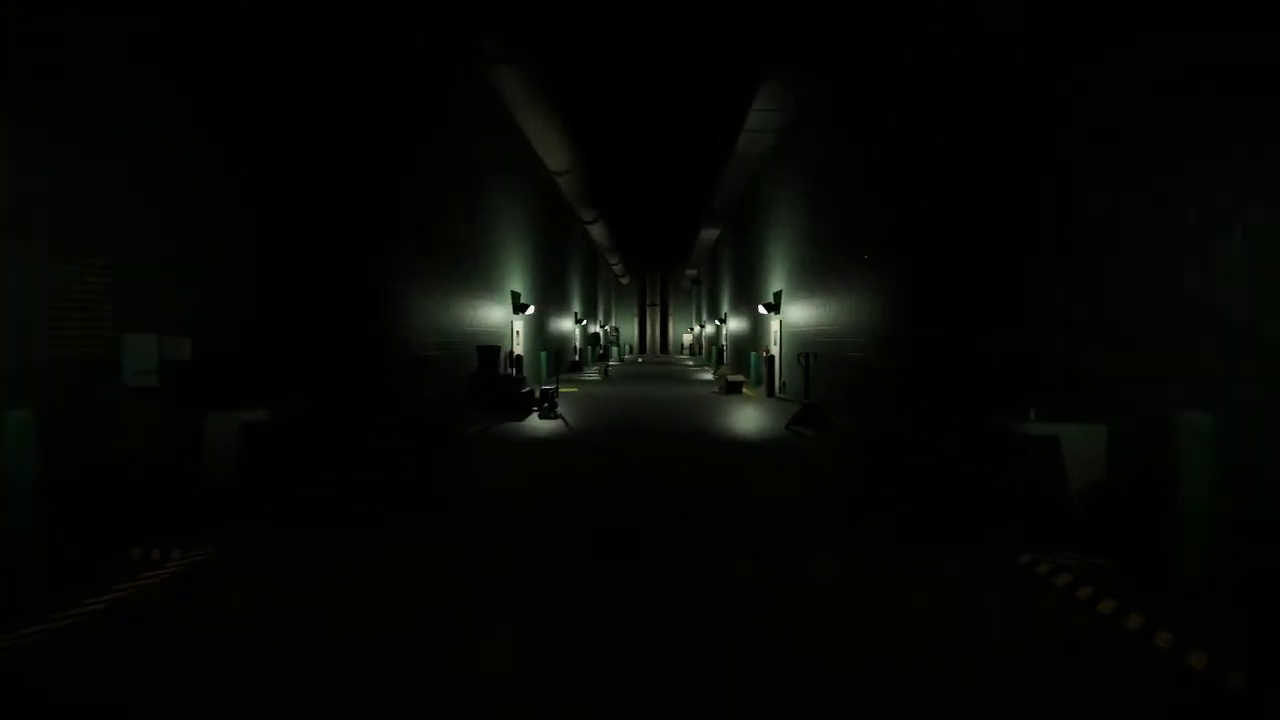
{"action": "key", "text": "W"}
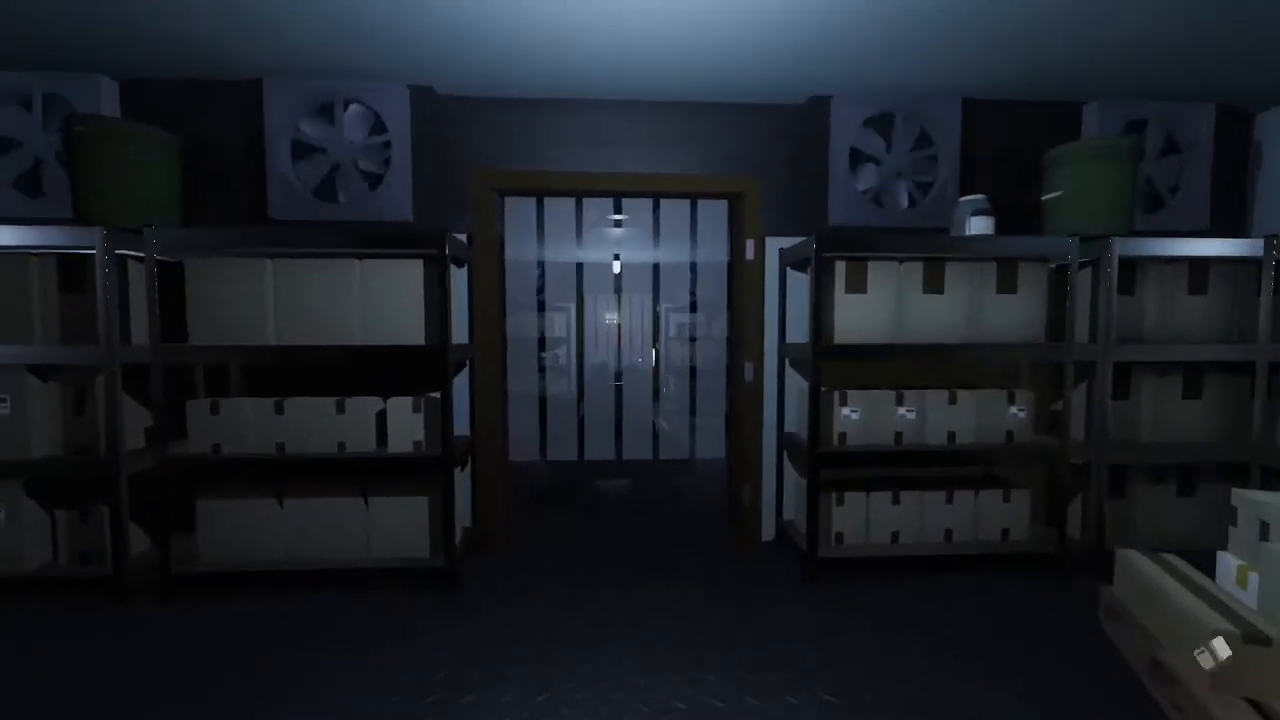
{"action": "mouse_move", "coordinate": [640, 360]}
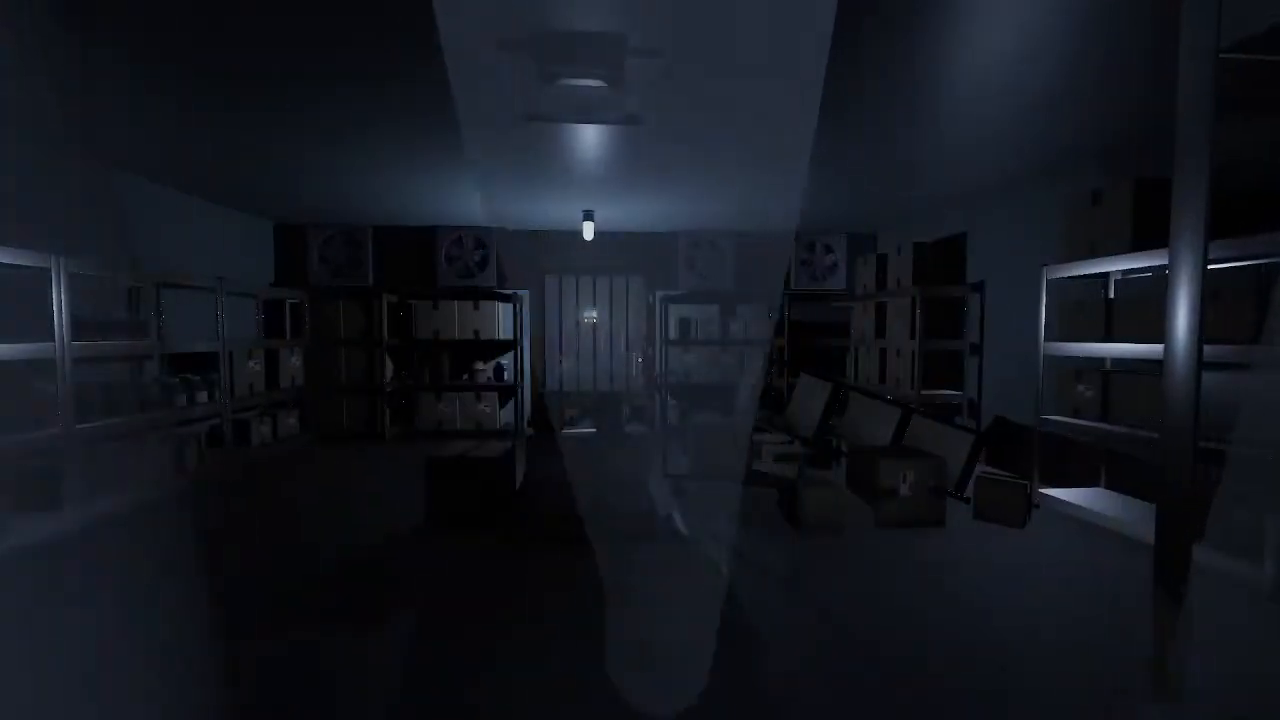
{"action": "mouse_move", "coordinate": [640, 360]}
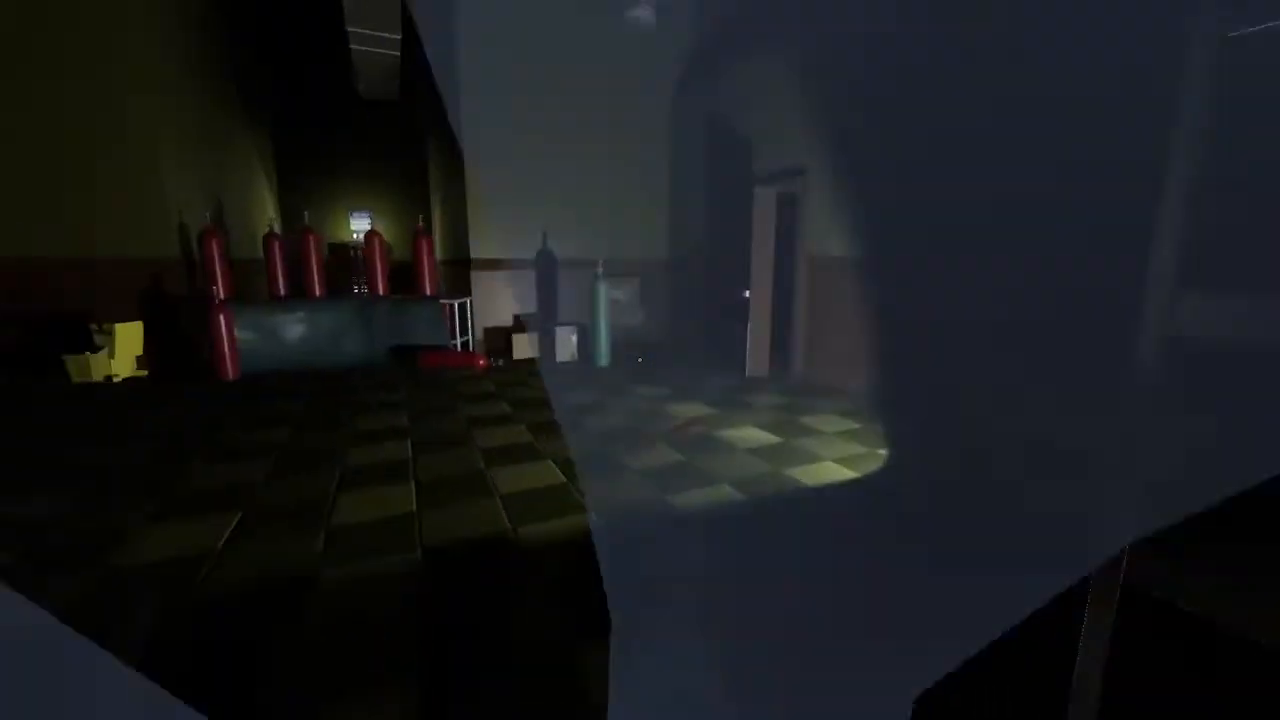
{"action": "mouse_move", "coordinate": [640, 360]}
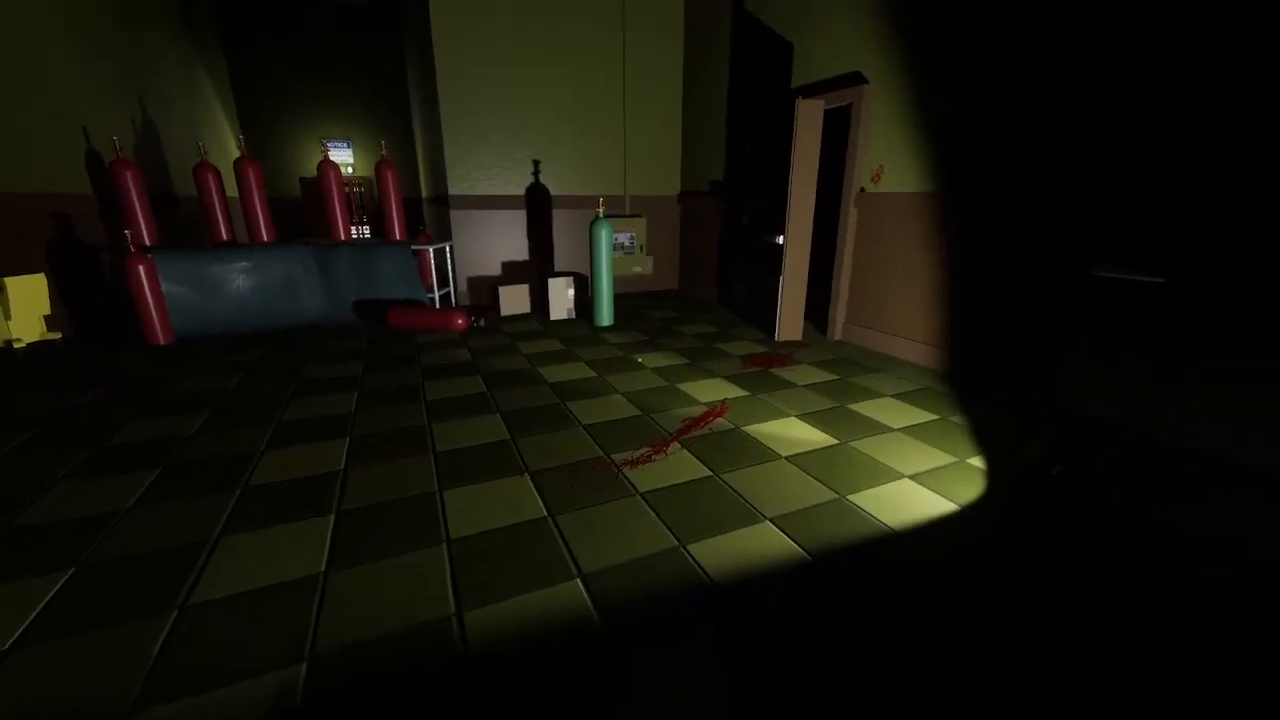
{"action": "mouse_move", "coordinate": [640, 360]}
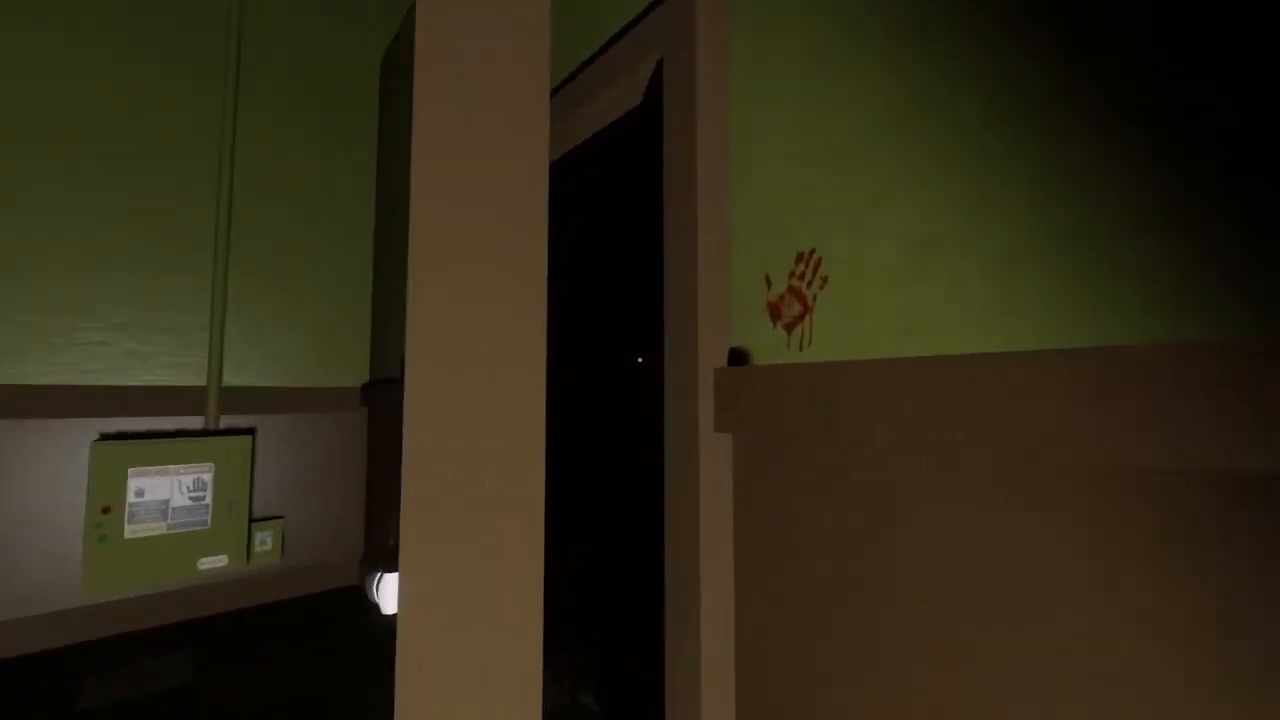
{"action": "mouse_move", "coordinate": [640, 360]}
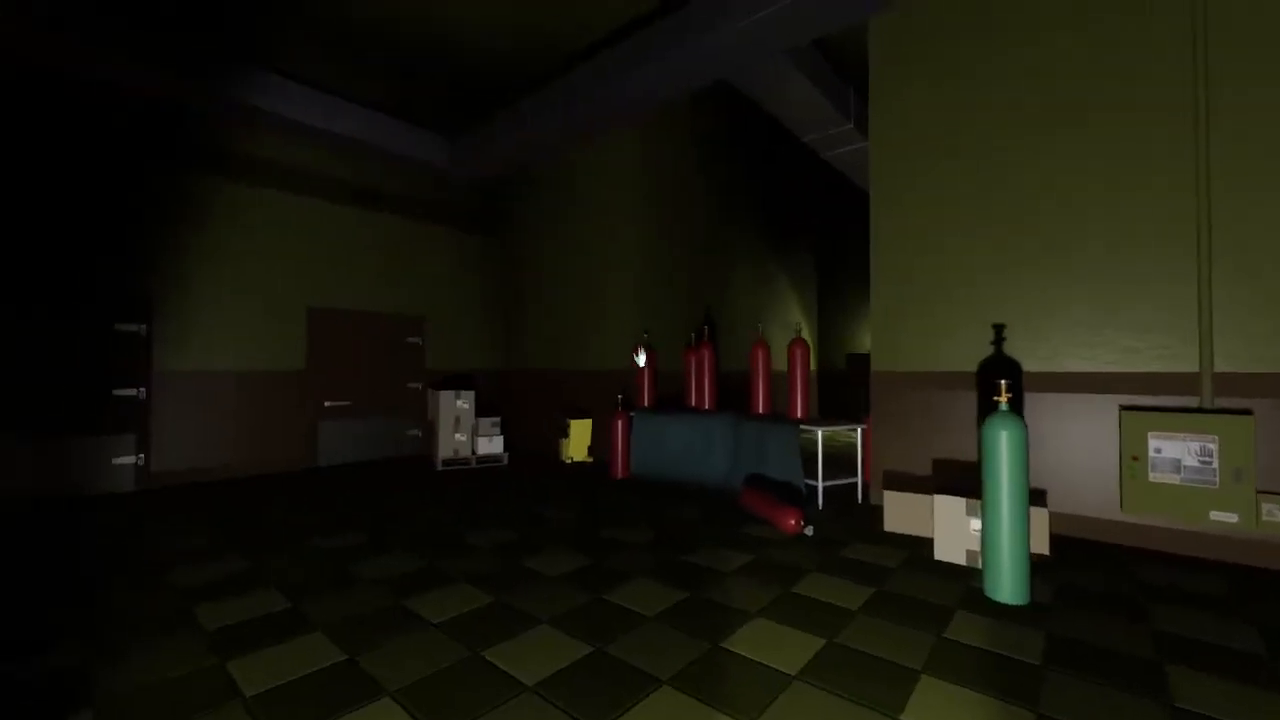
{"action": "mouse_move", "coordinate": [640, 360]}
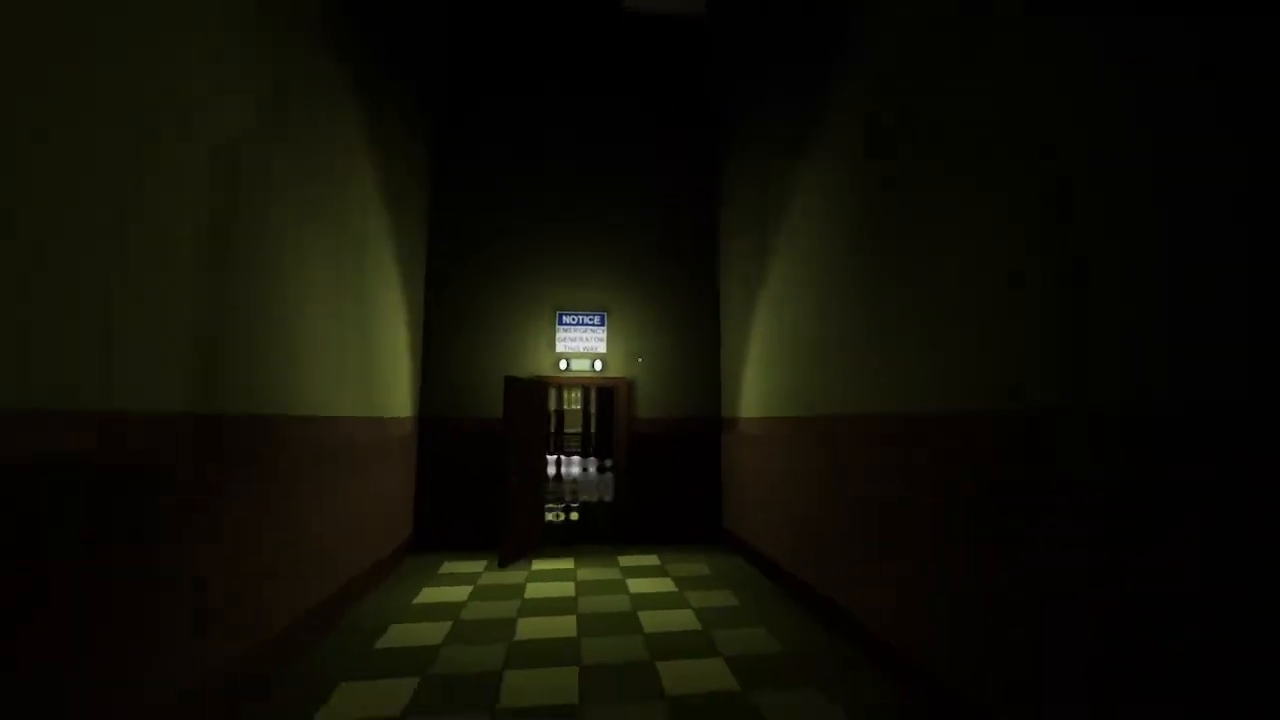
{"action": "mouse_move", "coordinate": [640, 360]}
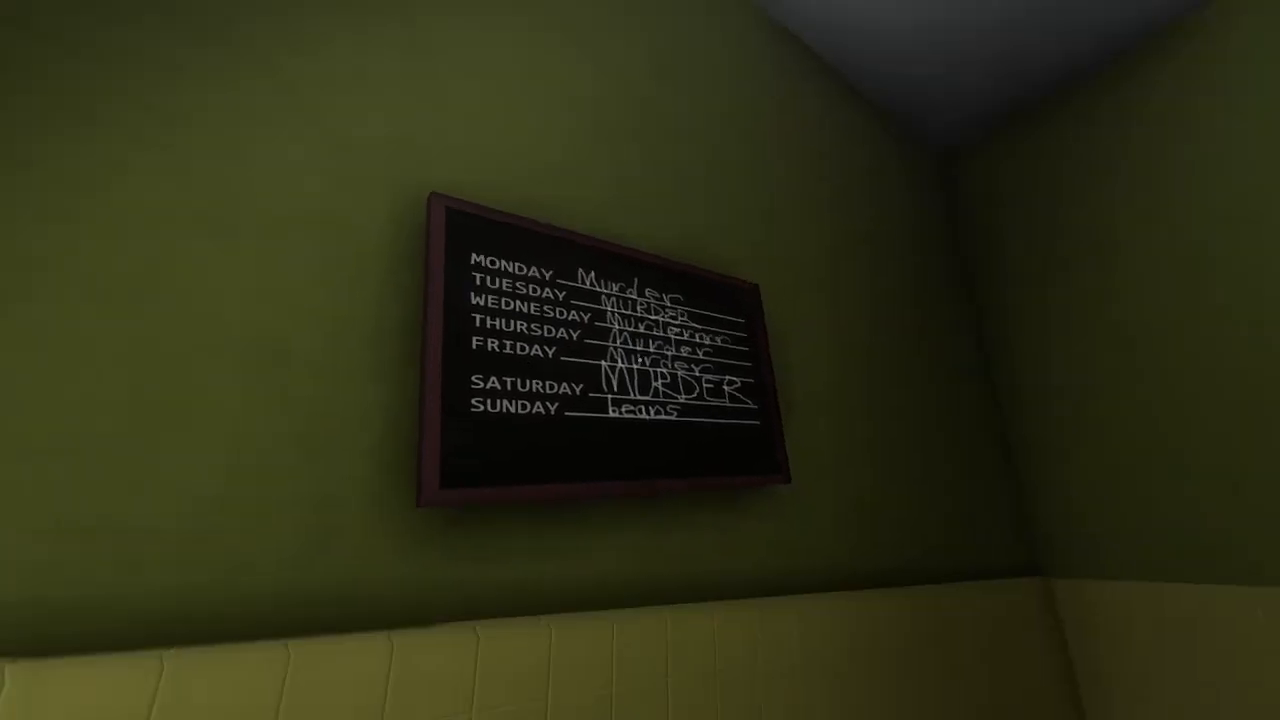
{"action": "mouse_move", "coordinate": [640, 360]}
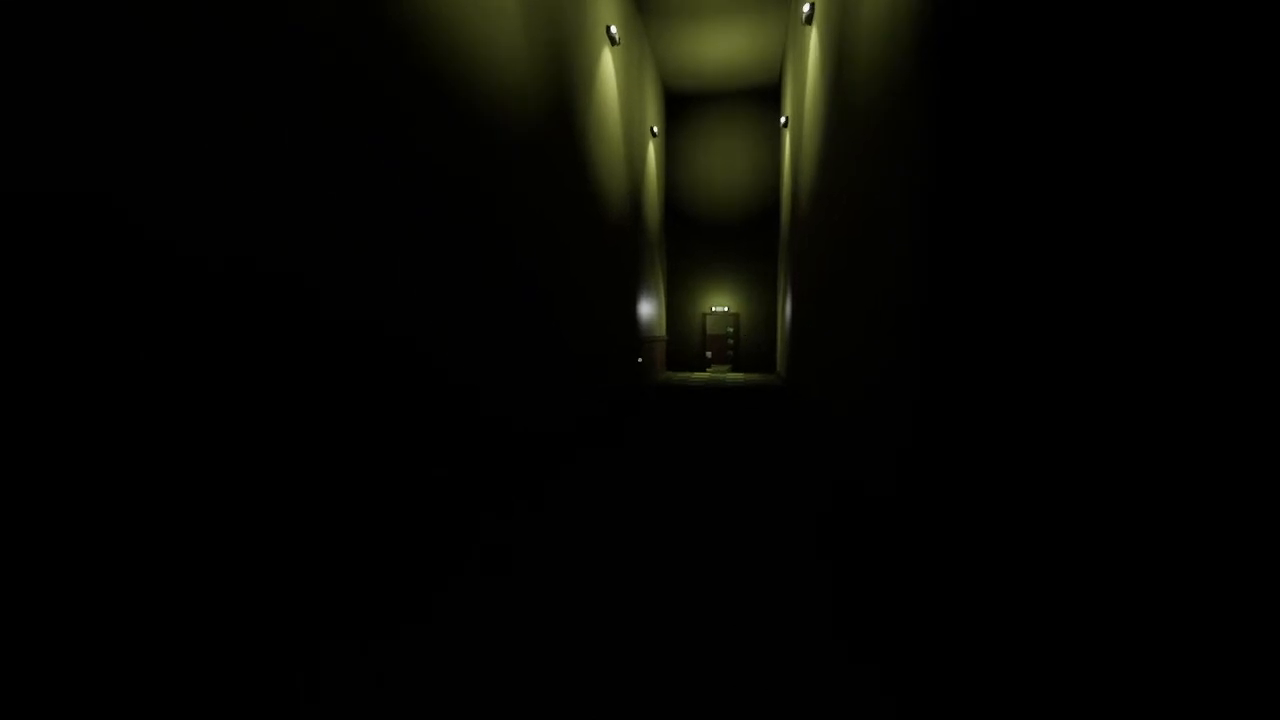
Walk the narrow corridor and through the double doors, following the Emergency Generator signs into the dark room.
{"action": "key", "text": "W"}
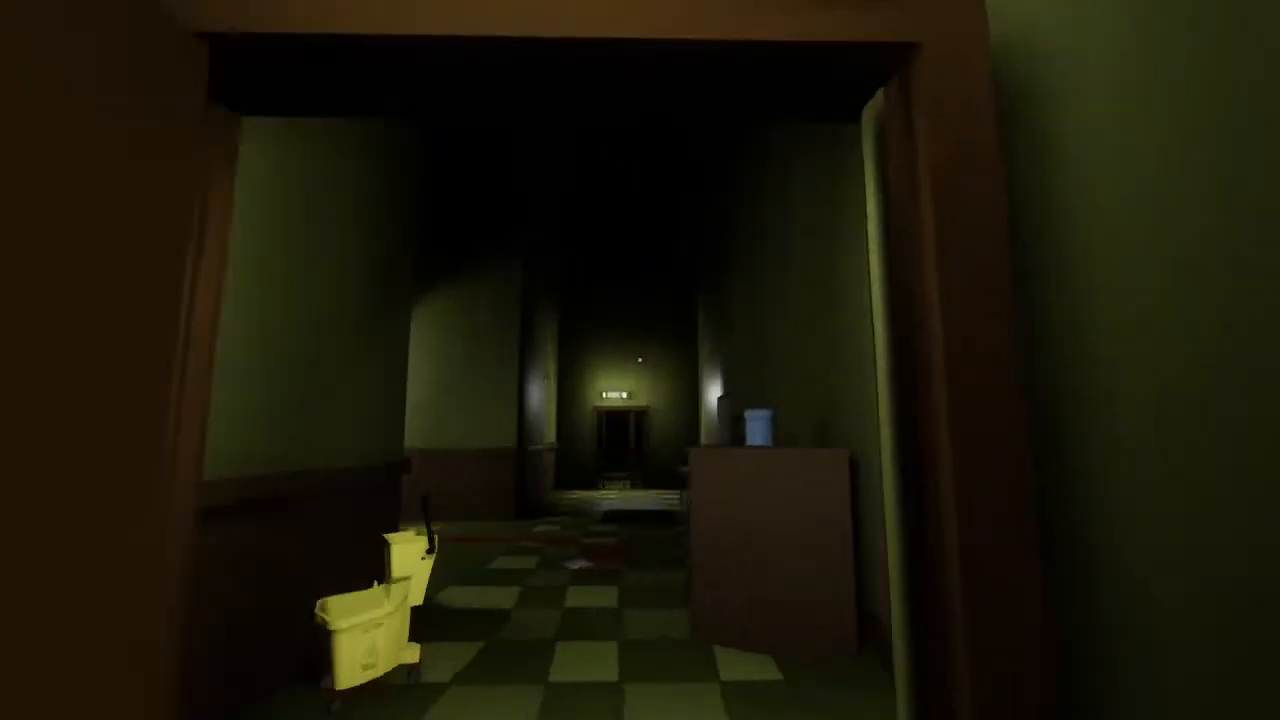
{"action": "mouse_move", "coordinate": [640, 360]}
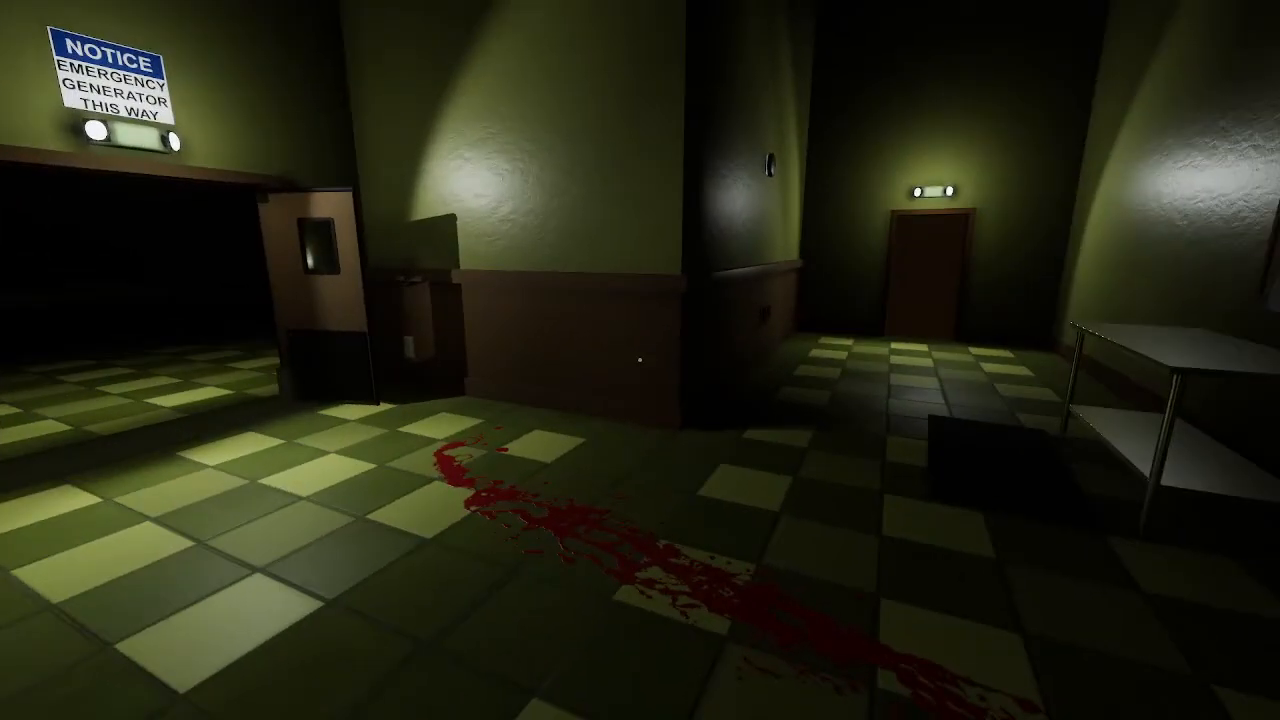
{"action": "mouse_move", "coordinate": [640, 360]}
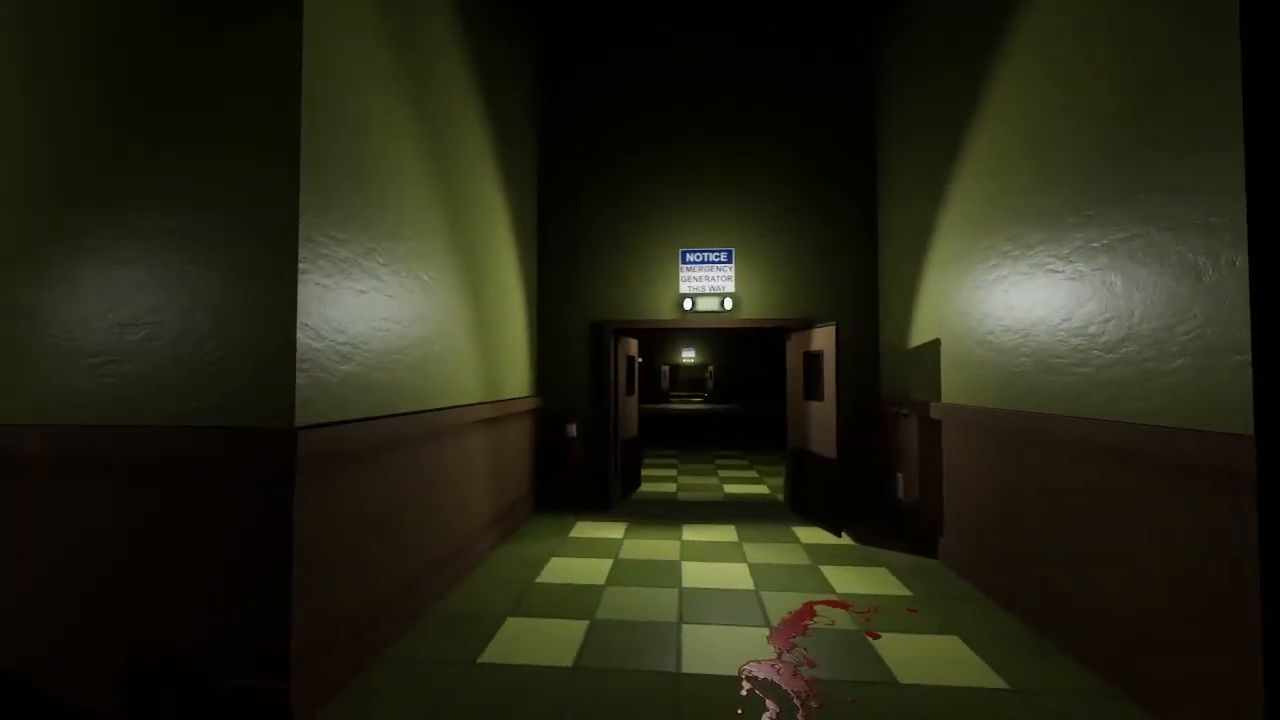
{"action": "key", "text": "w"}
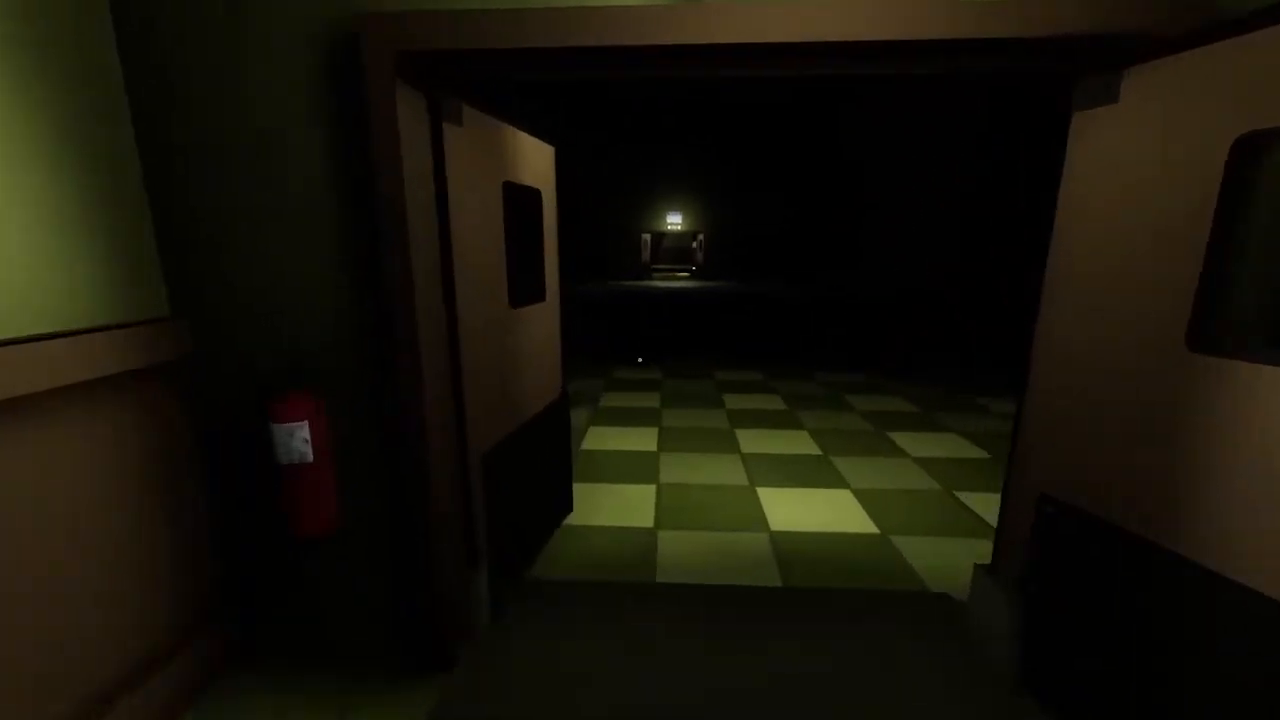
{"action": "mouse_move", "coordinate": [640, 360]}
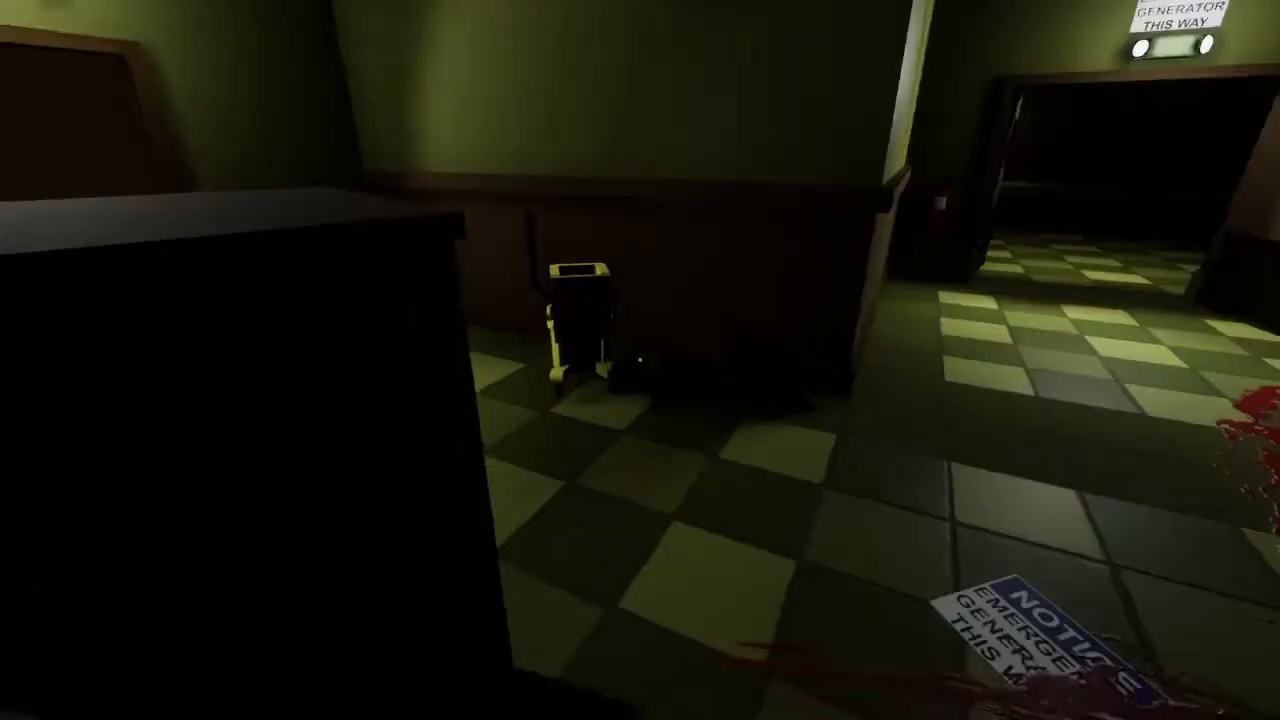
{"action": "mouse_move", "coordinate": [640, 360]}
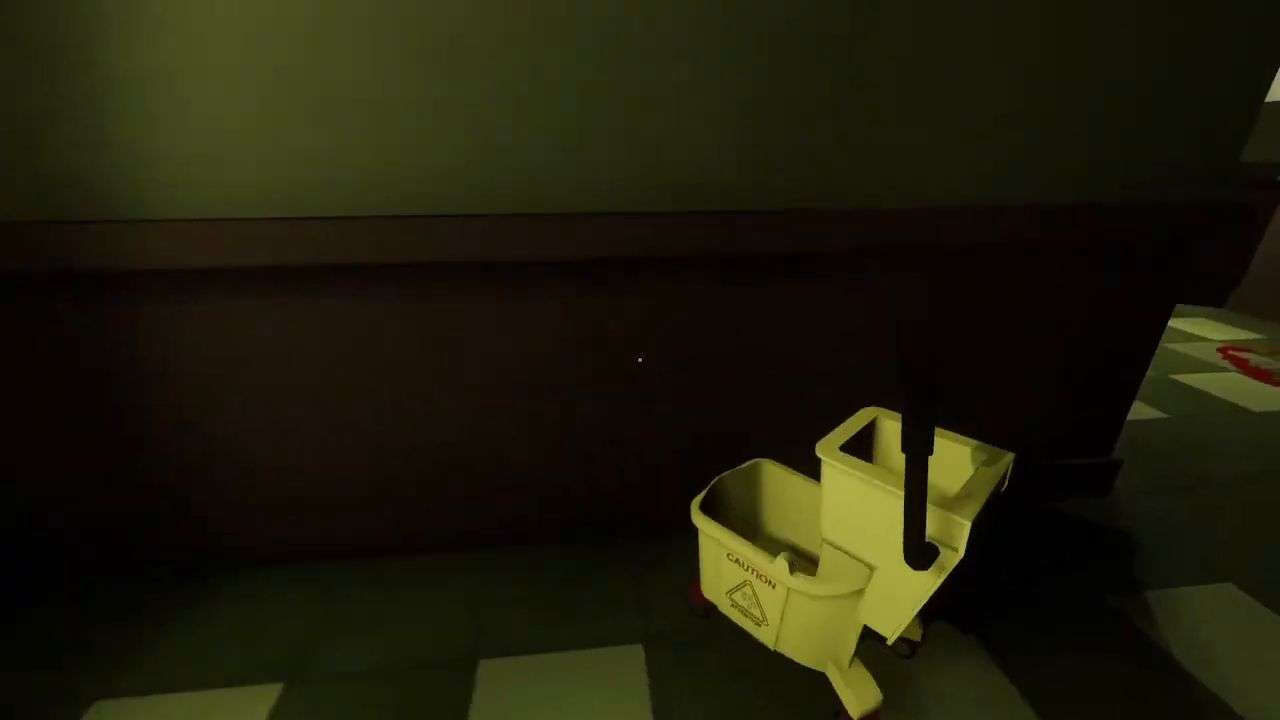
{"action": "mouse_move", "coordinate": [640, 360]}
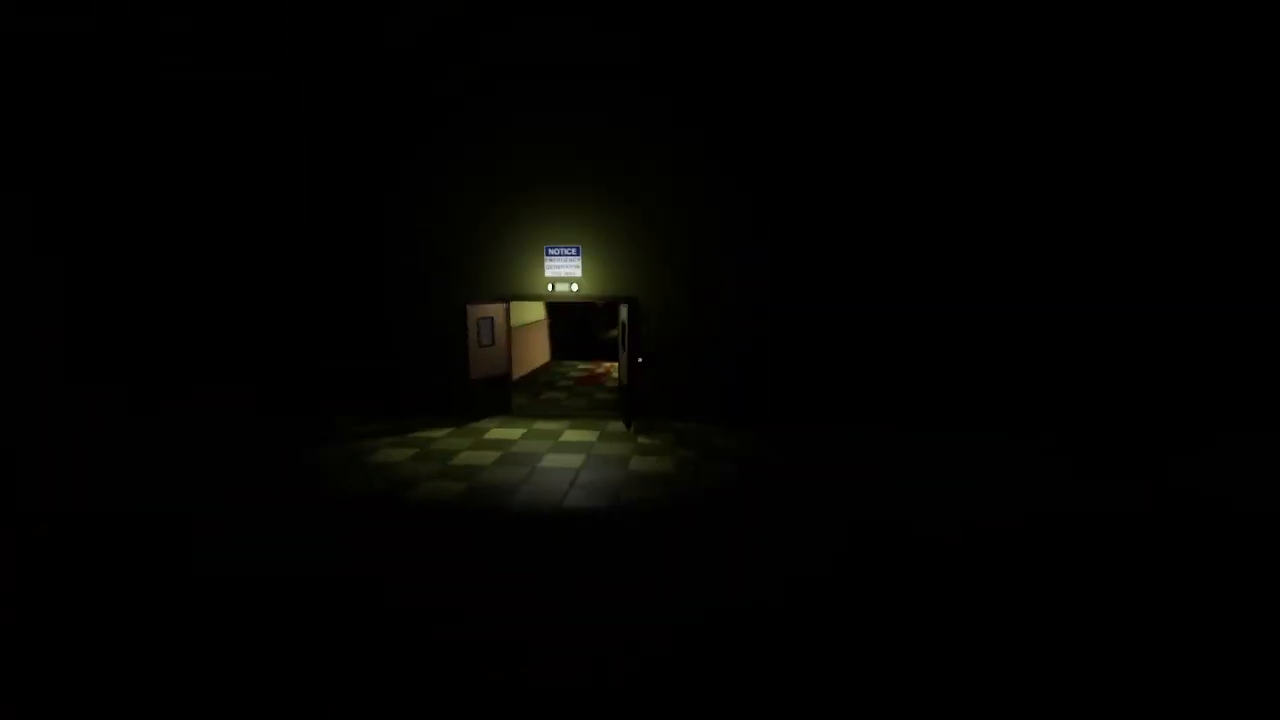
Cross the dark checkered room and return along the blood-stained hallway to the generator notice doors.
{"action": "key", "text": "w"}
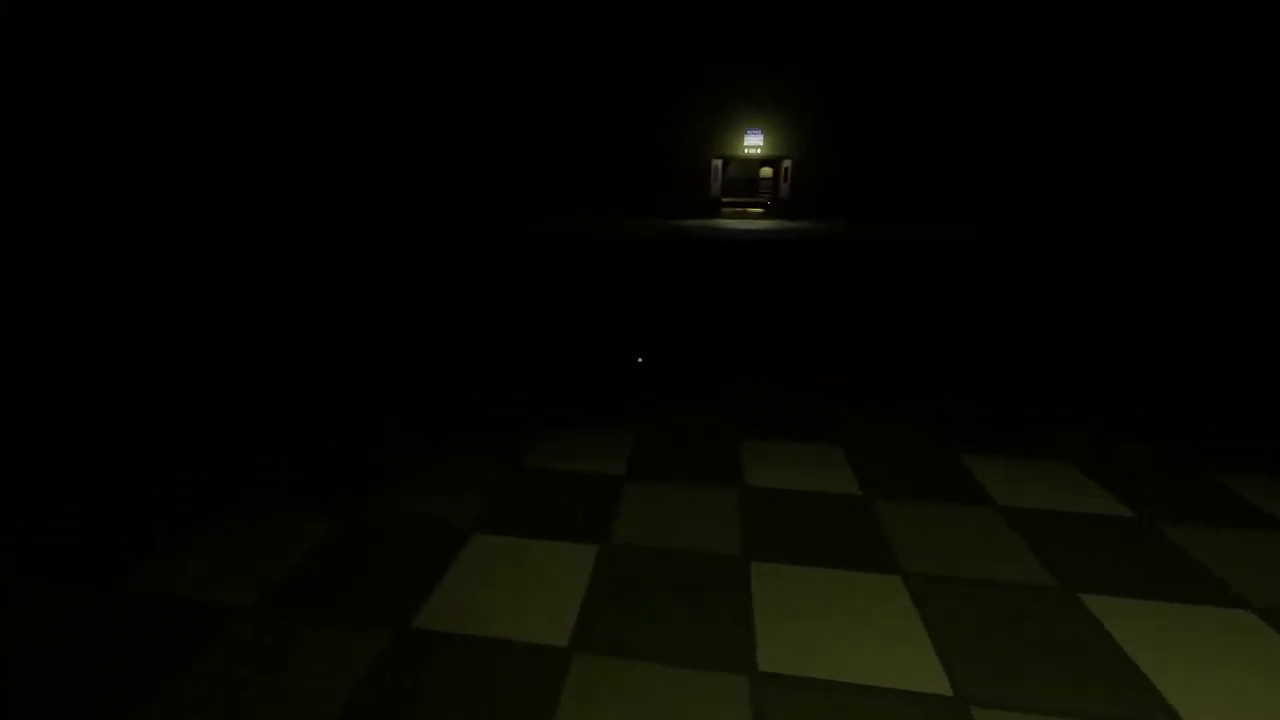
{"action": "key", "text": "w"}
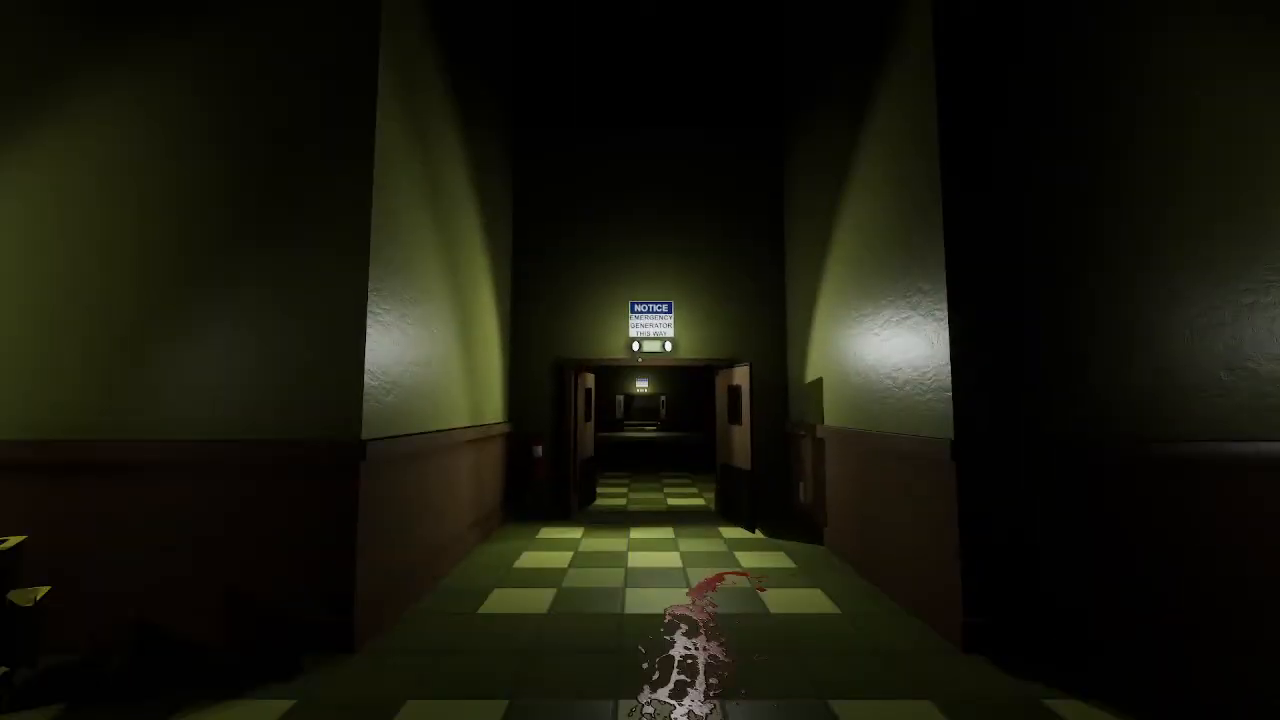
{"action": "key", "text": "w"}
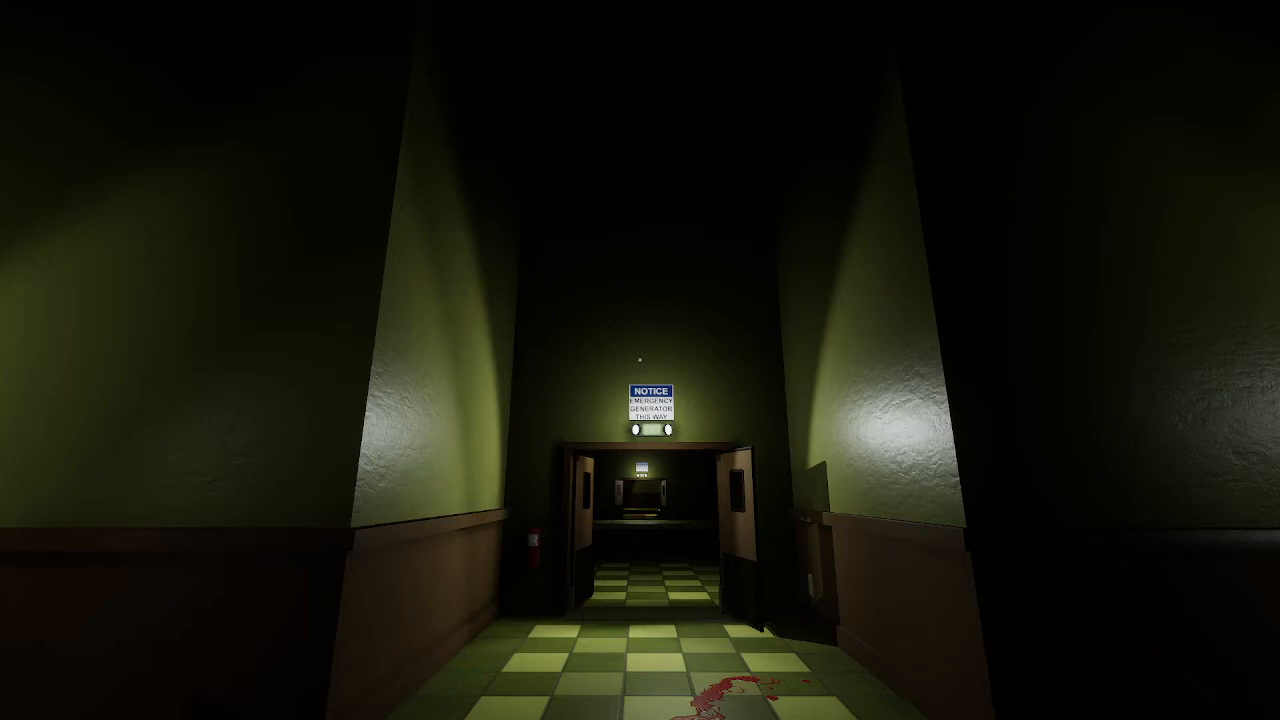
Go through the doors, cross the dark checkered room again and come back to the emergency generator swinging doors.
{"action": "key", "text": "w"}
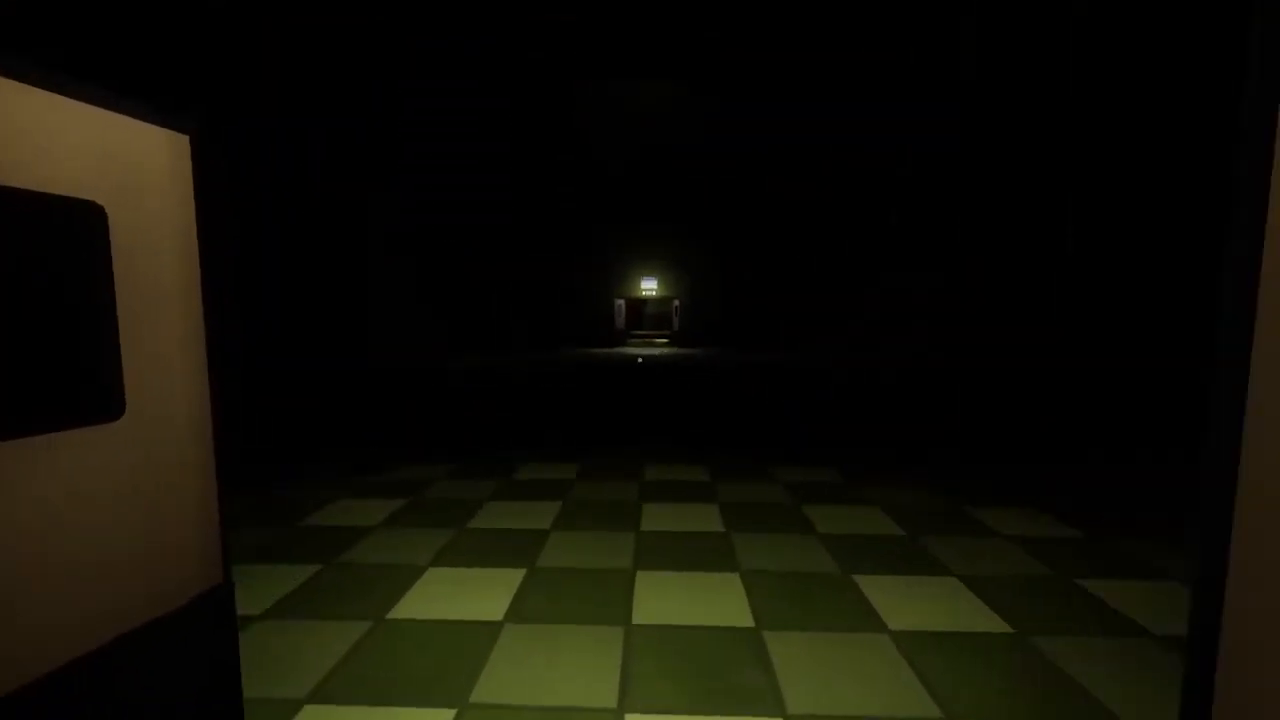
{"action": "mouse_move", "coordinate": [640, 360]}
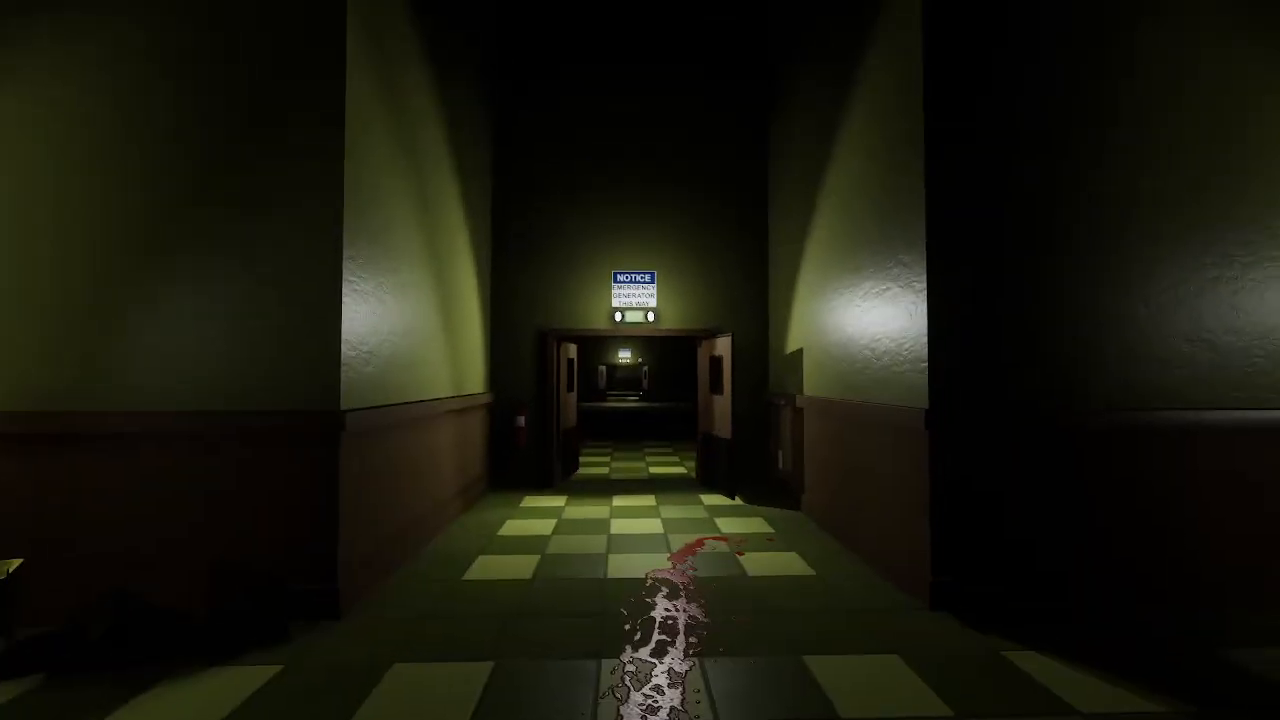
{"action": "key", "text": "W"}
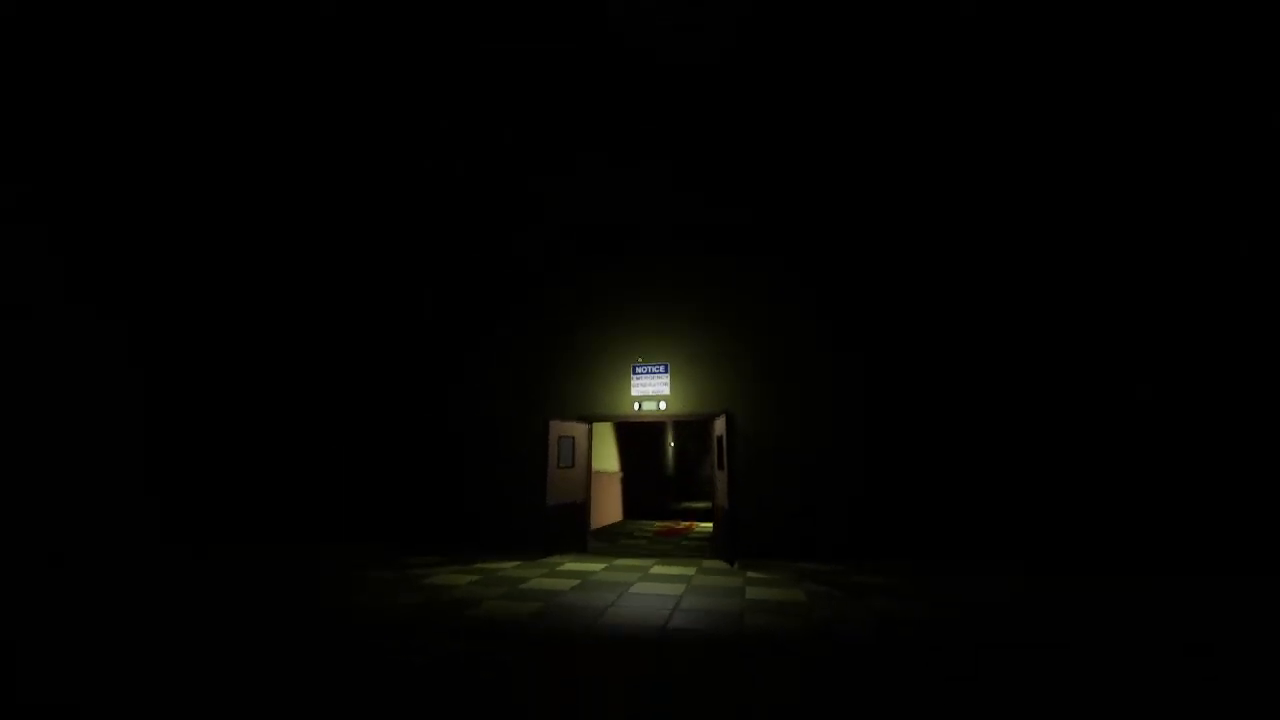
{"action": "key", "text": "W"}
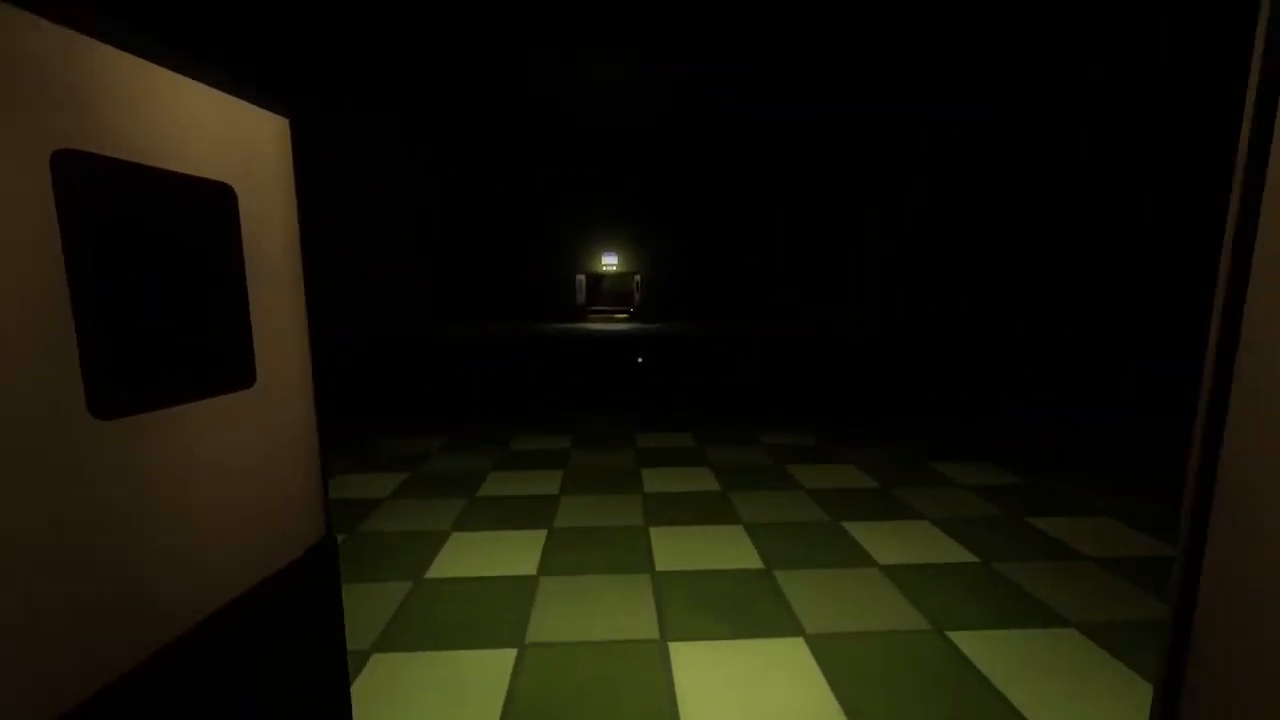
{"action": "mouse_move", "coordinate": [640, 360]}
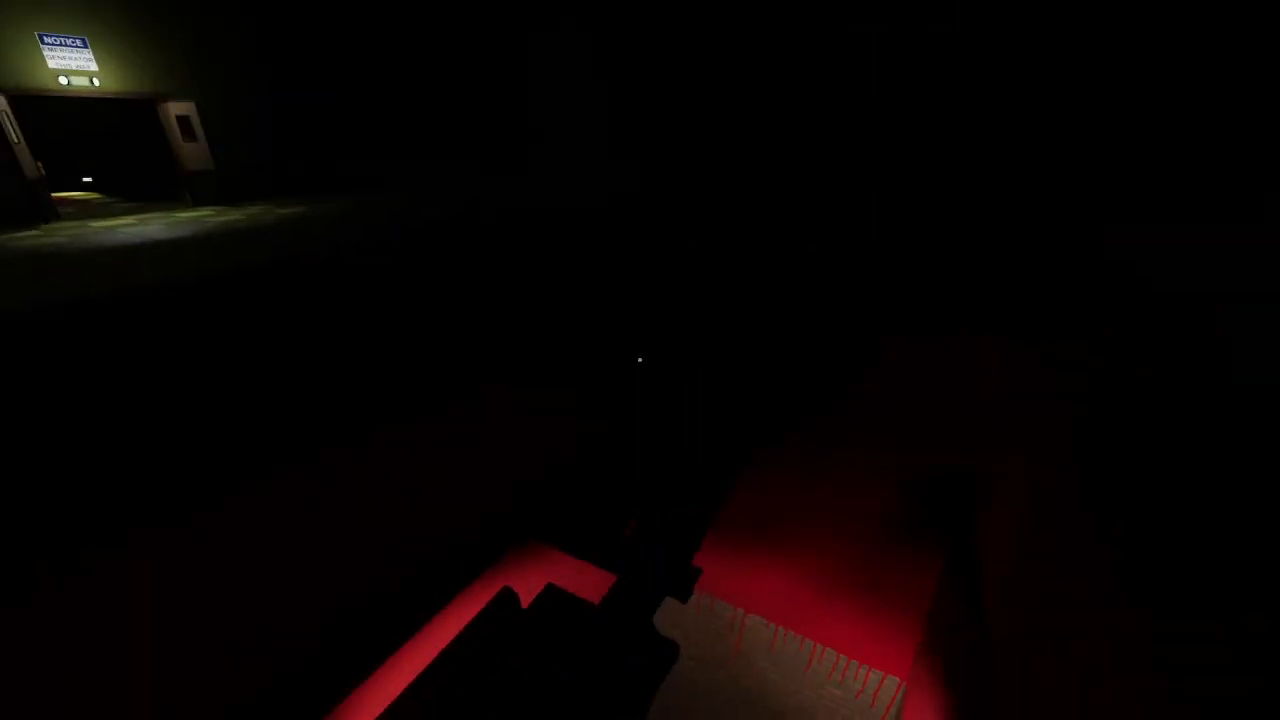
{"action": "mouse_move", "coordinate": [640, 360]}
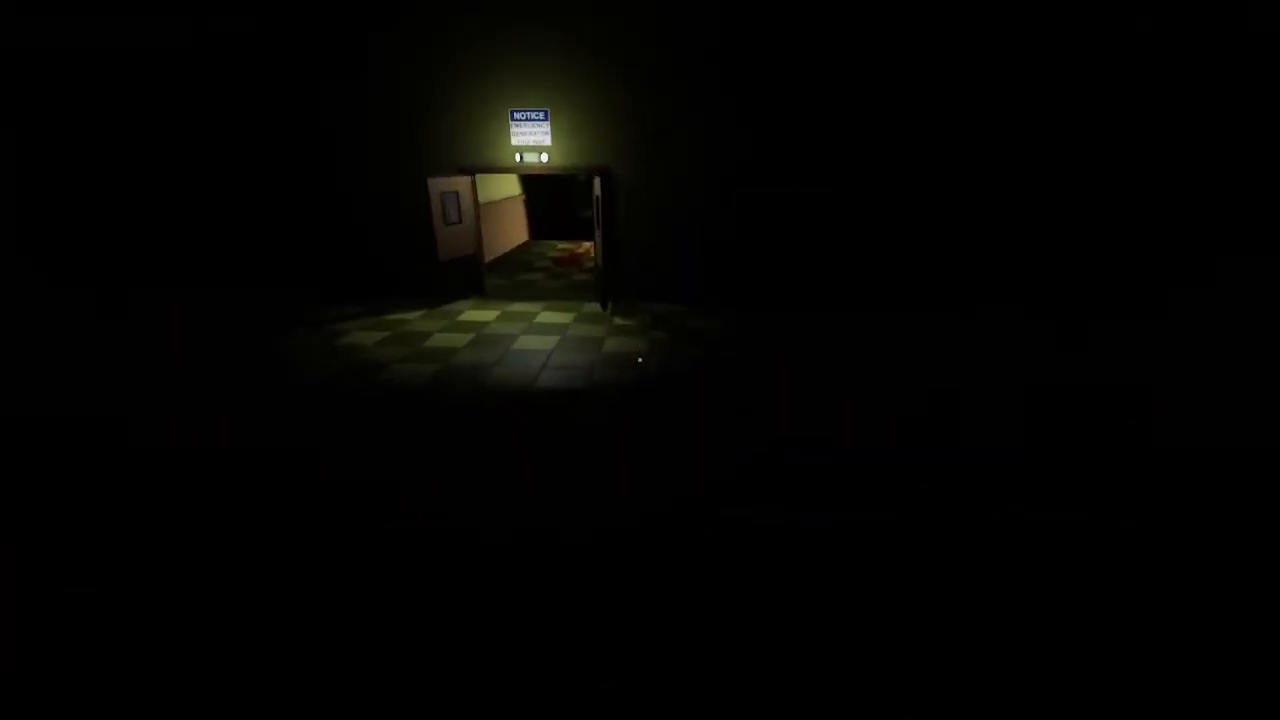
{"action": "key", "text": "w"}
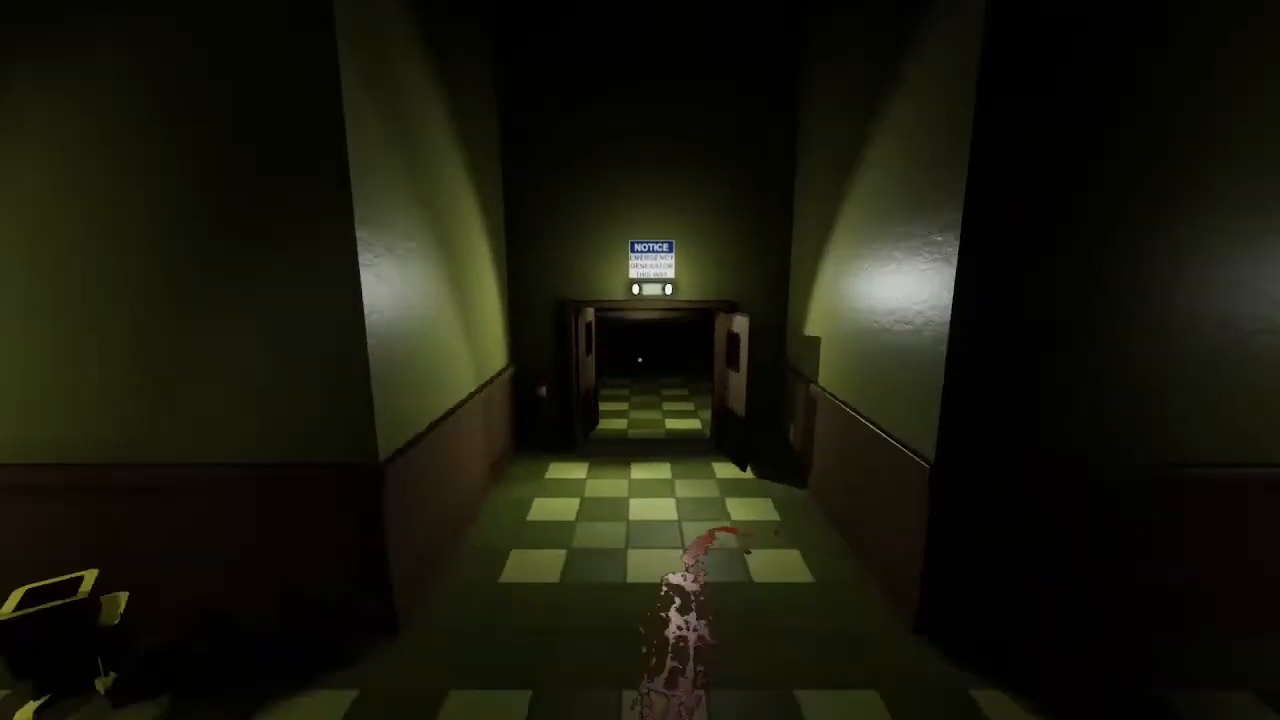
{"action": "key", "text": "w"}
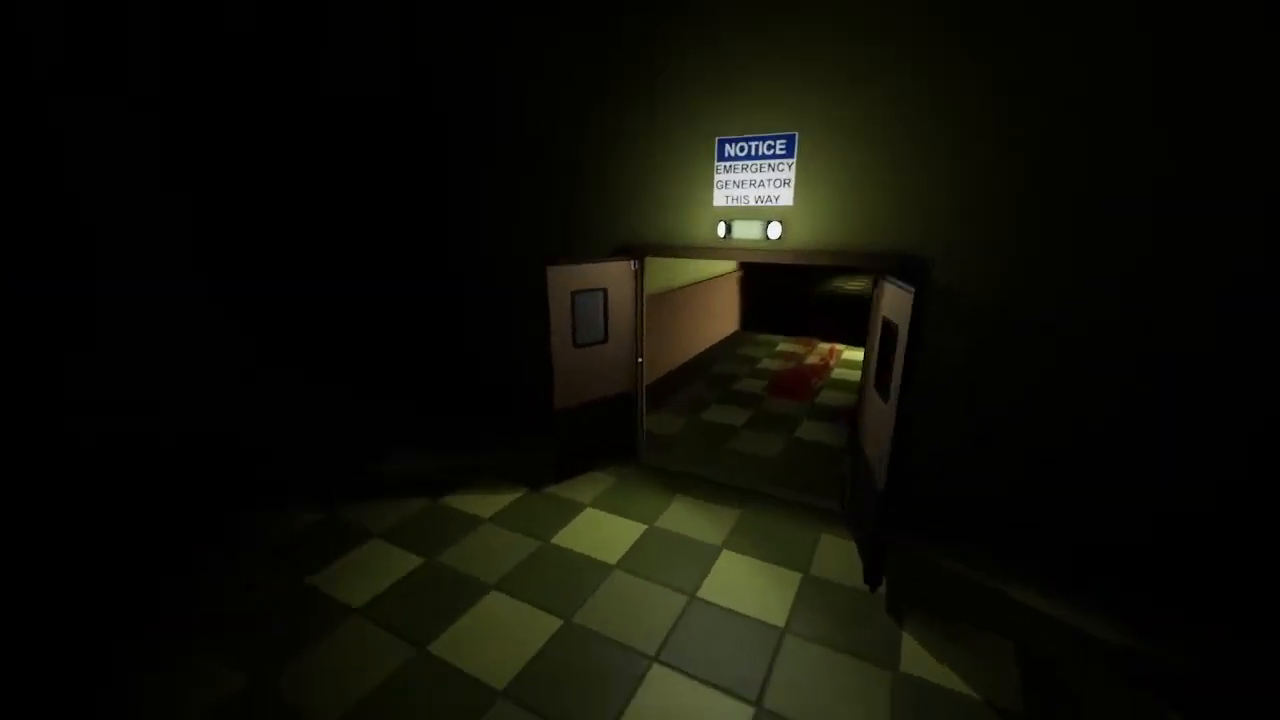
{"action": "mouse_move", "coordinate": [640, 360]}
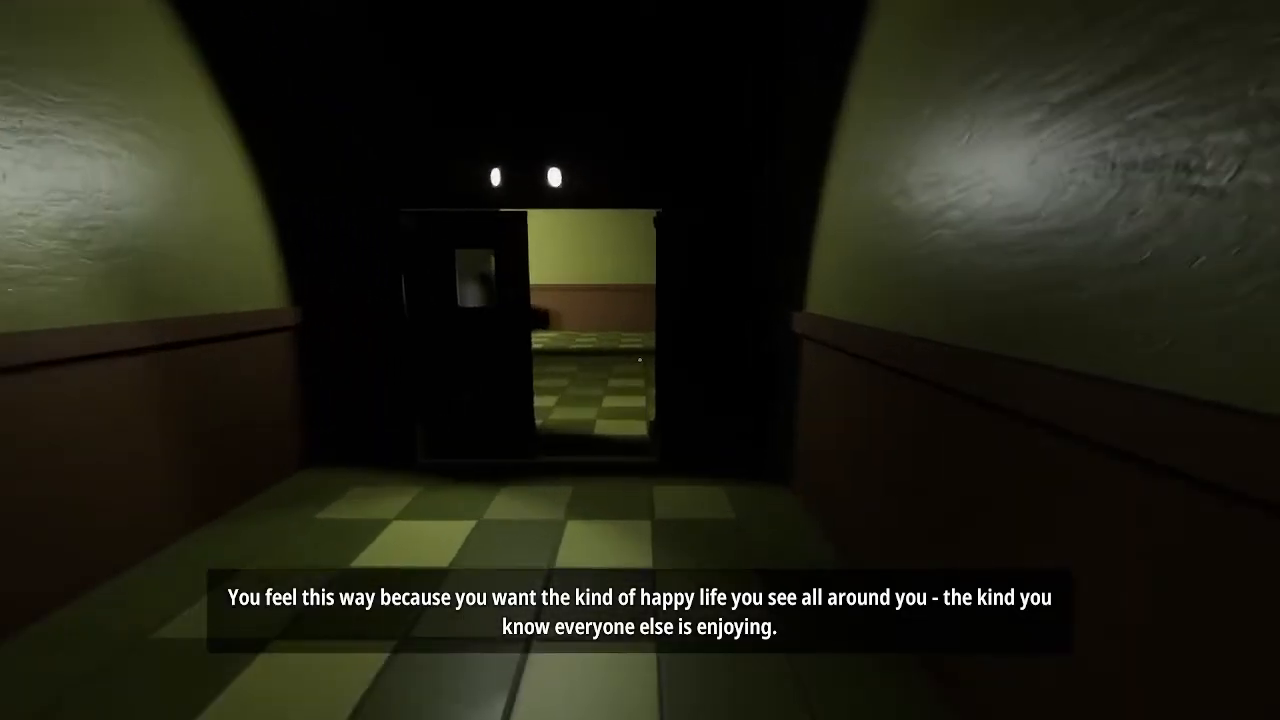
Push through the generator notice doors and peer through the door window at the silhouetted figure.
{"action": "key", "text": "w"}
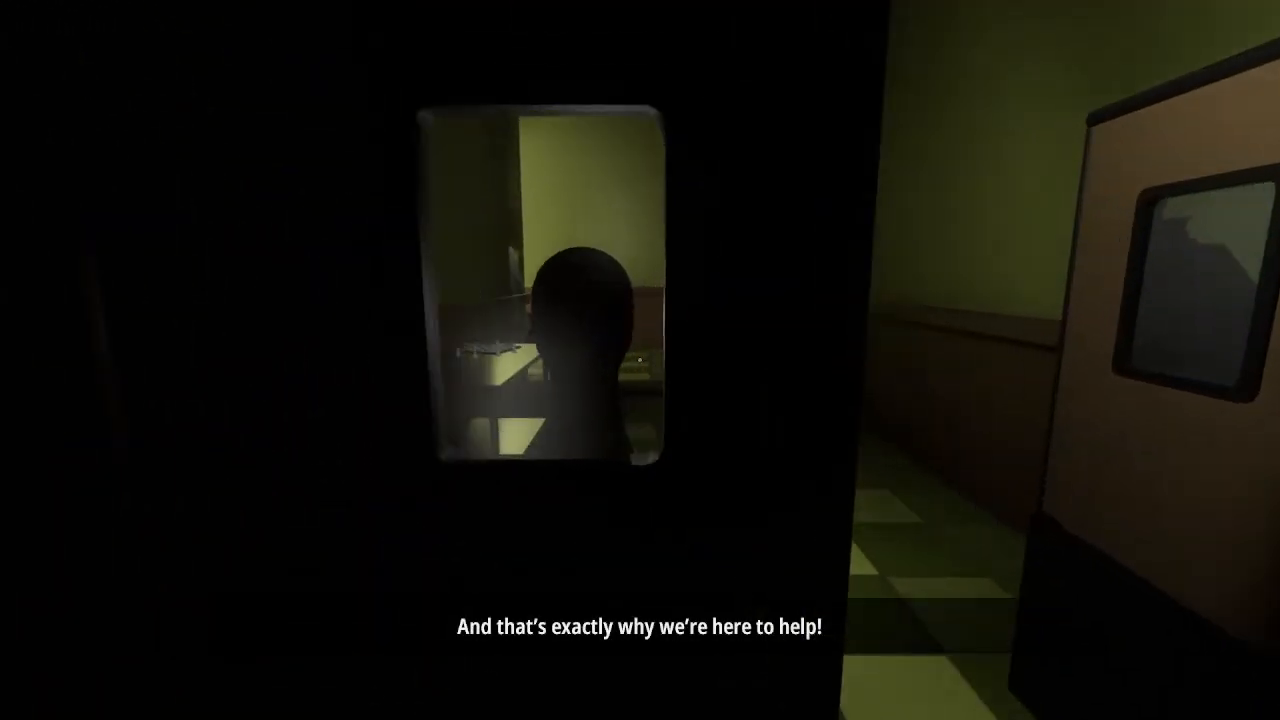
{"action": "mouse_move", "coordinate": [640, 360]}
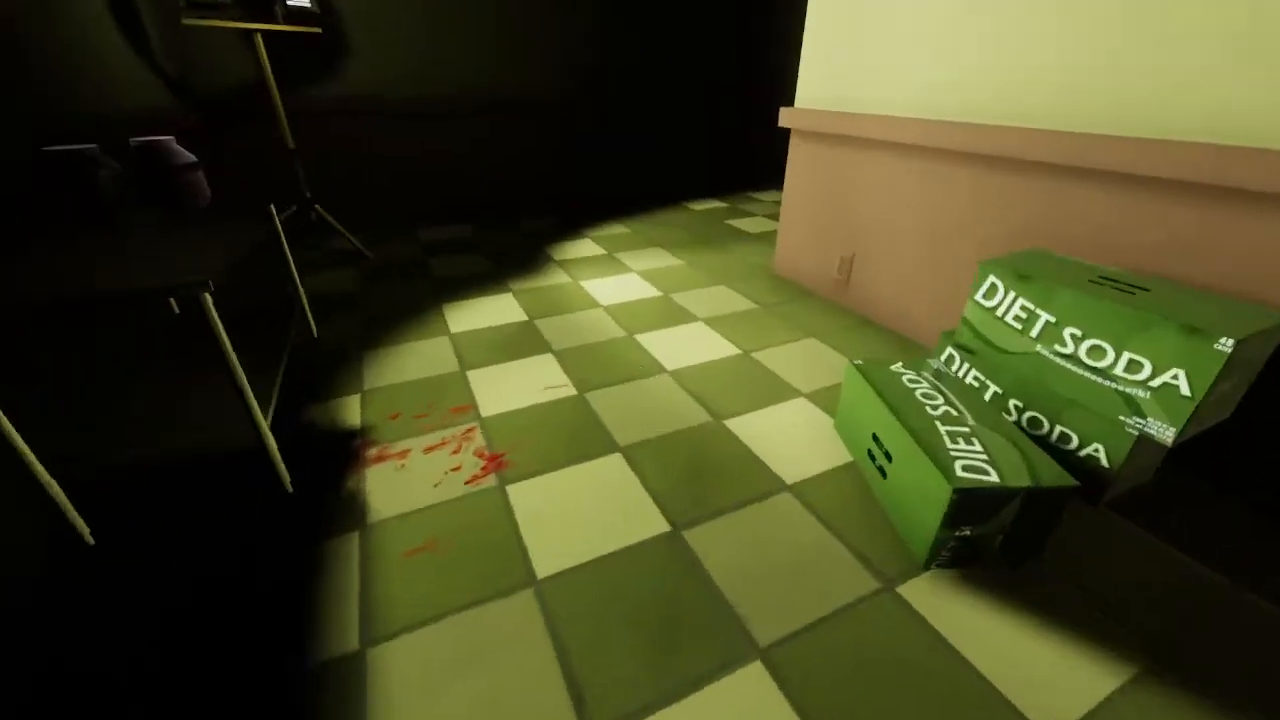
{"action": "mouse_move", "coordinate": [640, 360]}
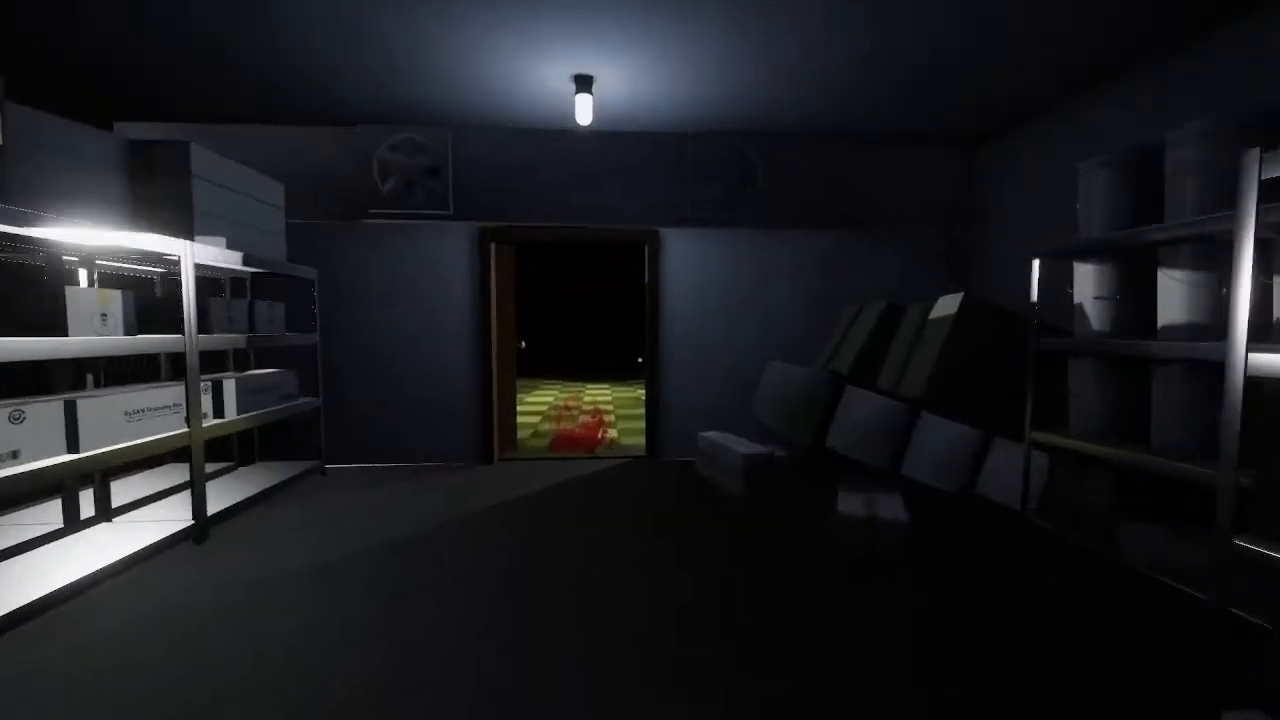
Walk past the Diet Soda boxes and the shelved storage room to the dark slats overlooking a lit space.
{"action": "key", "text": "w"}
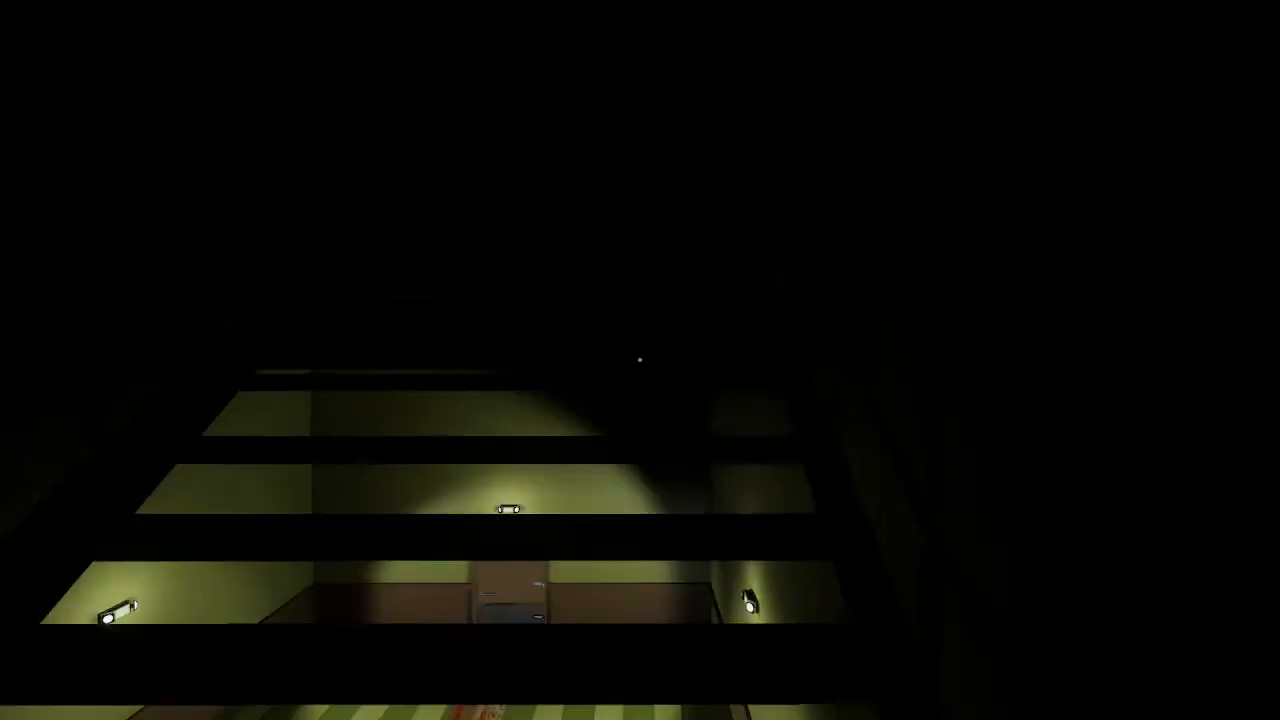
{"action": "mouse_move", "coordinate": [640, 360]}
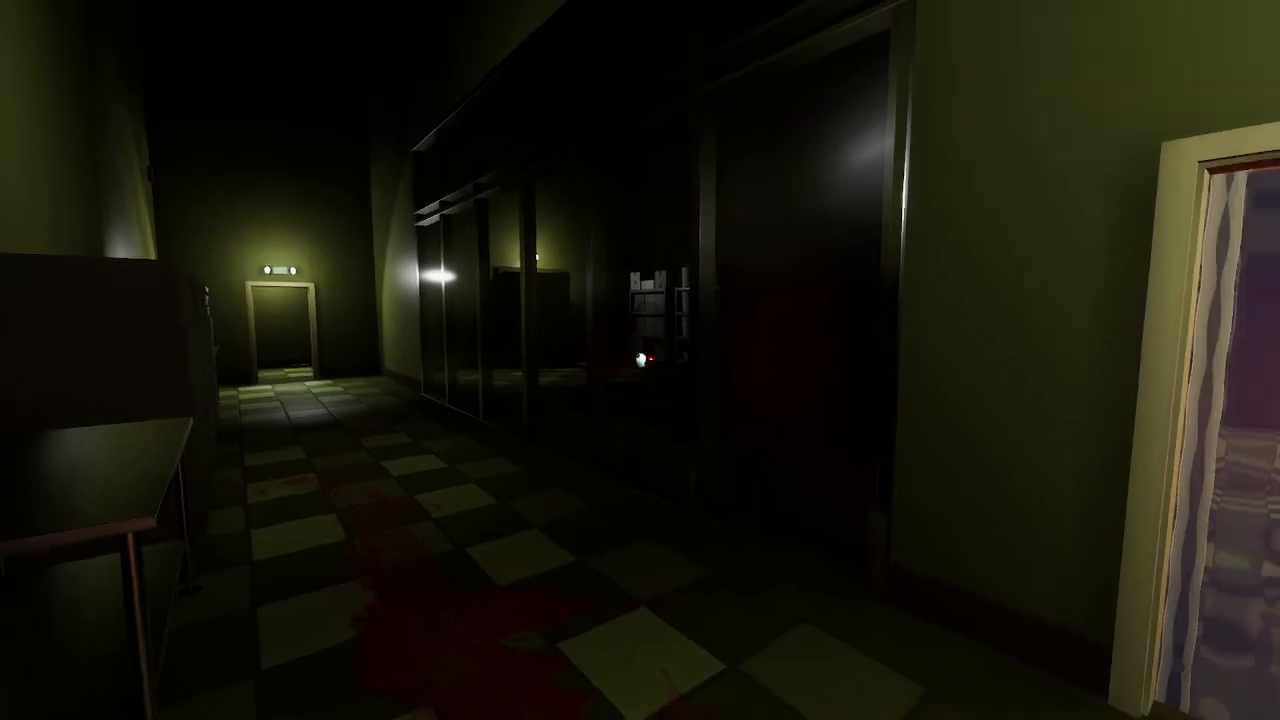
{"action": "mouse_move", "coordinate": [640, 360]}
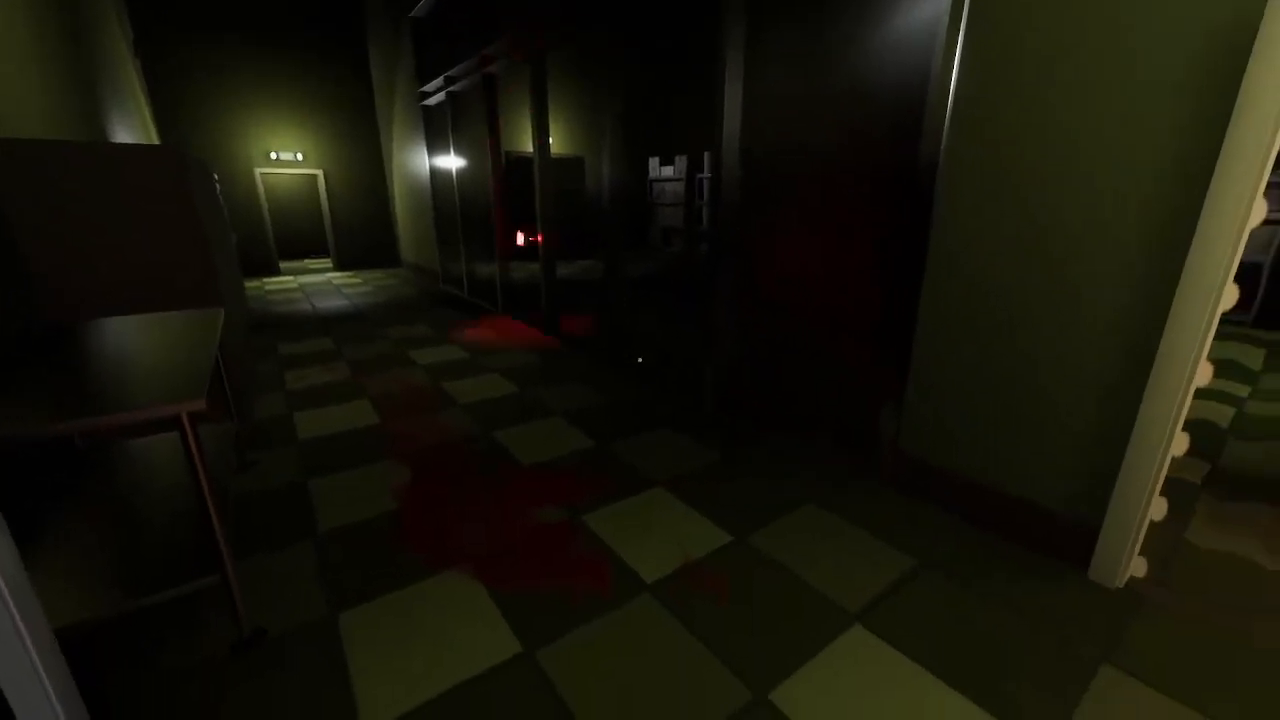
{"action": "mouse_move", "coordinate": [640, 360]}
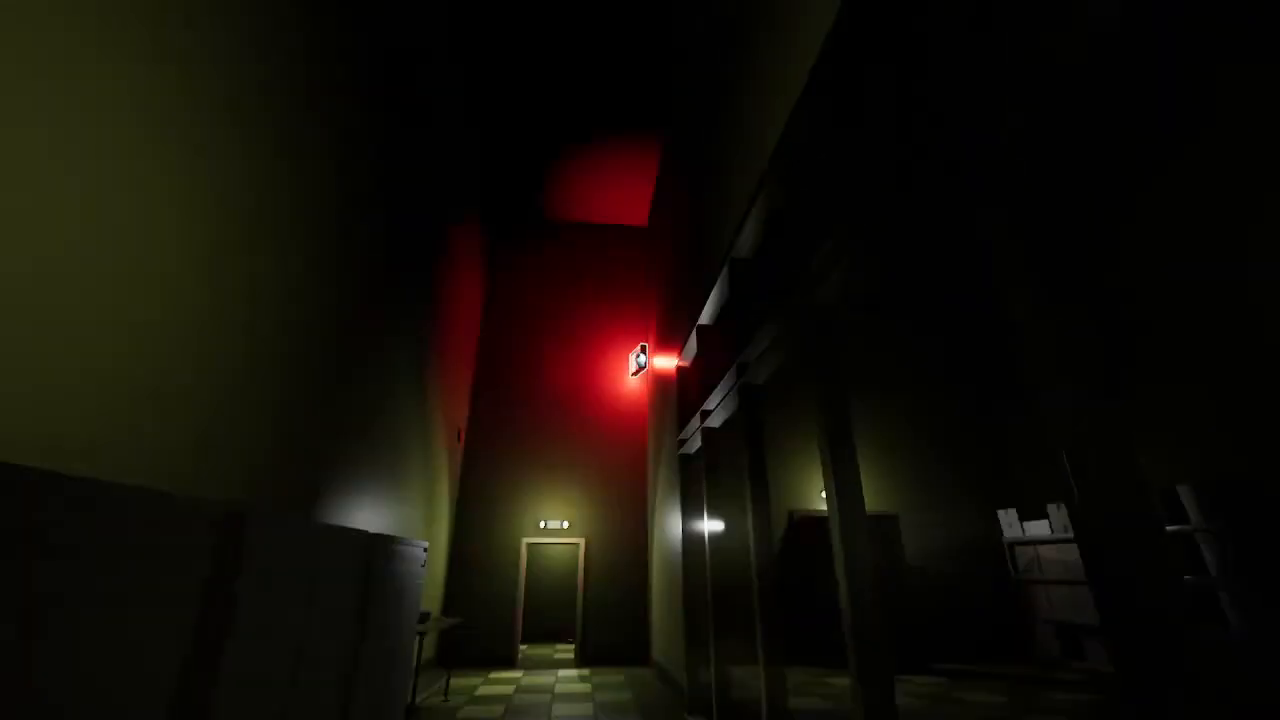
{"action": "mouse_move", "coordinate": [640, 360]}
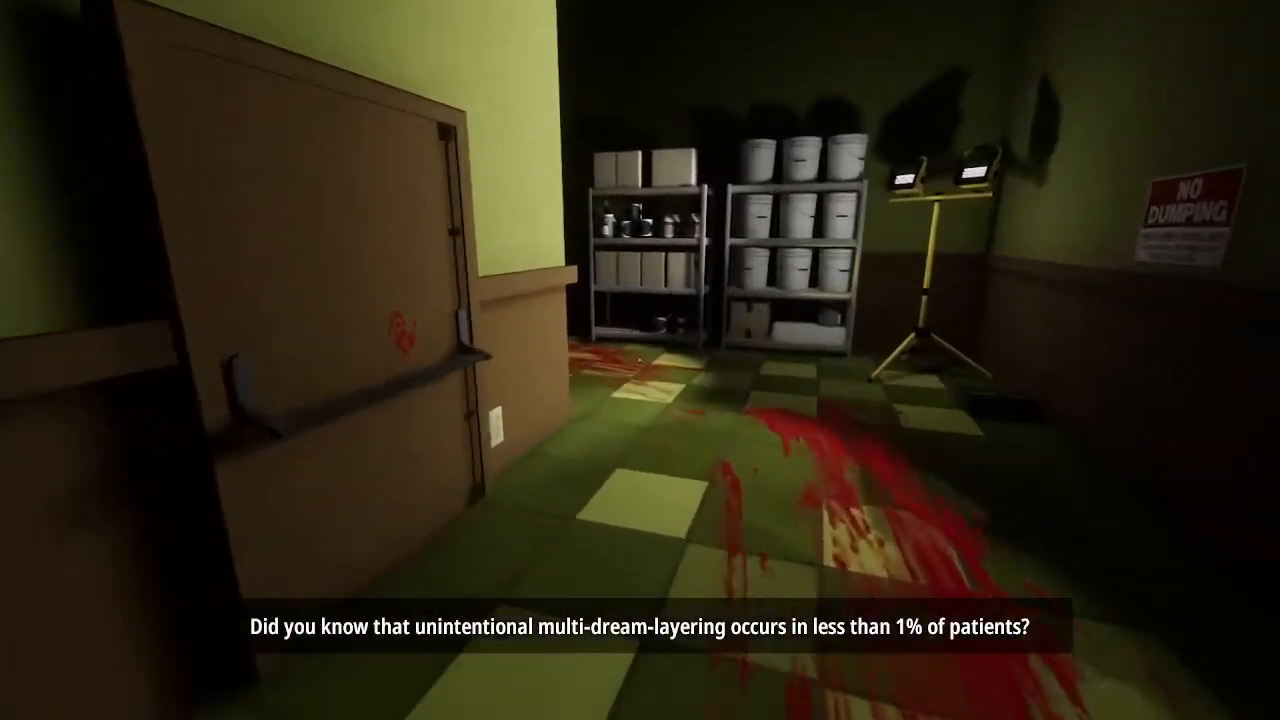
{"action": "mouse_move", "coordinate": [640, 360]}
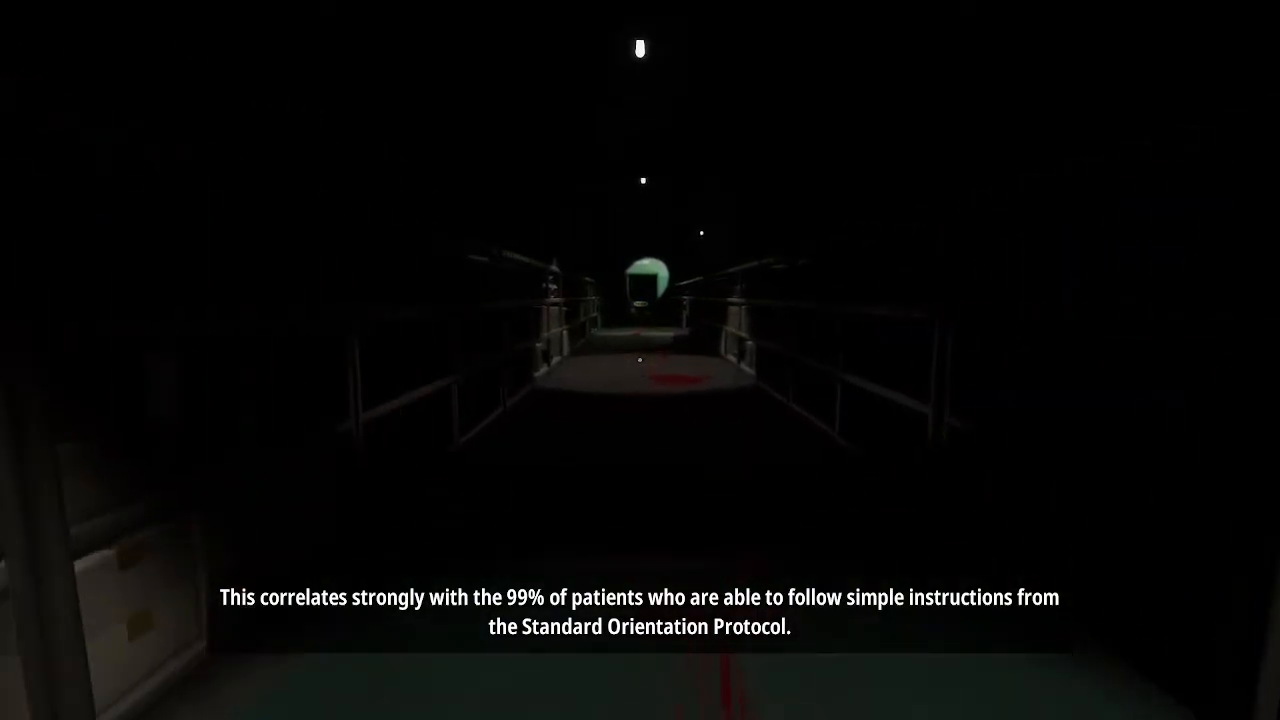
Walk between the shelves toward the green light and down the checkered corridor to the open double doors.
{"action": "key", "text": "w"}
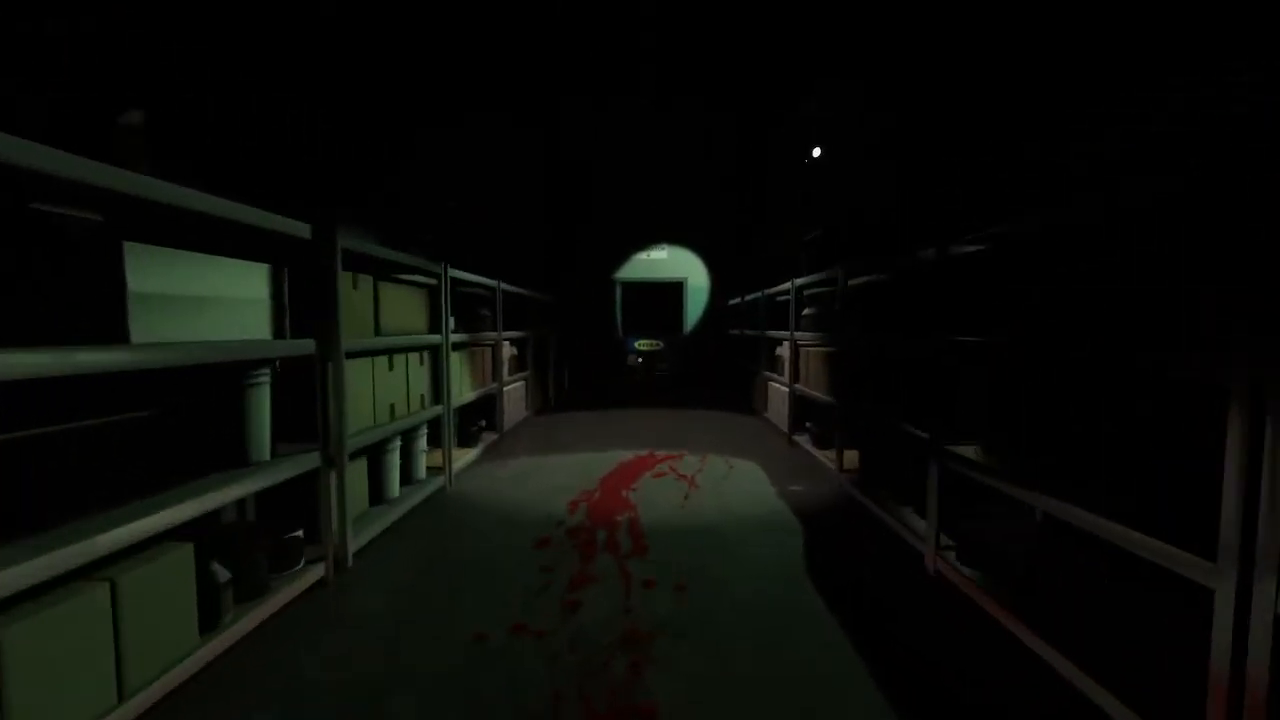
{"action": "key", "text": "w"}
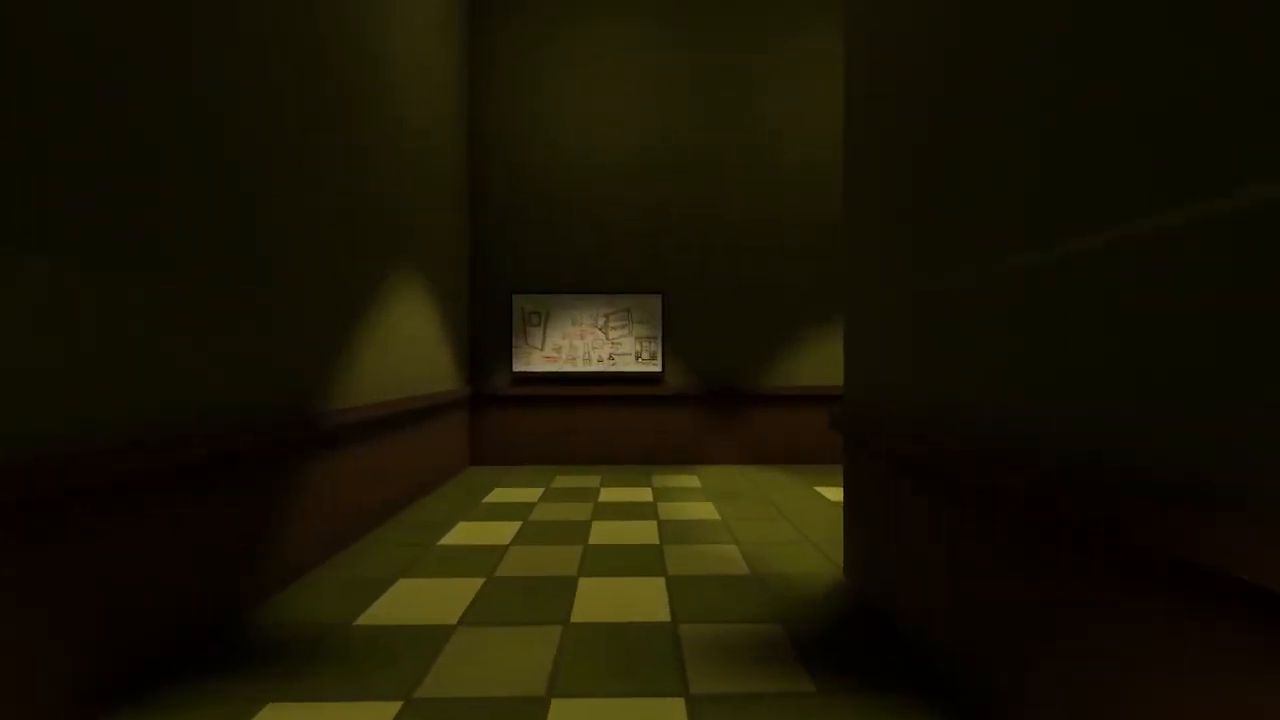
{"action": "key", "text": "w"}
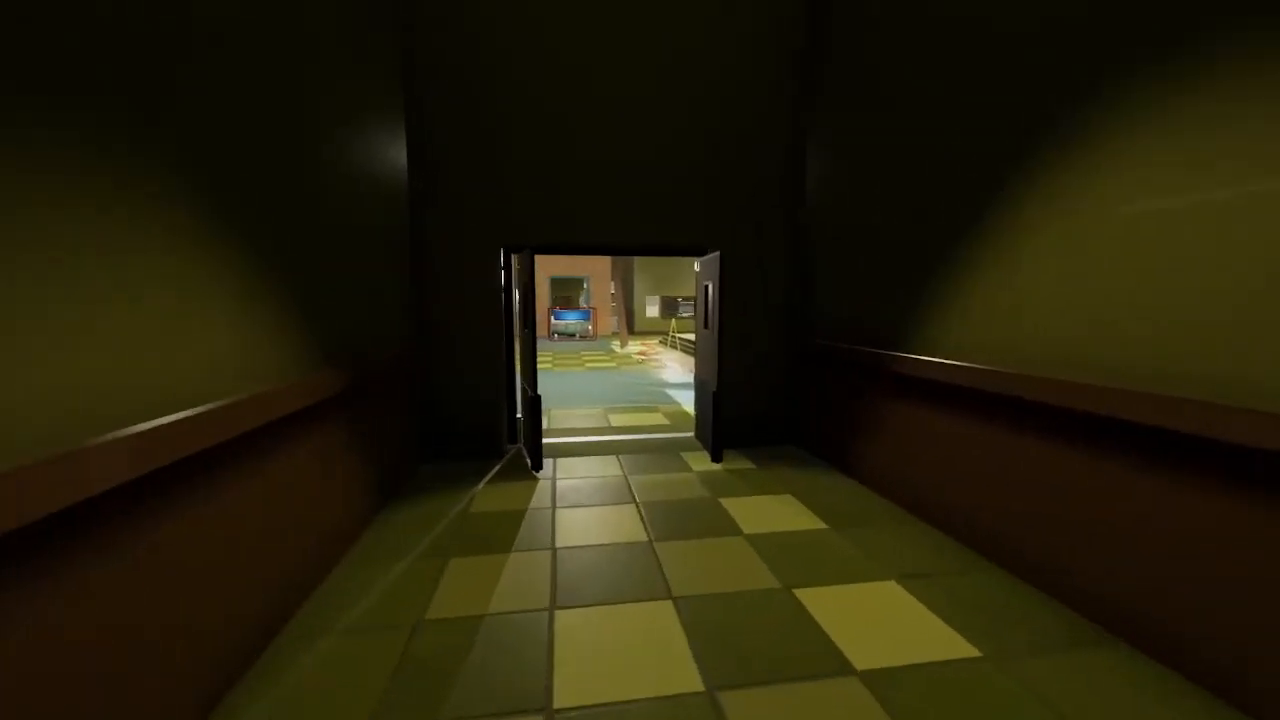
Walk forward across the red-painted banquet hall toward the far doorway.
{"action": "key", "text": "W"}
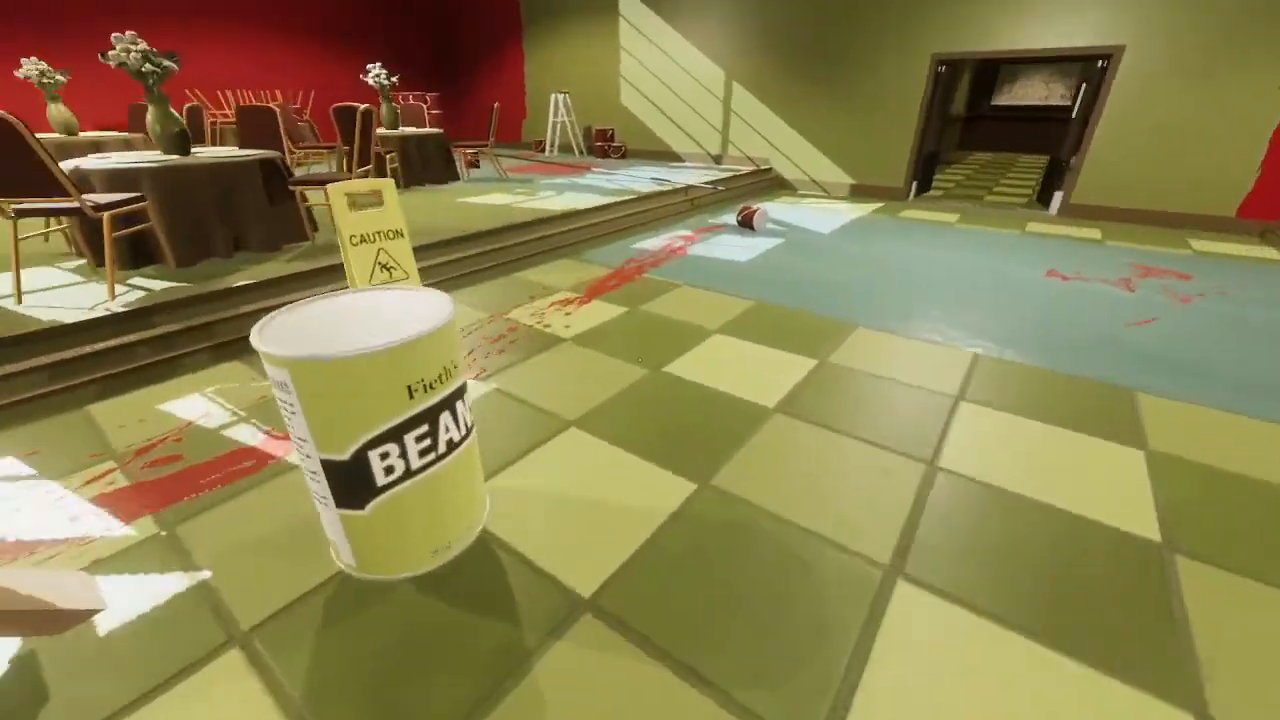
{"action": "mouse_move", "coordinate": [640, 360]}
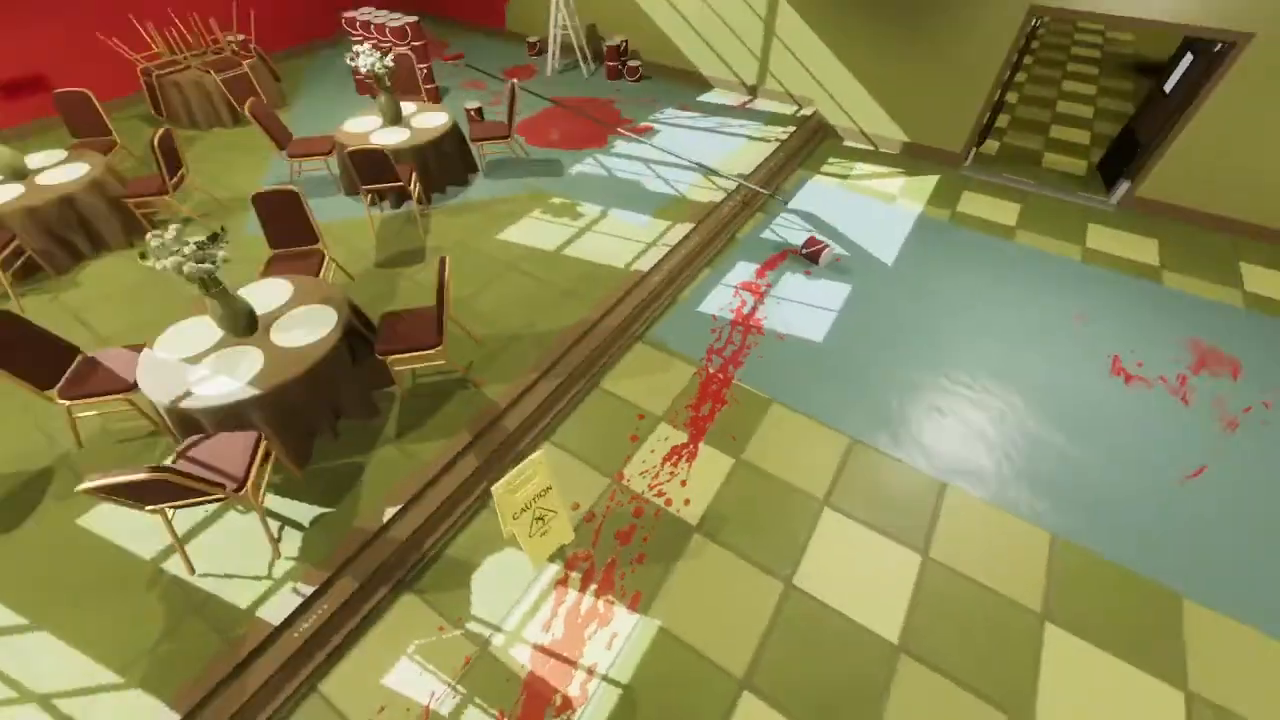
{"action": "mouse_move", "coordinate": [640, 360]}
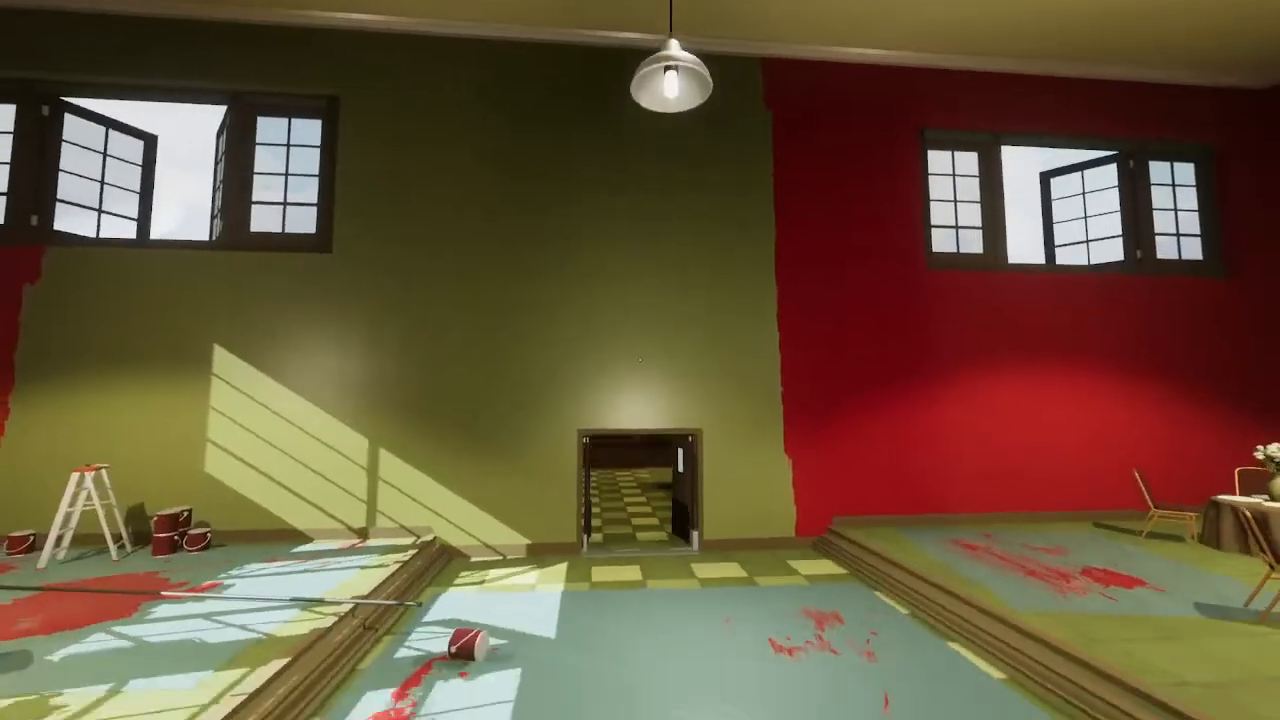
{"action": "key", "text": "w"}
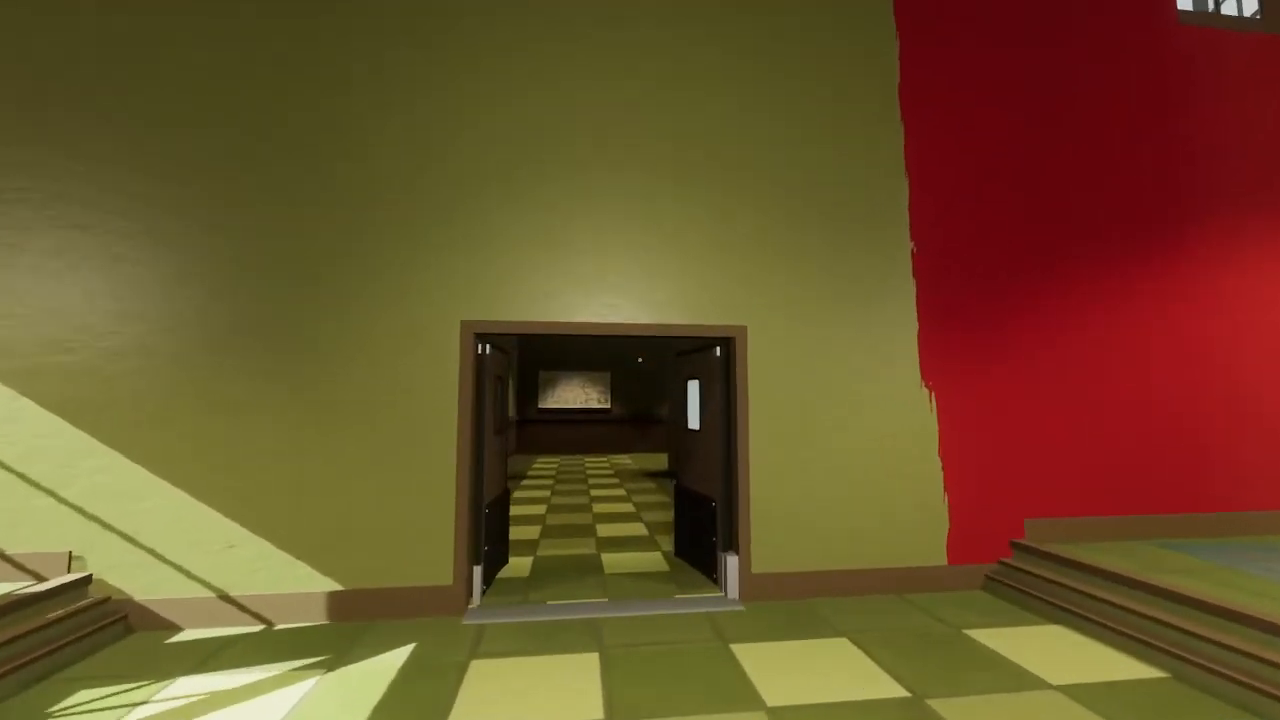
{"action": "key", "text": "w"}
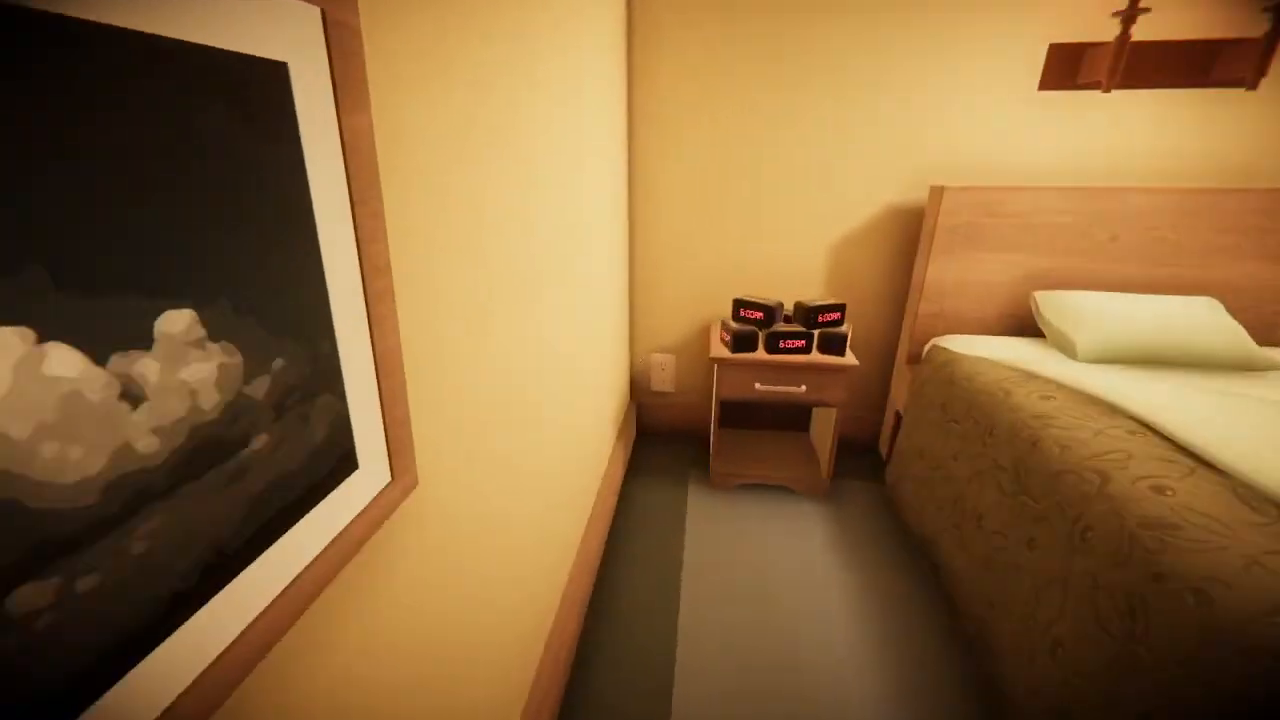
{"action": "mouse_move", "coordinate": [640, 360]}
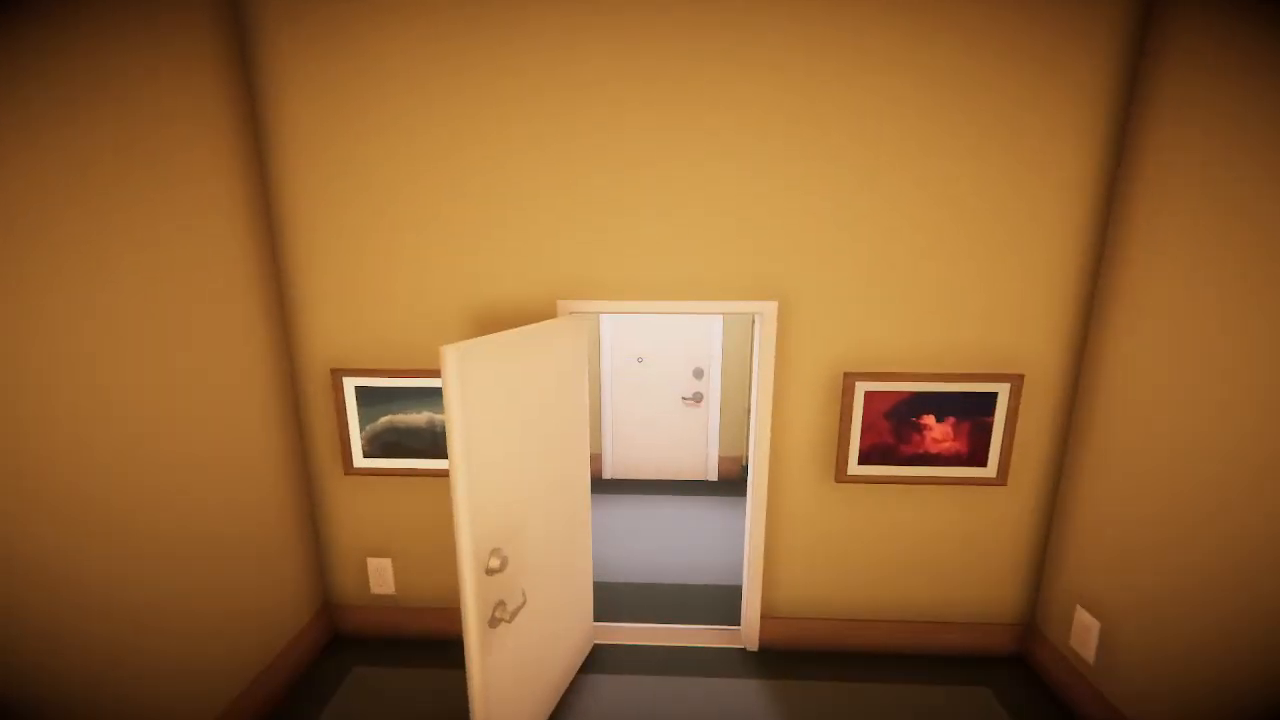
Pause the game from the bedroom facing the open door.
{"action": "key", "text": "Escape"}
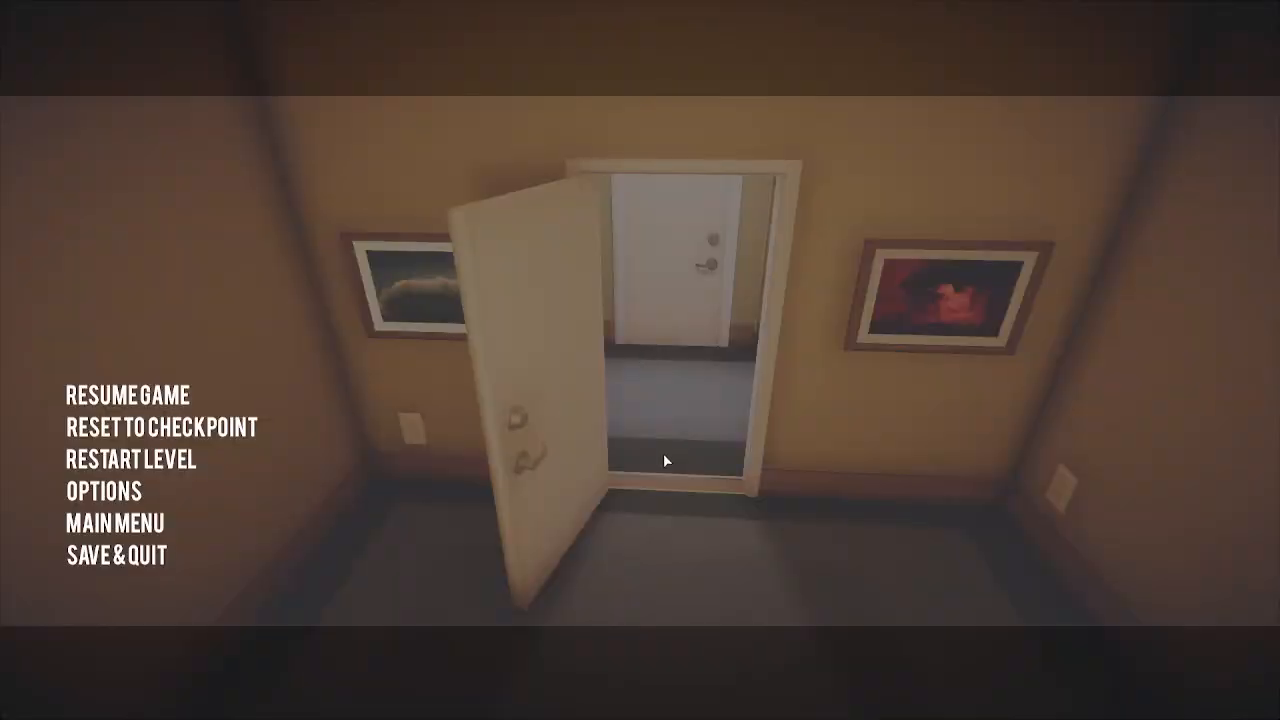
{"action": "mouse_move", "coordinate": [848, 708]}
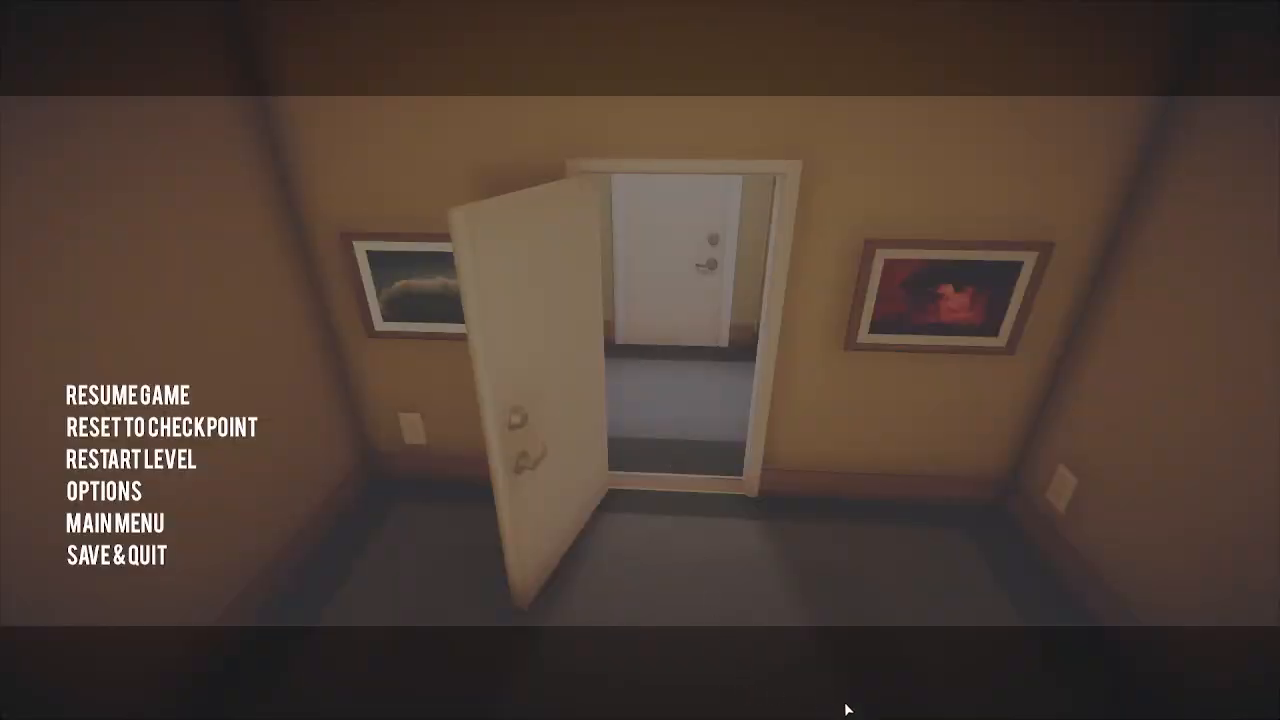
{"action": "mouse_move", "coordinate": [1048, 18]}
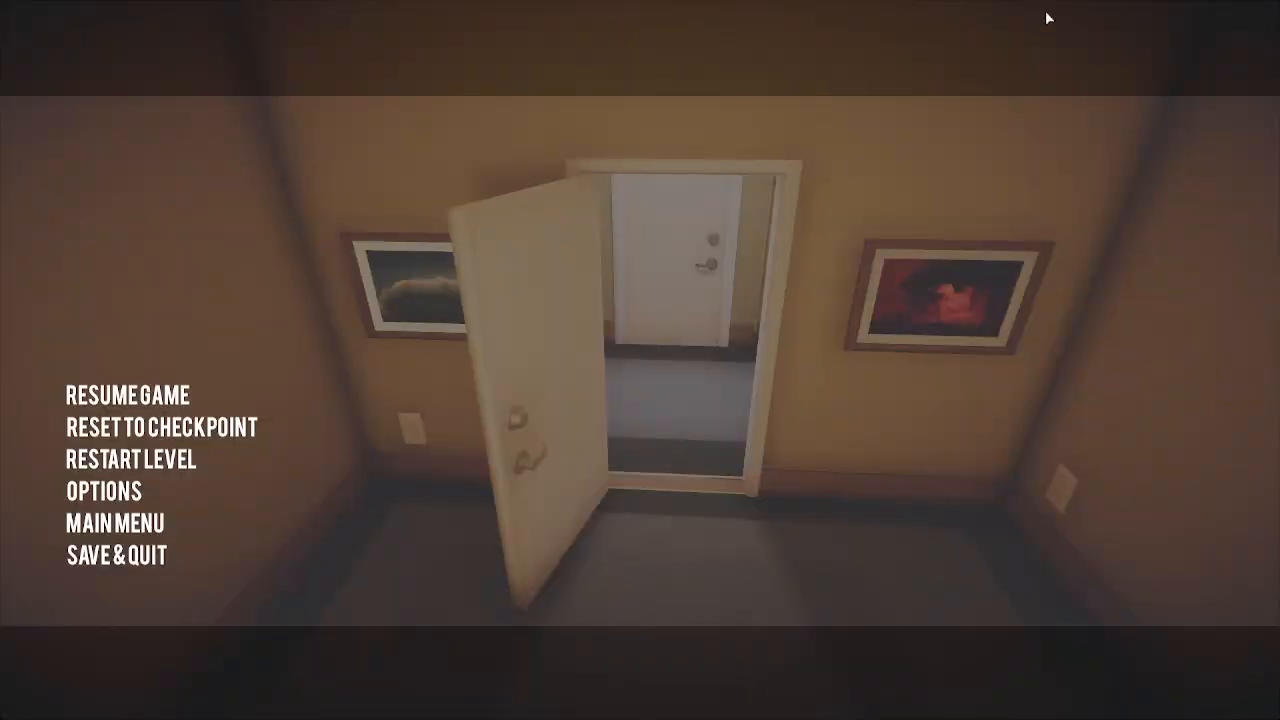